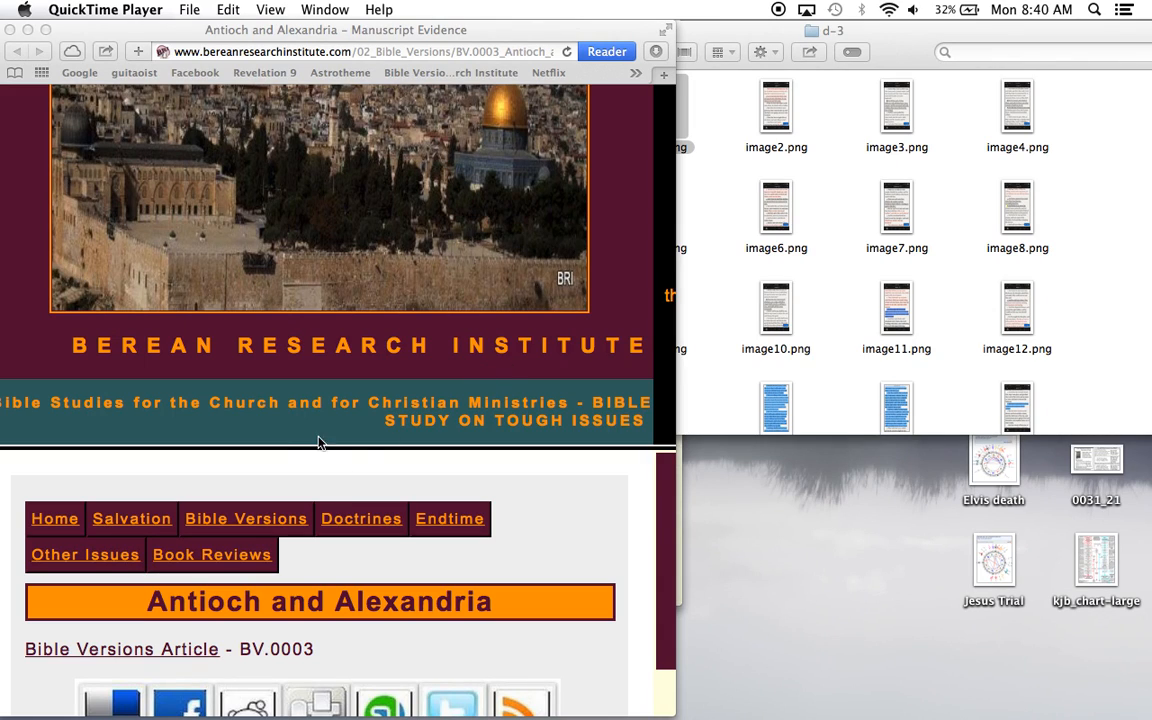
{"action": "mouse_move", "coordinate": [300, 444]}
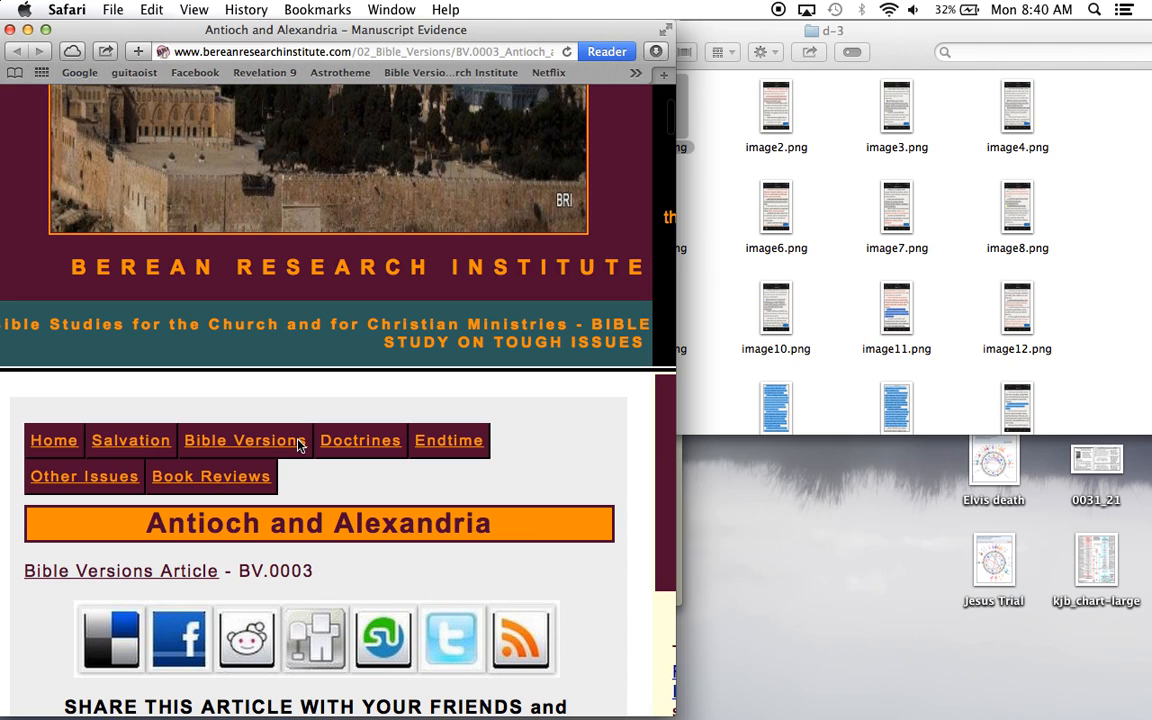
Read down the Antioch and Alexandria article and highlight the word Alexandria in the title
{"action": "scroll", "scroll_direction": "down", "scroll_amount": 3}
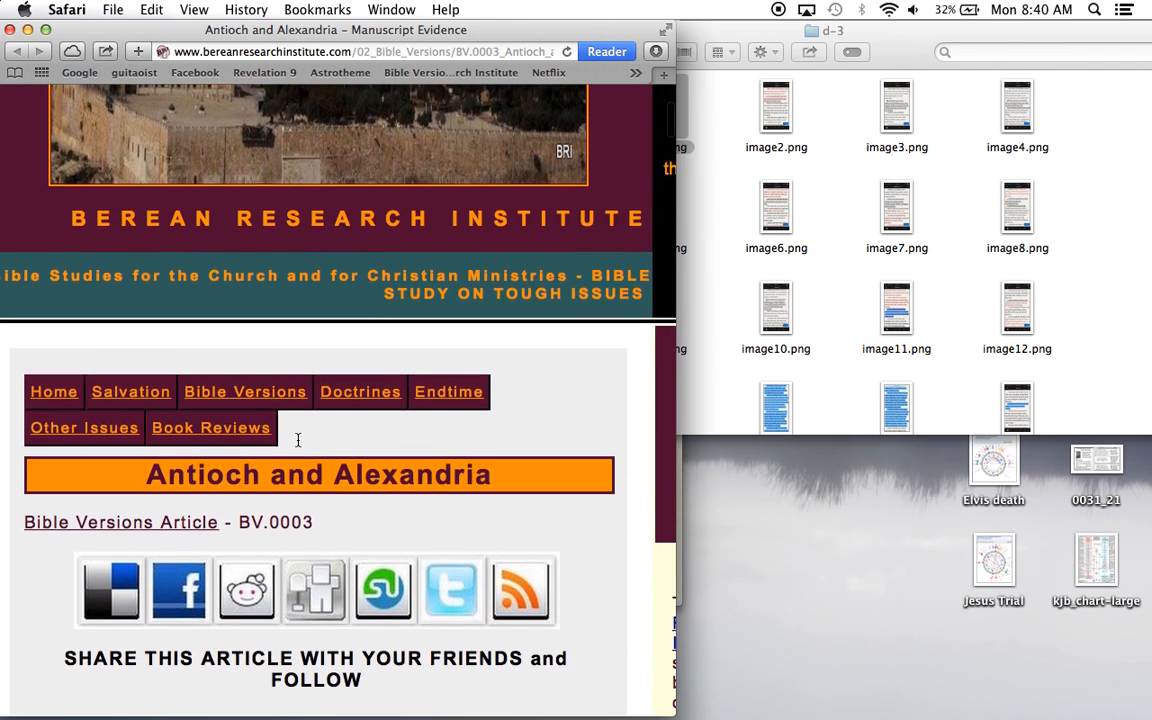
{"action": "scroll", "scroll_direction": "down", "scroll_amount": 3}
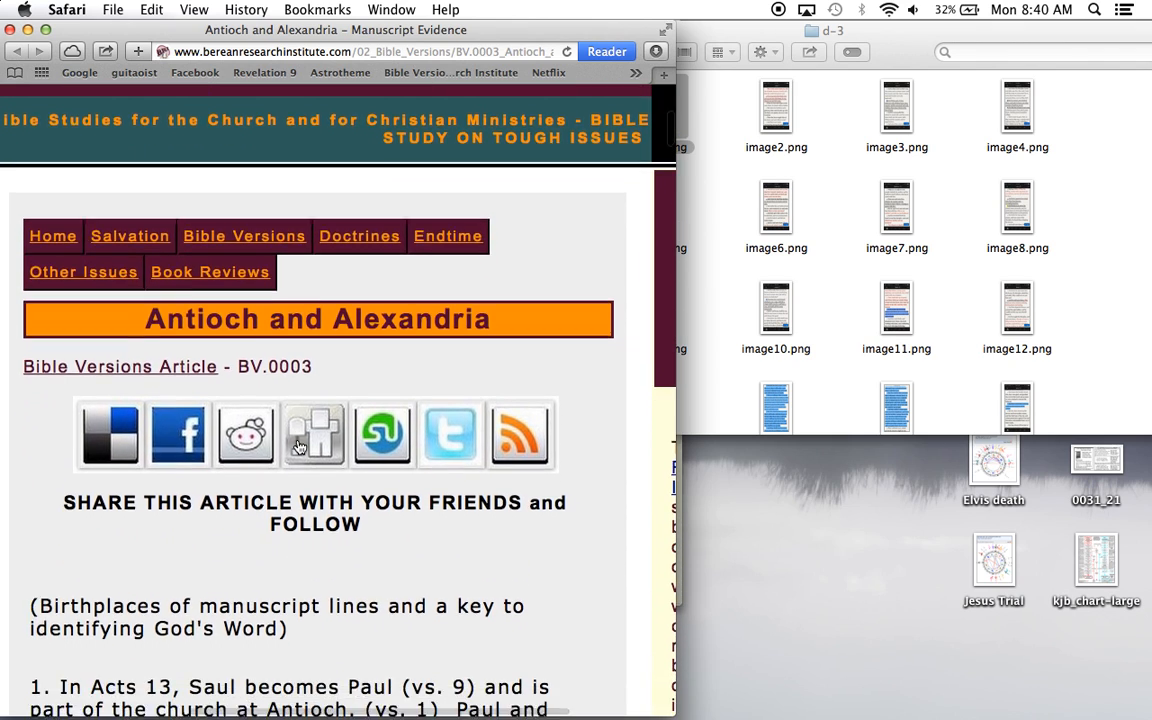
{"action": "scroll", "scroll_direction": "down", "scroll_amount": 3}
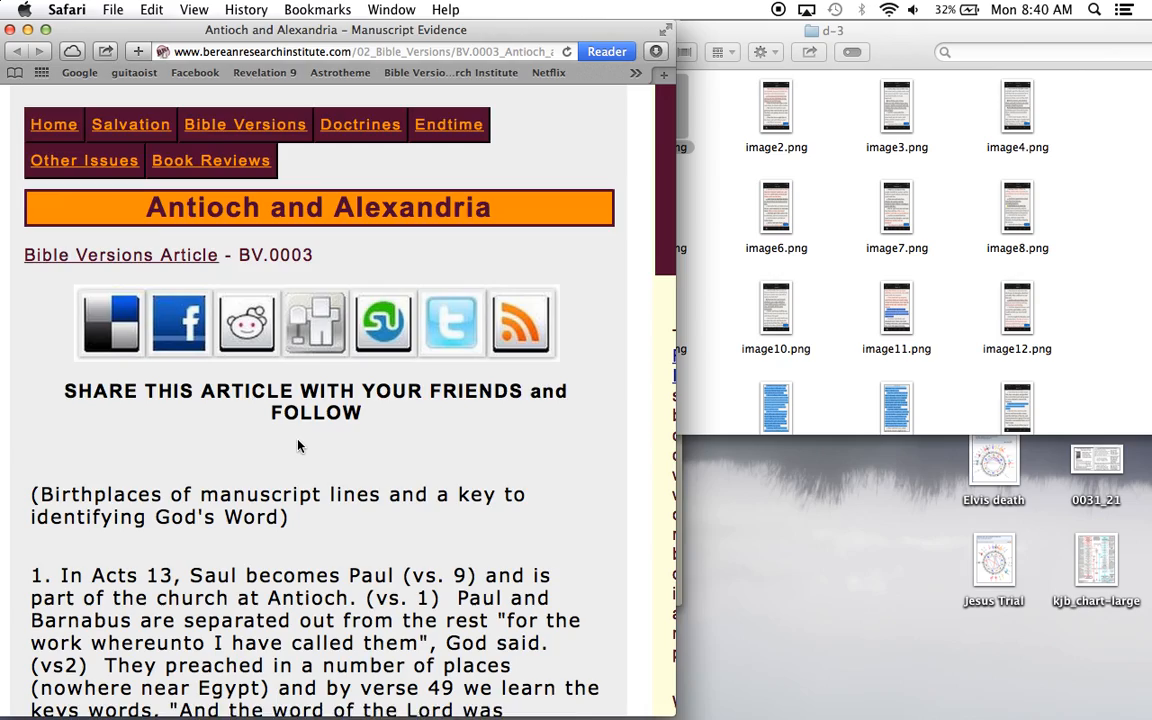
{"action": "scroll", "scroll_direction": "down", "scroll_amount": 3}
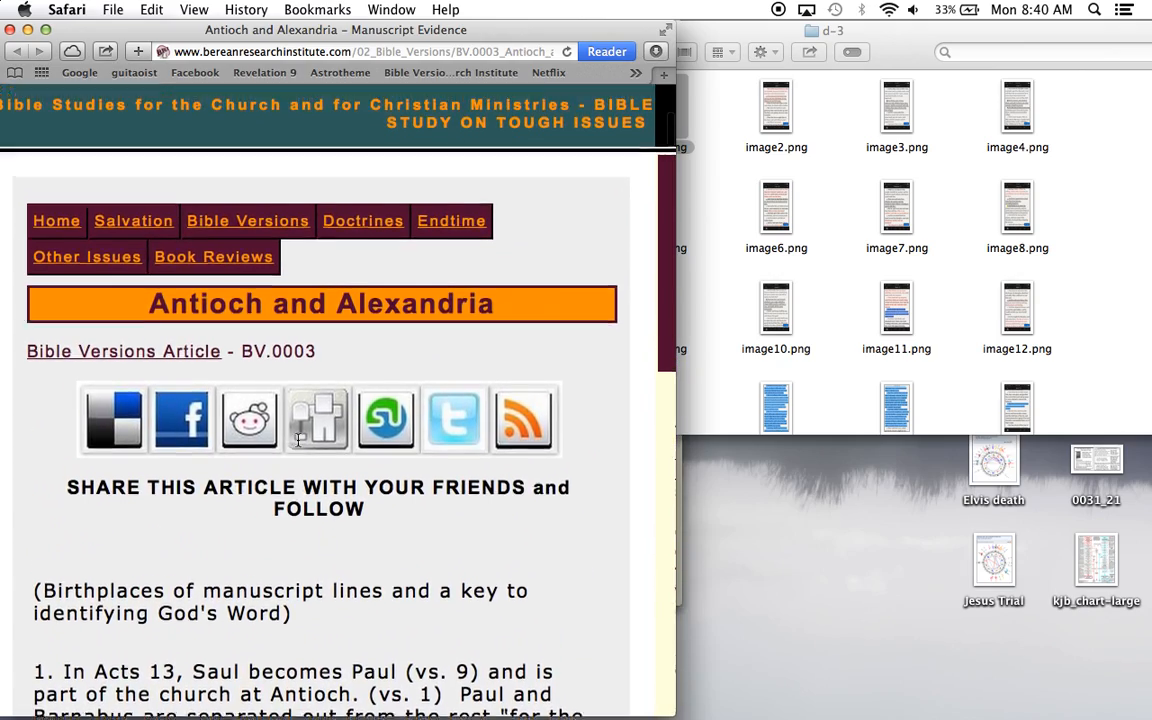
{"action": "scroll", "scroll_direction": "up", "scroll_amount": 3}
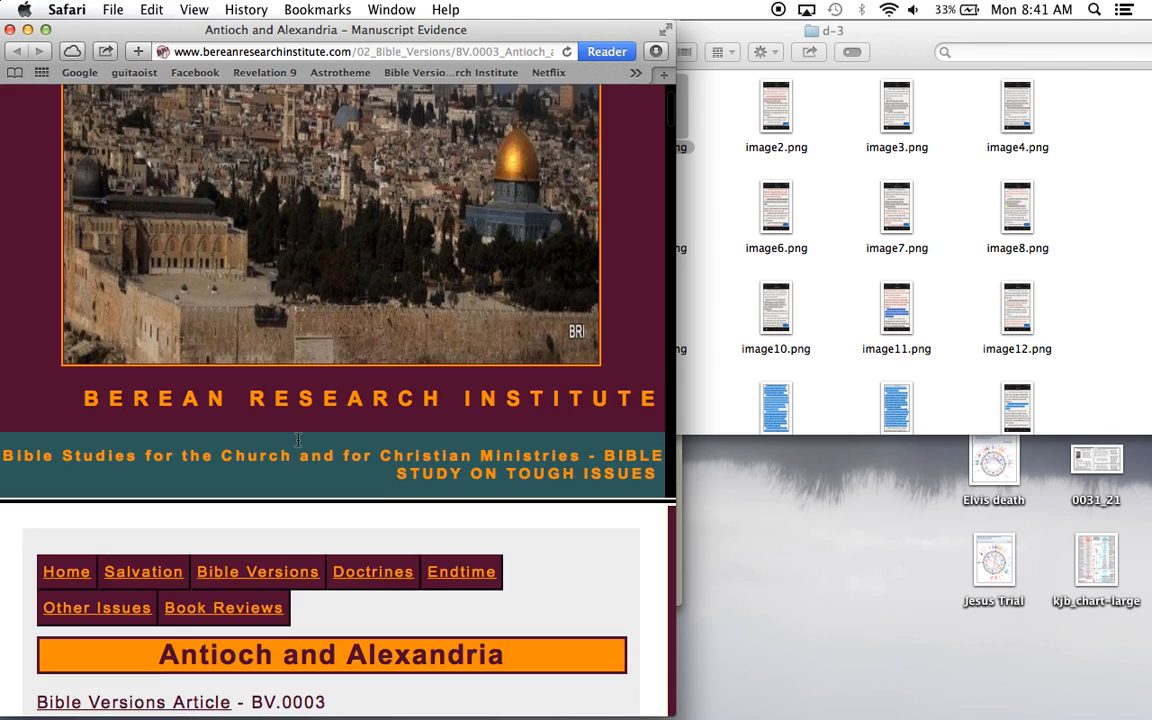
{"action": "scroll", "scroll_direction": "down", "scroll_amount": 3}
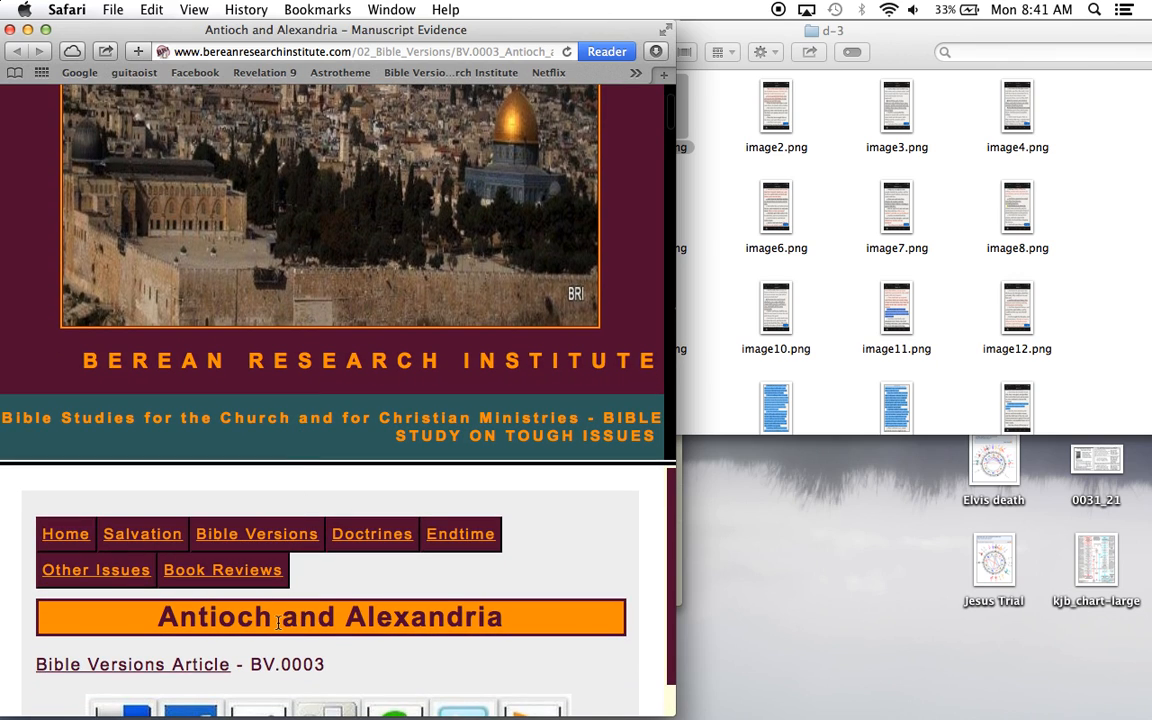
{"action": "double_click", "coordinate": [214, 616]}
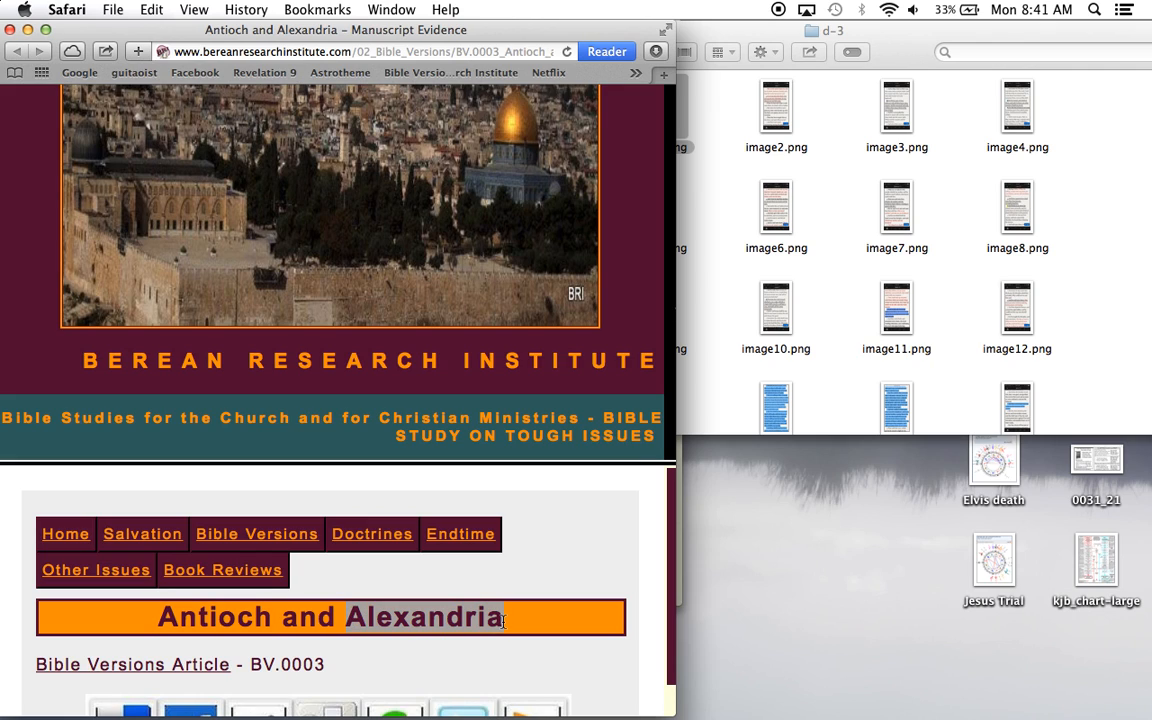
Read on and highlight 'Majority text and the Minority text' and the word Syria
{"action": "scroll", "scroll_direction": "down", "scroll_amount": 3}
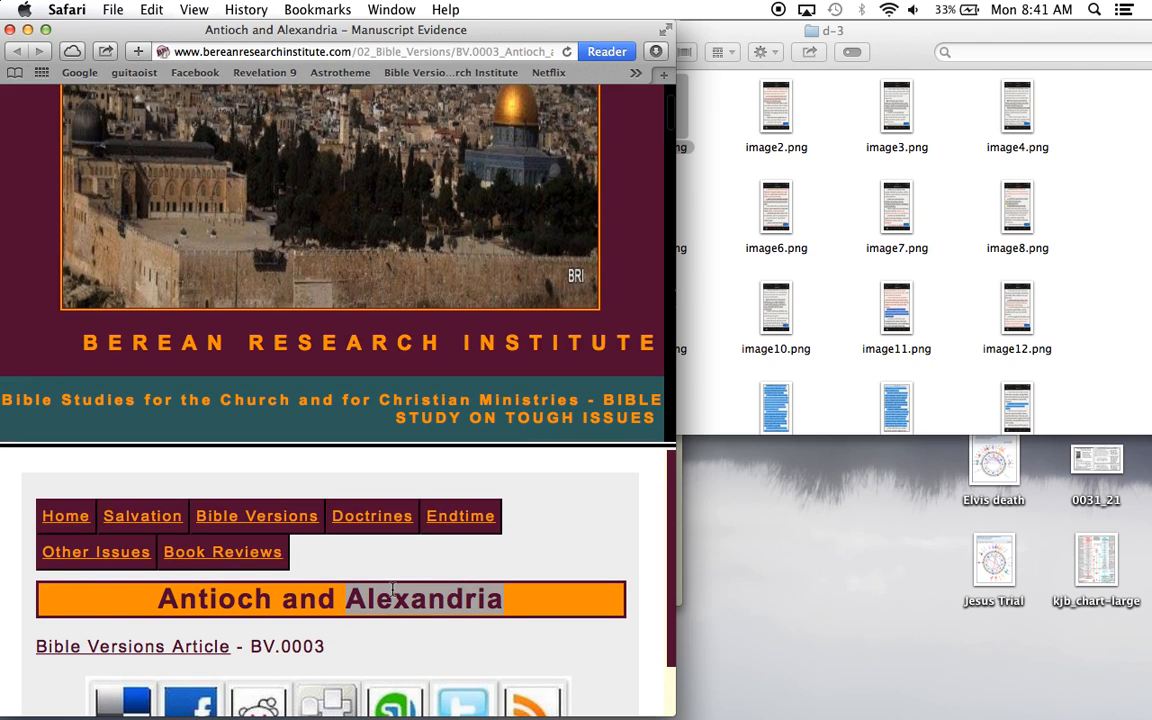
{"action": "mouse_move", "coordinate": [368, 588]}
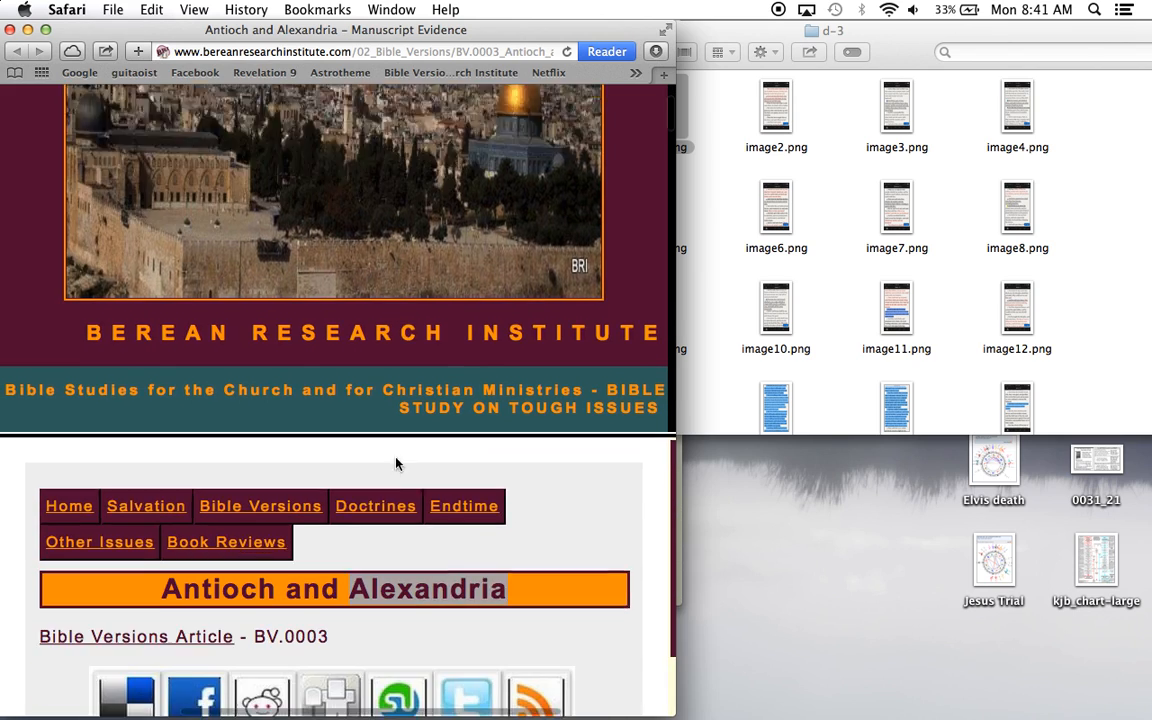
{"action": "scroll", "scroll_direction": "down", "scroll_amount": 3}
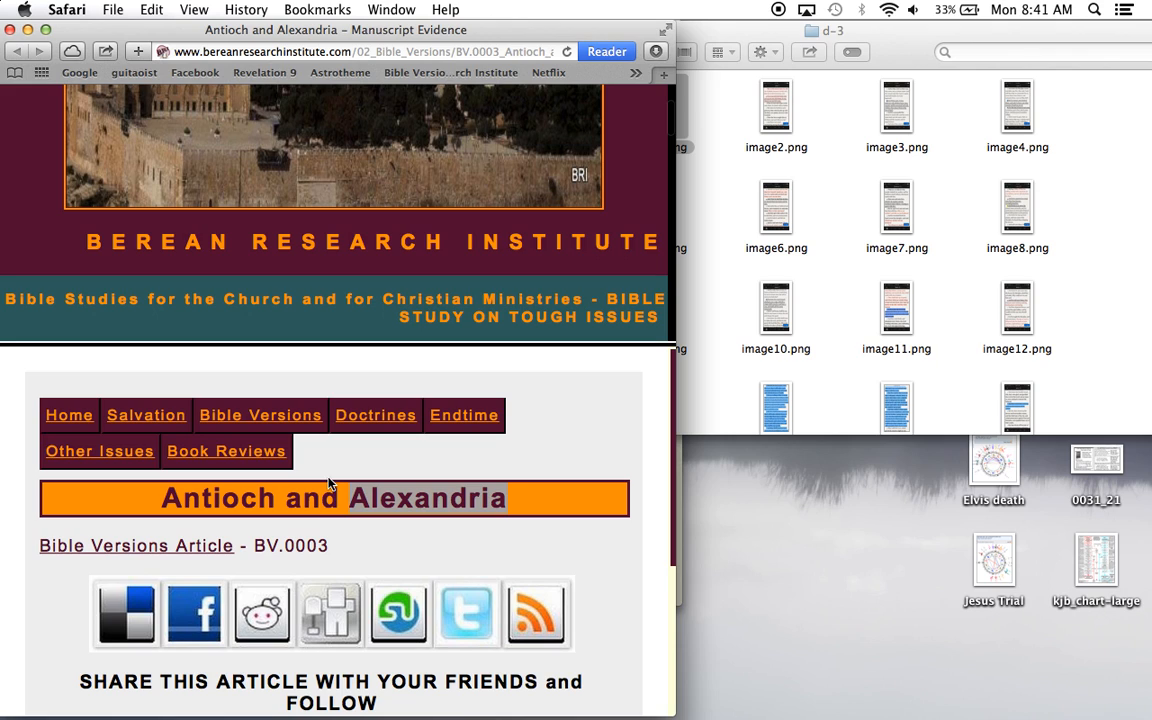
{"action": "mouse_move", "coordinate": [500, 460]}
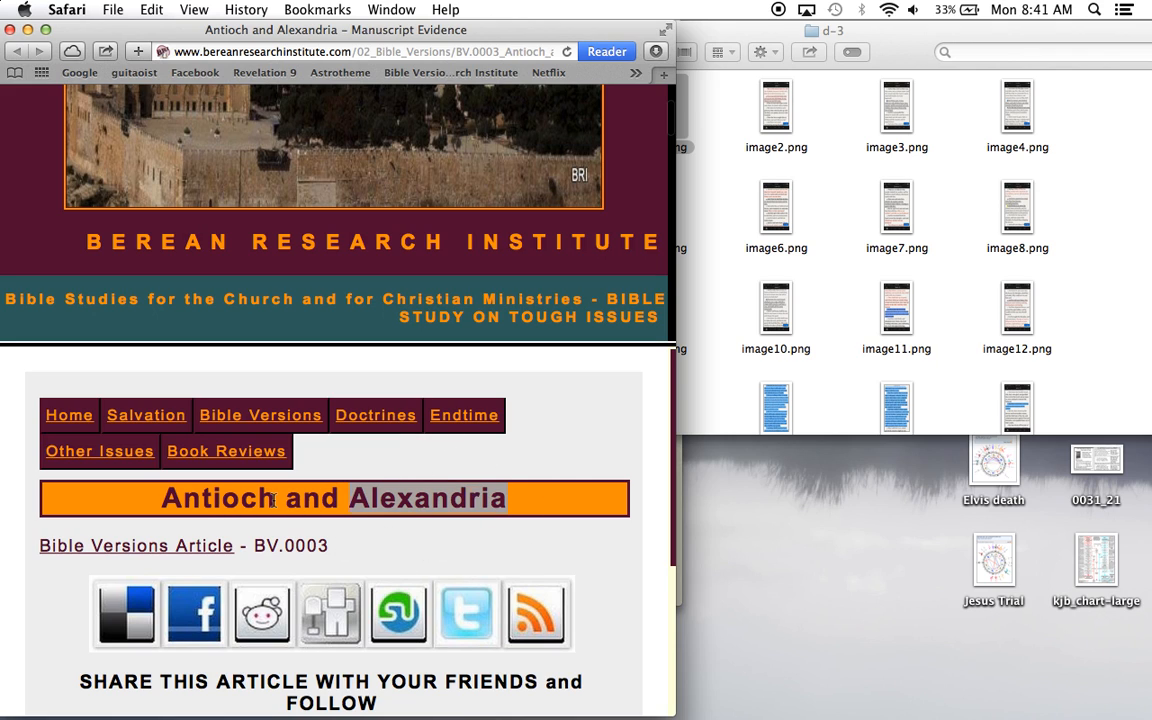
{"action": "scroll", "scroll_direction": "down", "scroll_amount": 3}
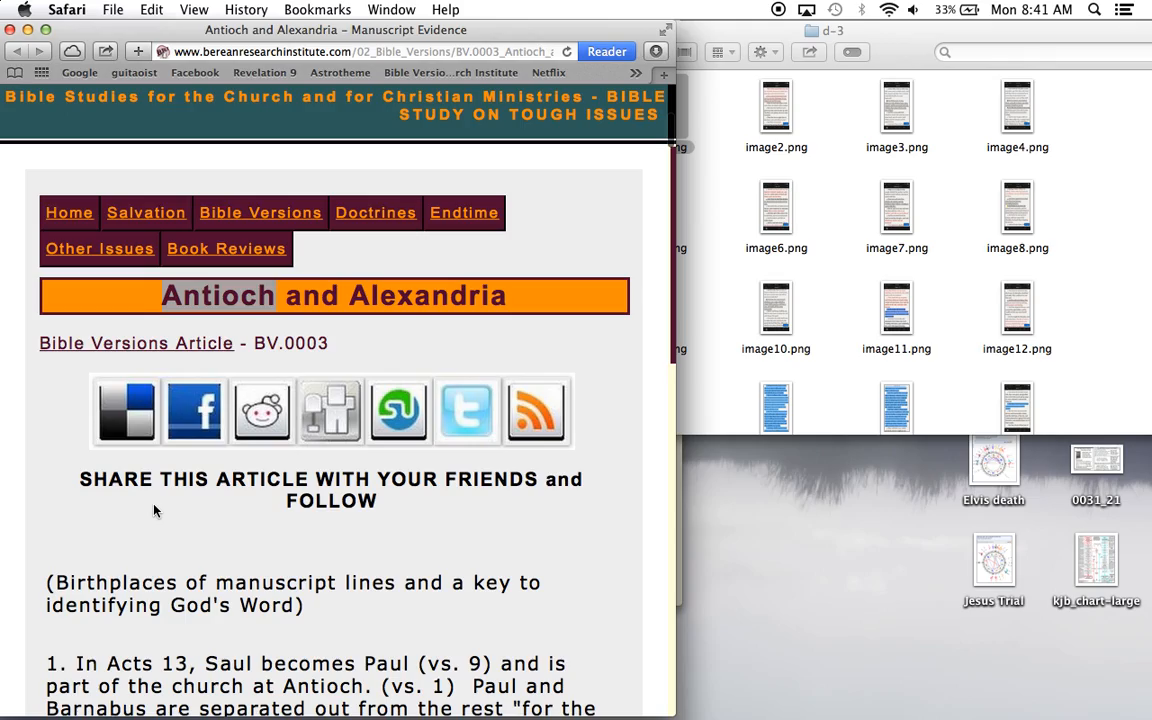
{"action": "scroll", "scroll_direction": "down", "scroll_amount": 3}
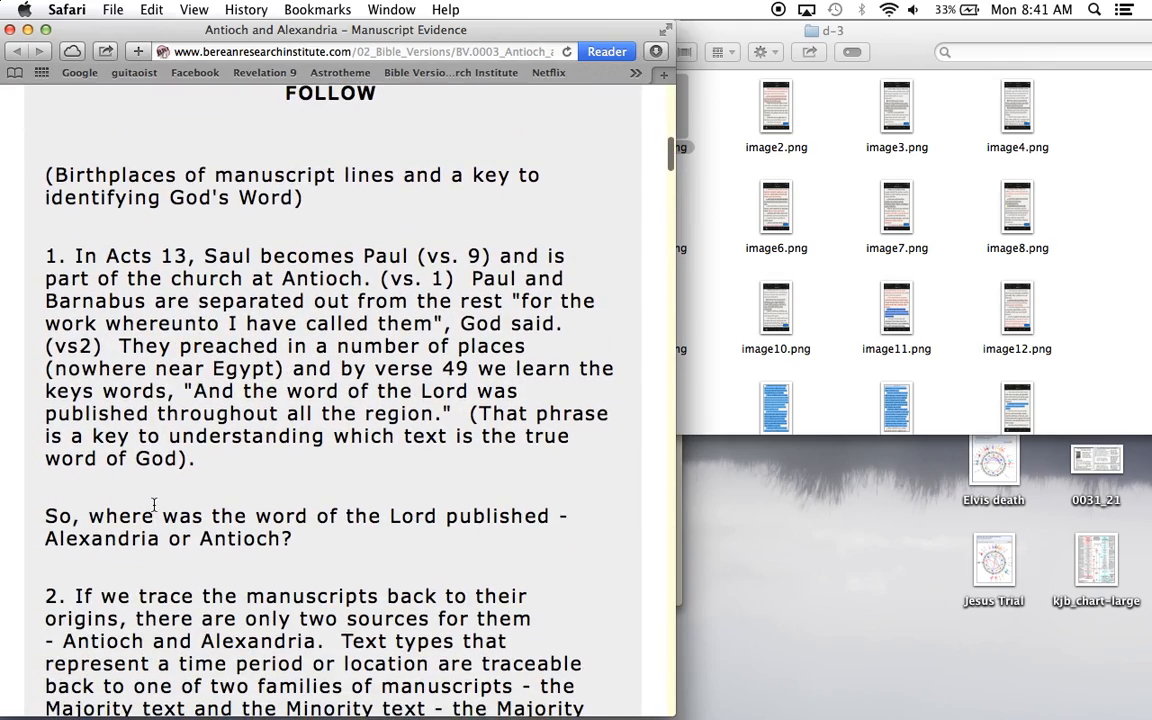
{"action": "scroll", "scroll_direction": "down", "scroll_amount": 3}
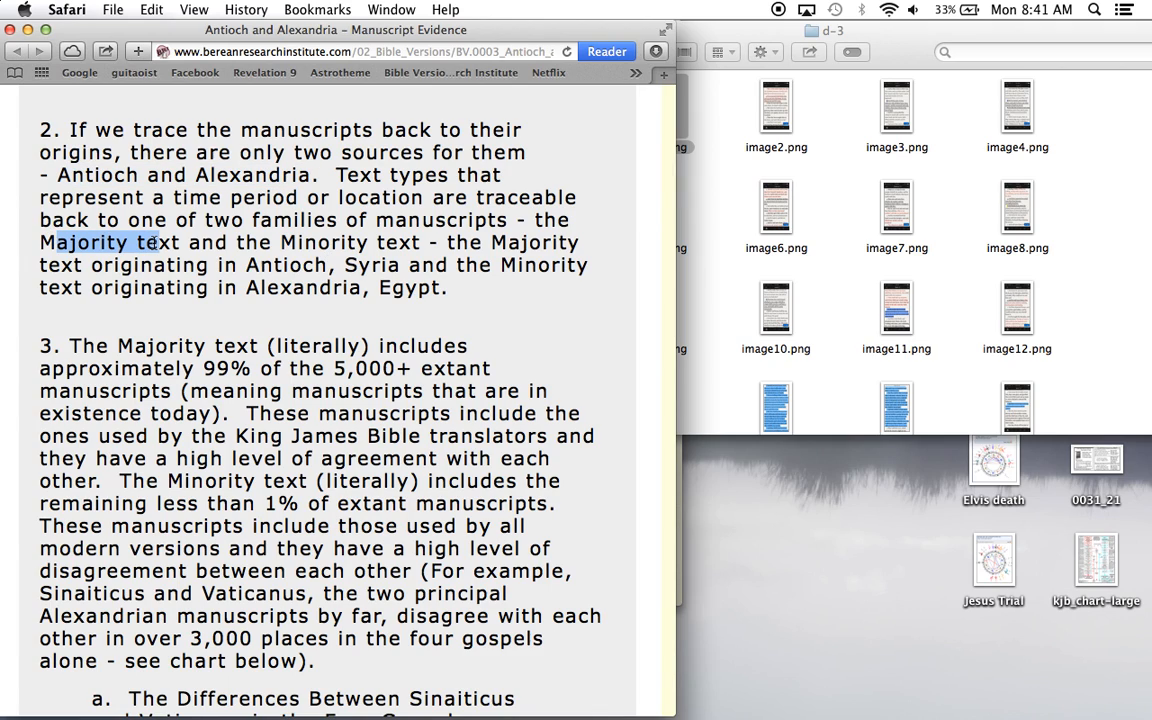
{"action": "left_click_drag", "start_coordinate": [150, 242], "coordinate": [400, 242]}
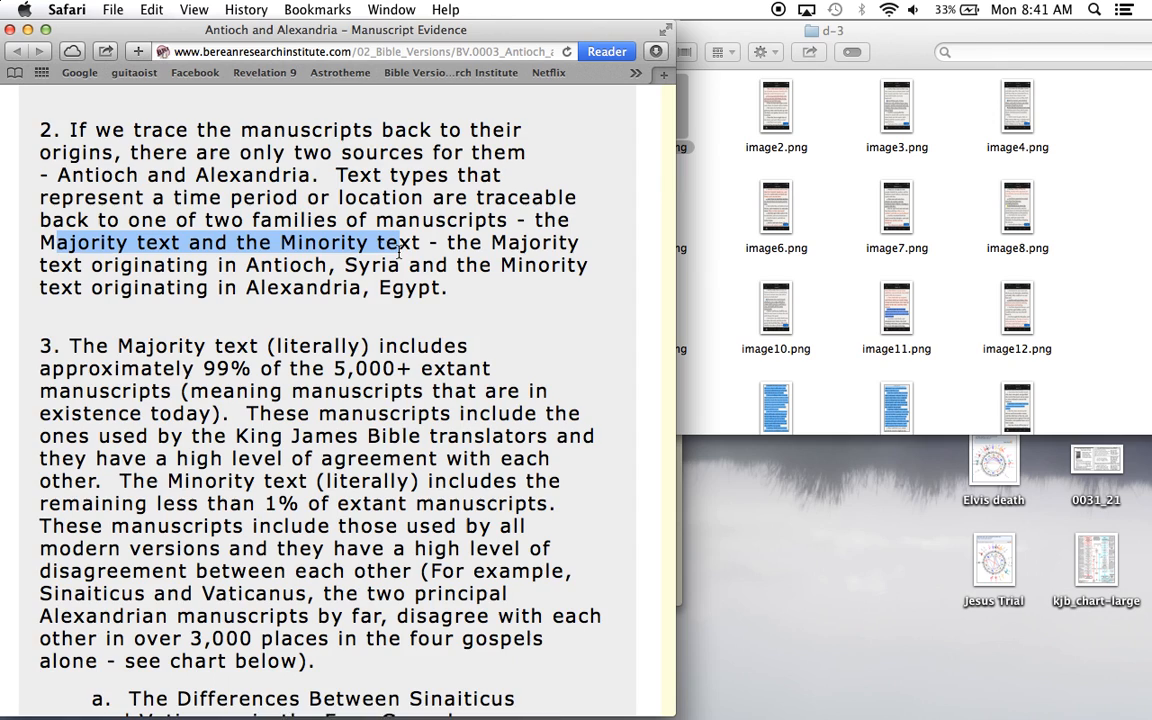
{"action": "scroll", "scroll_direction": "down", "scroll_amount": 3}
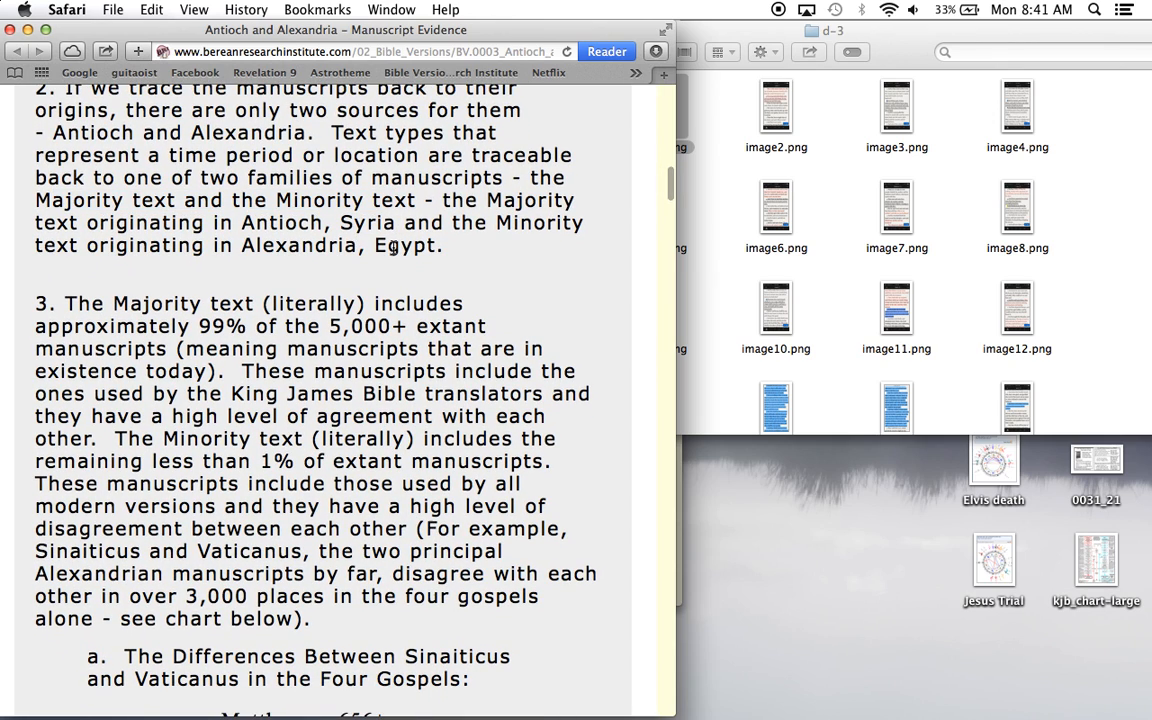
{"action": "double_click", "coordinate": [372, 214]}
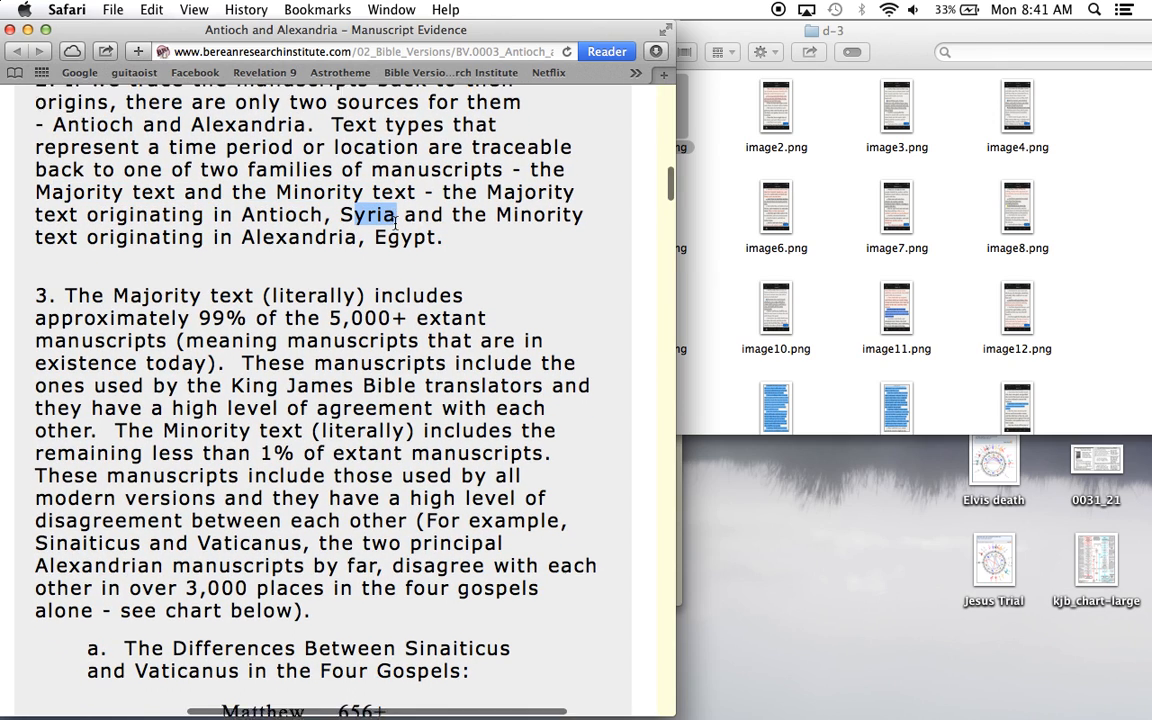
Highlight the 99% of 5,000+ manuscripts, the KJV translators phrase and the Minority text's less than 1%
{"action": "scroll", "scroll_direction": "down", "scroll_amount": 3}
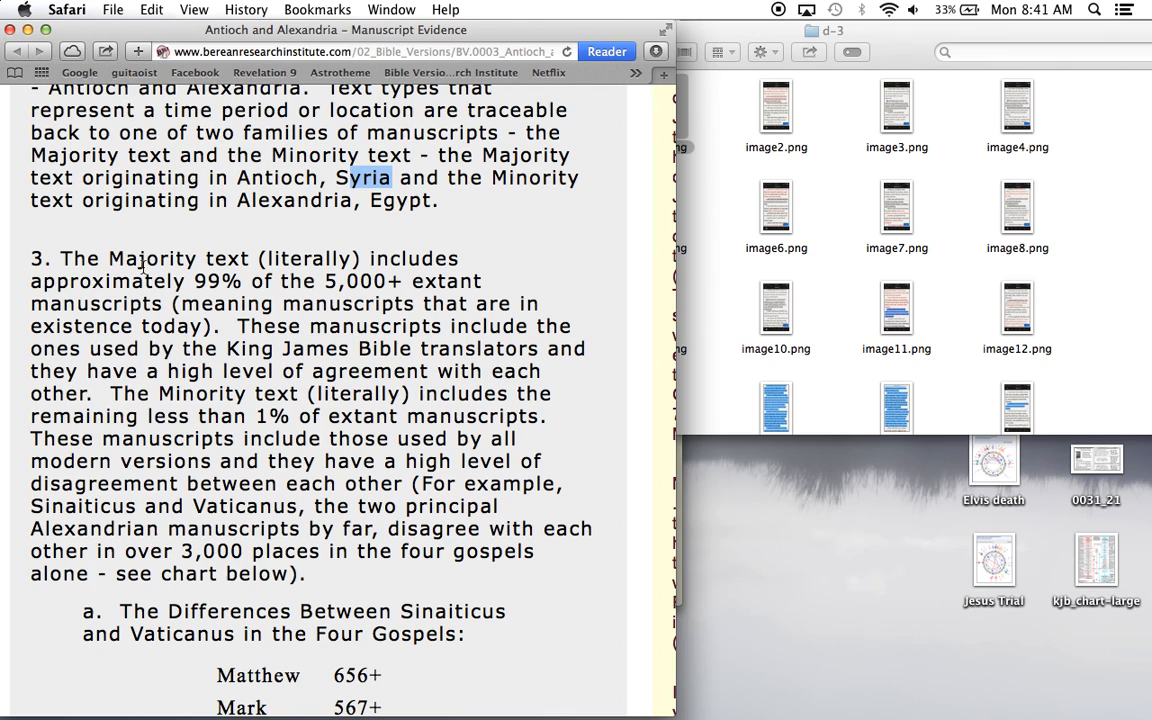
{"action": "left_click_drag", "start_coordinate": [192, 280], "coordinate": [164, 304]}
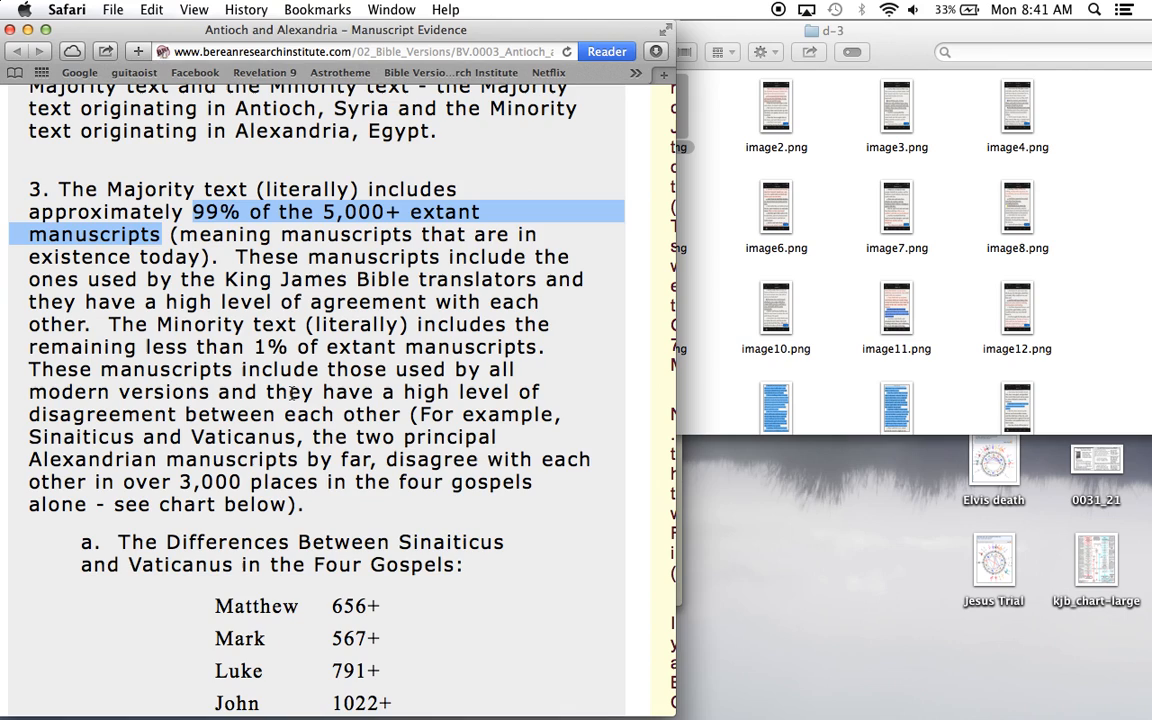
{"action": "double_click", "coordinate": [196, 324]}
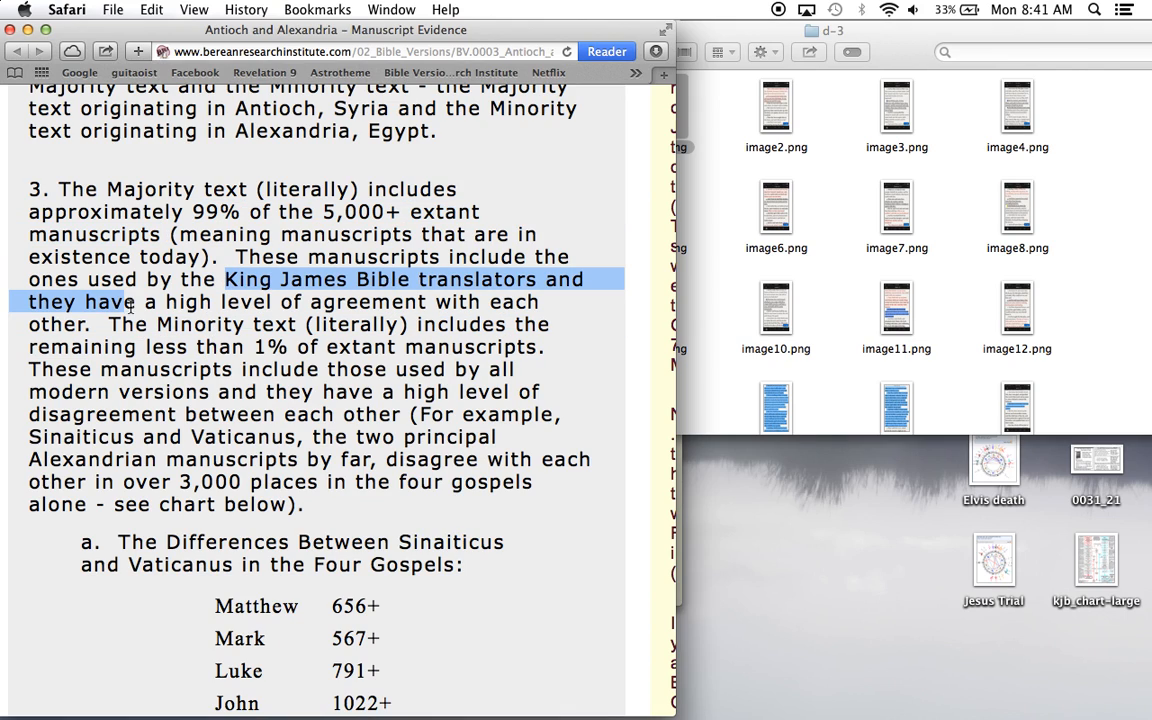
{"action": "left_click_drag", "start_coordinate": [134, 302], "coordinate": [96, 324]}
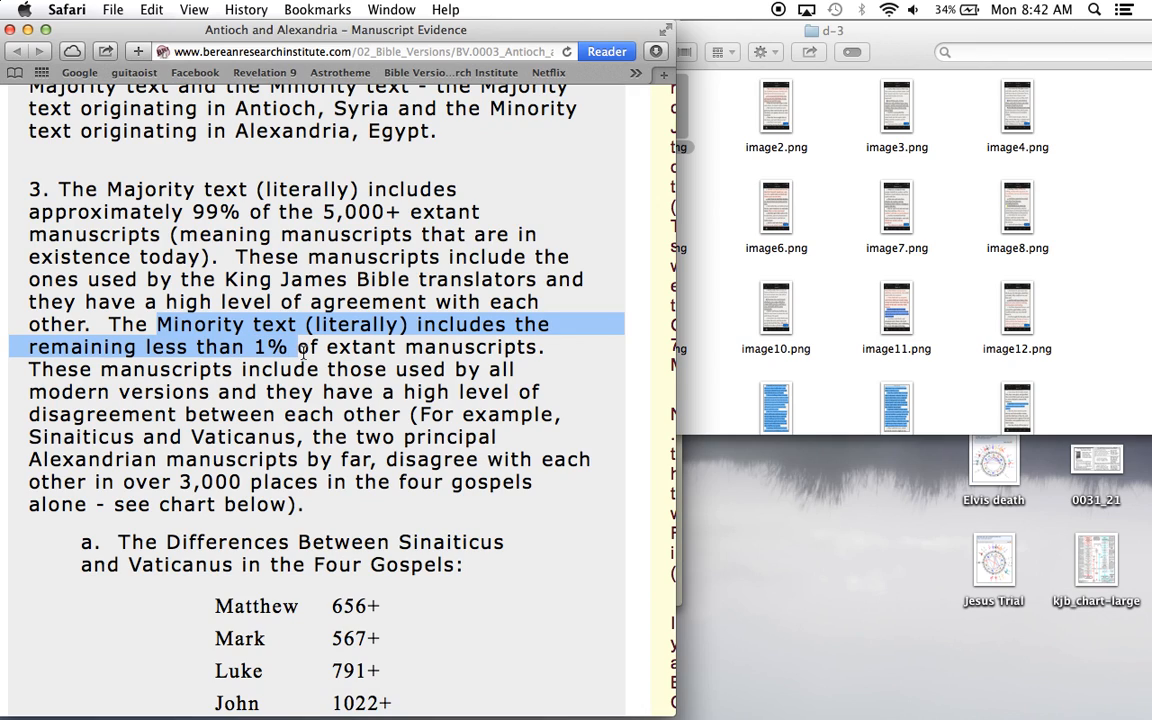
{"action": "mouse_move", "coordinate": [450, 344]}
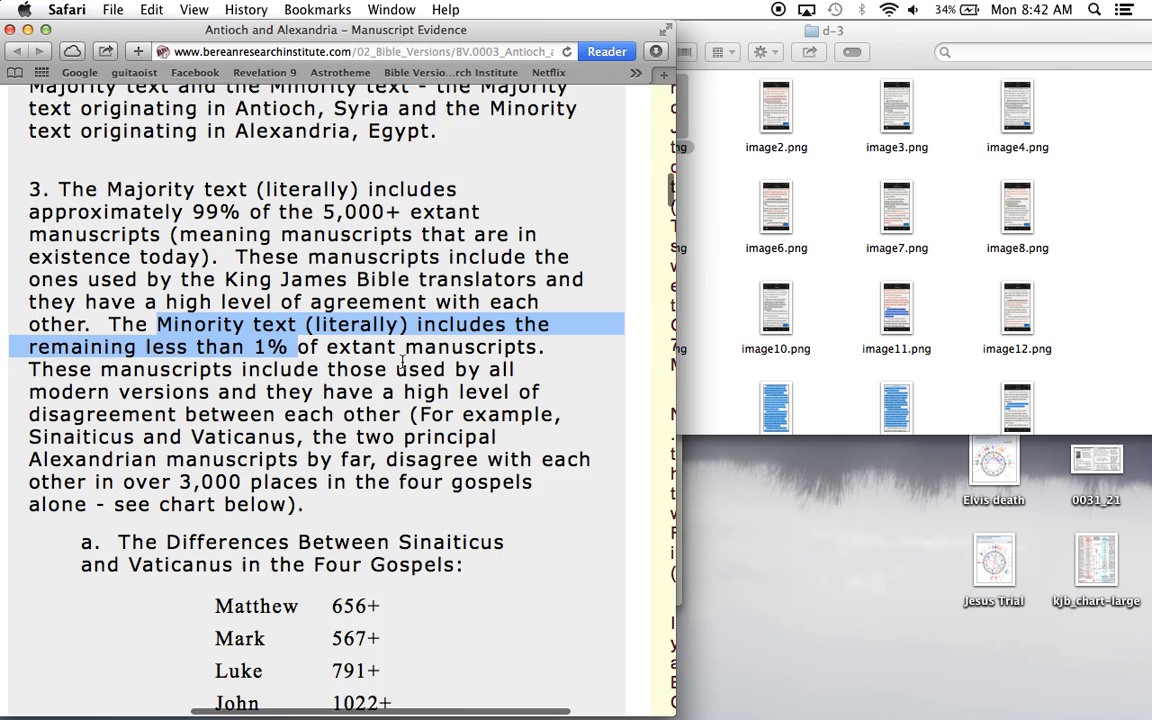
Highlight Alexandria in point 2 and the phrase Sinaiticus and Vaticanus
{"action": "scroll", "scroll_direction": "down", "scroll_amount": 3}
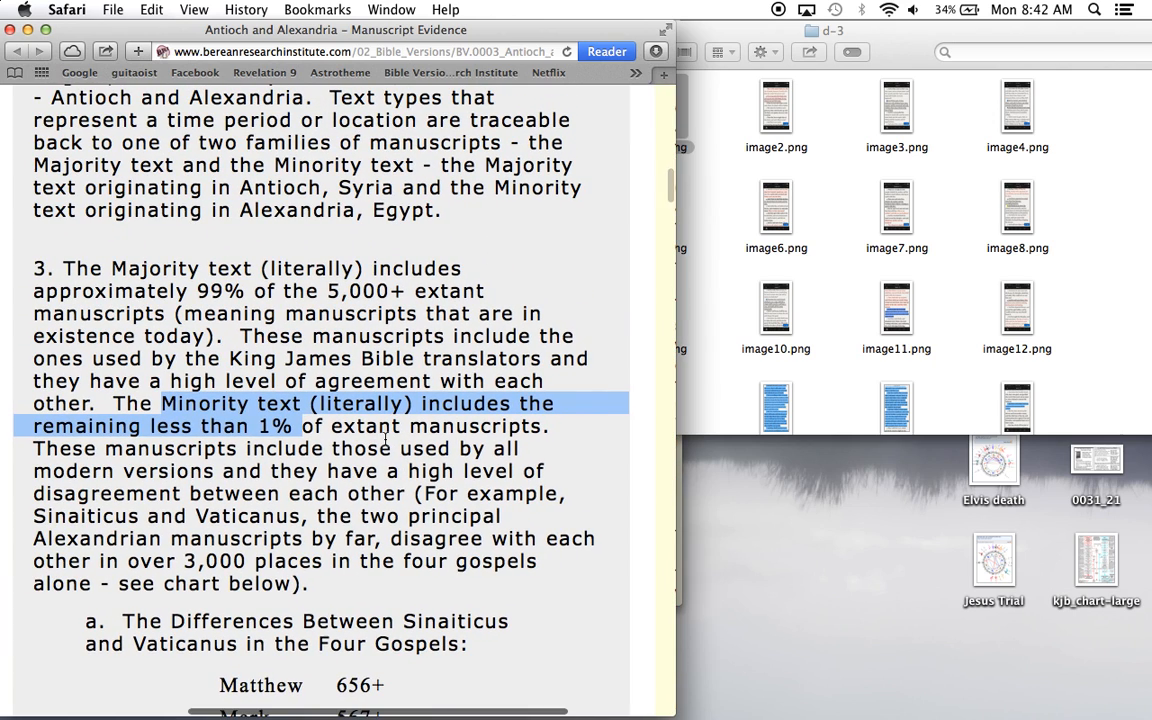
{"action": "scroll", "scroll_direction": "down", "scroll_amount": 3}
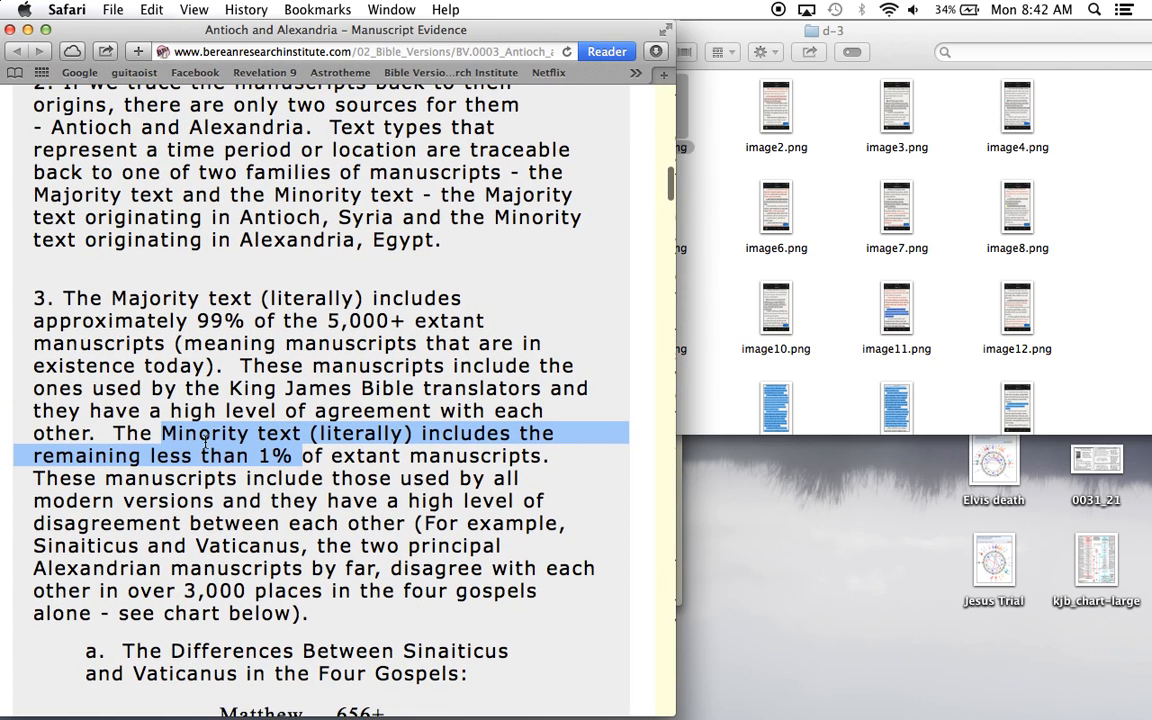
{"action": "double_click", "coordinate": [304, 240]}
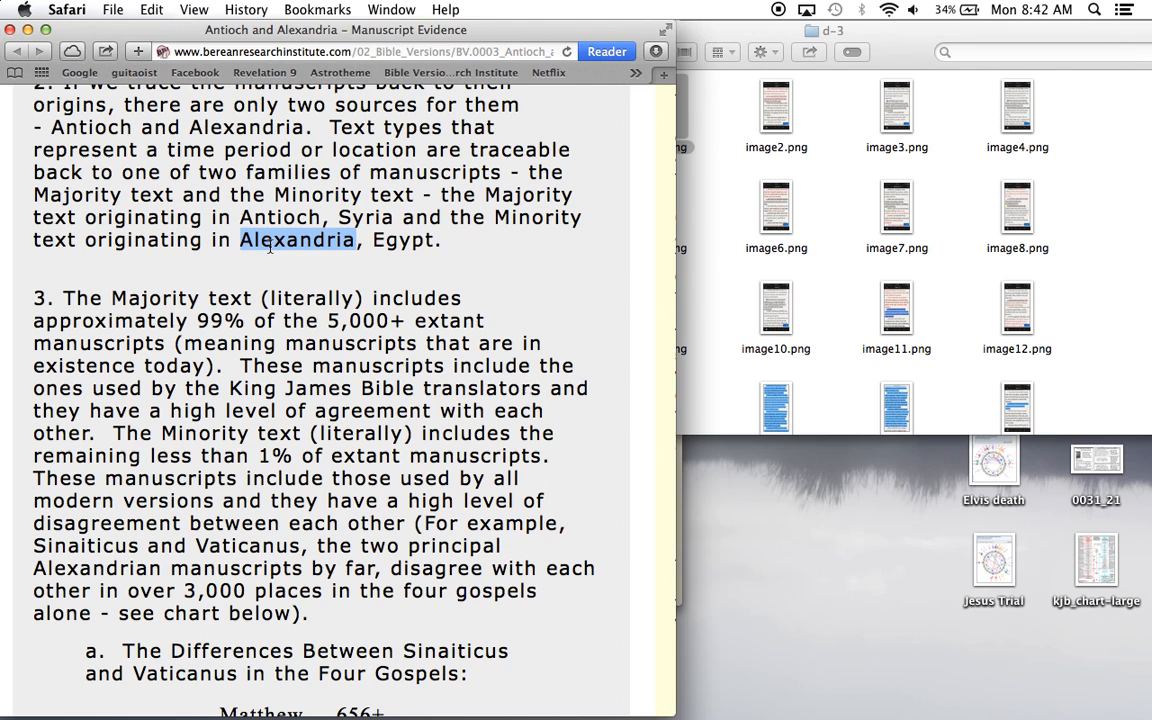
{"action": "double_click", "coordinate": [280, 216]}
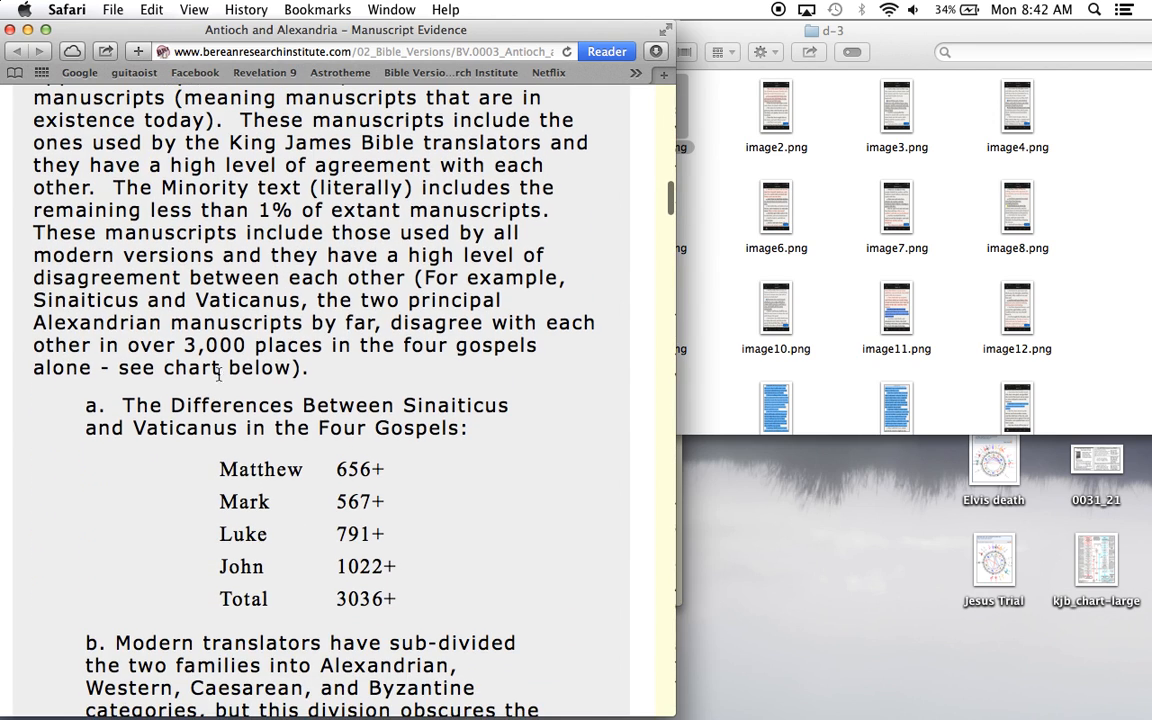
{"action": "mouse_move", "coordinate": [336, 598]}
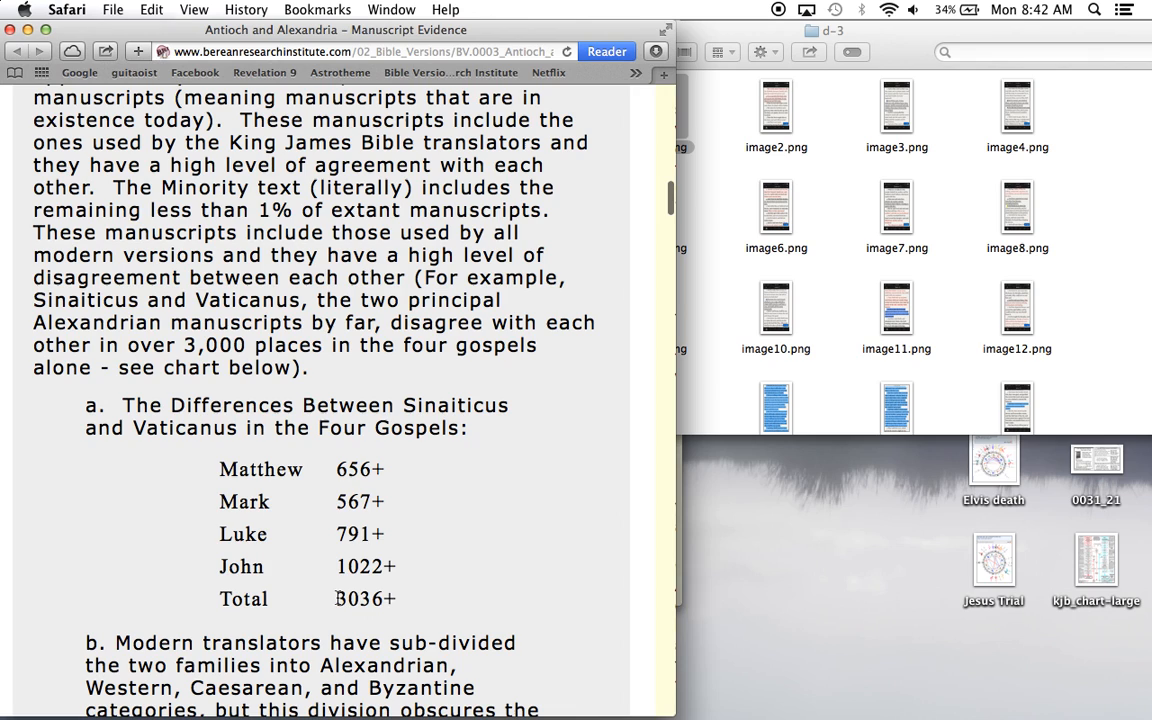
{"action": "double_click", "coordinate": [366, 598]}
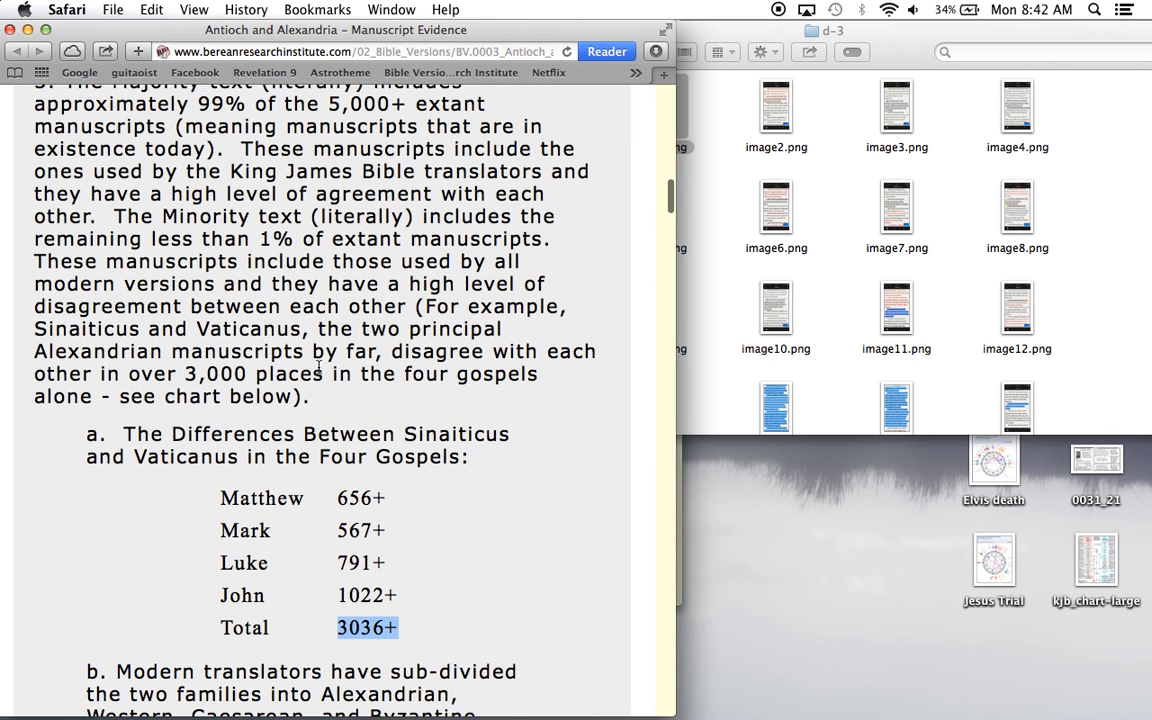
{"action": "left_click_drag", "start_coordinate": [402, 432], "coordinate": [244, 456]}
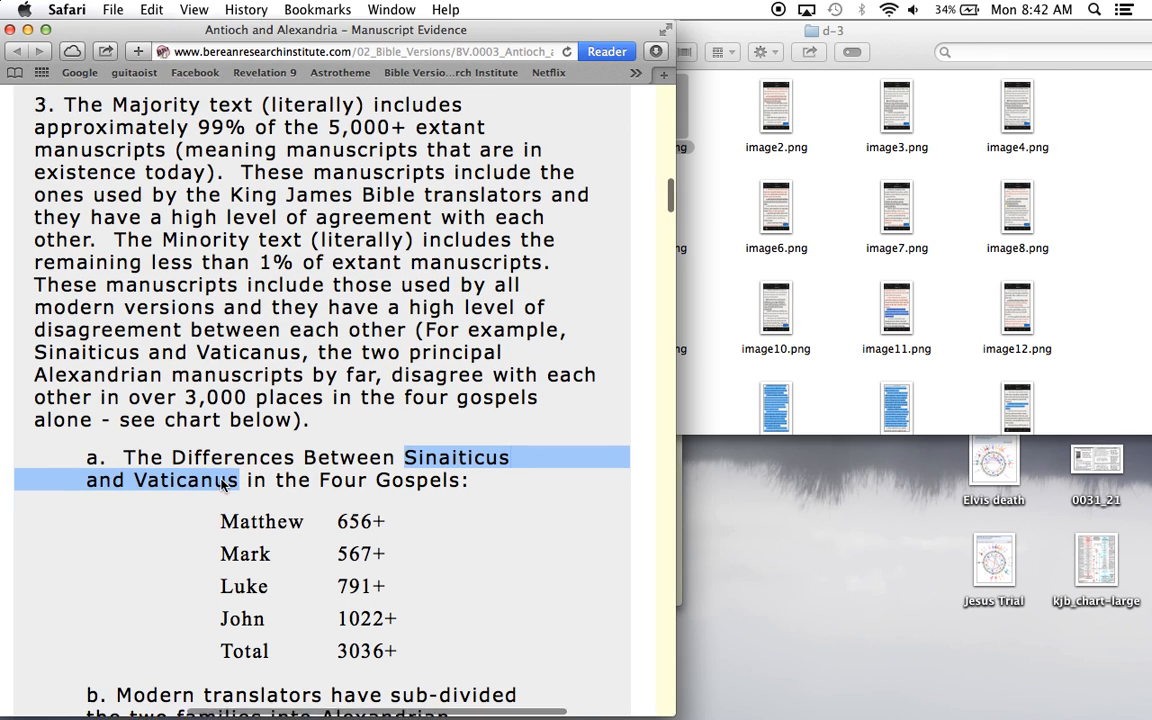
Read further and mark the sentence about the Majority text's 99%
{"action": "scroll", "scroll_direction": "down", "scroll_amount": 3}
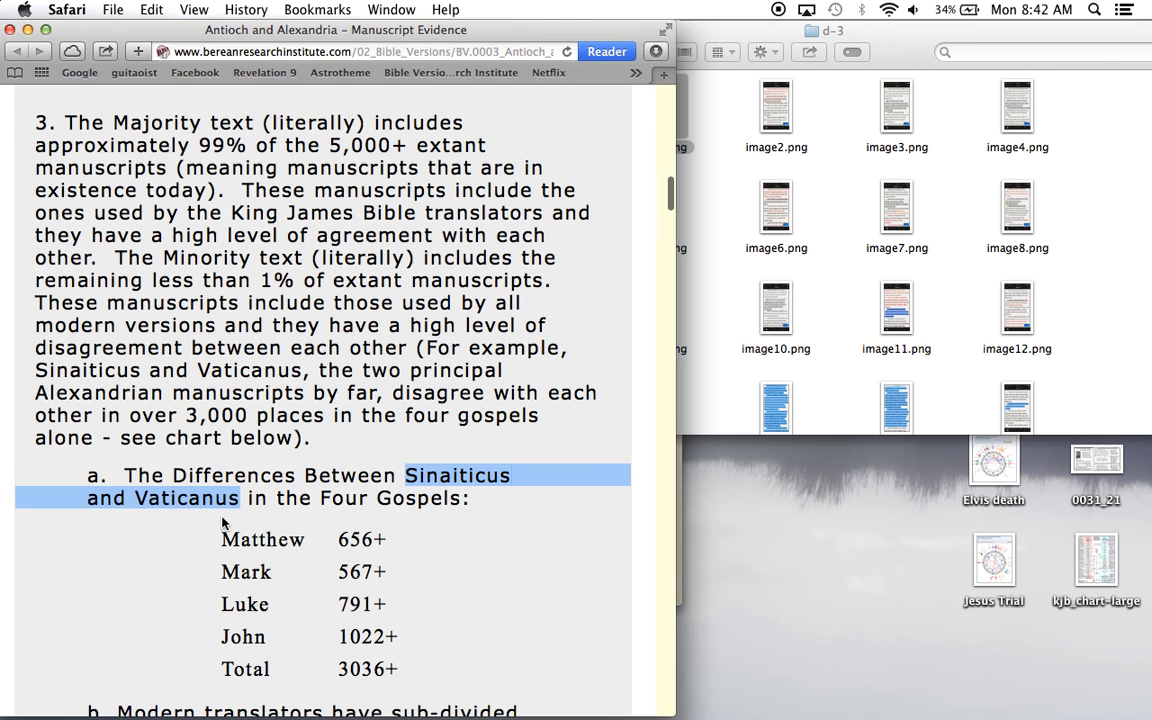
{"action": "scroll", "scroll_direction": "down", "scroll_amount": 3}
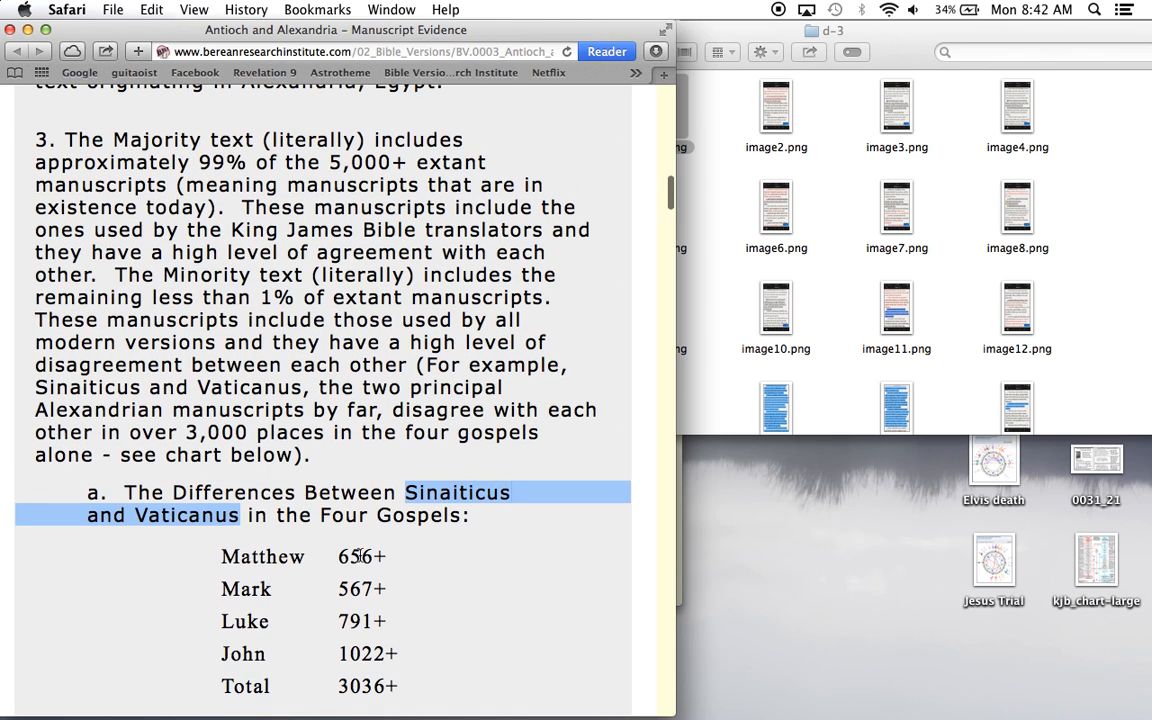
{"action": "scroll", "scroll_direction": "down", "scroll_amount": 3}
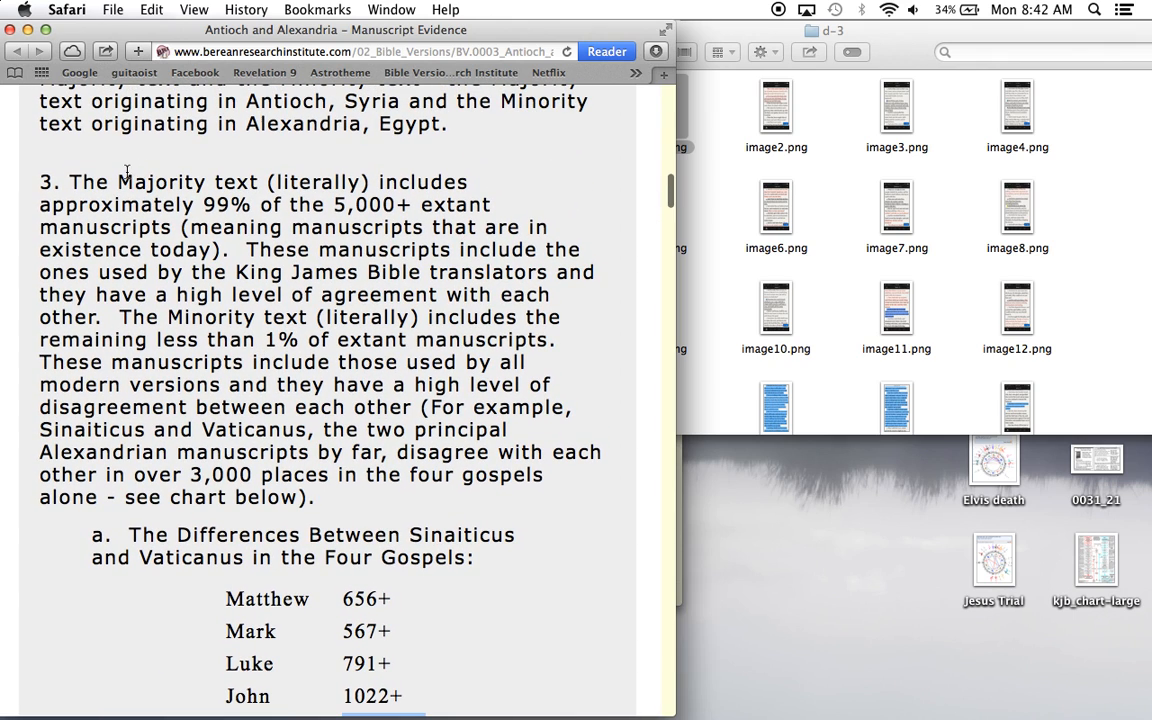
{"action": "left_click_drag", "start_coordinate": [116, 180], "coordinate": [180, 228]}
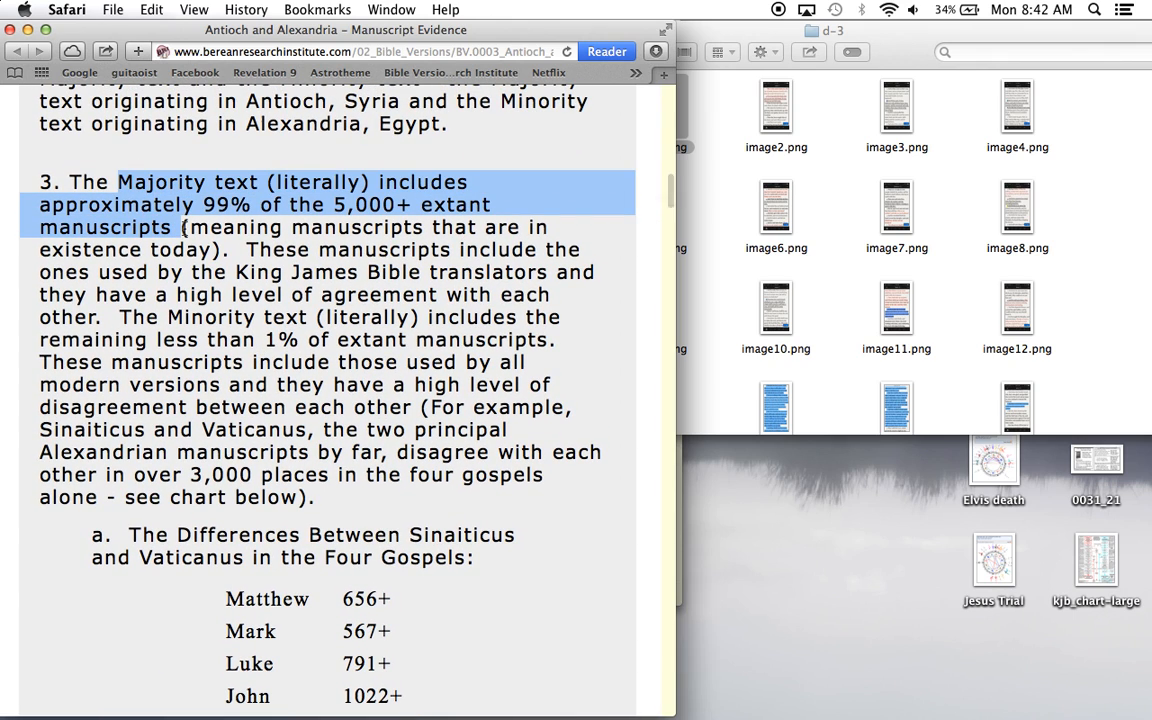
{"action": "scroll", "scroll_direction": "down", "scroll_amount": 3}
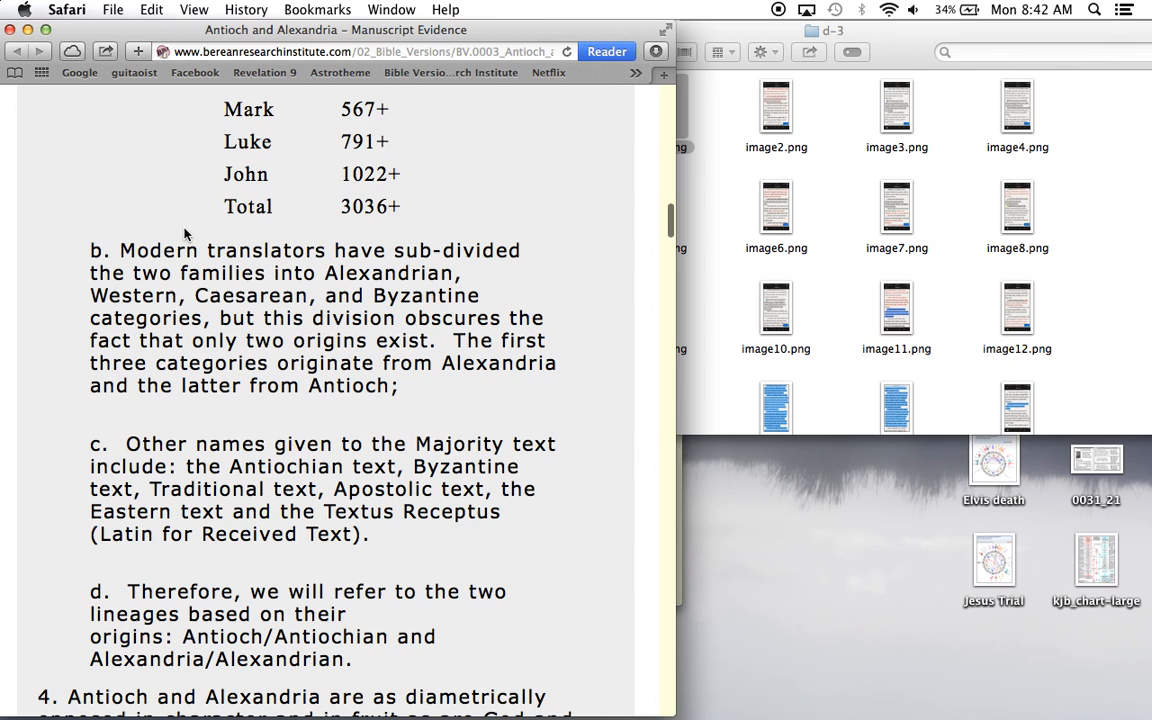
{"action": "scroll", "scroll_direction": "down", "scroll_amount": 3}
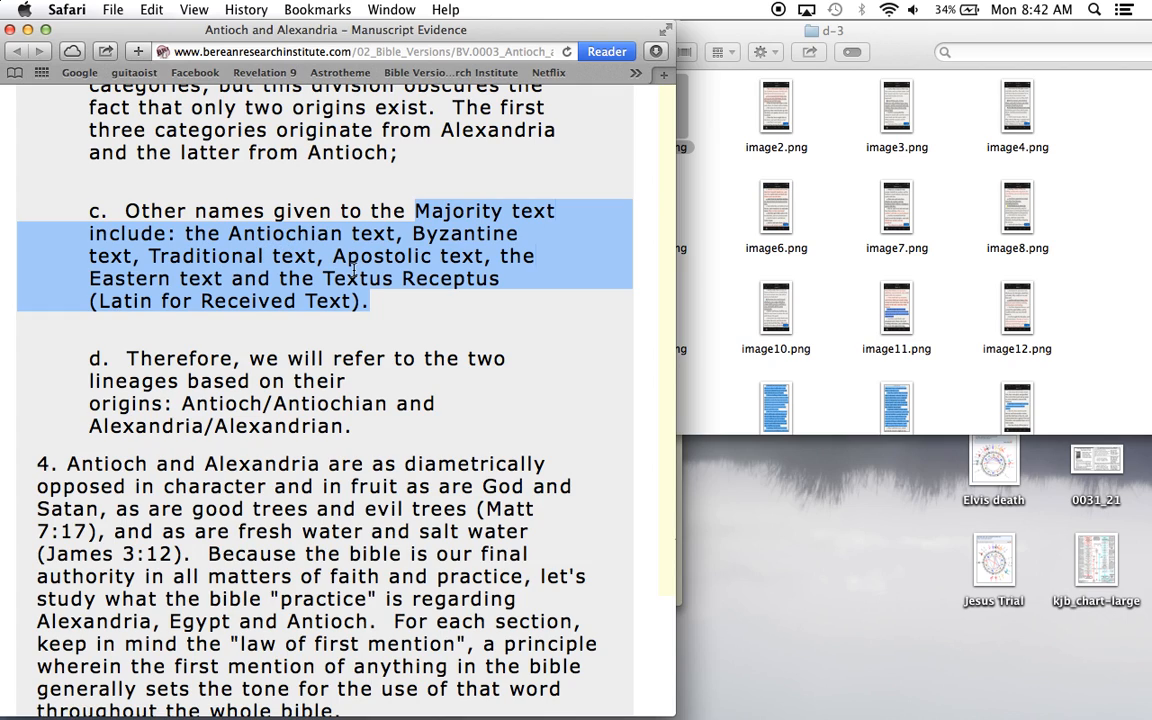
{"action": "mouse_move", "coordinate": [230, 272]}
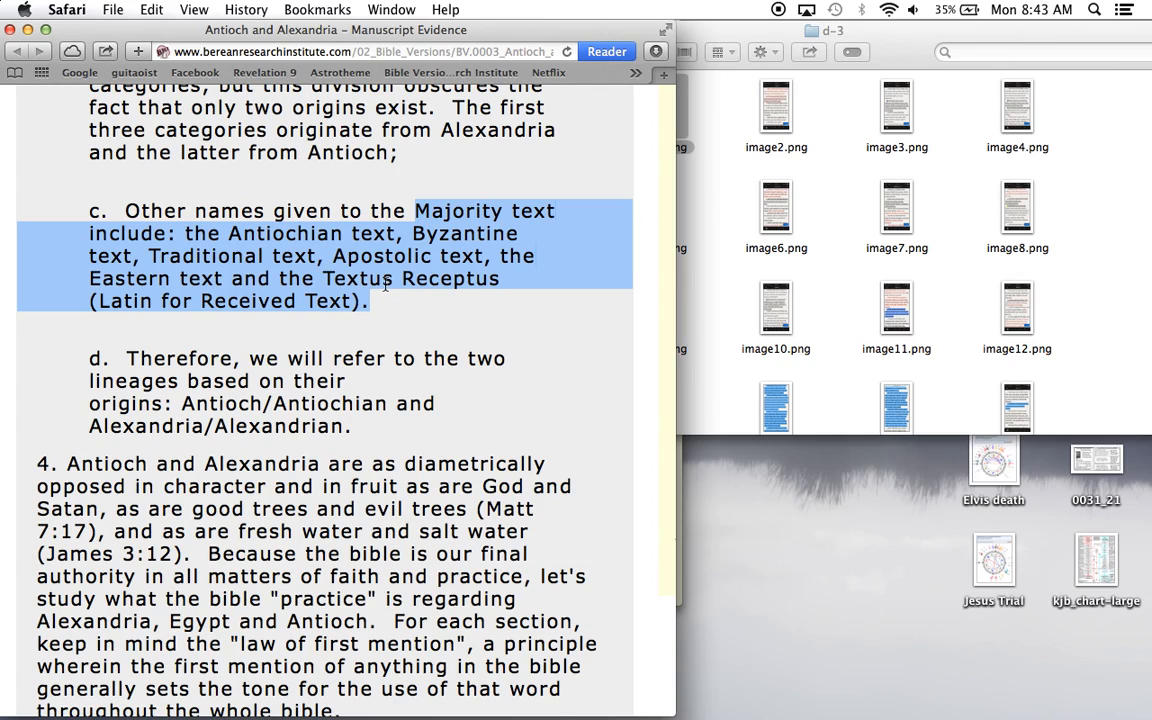
Mark the law of first mention explanation and the word Egypt with its following line
{"action": "scroll", "scroll_direction": "down", "scroll_amount": 3}
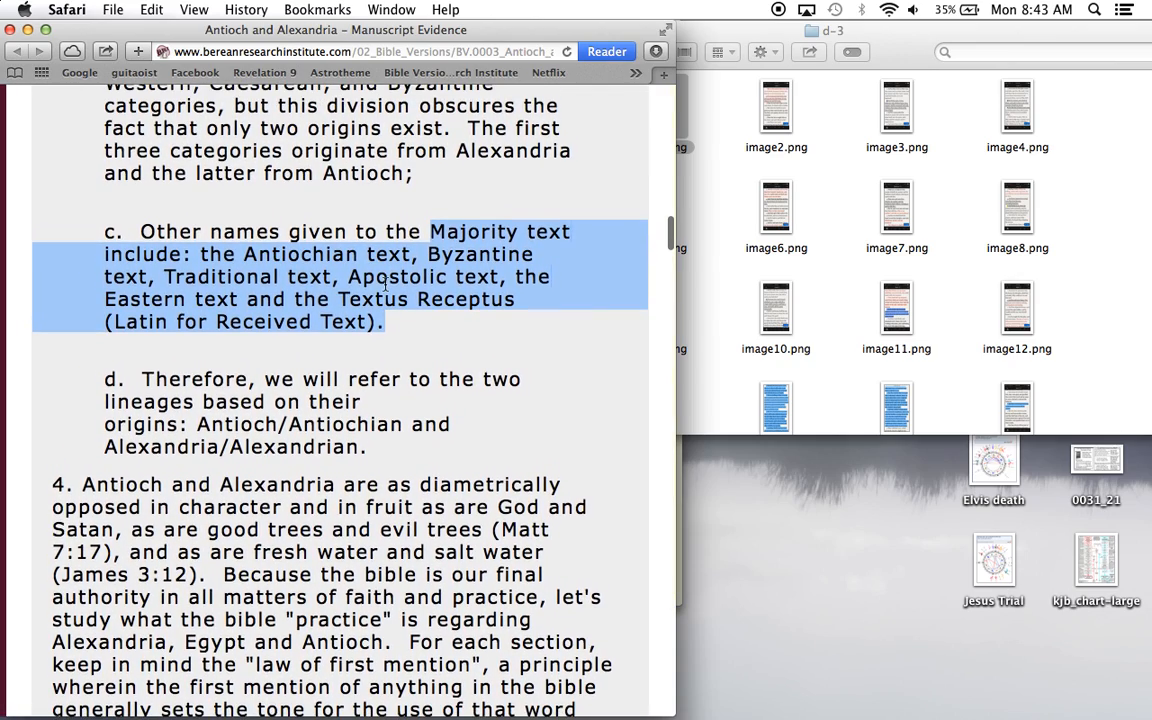
{"action": "scroll", "scroll_direction": "down", "scroll_amount": 3}
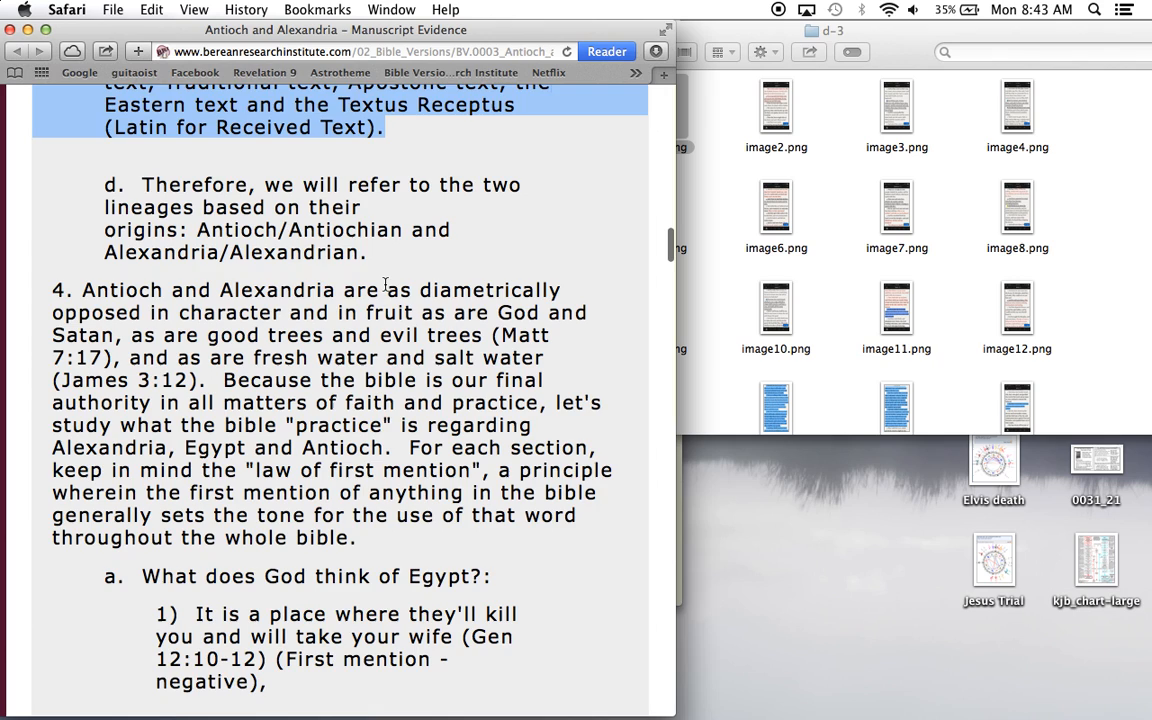
{"action": "scroll", "scroll_direction": "down", "scroll_amount": 3}
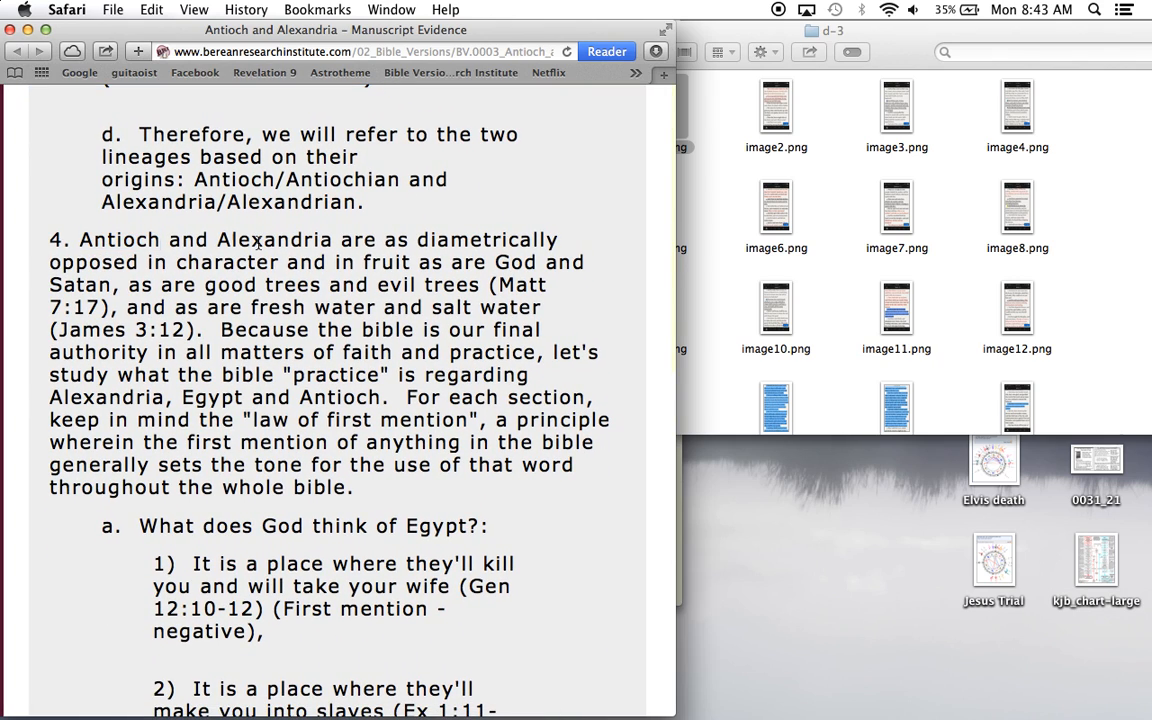
{"action": "mouse_move", "coordinate": [368, 344]}
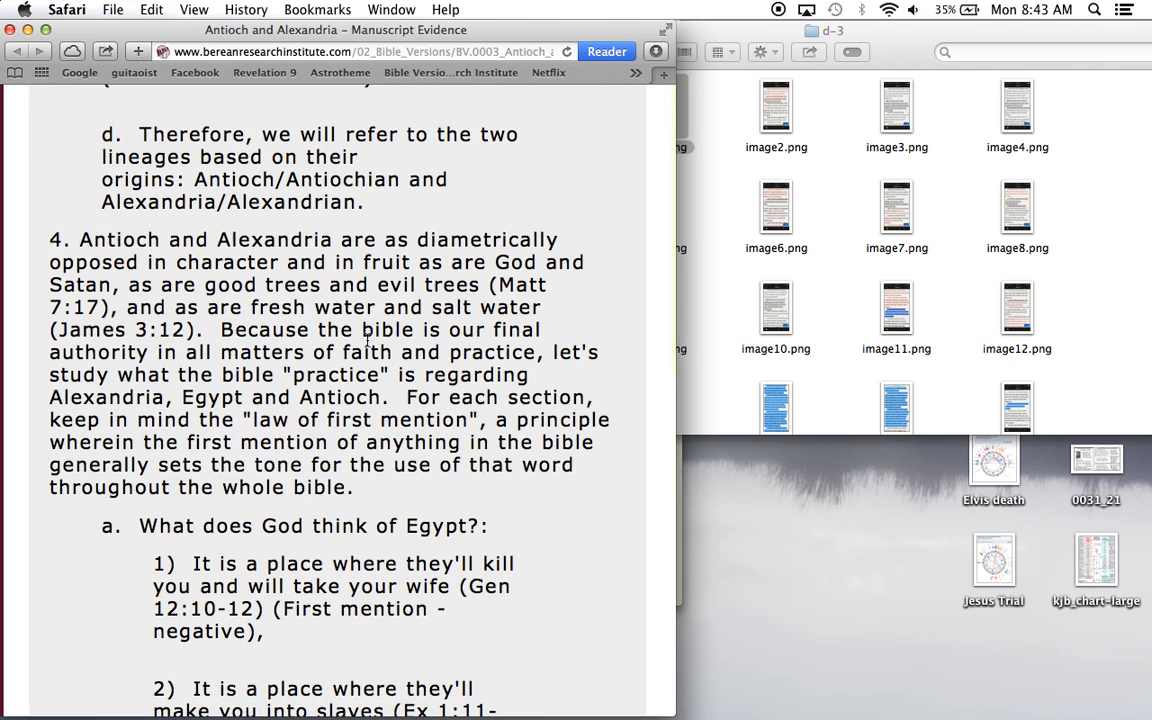
{"action": "mouse_move", "coordinate": [252, 418]}
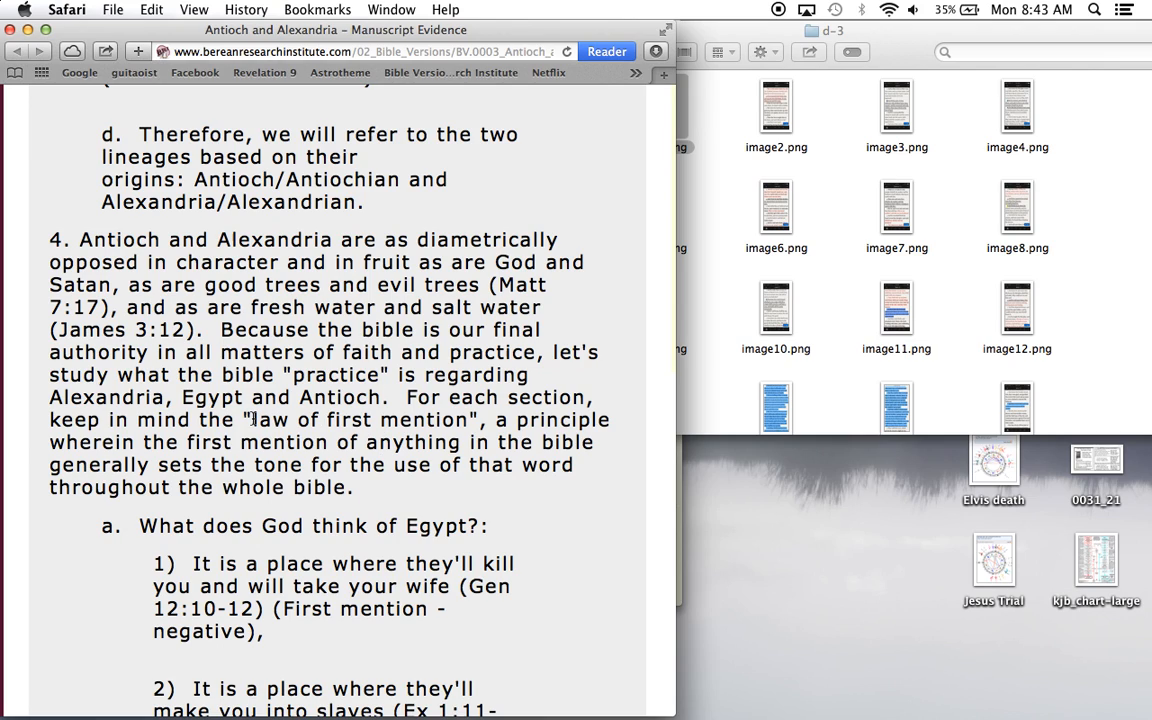
{"action": "left_click_drag", "start_coordinate": [252, 420], "coordinate": [468, 420]}
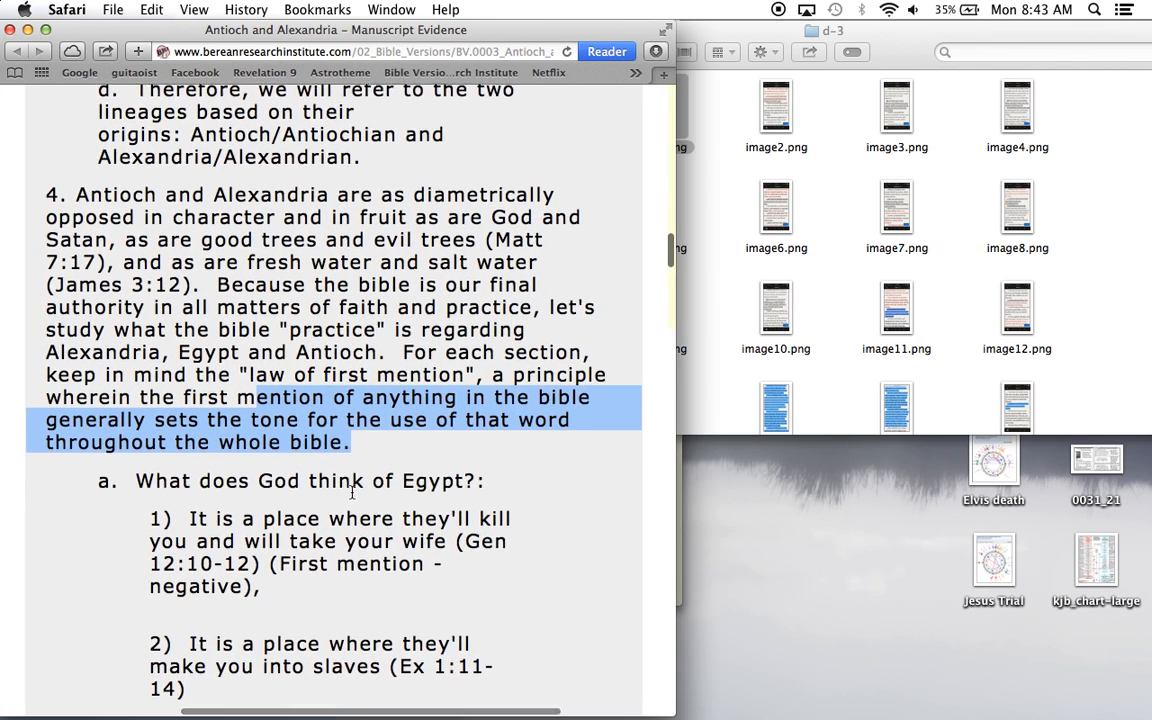
{"action": "scroll", "scroll_direction": "down", "scroll_amount": 3}
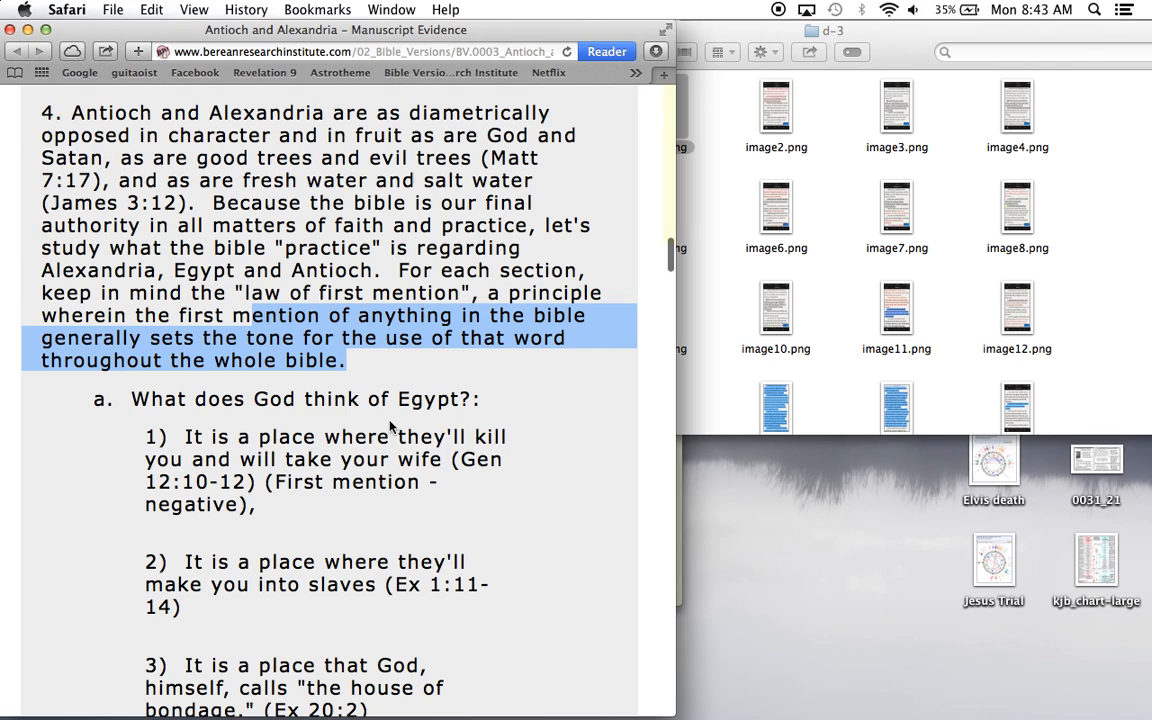
{"action": "double_click", "coordinate": [428, 400]}
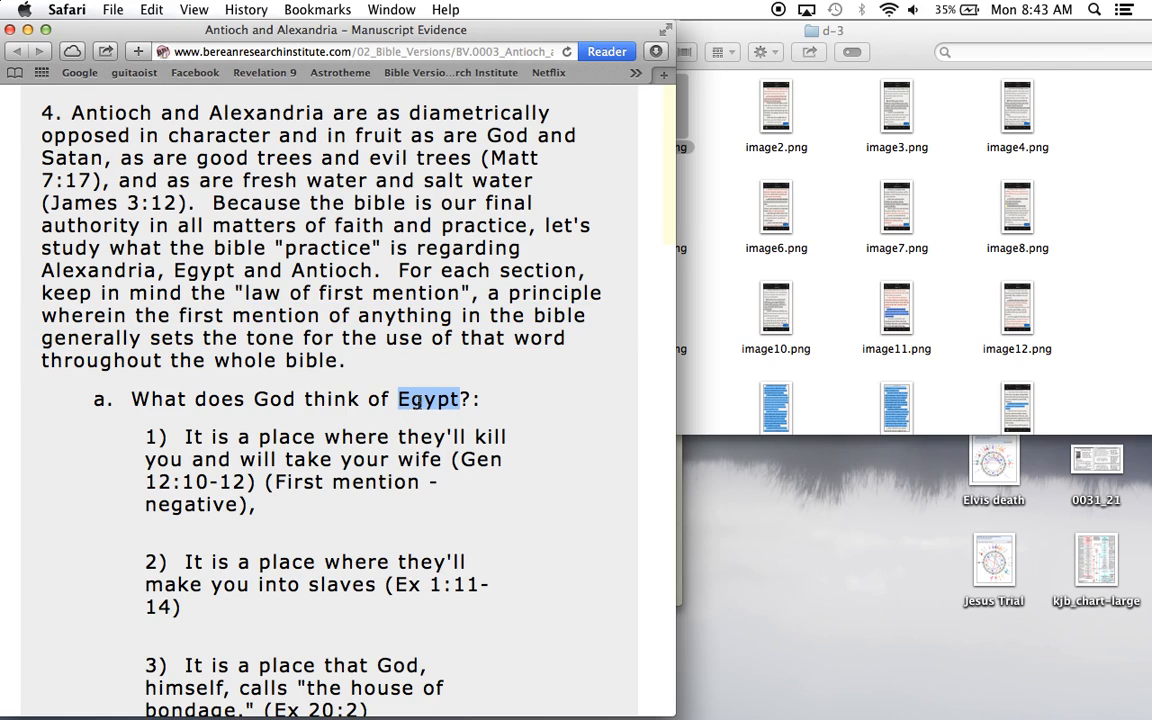
{"action": "mouse_move", "coordinate": [340, 460]}
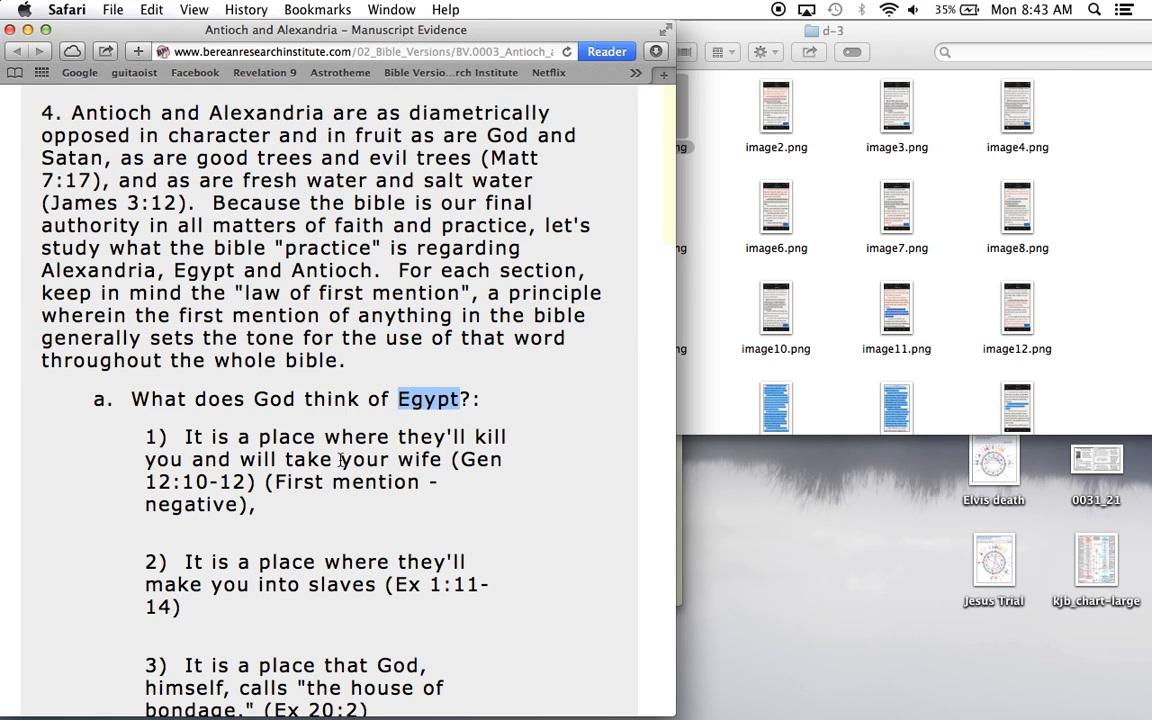
{"action": "left_click_drag", "start_coordinate": [184, 436], "coordinate": [448, 458]}
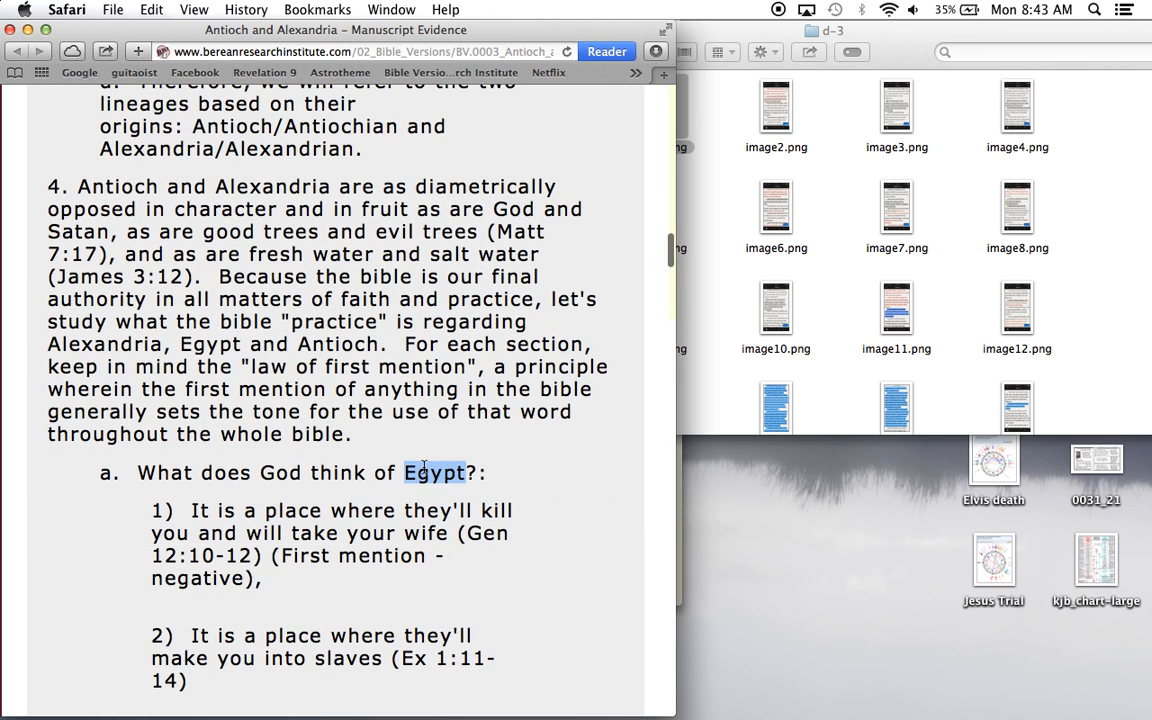
Read on to the numbered points and mark the Acts 6 reference and the note on both cities' first appearances
{"action": "scroll", "scroll_direction": "down", "scroll_amount": 3}
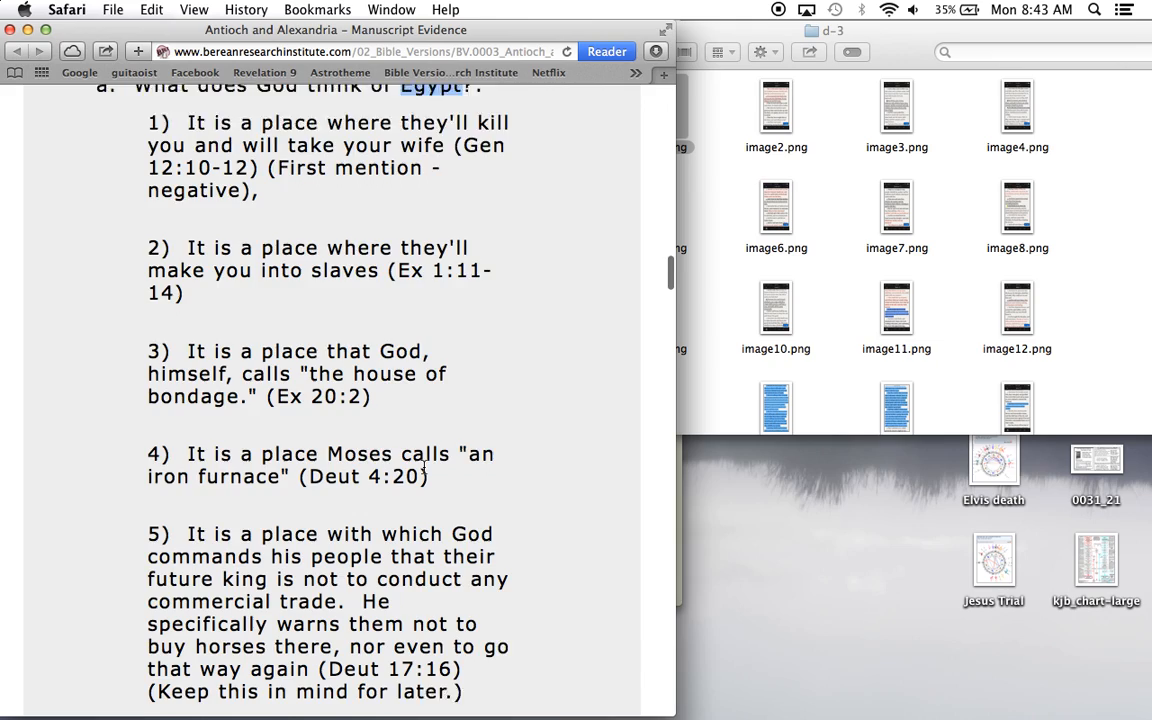
{"action": "scroll", "scroll_direction": "down", "scroll_amount": 3}
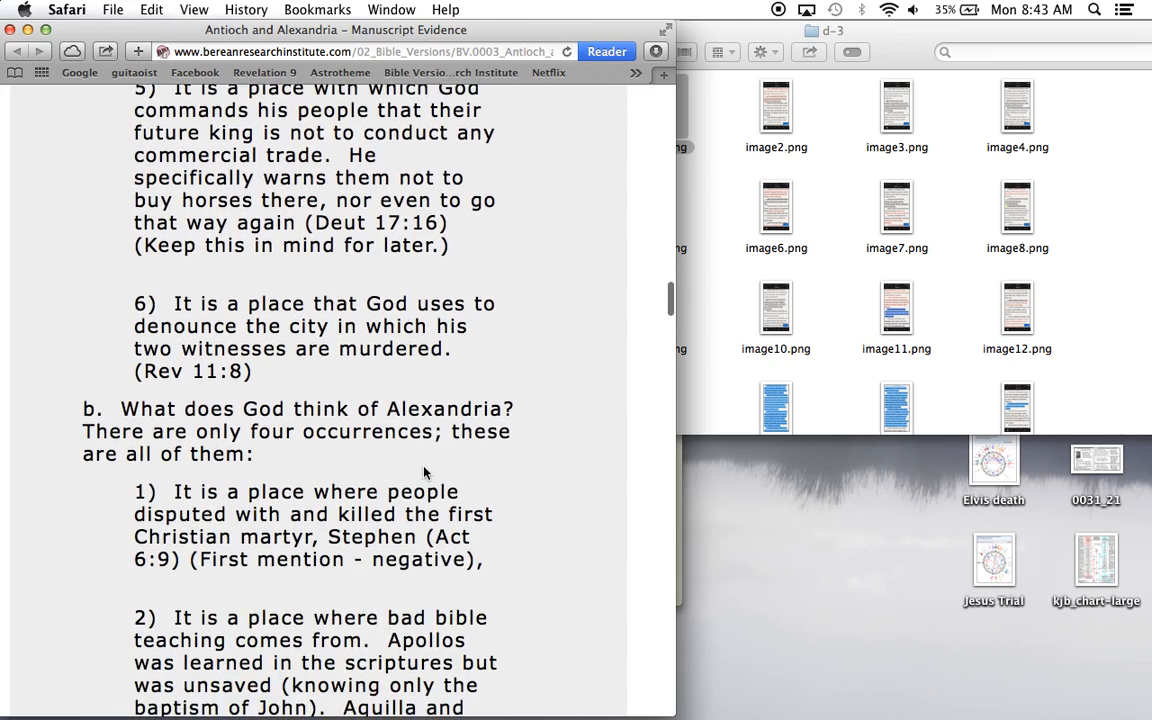
{"action": "scroll", "scroll_direction": "down", "scroll_amount": 3}
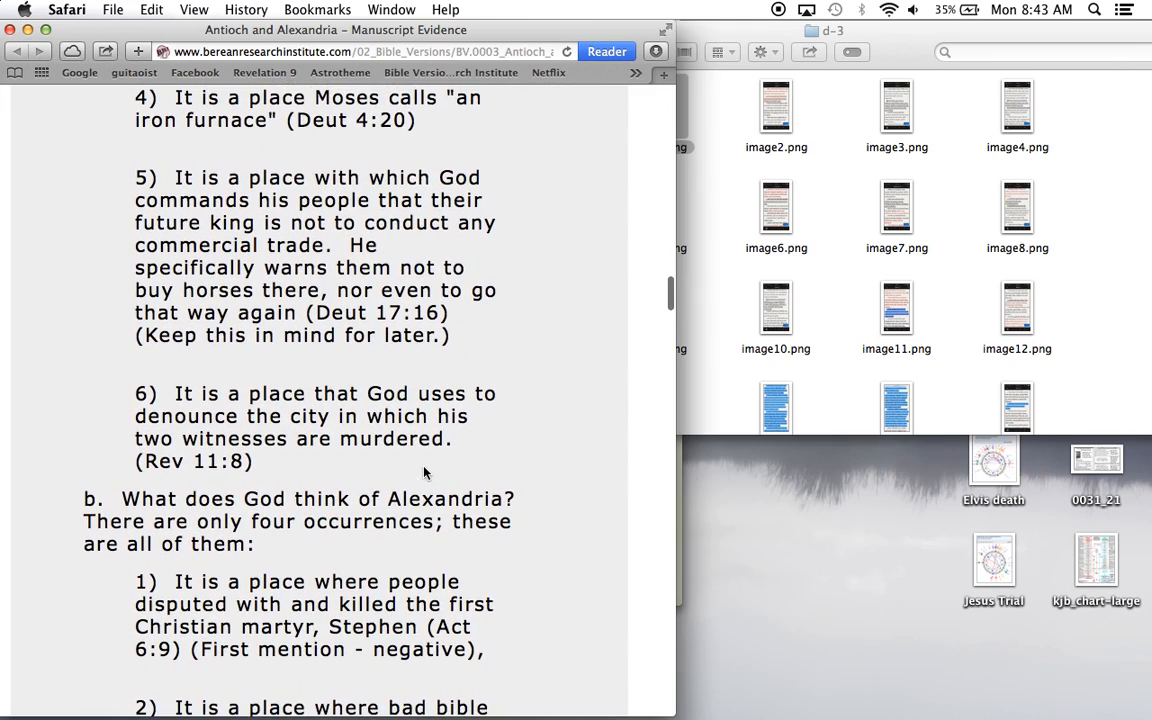
{"action": "scroll", "scroll_direction": "down", "scroll_amount": 3}
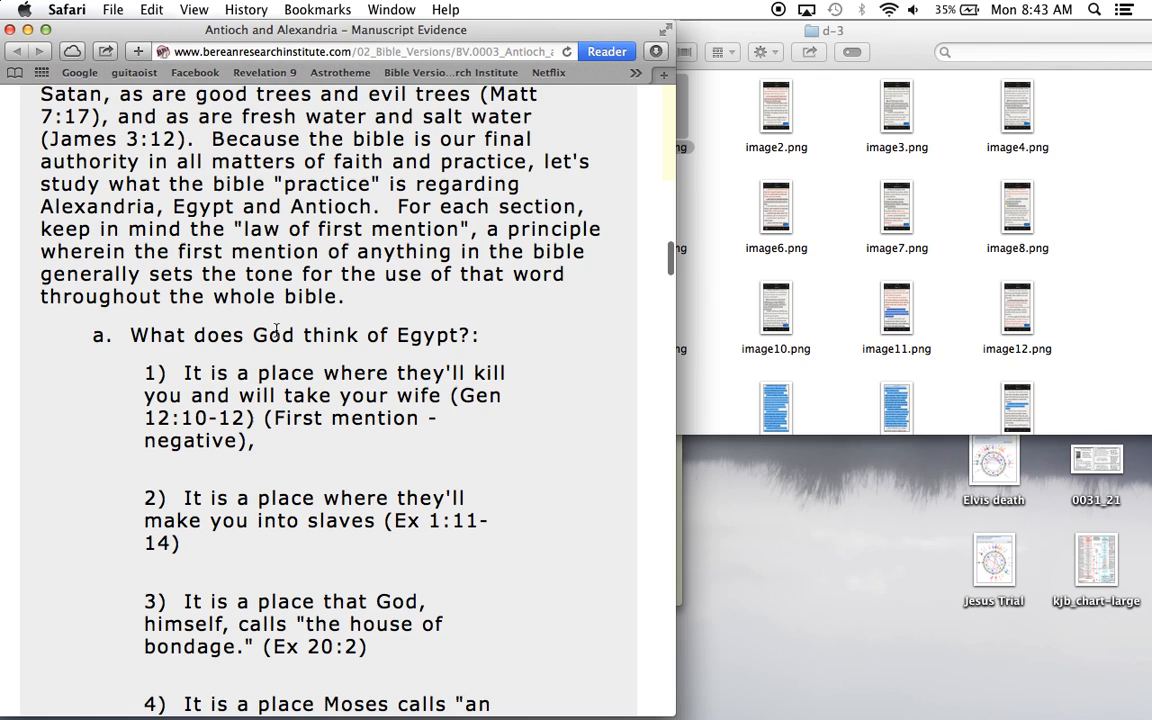
{"action": "scroll", "scroll_direction": "down", "scroll_amount": 3}
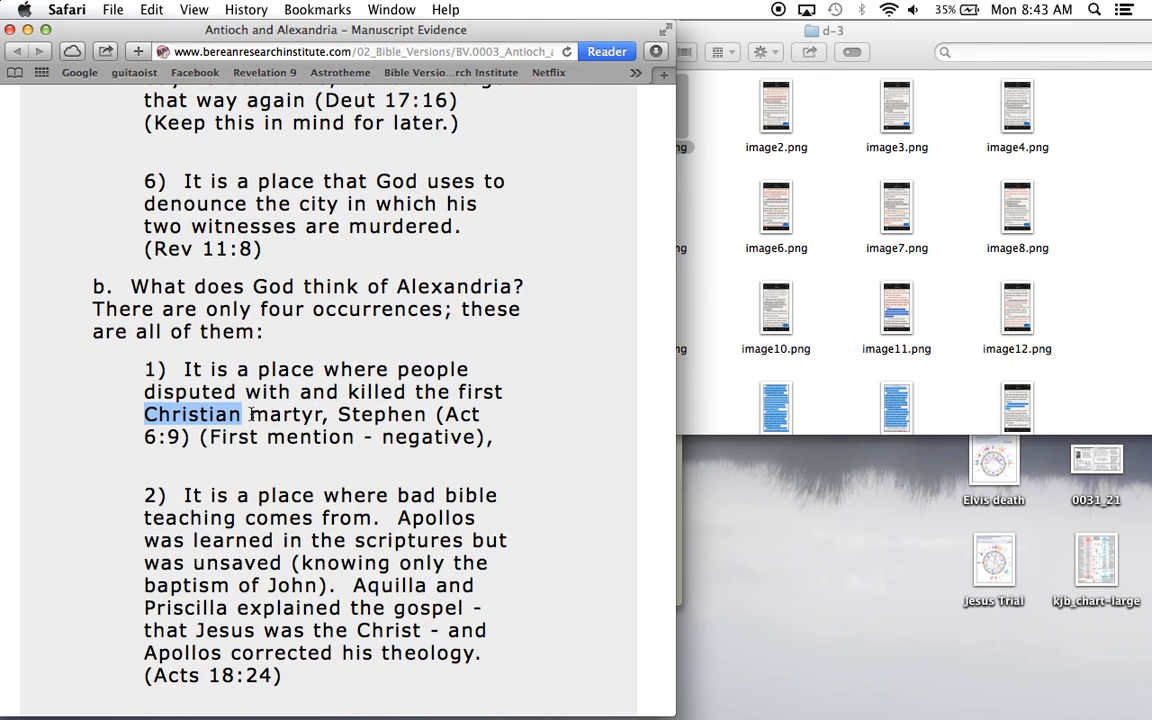
{"action": "scroll", "scroll_direction": "down", "scroll_amount": 3}
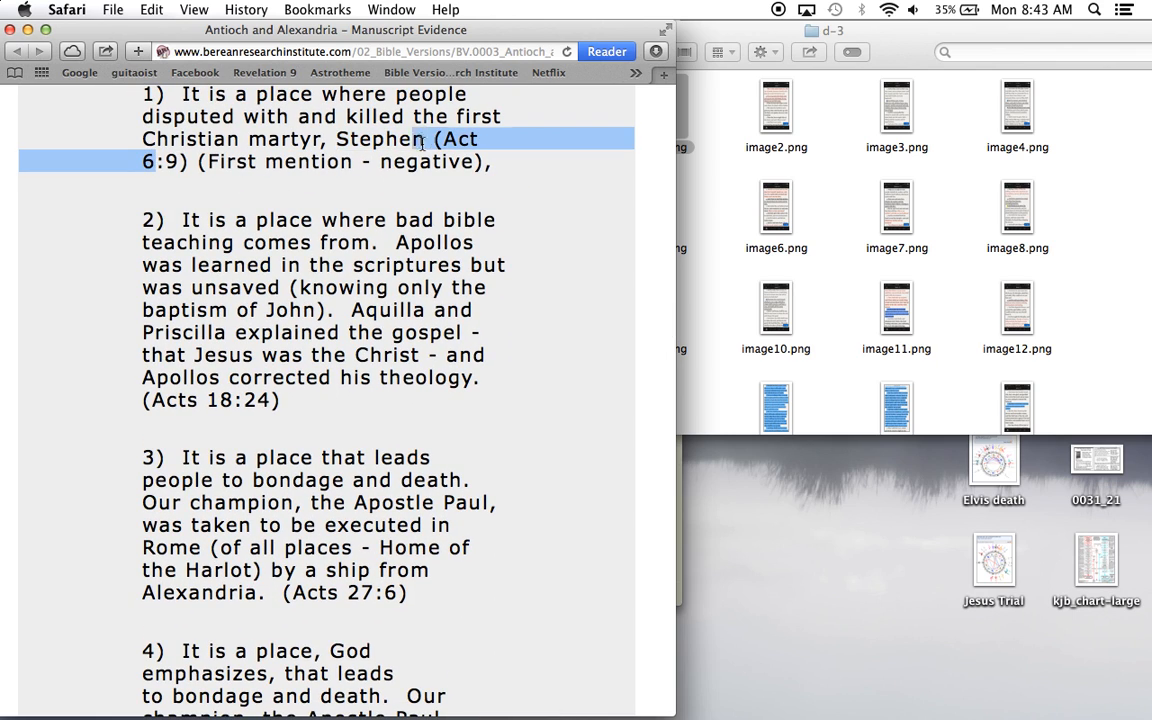
{"action": "scroll", "scroll_direction": "down", "scroll_amount": 3}
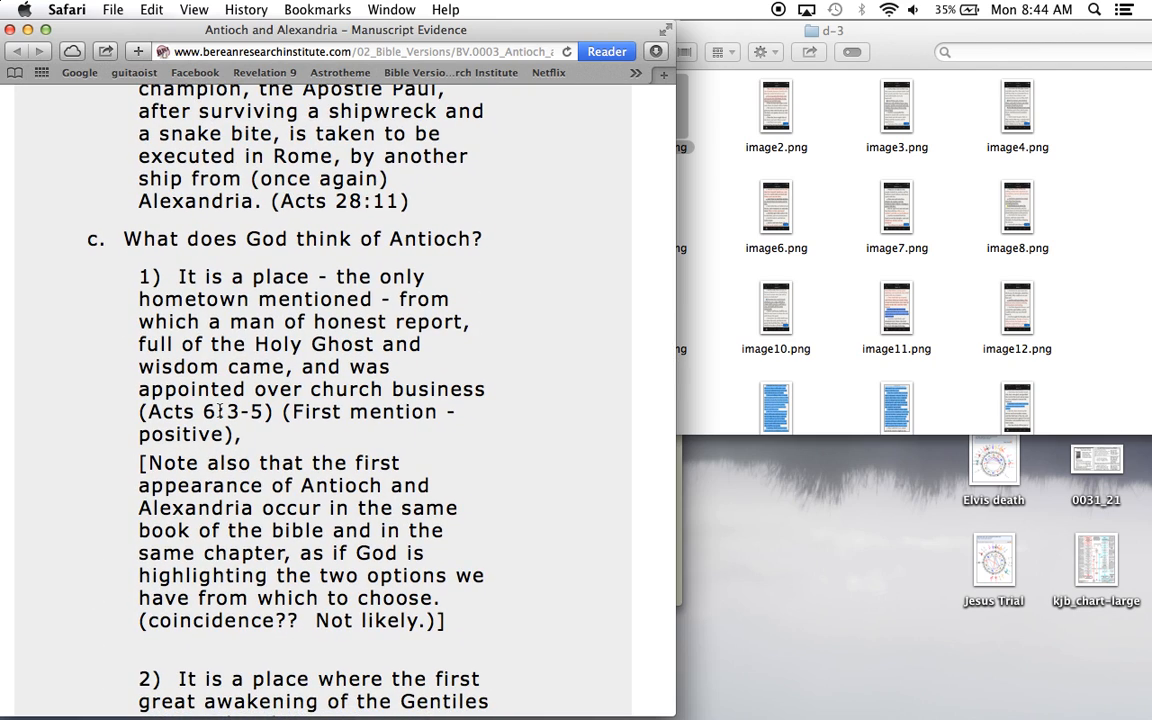
{"action": "left_click_drag", "start_coordinate": [140, 412], "coordinate": [220, 412]}
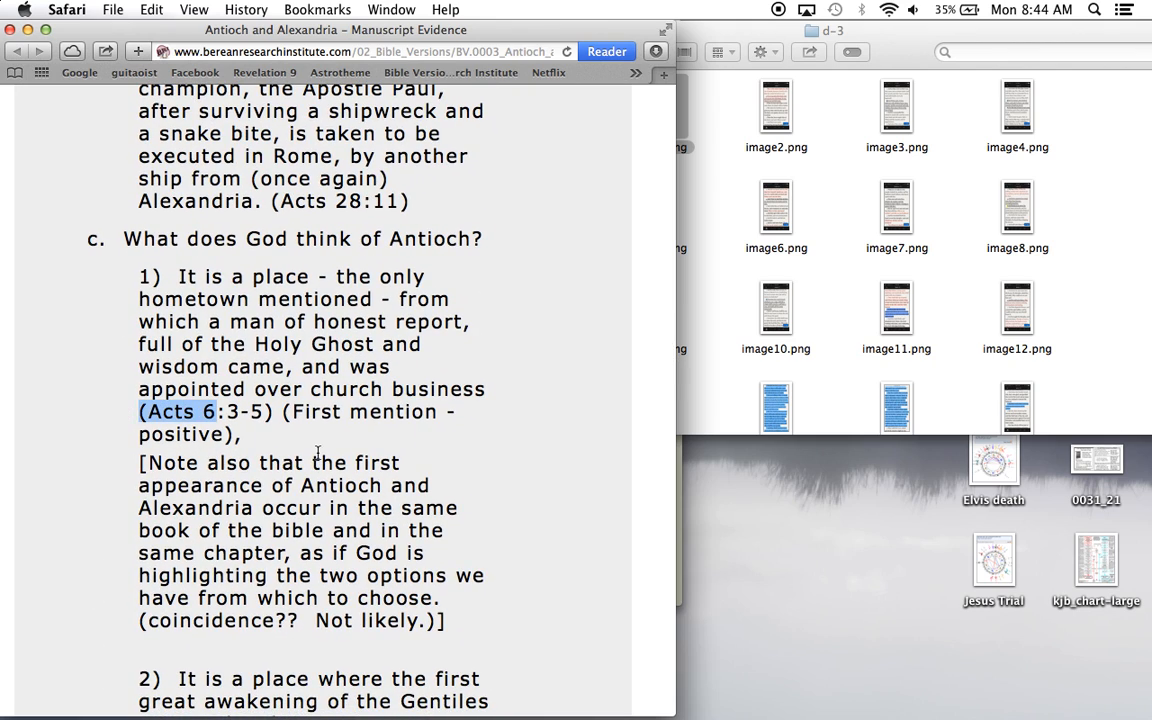
{"action": "mouse_move", "coordinate": [222, 504]}
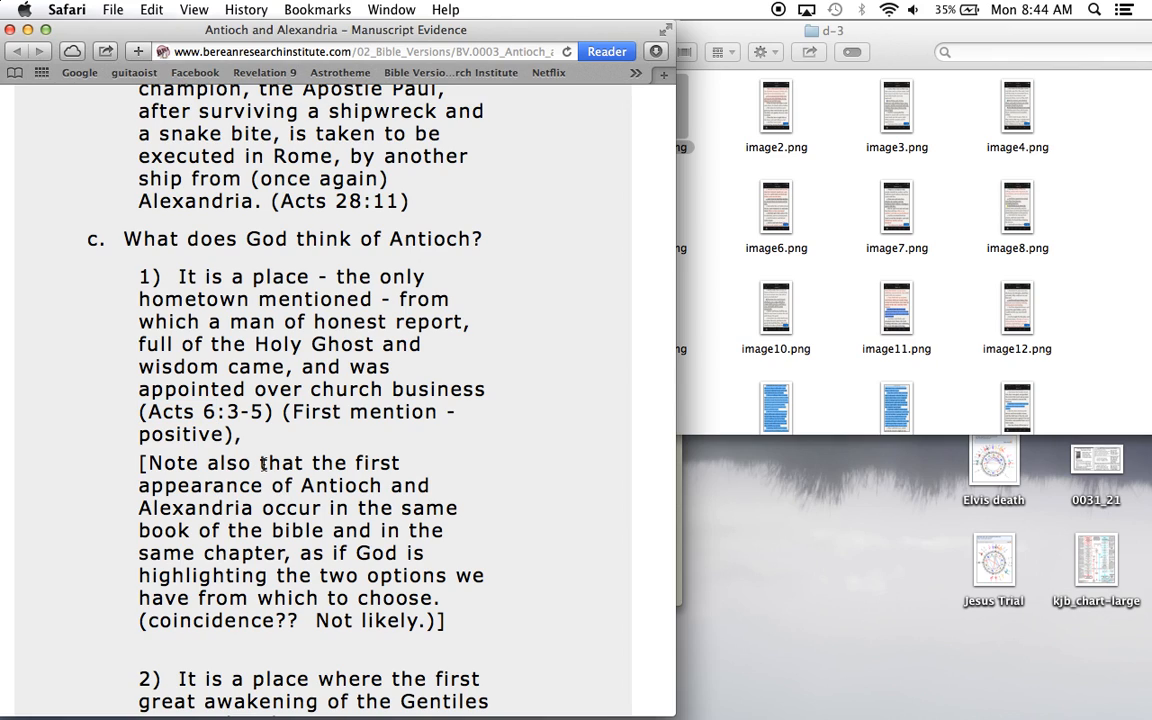
{"action": "left_click_drag", "start_coordinate": [256, 462], "coordinate": [326, 530]}
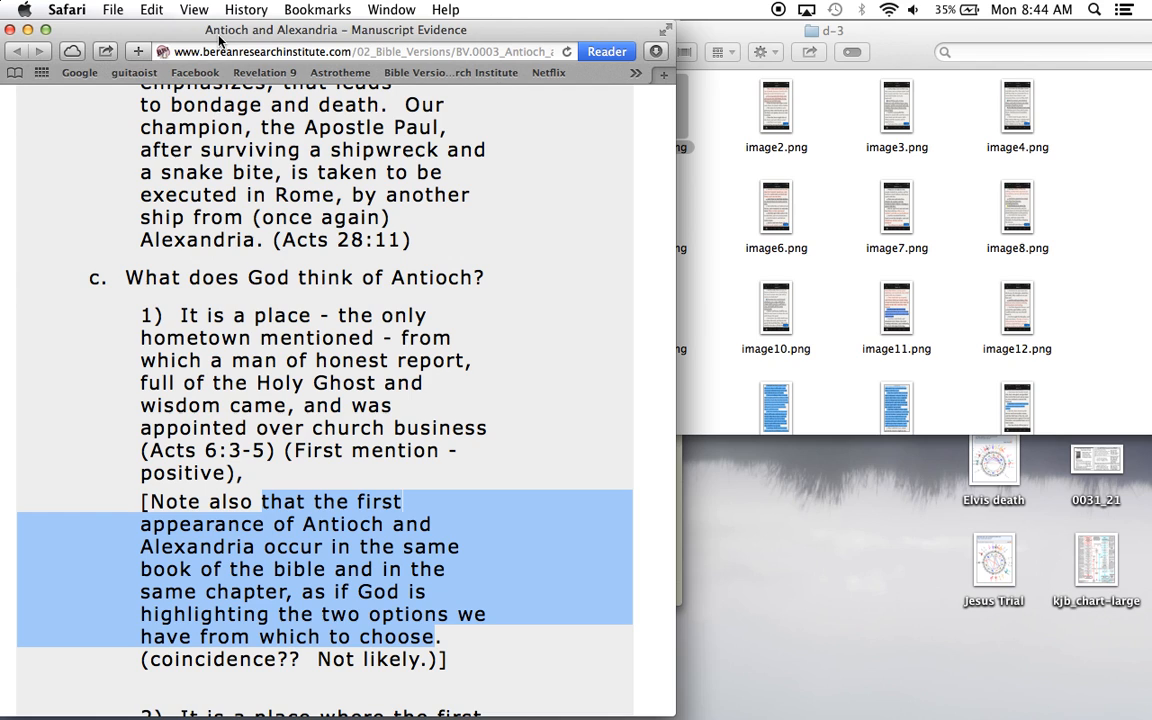
Highlight the Gentiles' great awakening and 'people added unto the Lord' phrases, reading on through points 7–9
{"action": "scroll", "scroll_direction": "down", "scroll_amount": 3}
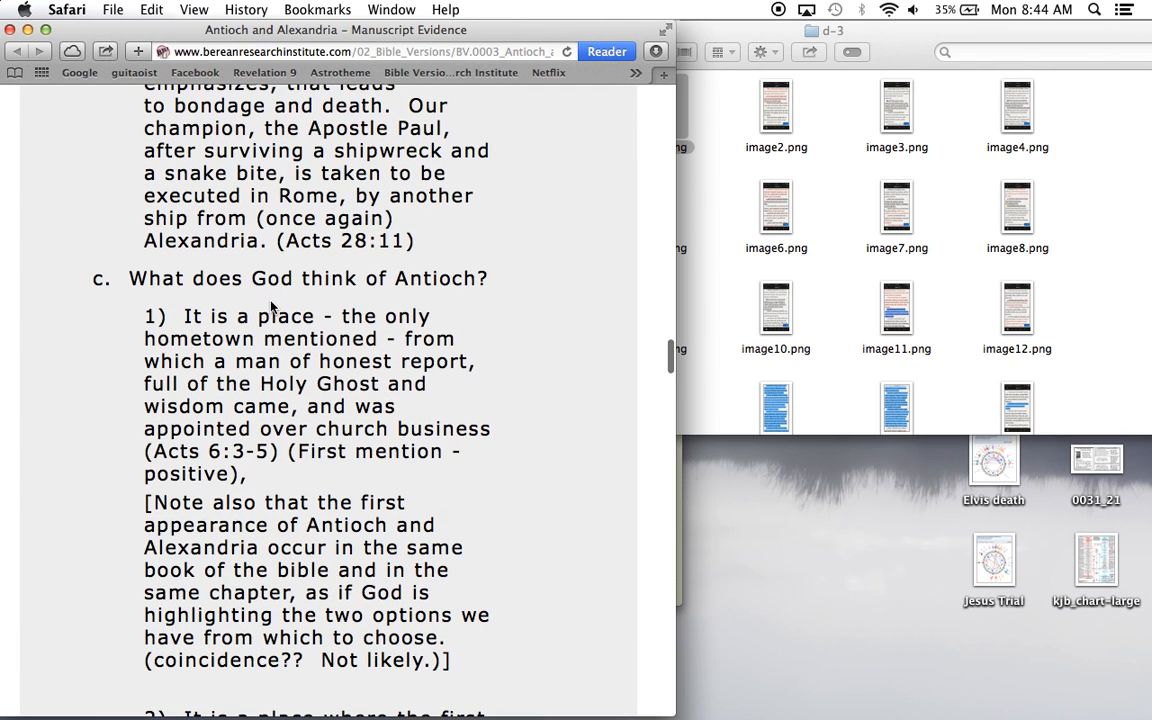
{"action": "scroll", "scroll_direction": "down", "scroll_amount": 3}
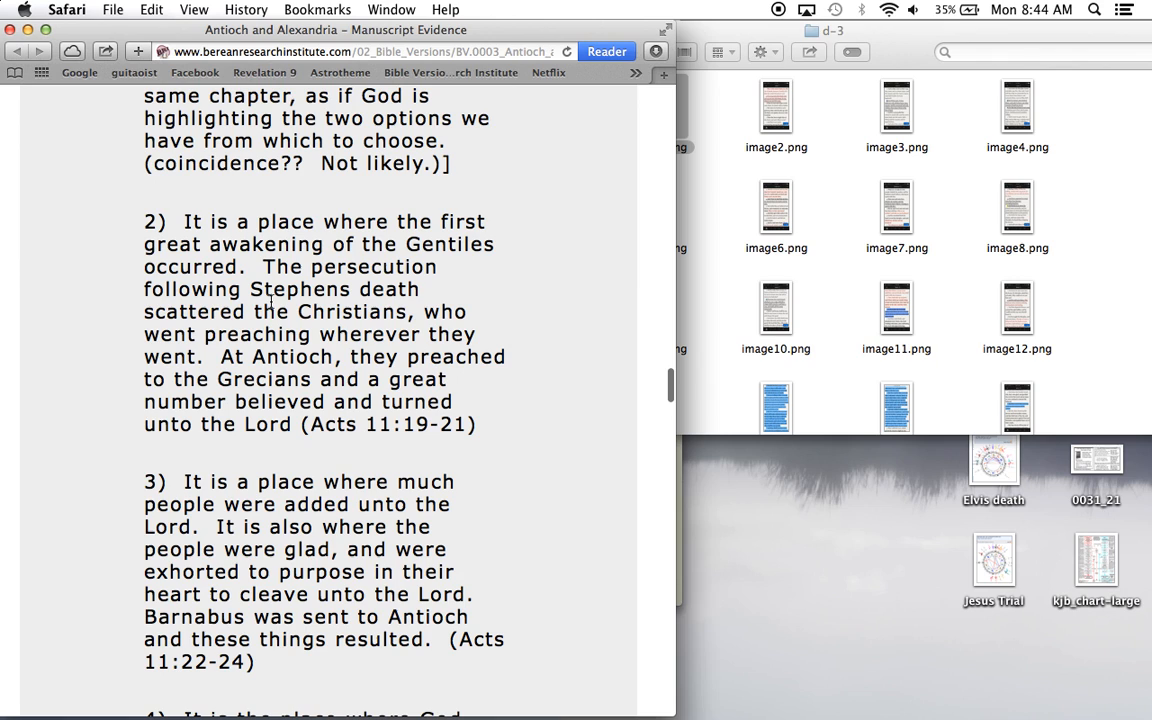
{"action": "left_click_drag", "start_coordinate": [258, 220], "coordinate": [480, 244]}
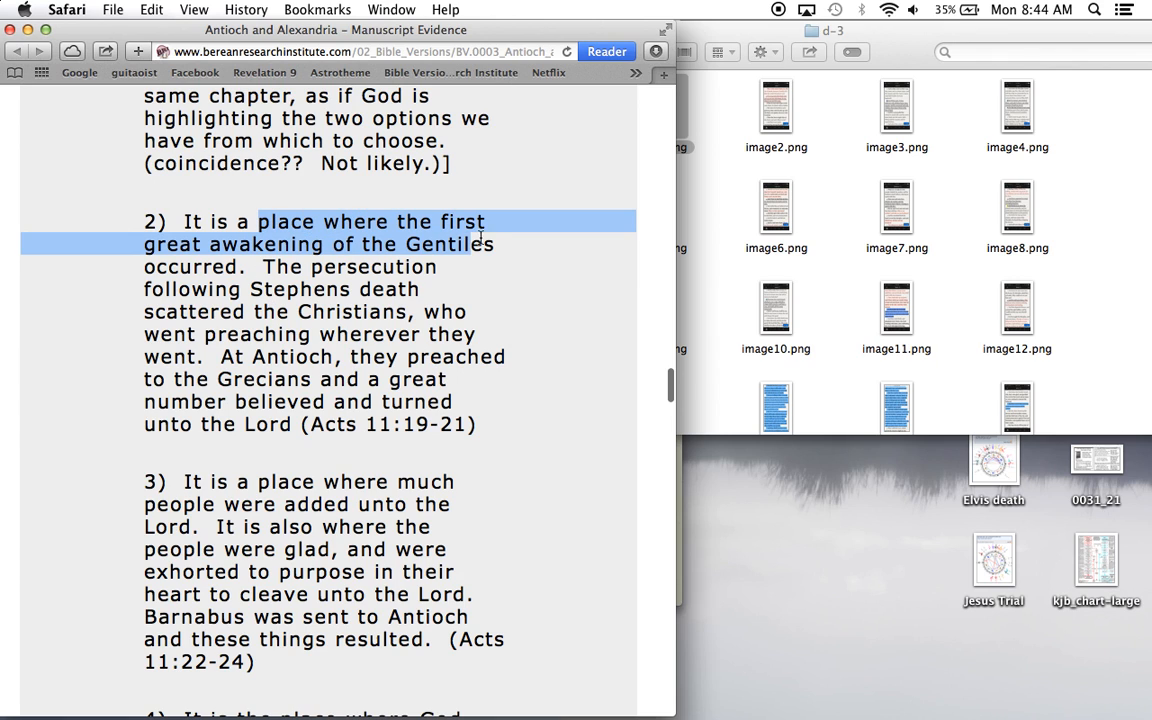
{"action": "scroll", "scroll_direction": "down", "scroll_amount": 3}
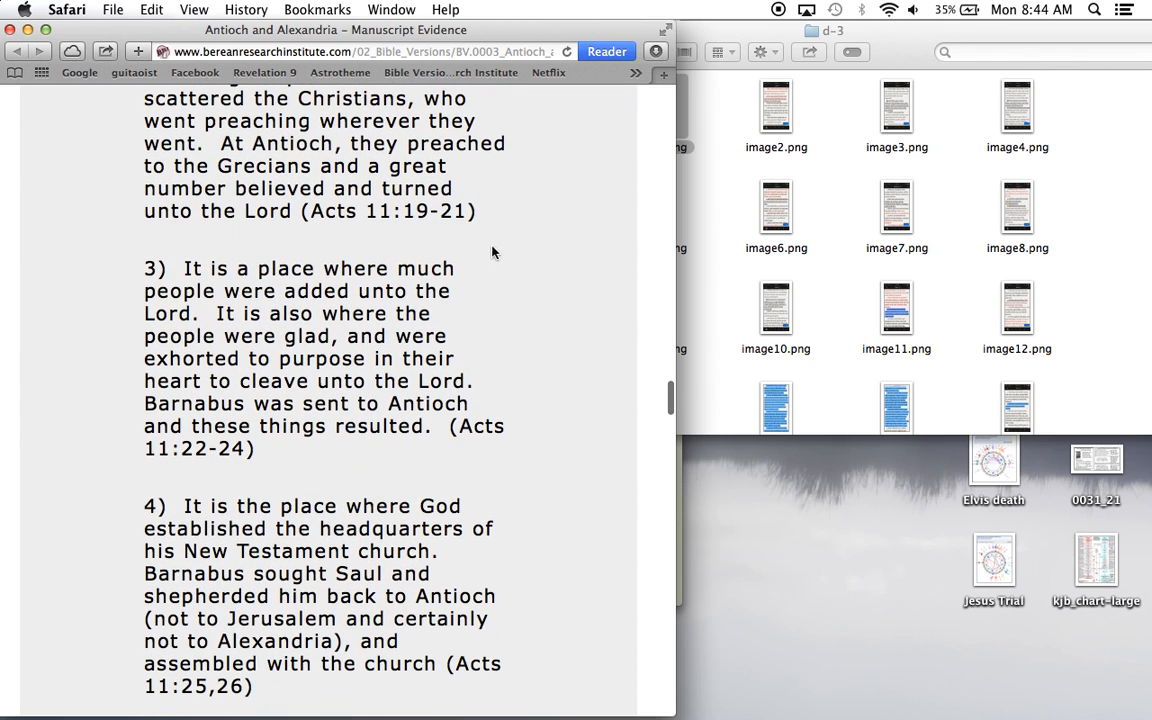
{"action": "left_click_drag", "start_coordinate": [144, 292], "coordinate": [198, 314]}
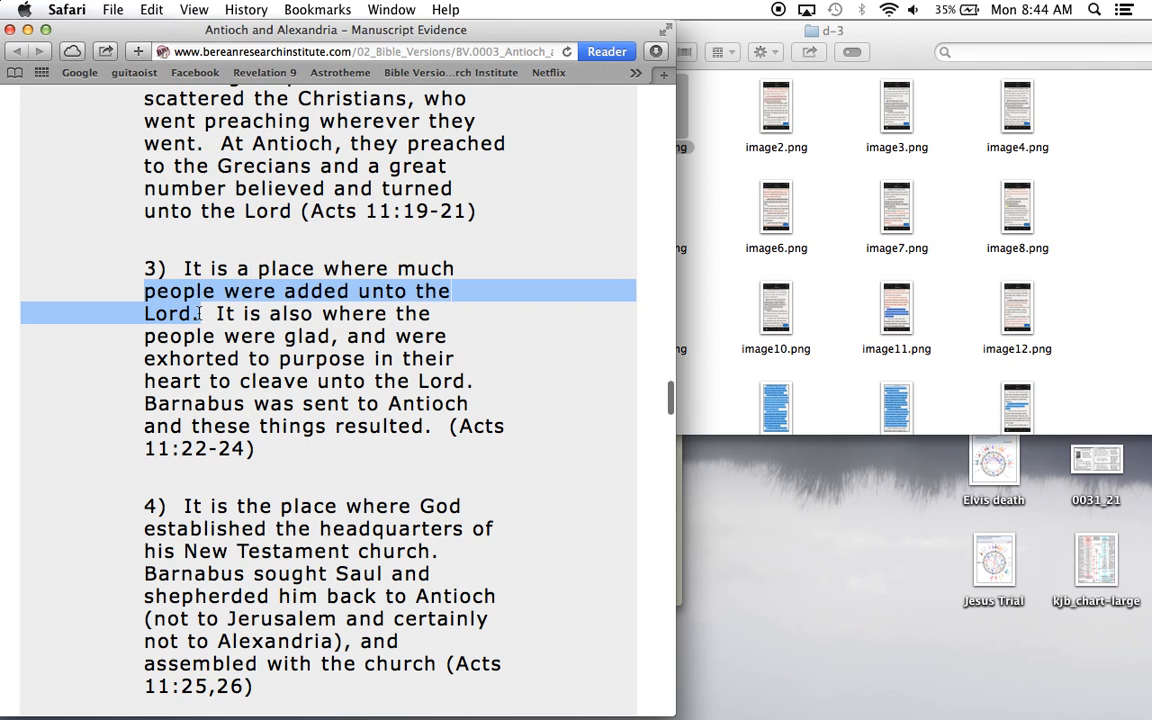
{"action": "scroll", "scroll_direction": "down", "scroll_amount": 3}
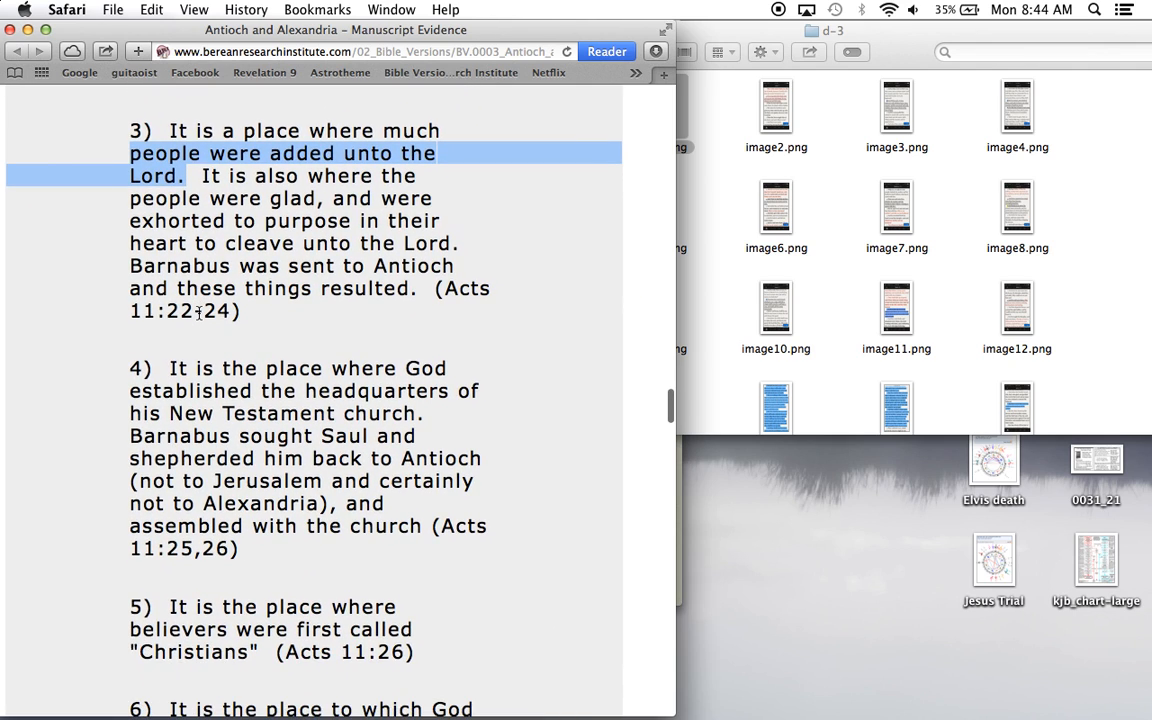
{"action": "scroll", "scroll_direction": "down", "scroll_amount": 3}
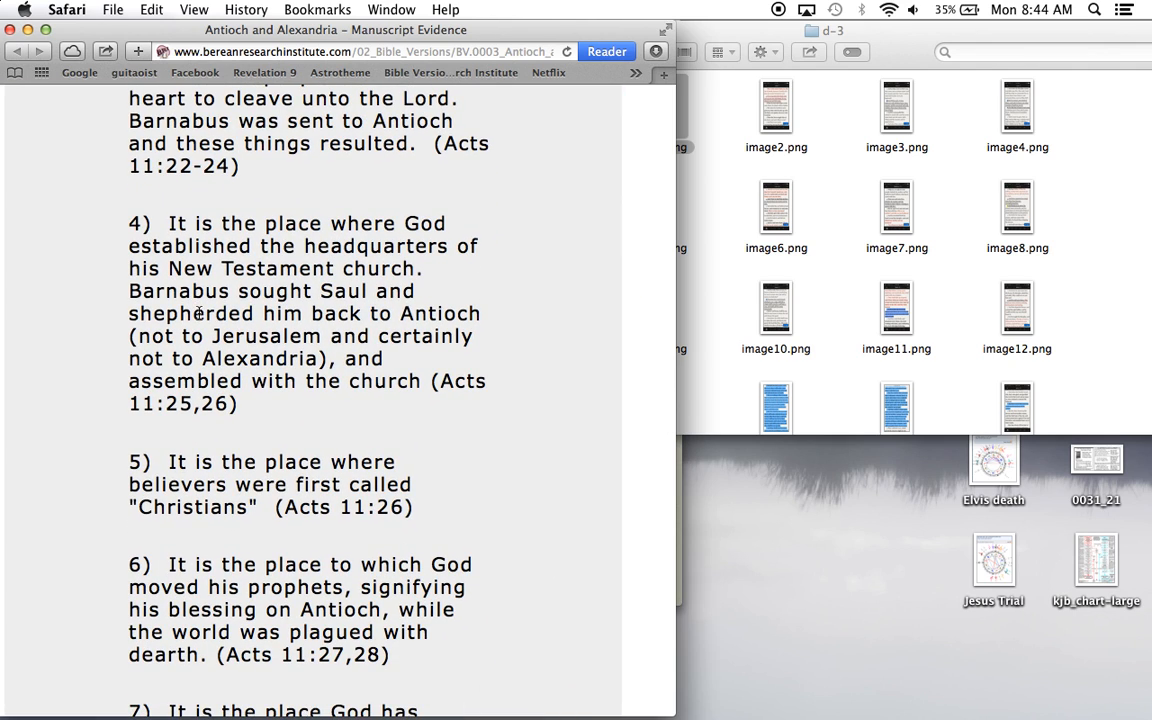
{"action": "scroll", "scroll_direction": "down", "scroll_amount": 3}
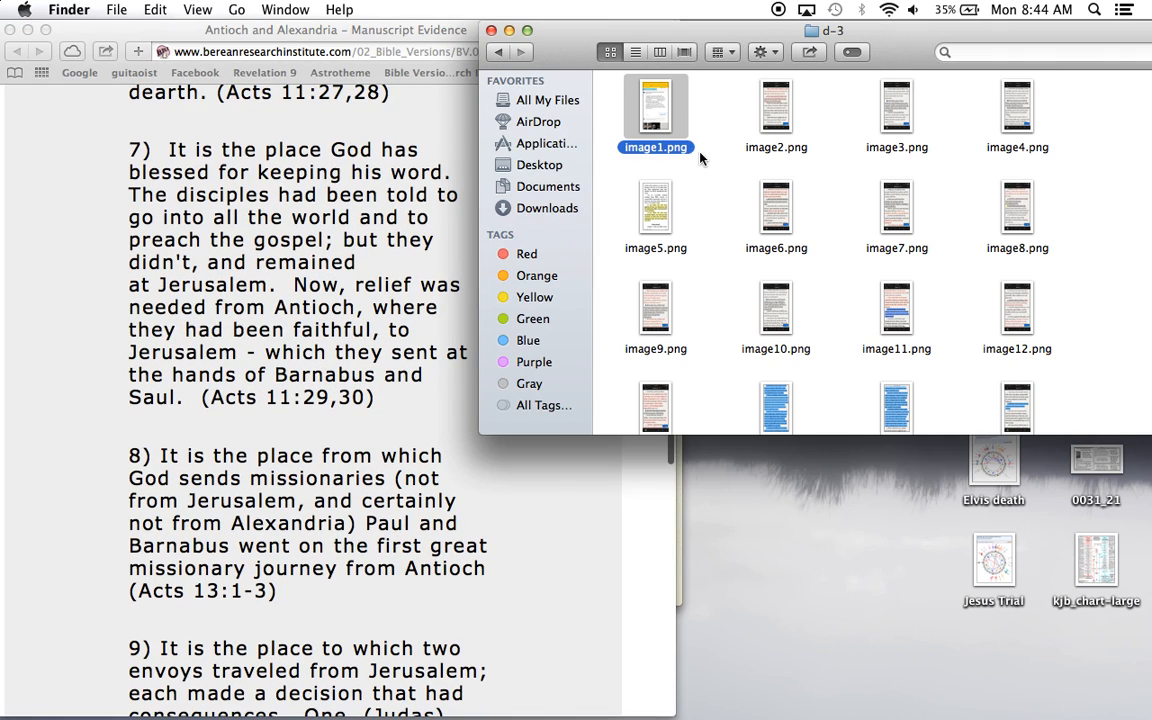
Preview image2.png (John 7 verses) full size, then move on to image3.png (Acts 8)
{"action": "left_click", "coordinate": [776, 104]}
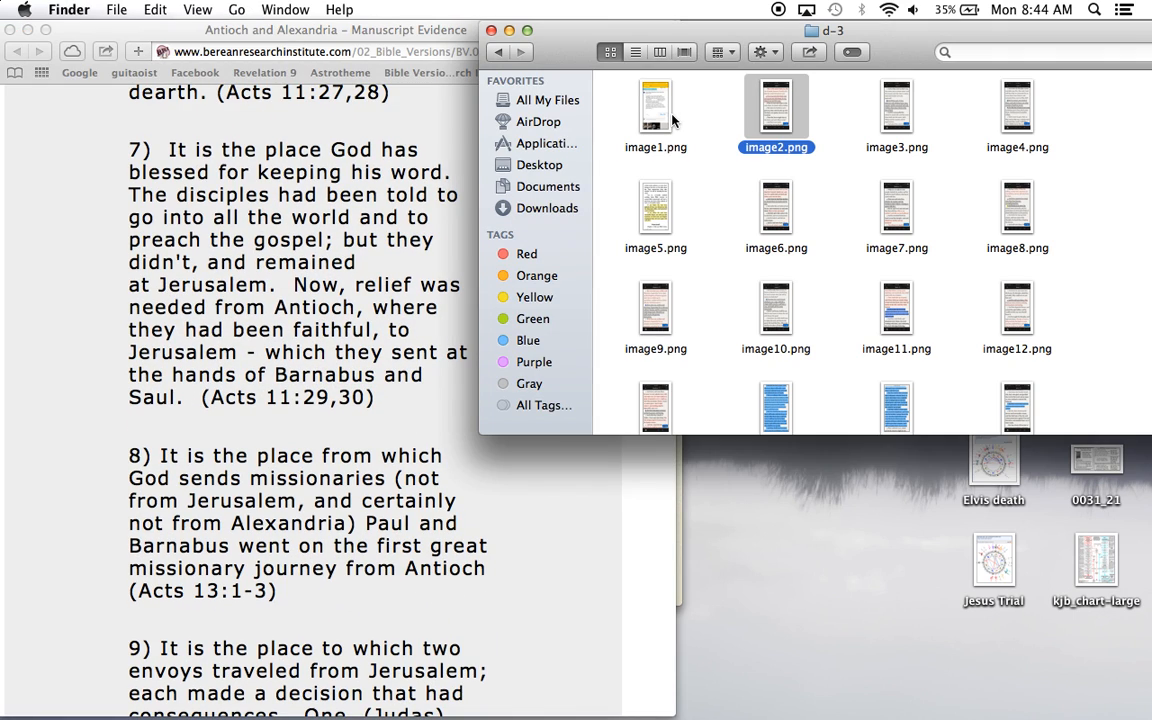
{"action": "double_click", "coordinate": [776, 104]}
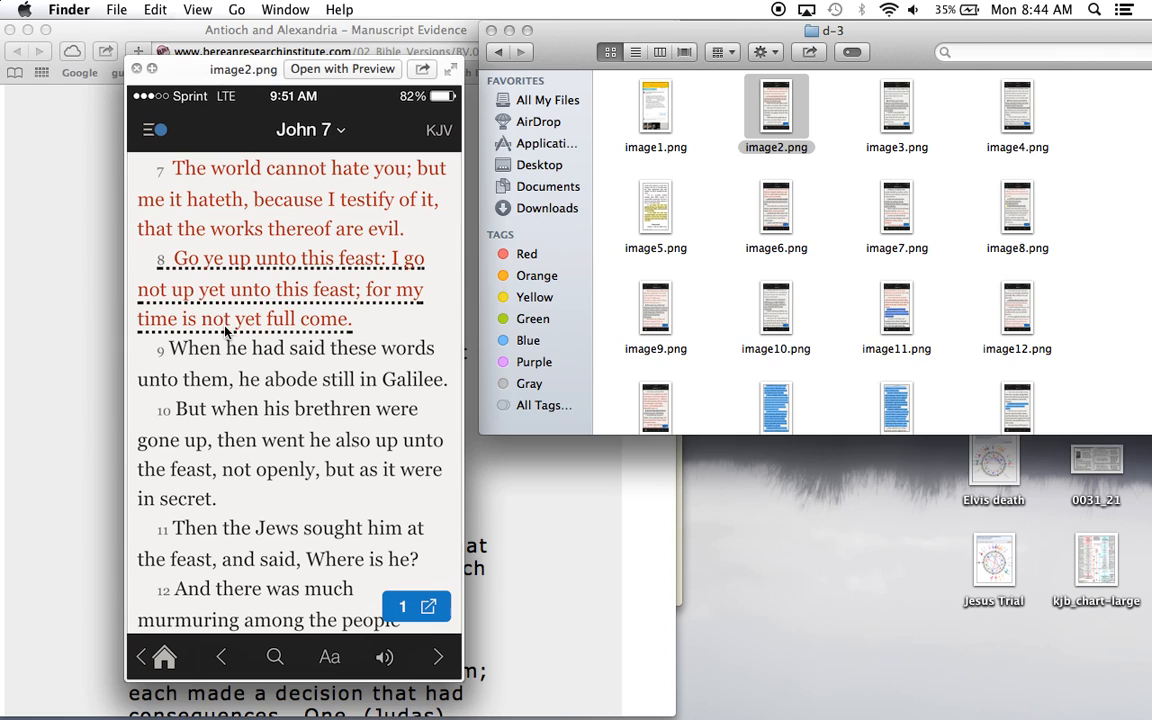
{"action": "mouse_move", "coordinate": [336, 336]}
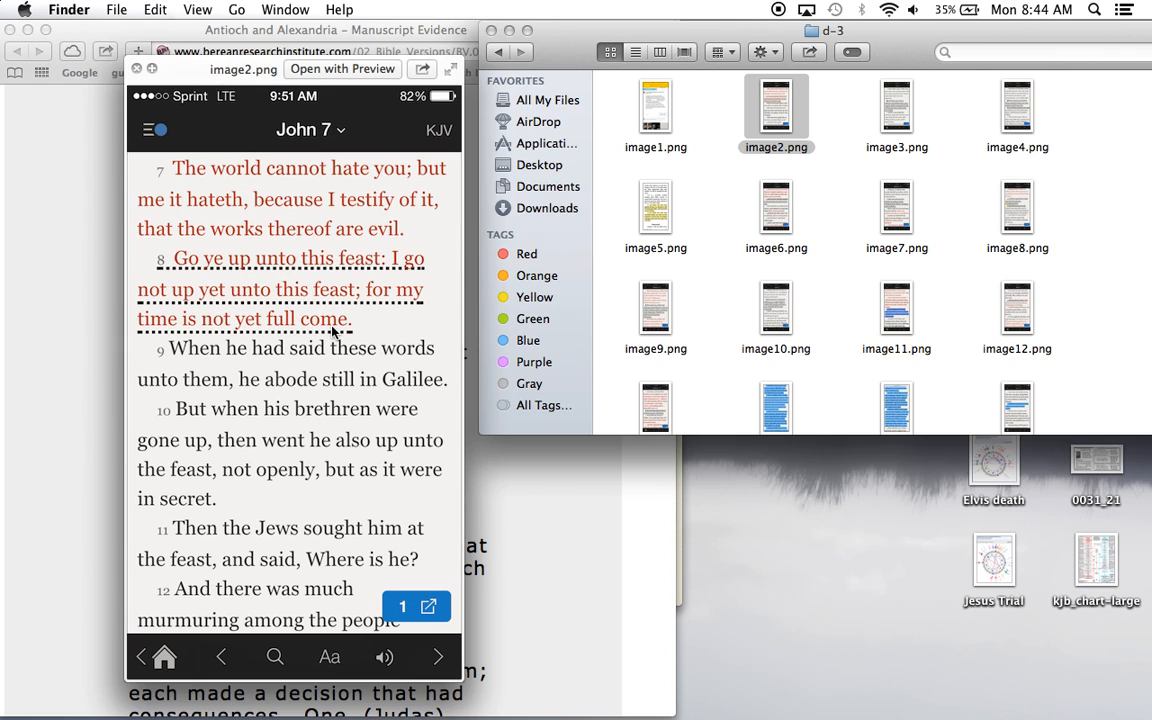
{"action": "mouse_move", "coordinate": [204, 292]}
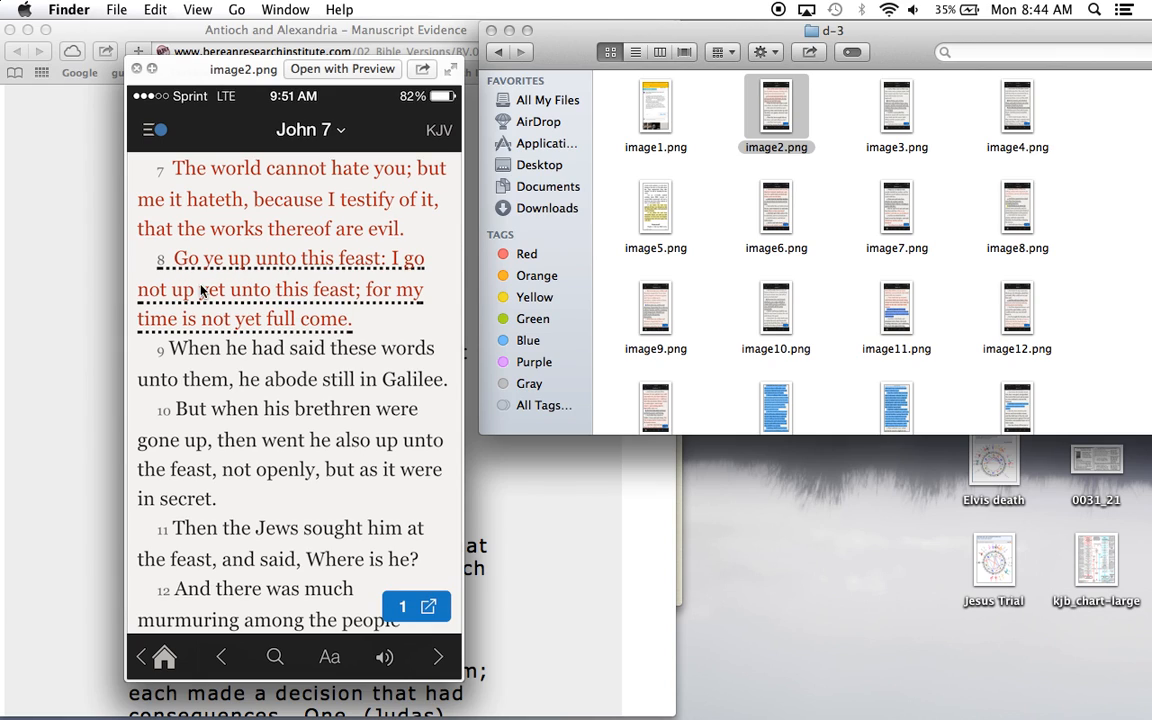
{"action": "mouse_move", "coordinate": [352, 292]}
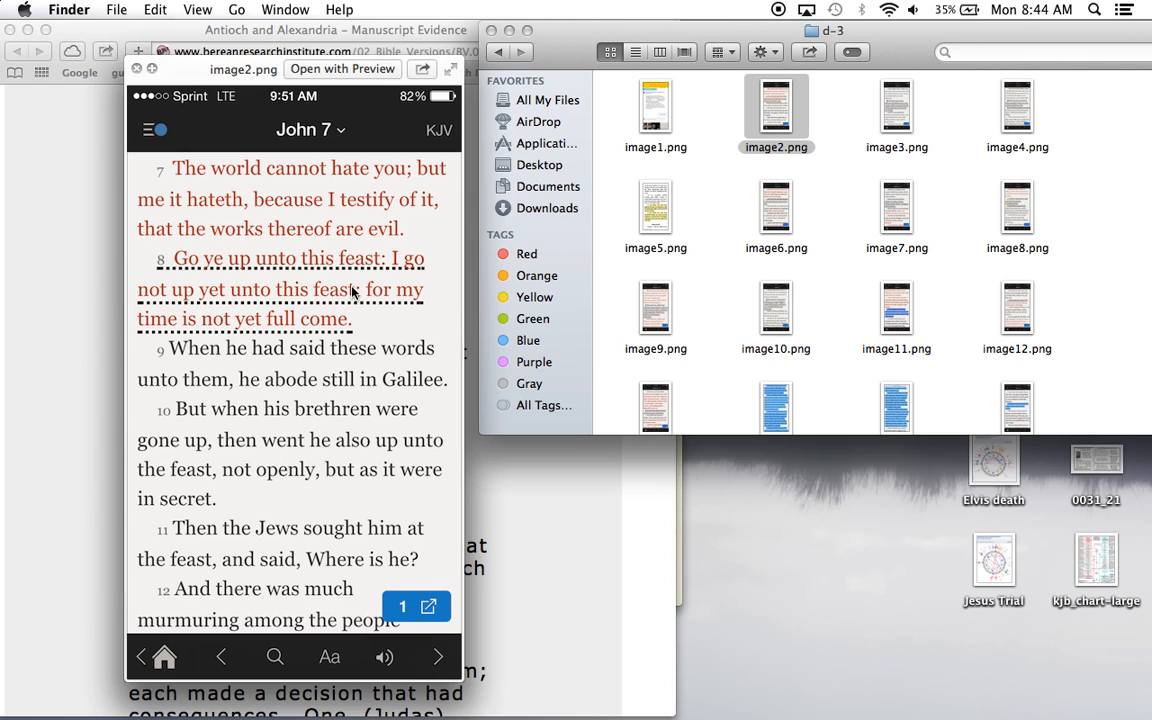
{"action": "mouse_move", "coordinate": [390, 308]}
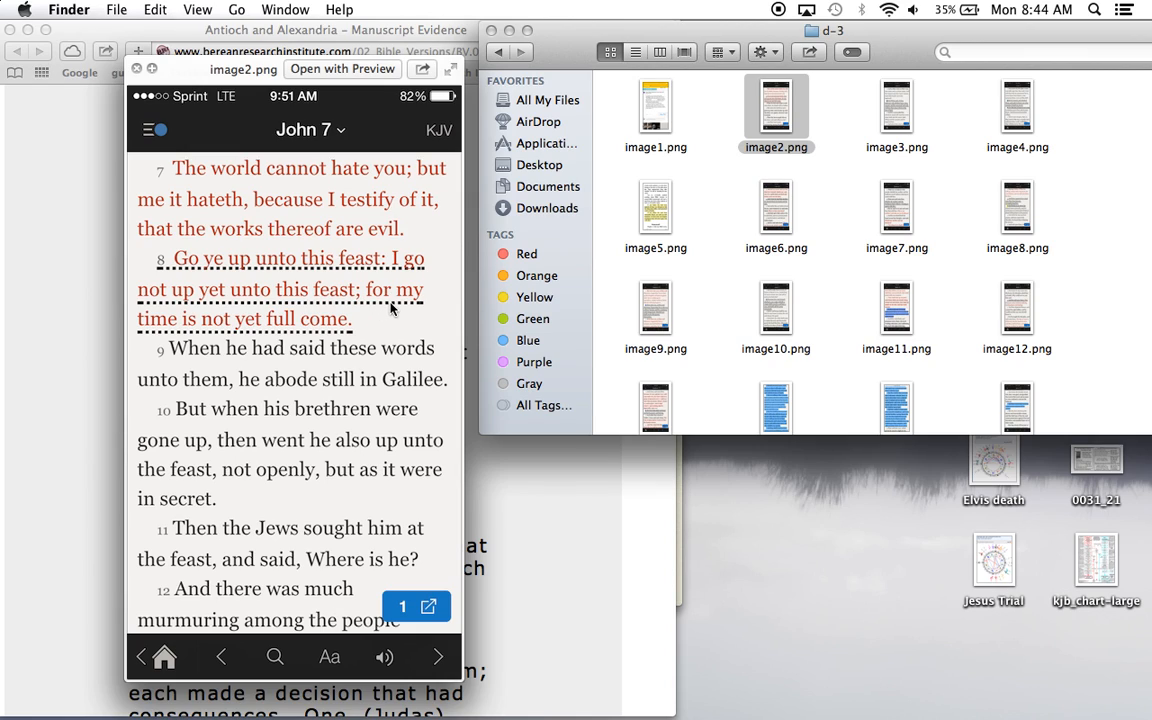
{"action": "mouse_move", "coordinate": [408, 326]}
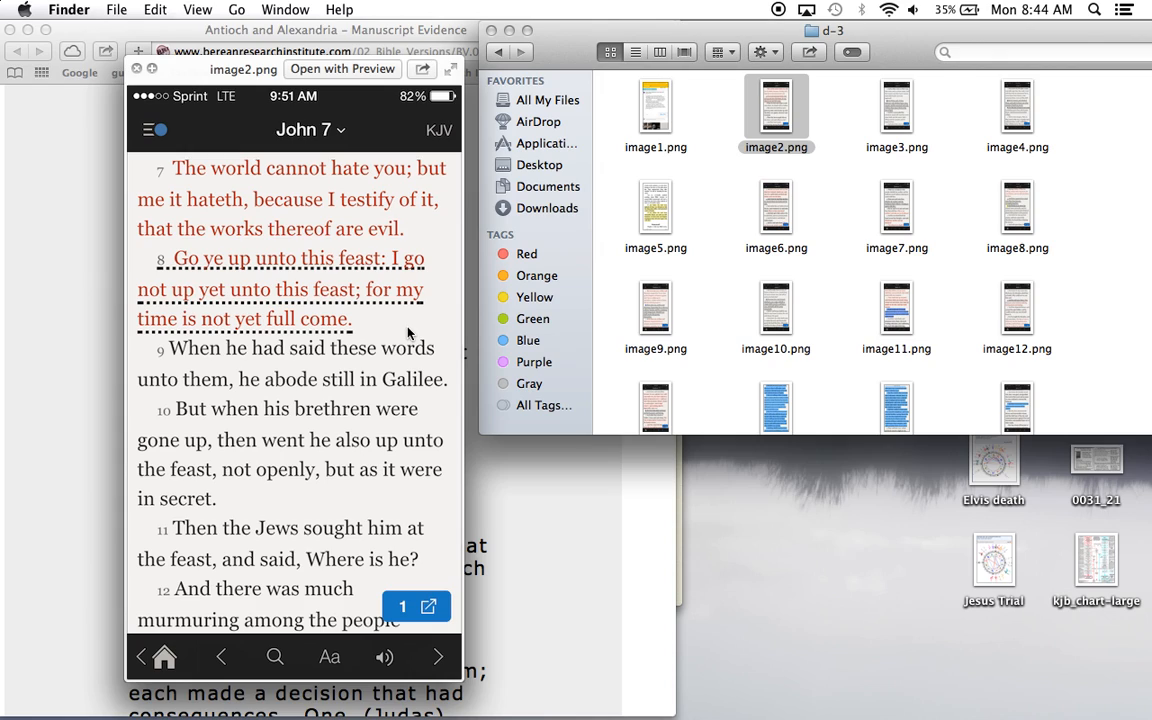
{"action": "mouse_move", "coordinate": [210, 298]}
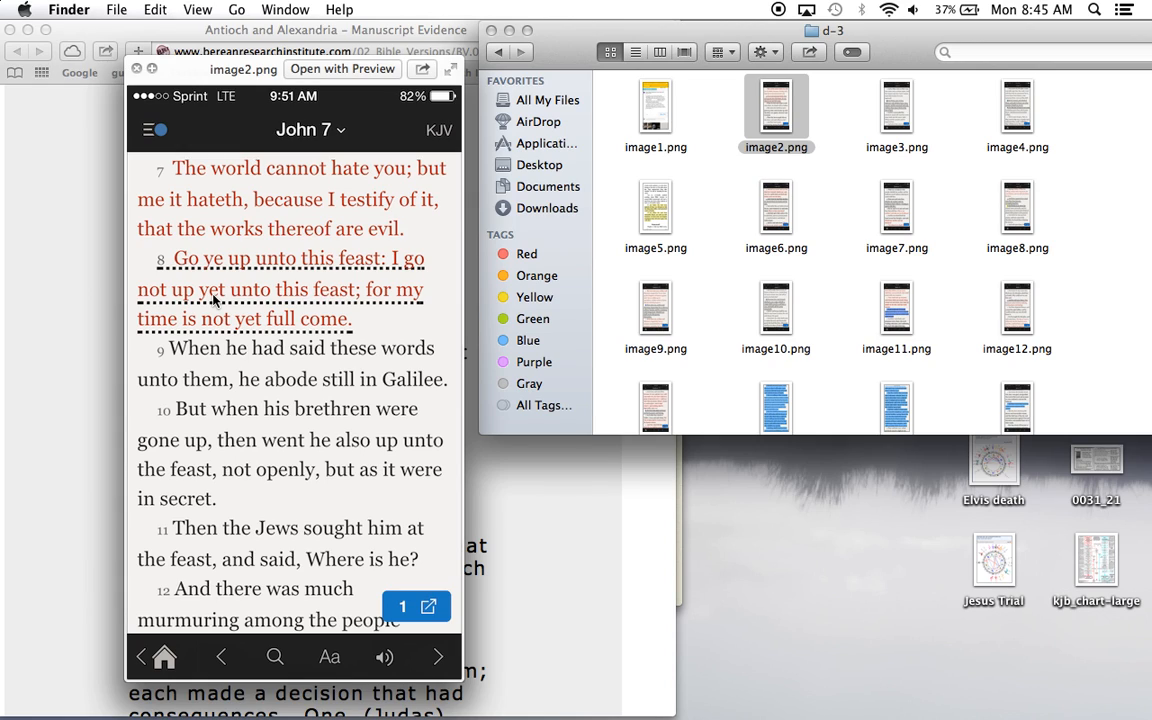
{"action": "mouse_move", "coordinate": [328, 514]}
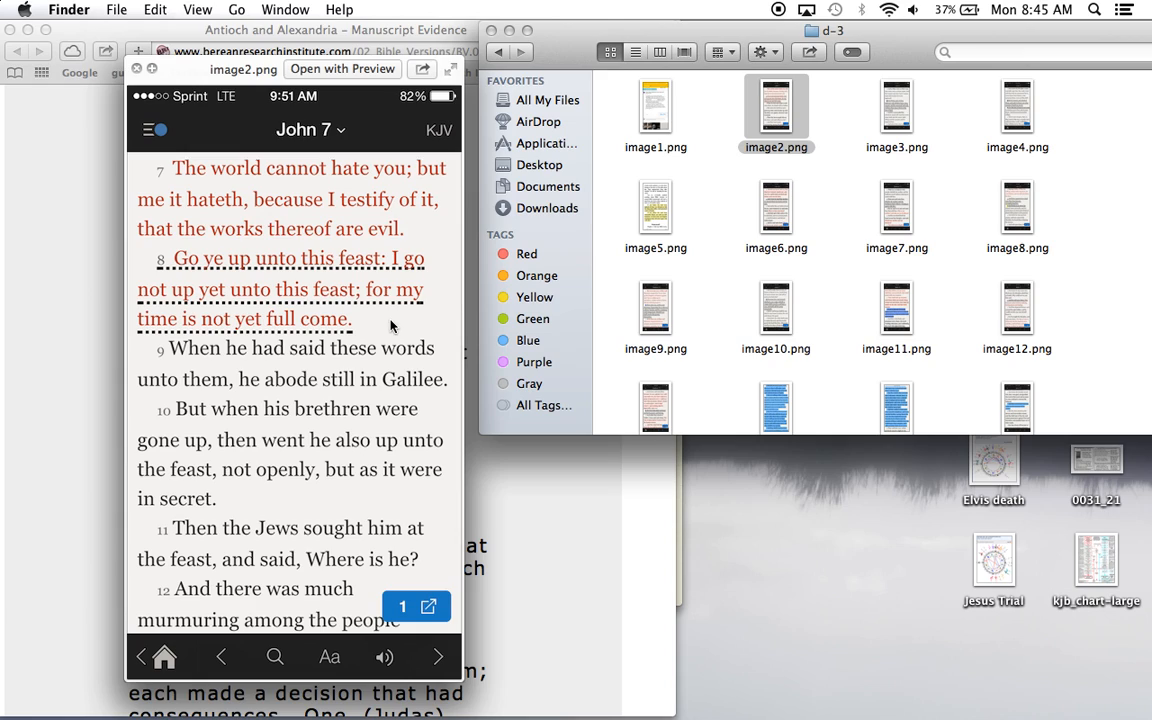
{"action": "mouse_move", "coordinate": [242, 228]}
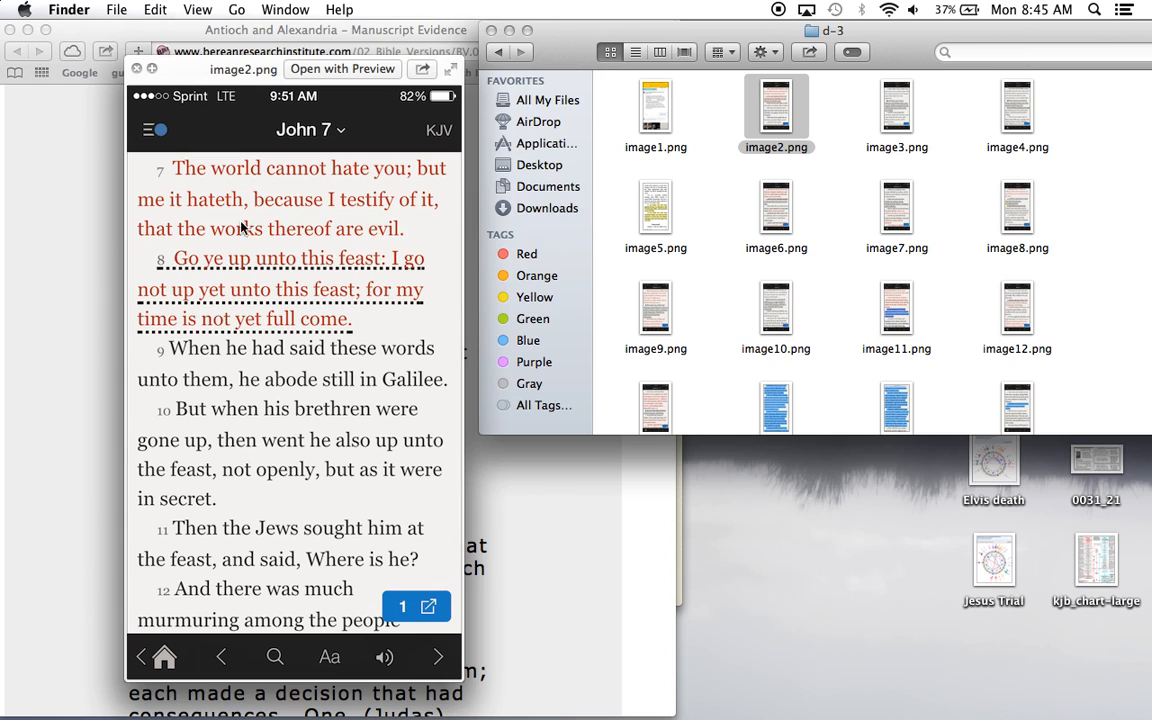
{"action": "mouse_move", "coordinate": [344, 432]}
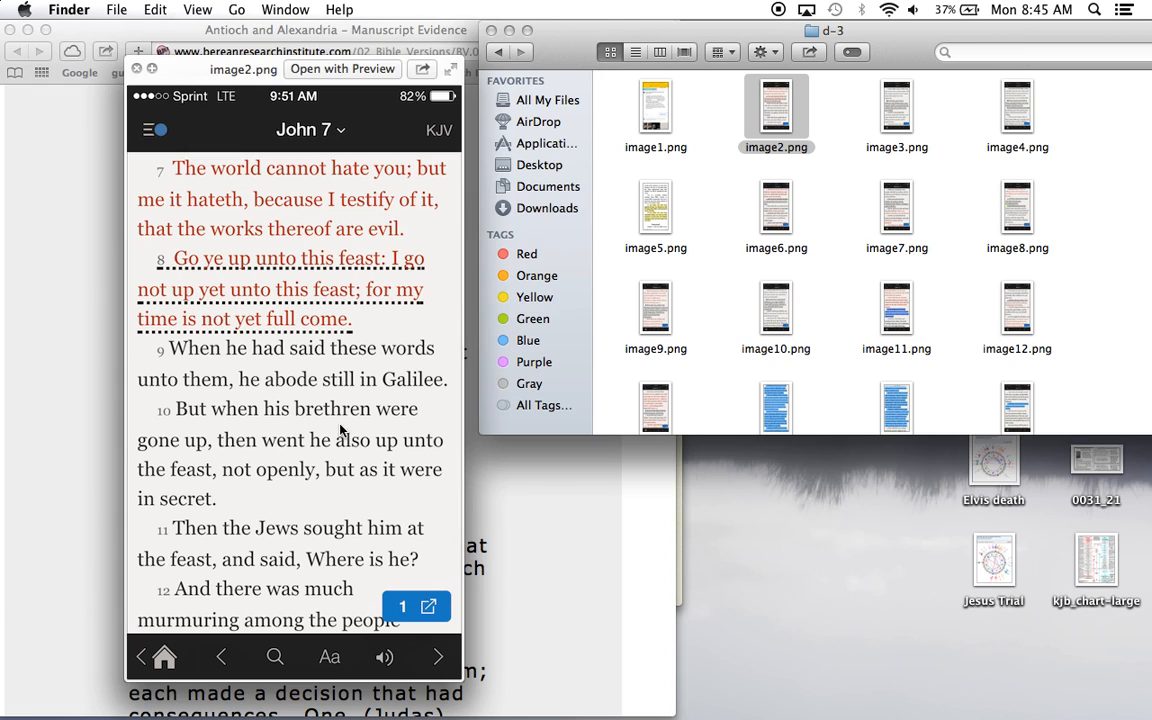
{"action": "mouse_move", "coordinate": [376, 352]}
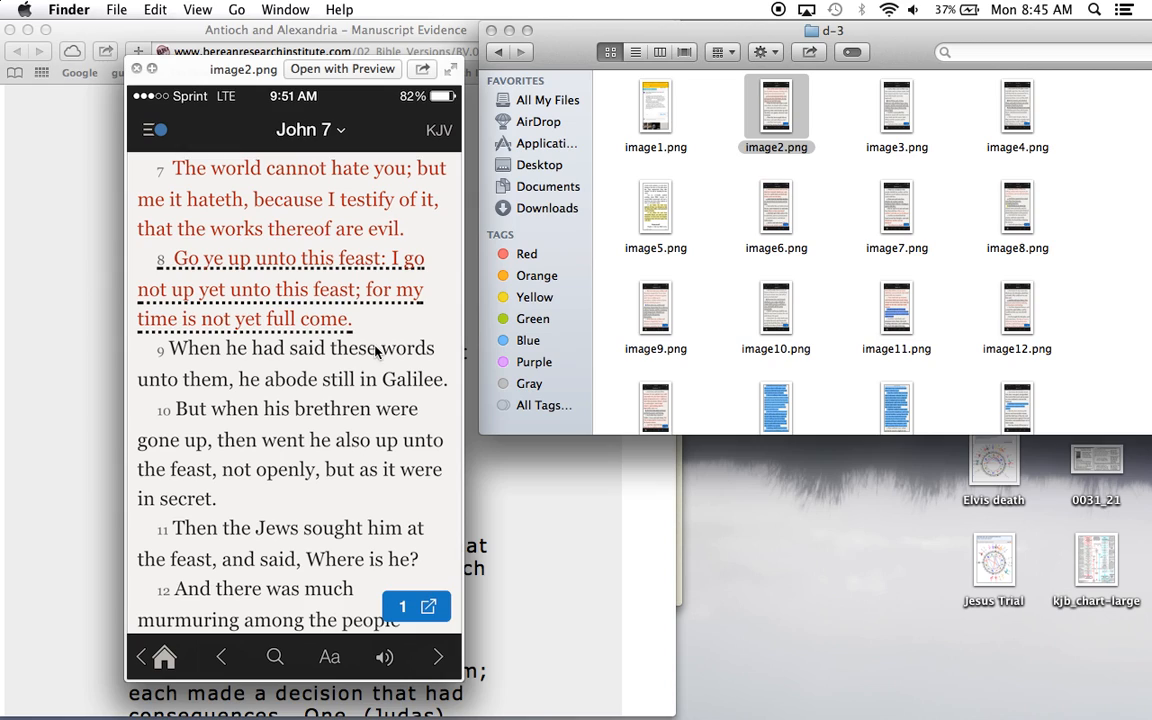
{"action": "mouse_move", "coordinate": [338, 326]}
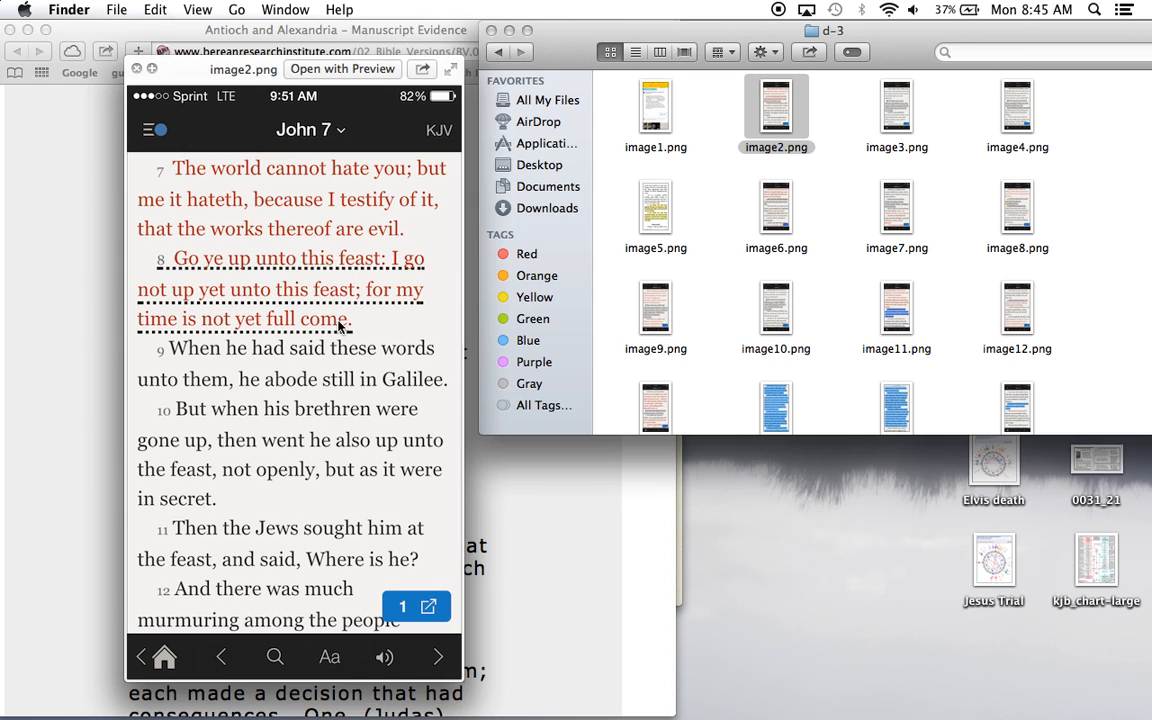
{"action": "mouse_move", "coordinate": [376, 324]}
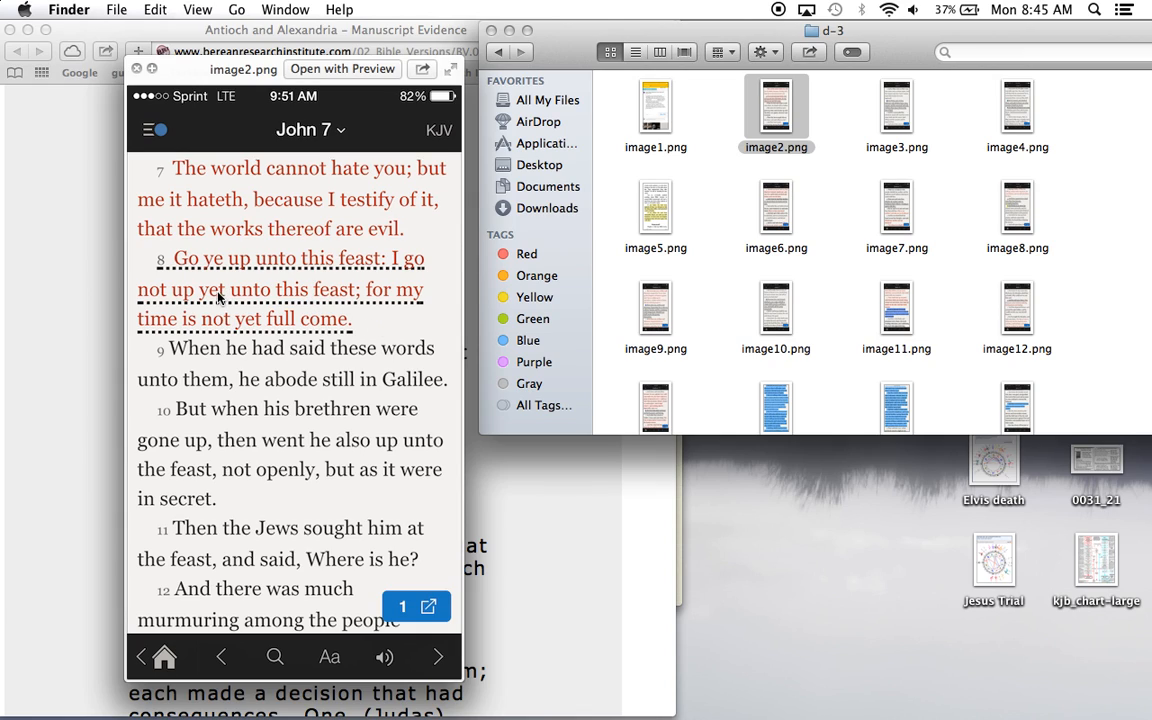
{"action": "mouse_move", "coordinate": [224, 292]}
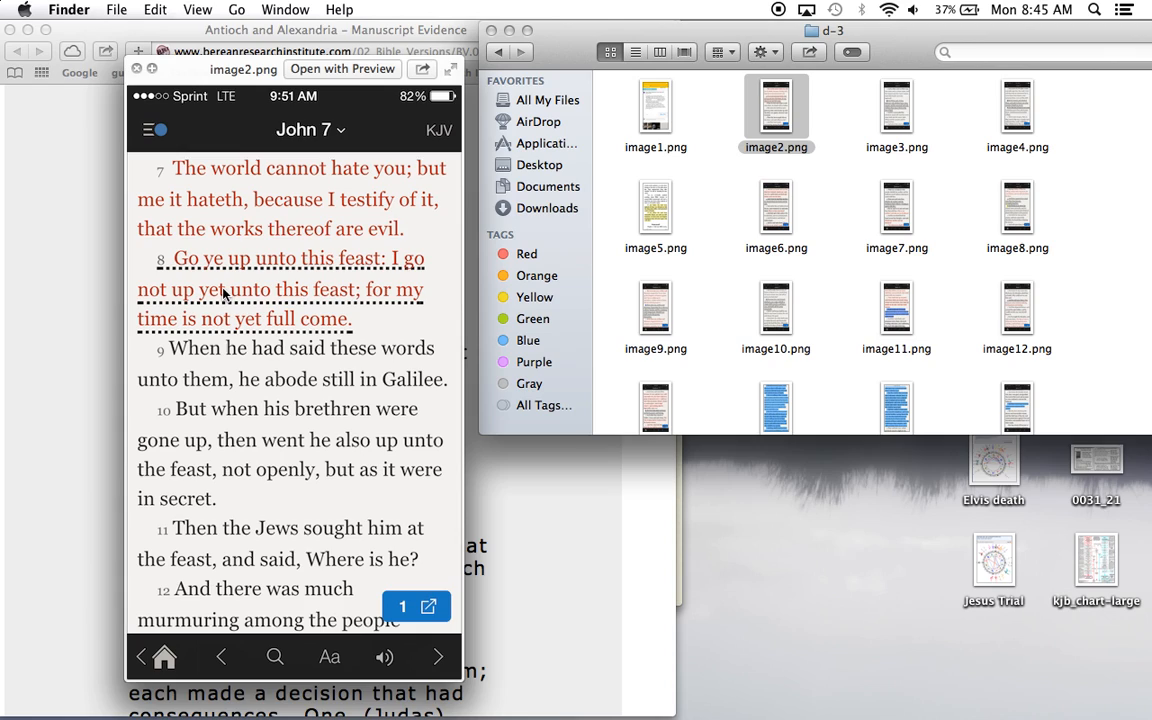
{"action": "mouse_move", "coordinate": [336, 276]}
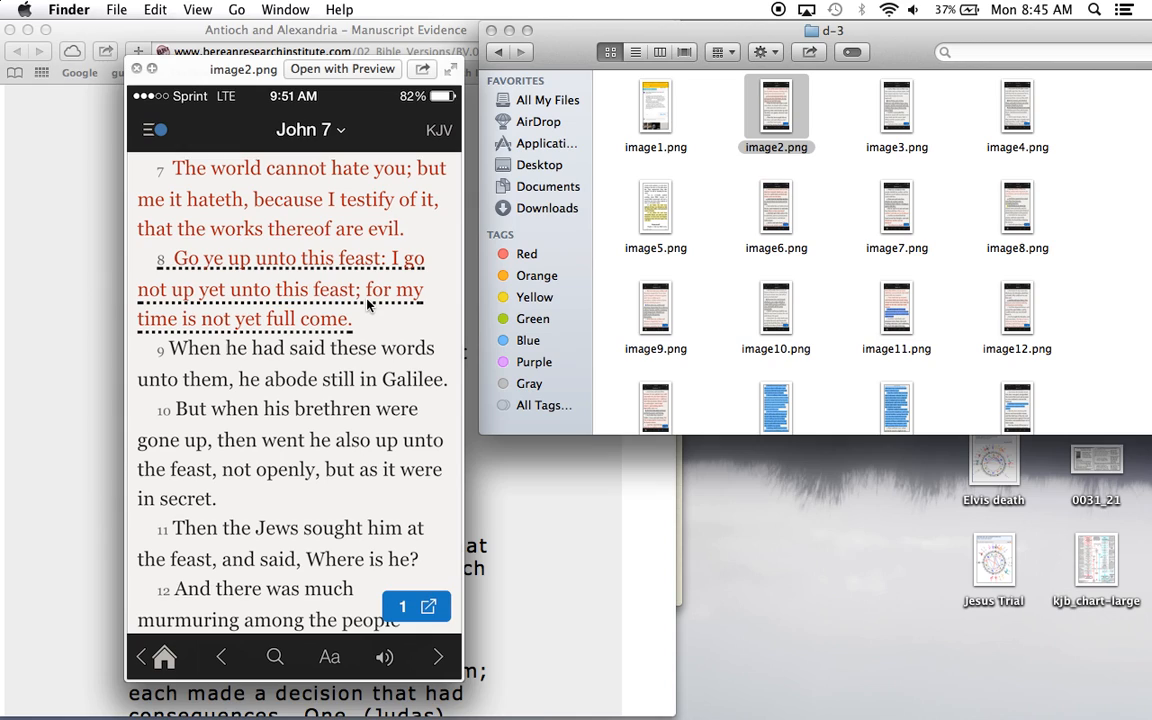
{"action": "mouse_move", "coordinate": [340, 330]}
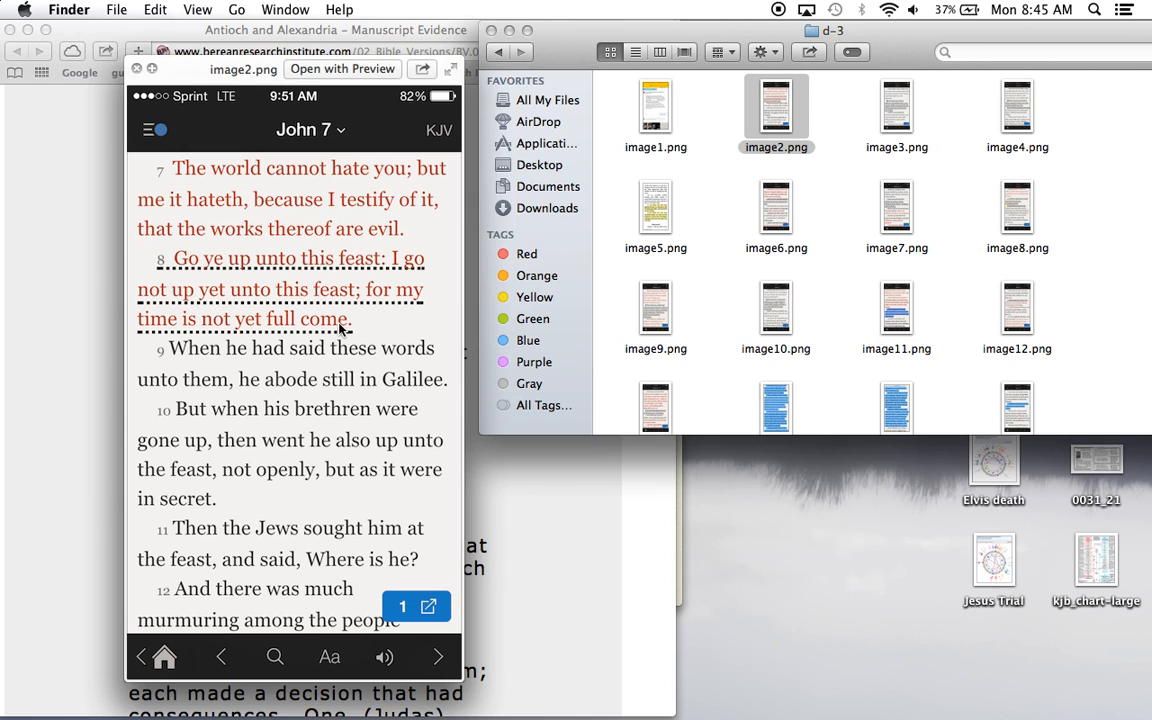
{"action": "mouse_move", "coordinate": [352, 352]}
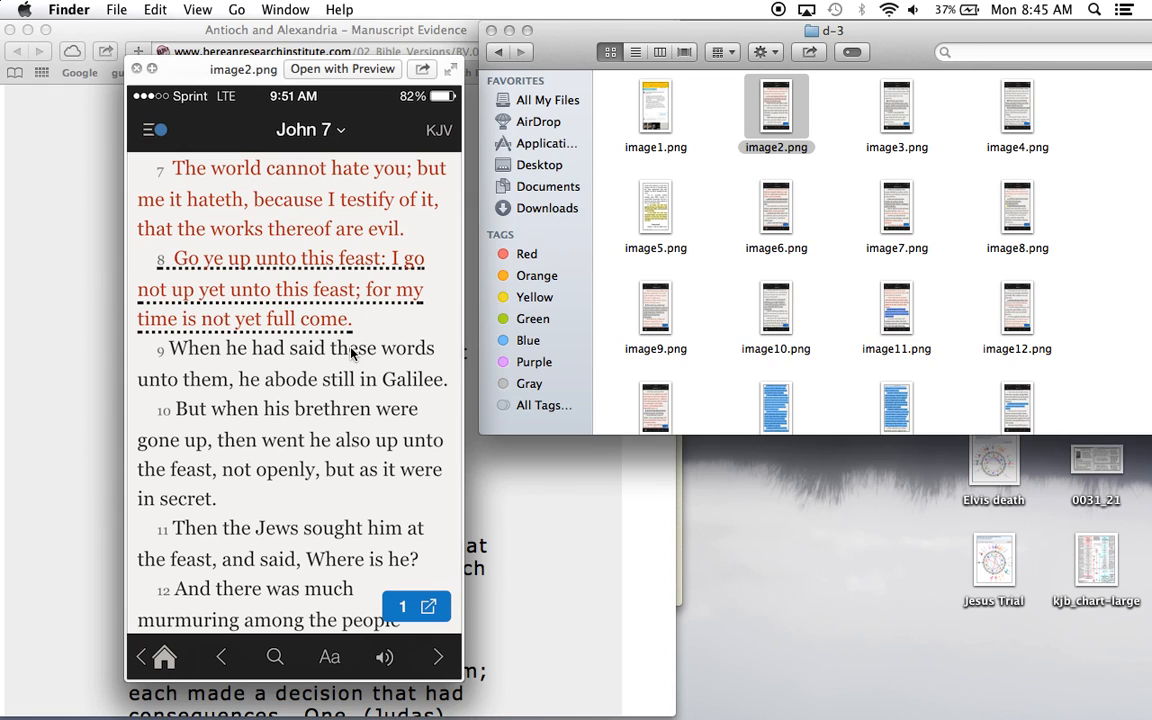
{"action": "mouse_move", "coordinate": [100, 350]}
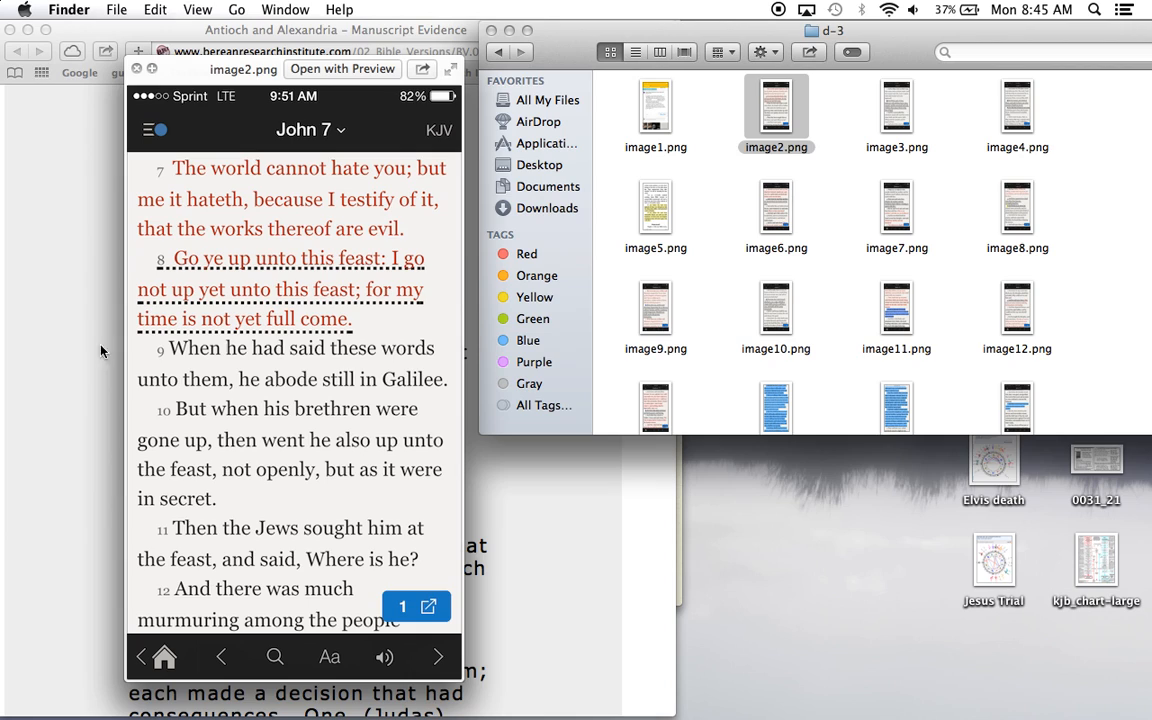
{"action": "mouse_move", "coordinate": [296, 384]}
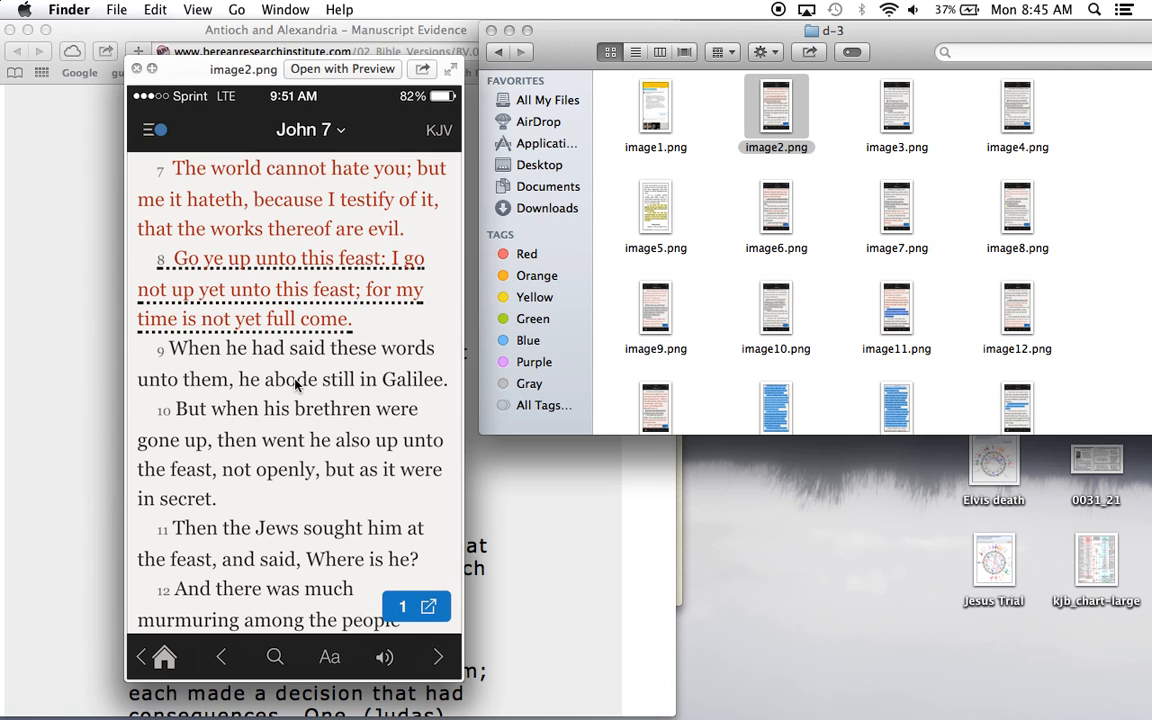
{"action": "left_click", "coordinate": [896, 108]}
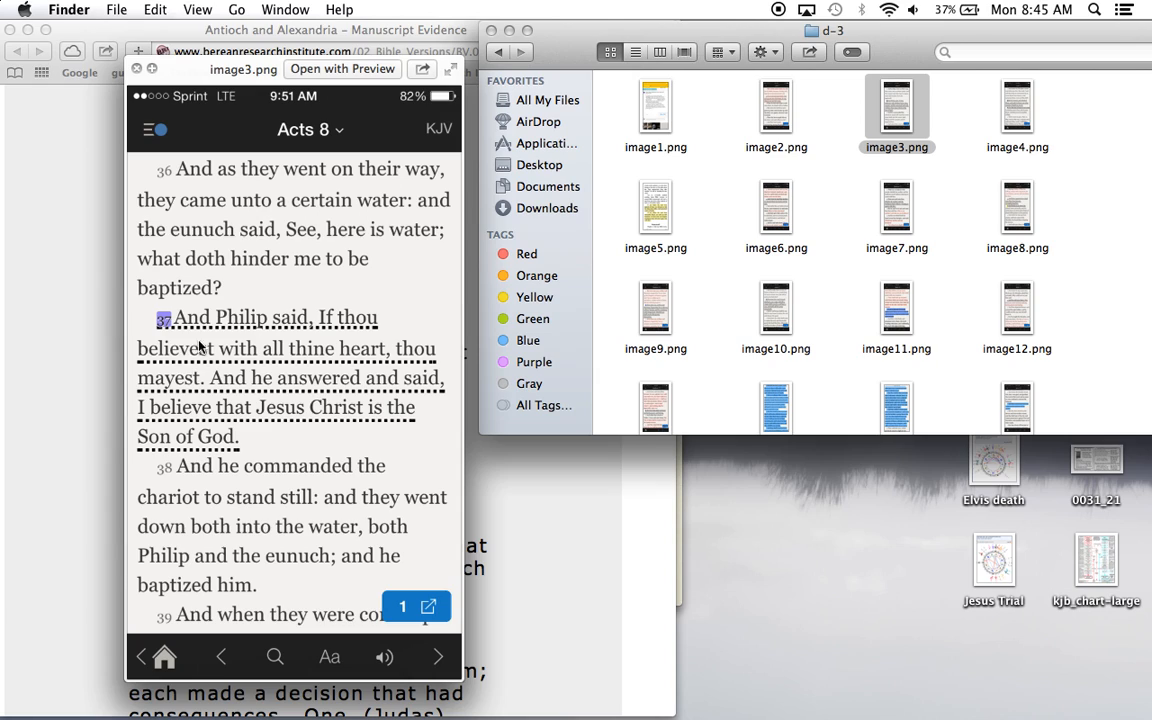
{"action": "mouse_move", "coordinate": [264, 340]}
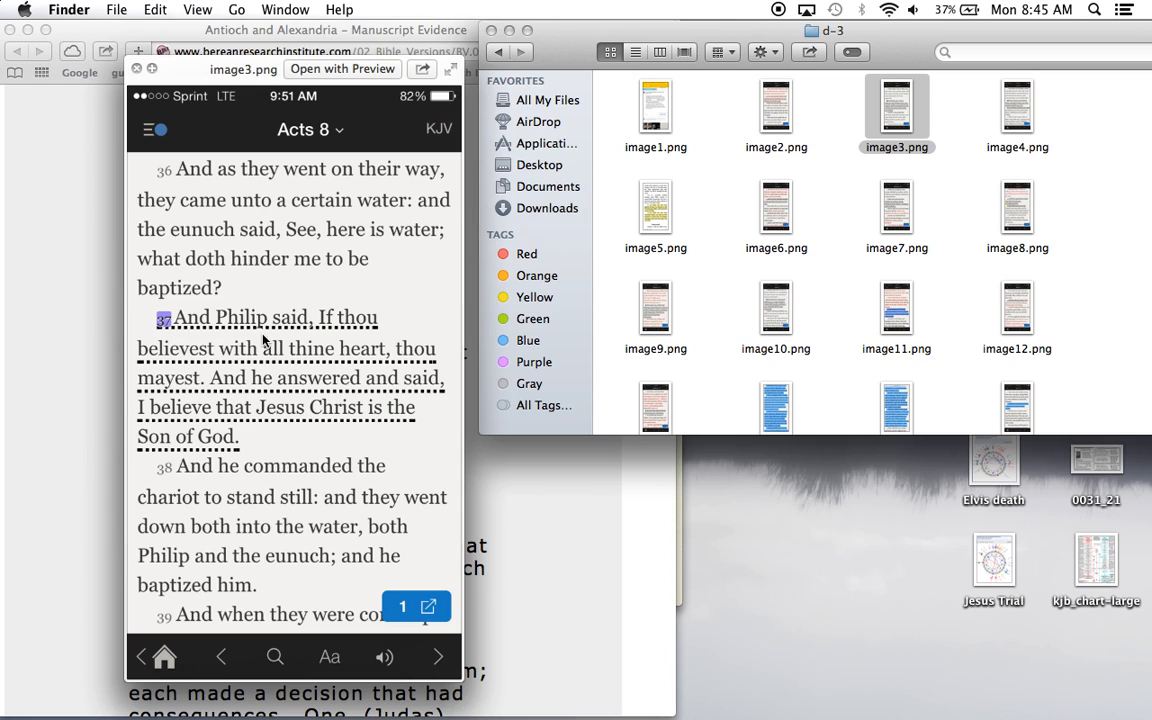
{"action": "mouse_move", "coordinate": [278, 348]}
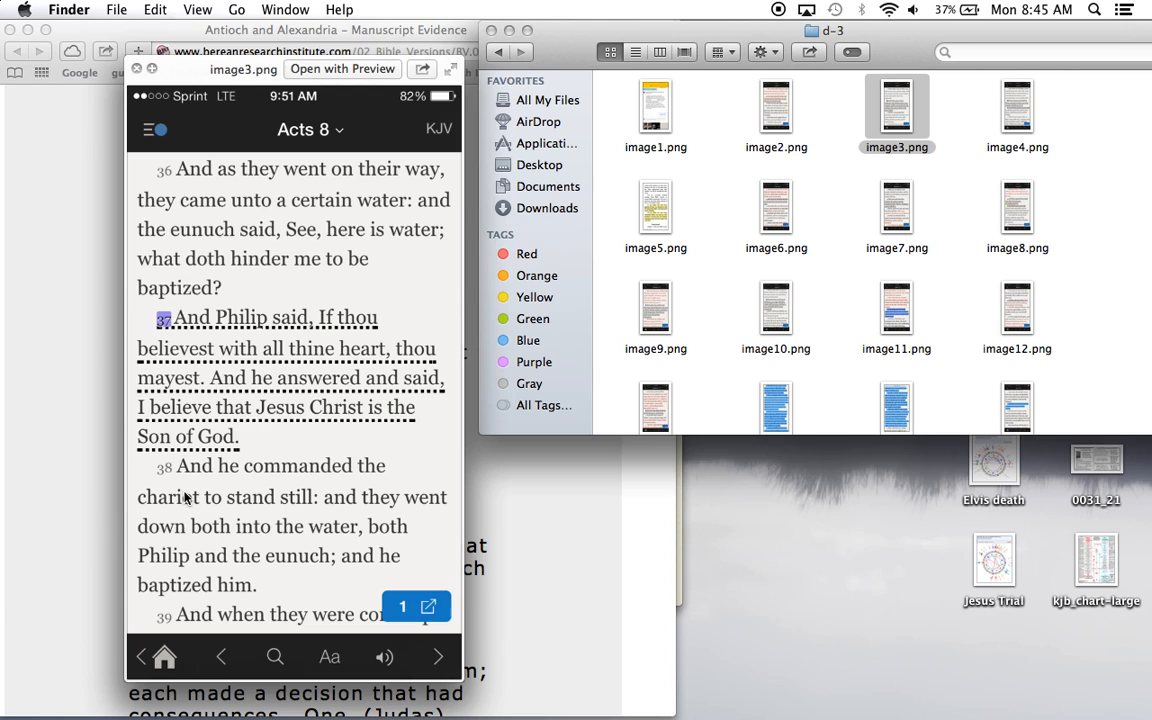
{"action": "mouse_move", "coordinate": [204, 458]}
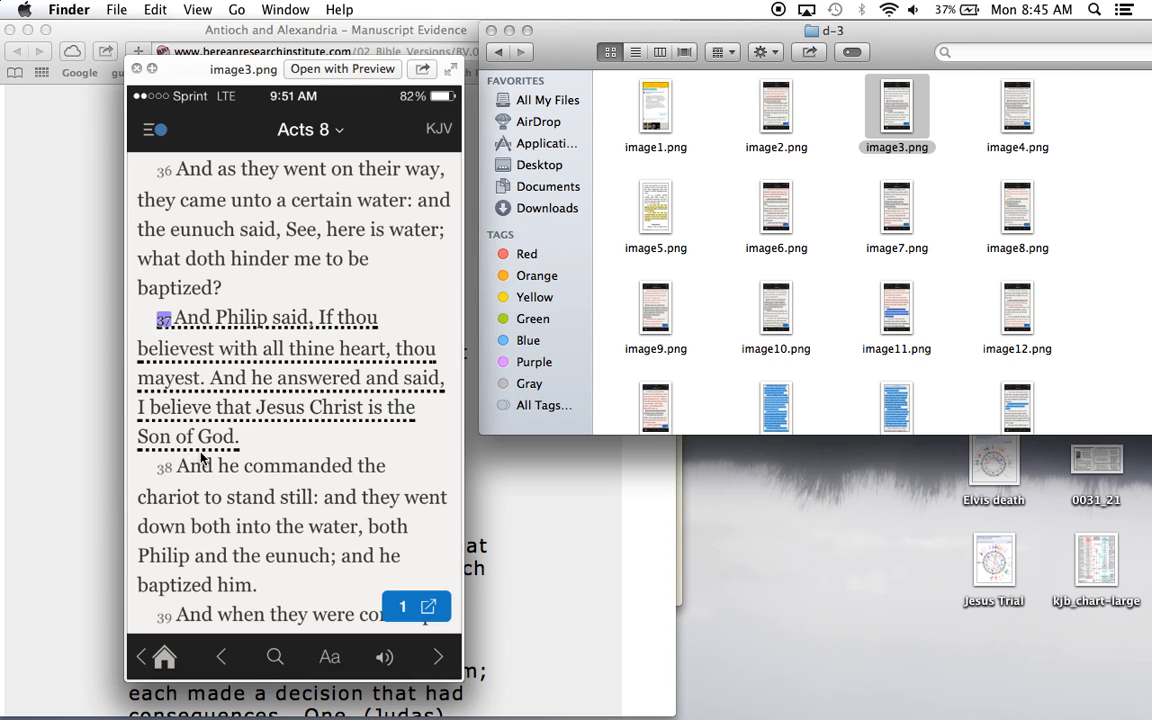
{"action": "mouse_move", "coordinate": [308, 352]}
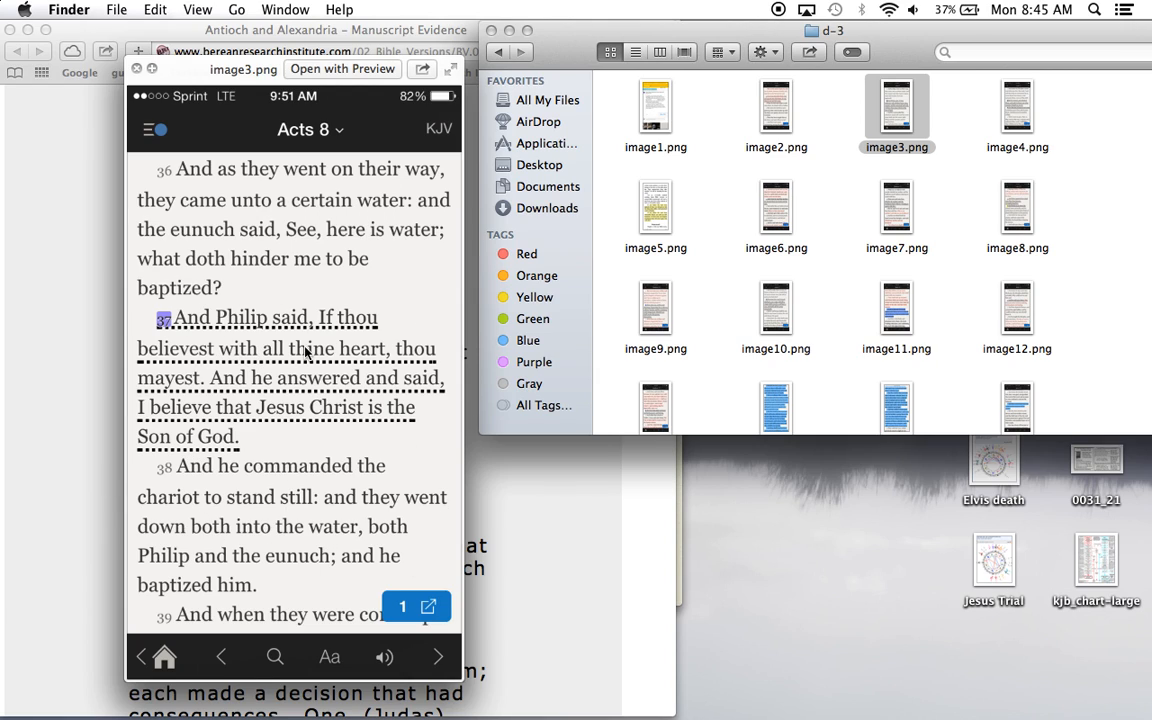
{"action": "mouse_move", "coordinate": [330, 344]}
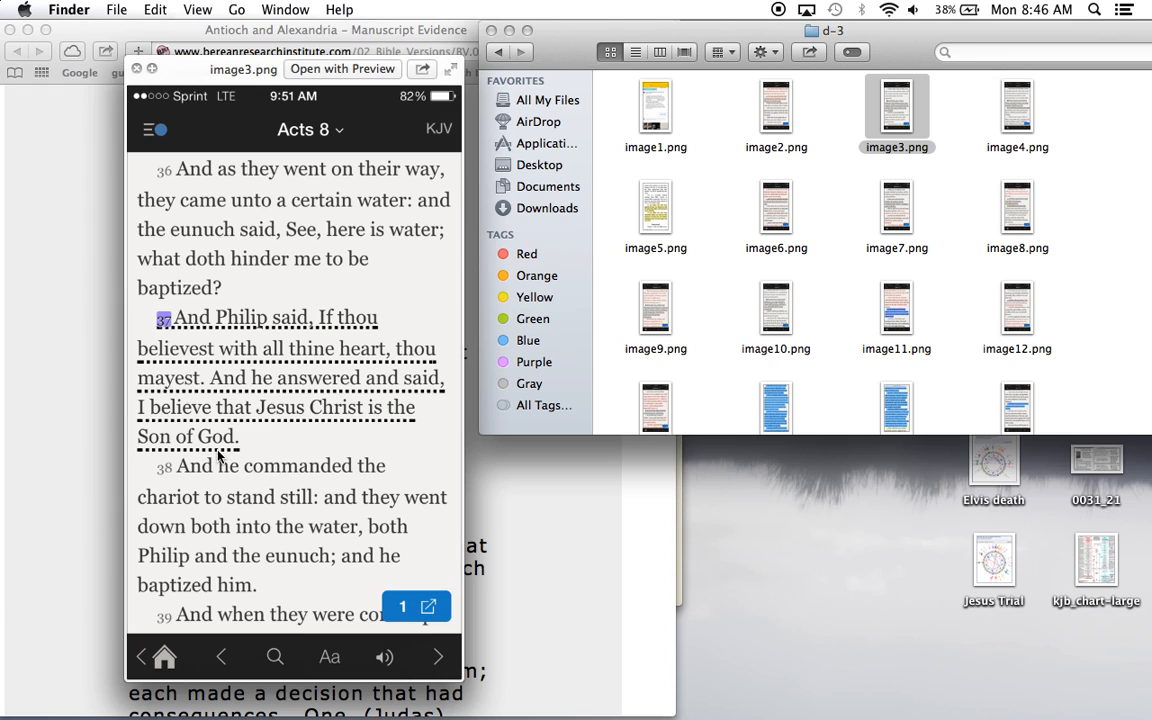
{"action": "mouse_move", "coordinate": [292, 520]}
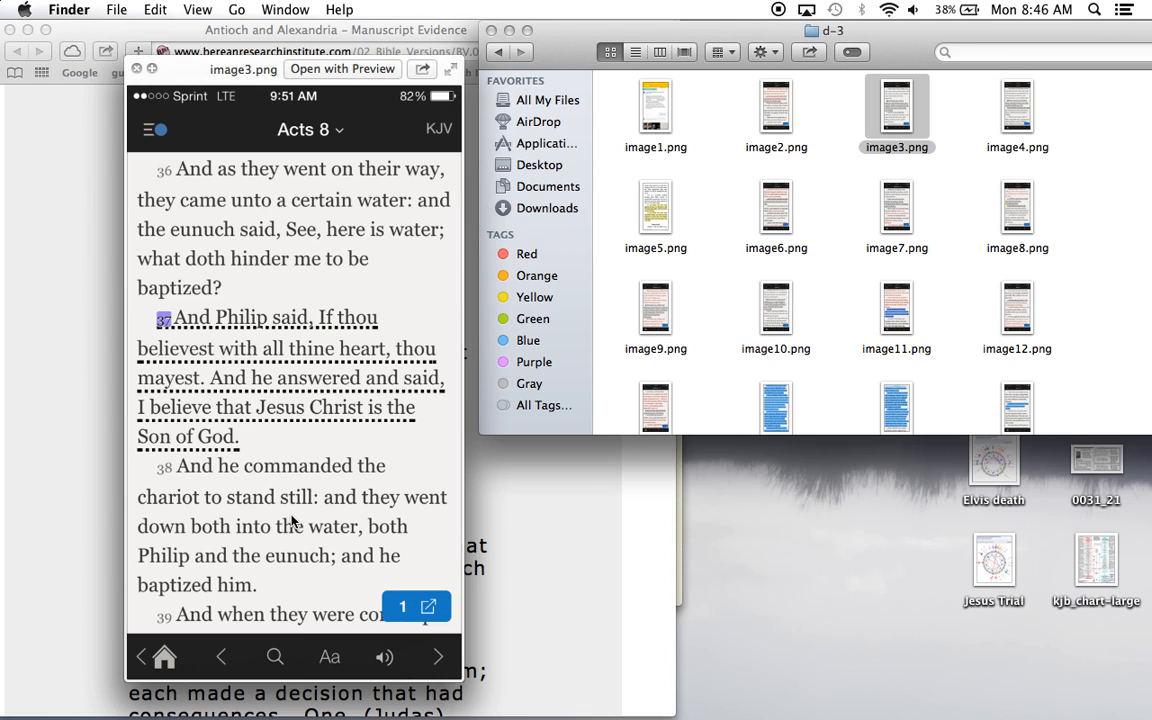
{"action": "mouse_move", "coordinate": [240, 584]}
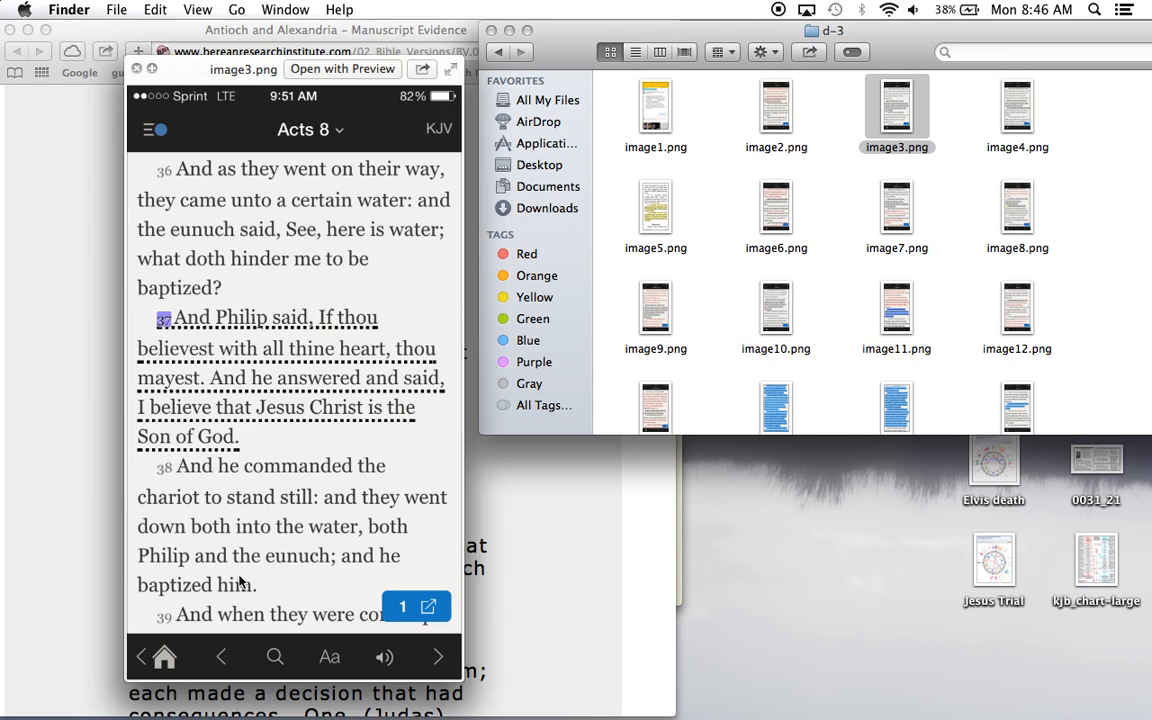
{"action": "mouse_move", "coordinate": [164, 430]}
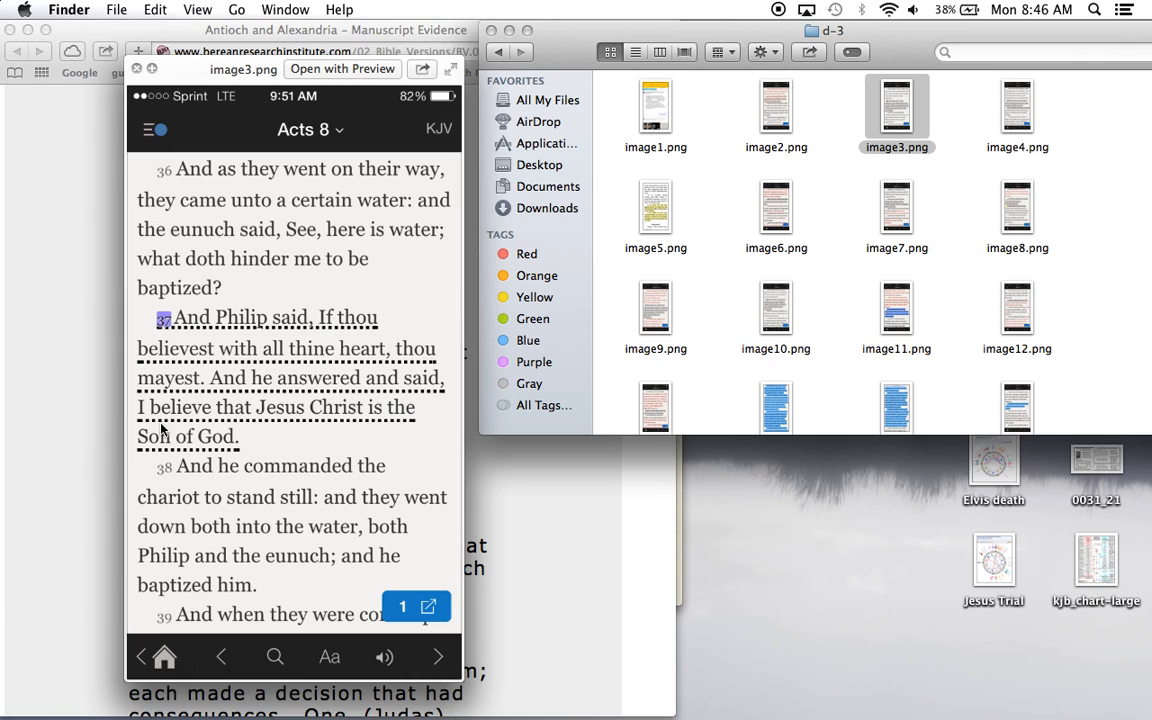
{"action": "mouse_move", "coordinate": [344, 424]}
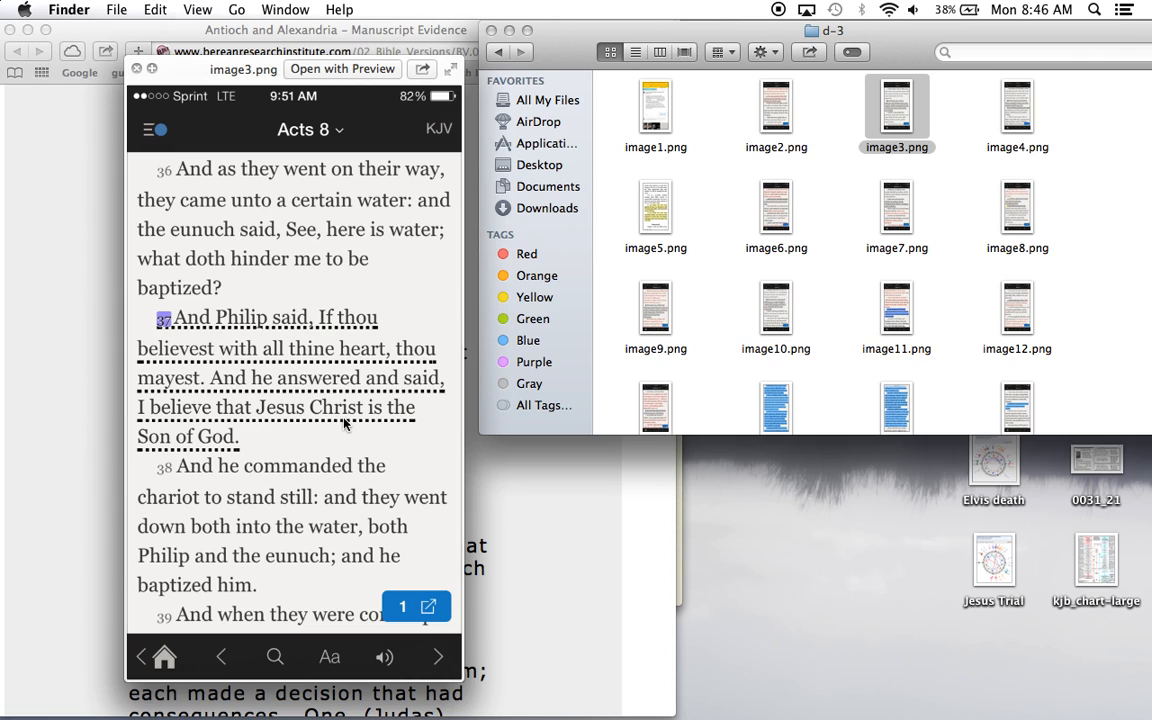
{"action": "mouse_move", "coordinate": [392, 340]}
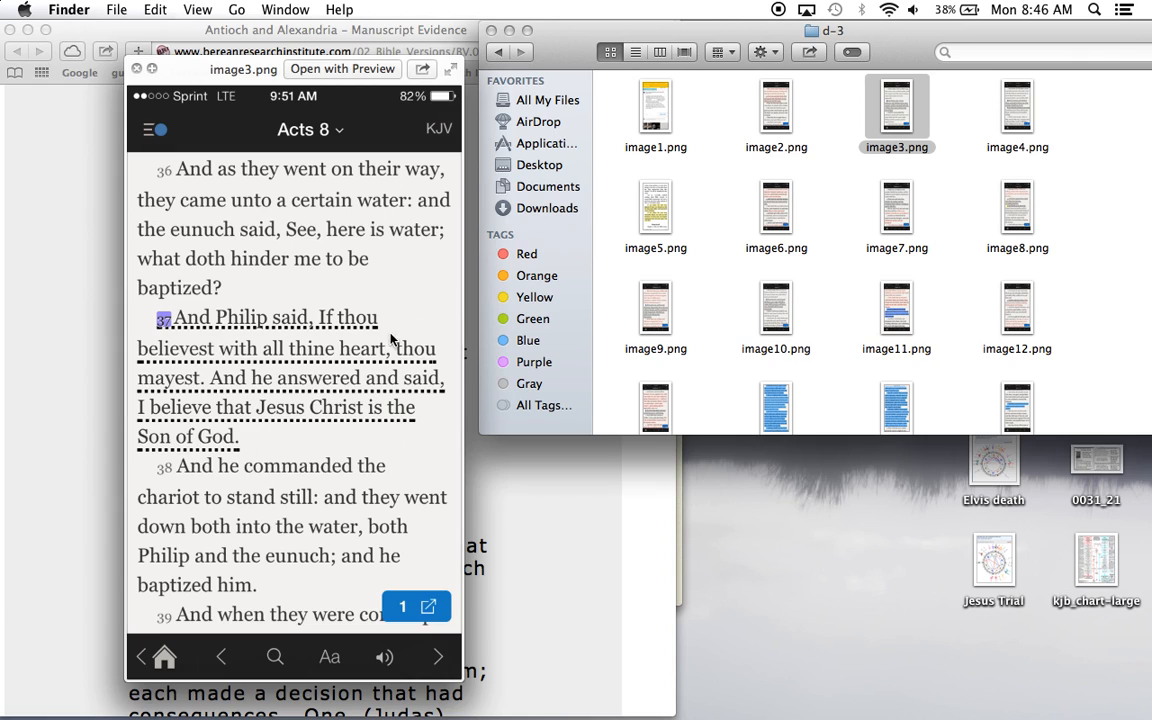
{"action": "mouse_move", "coordinate": [392, 376]}
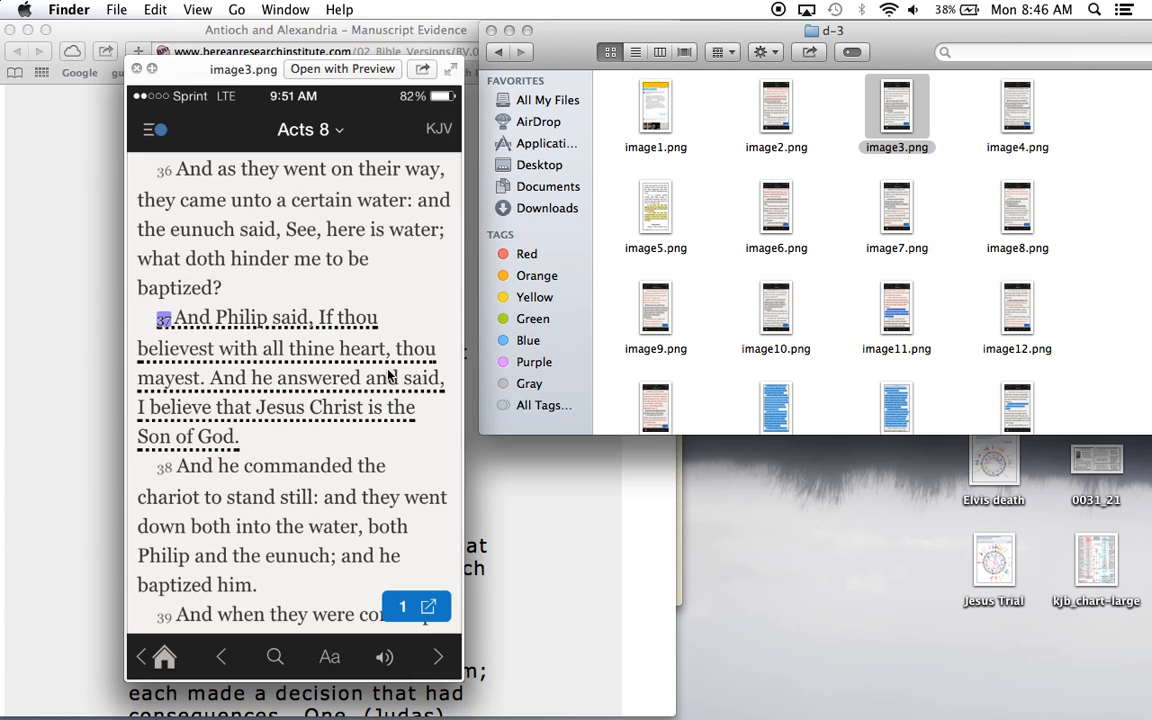
{"action": "mouse_move", "coordinate": [344, 384]}
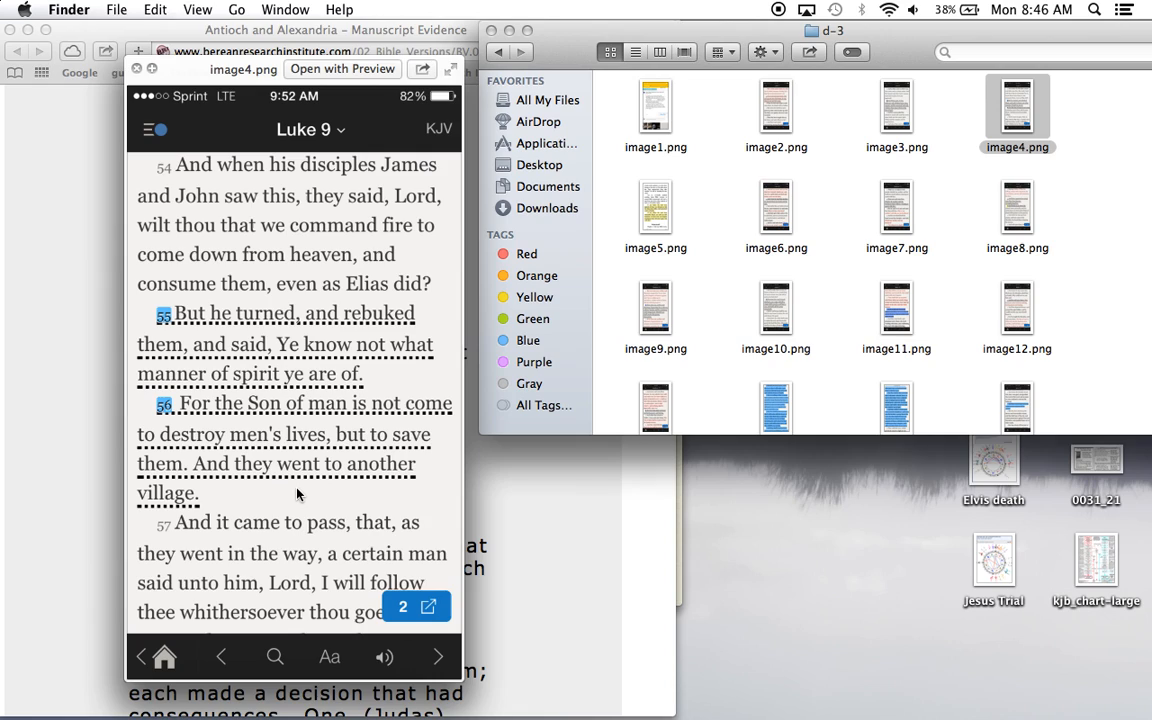
{"action": "mouse_move", "coordinate": [364, 498]}
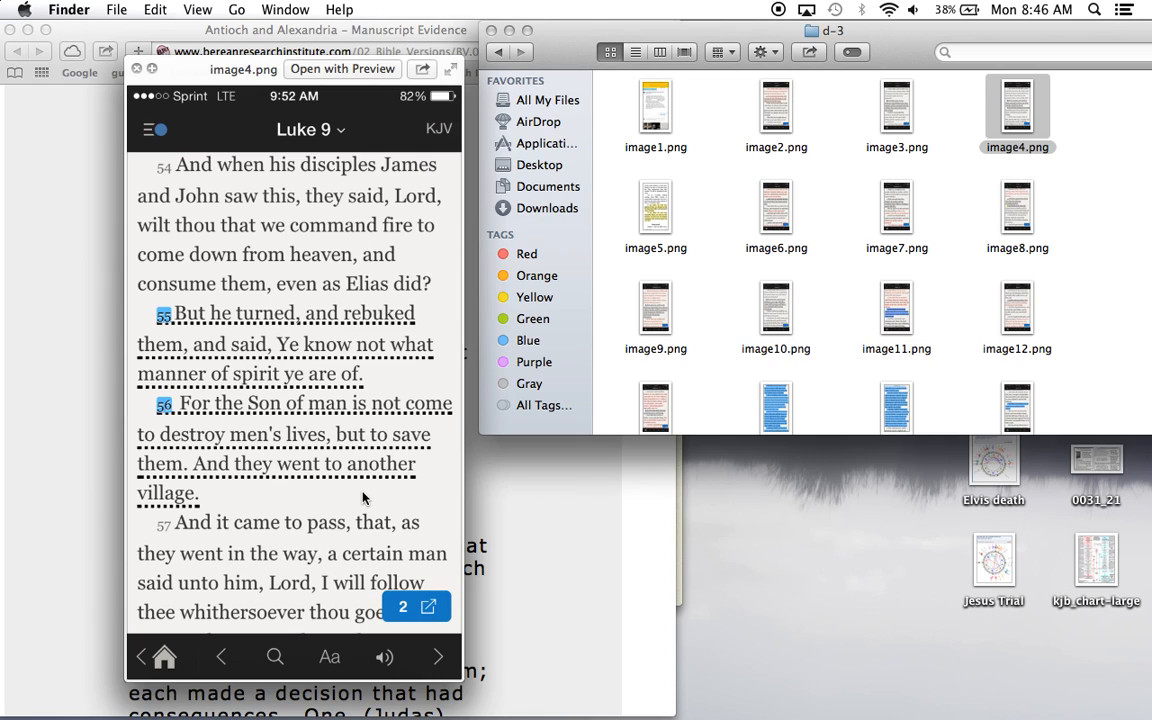
{"action": "mouse_move", "coordinate": [384, 300]}
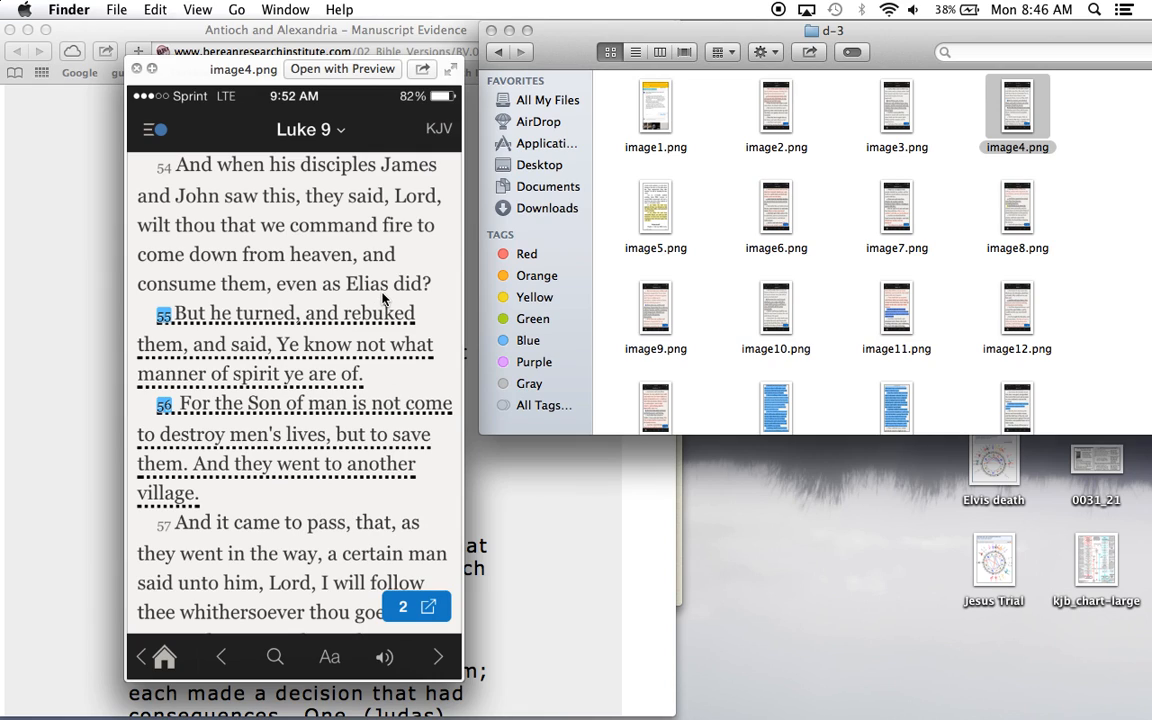
{"action": "mouse_move", "coordinate": [212, 324]}
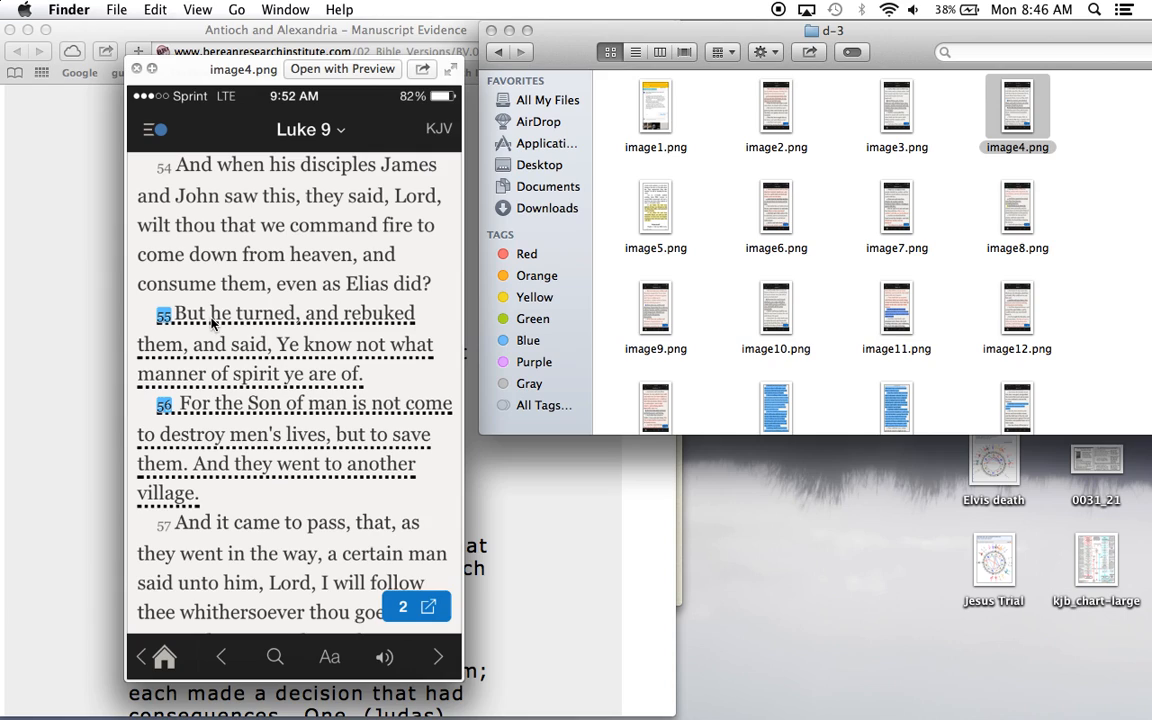
{"action": "mouse_move", "coordinate": [364, 370]}
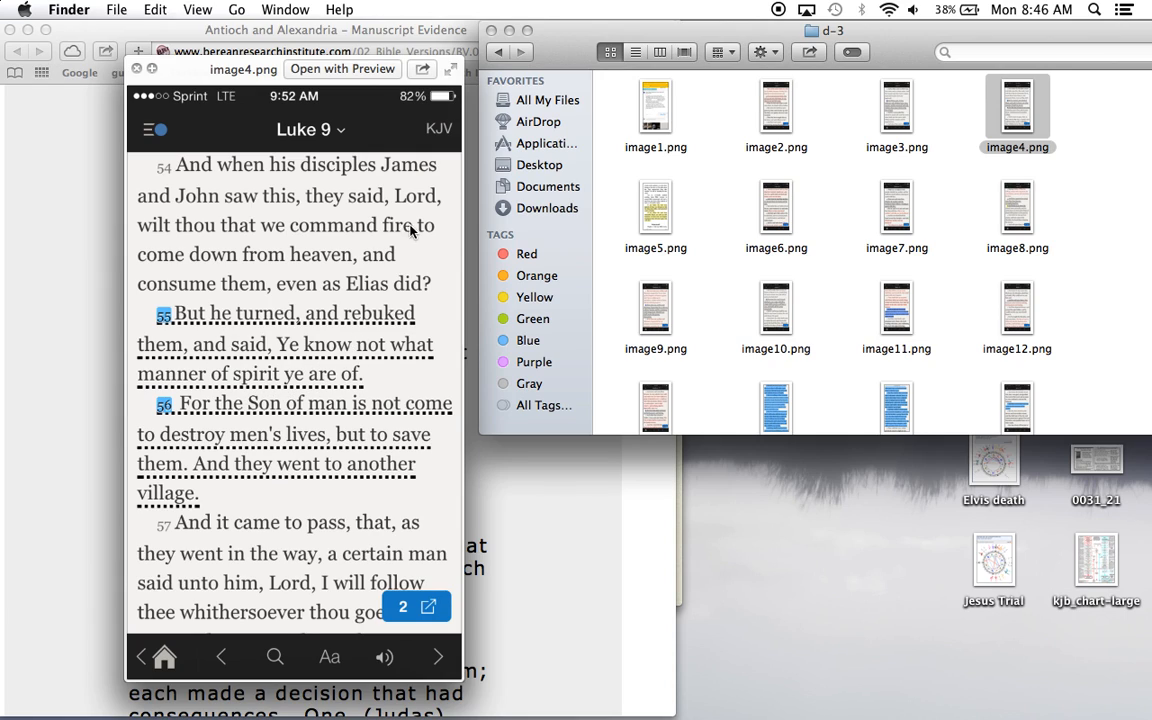
{"action": "mouse_move", "coordinate": [184, 270]}
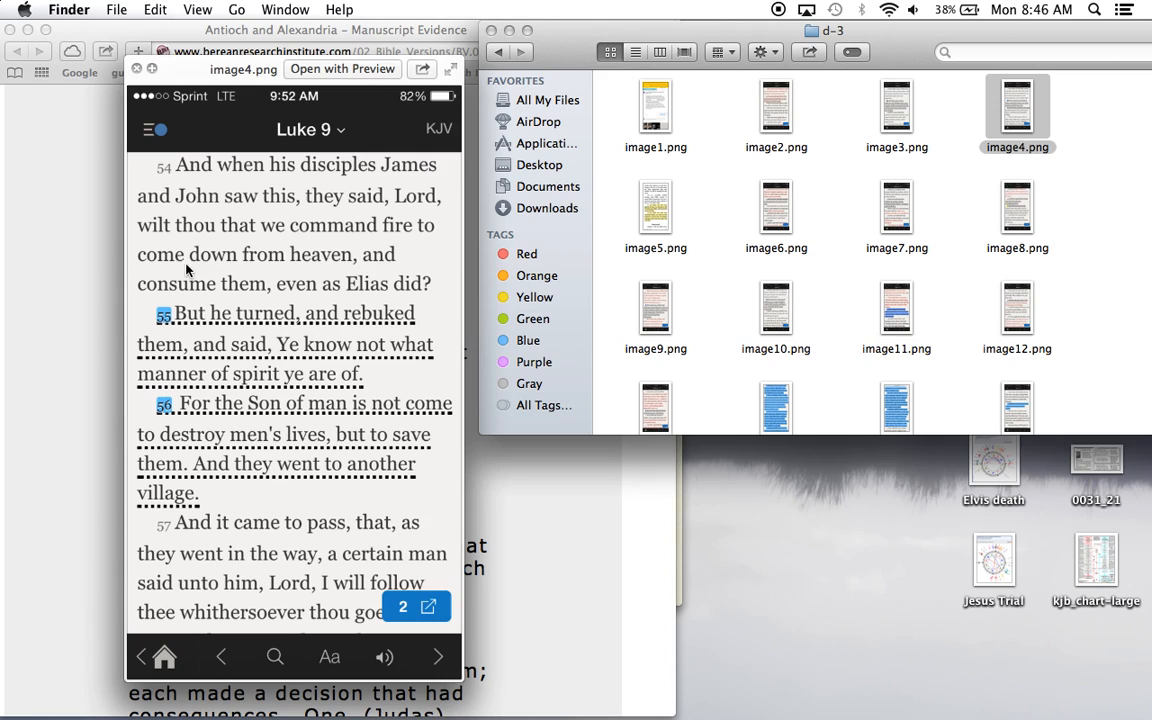
{"action": "mouse_move", "coordinate": [210, 292]}
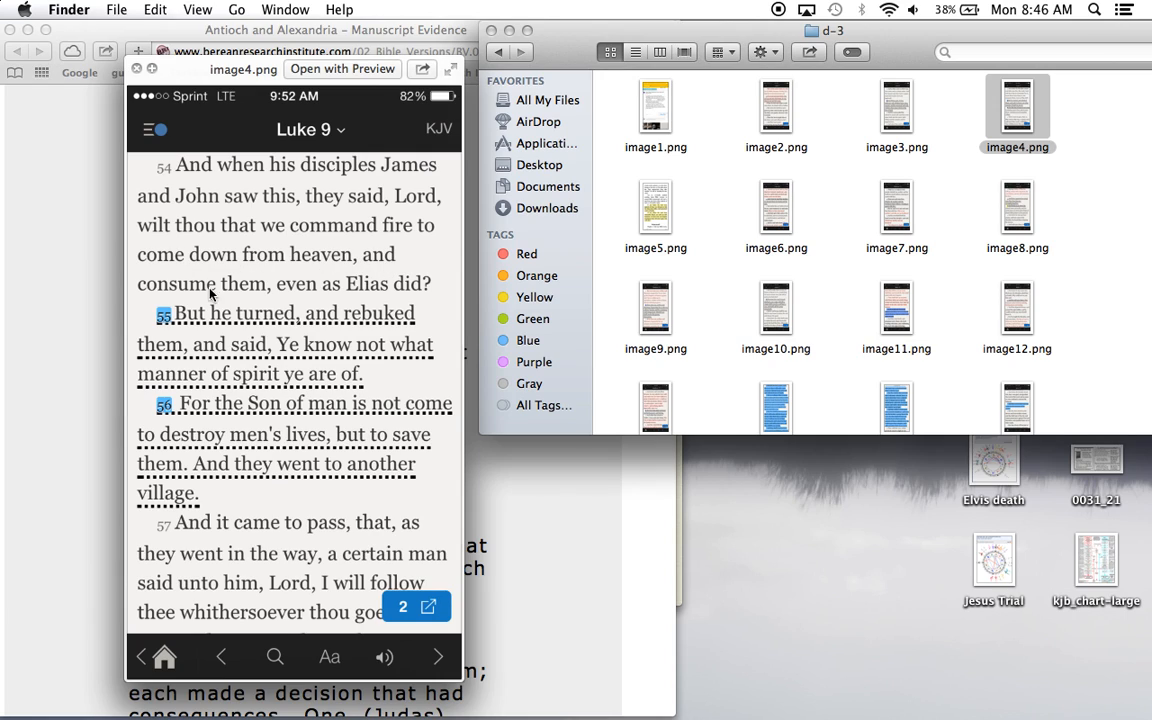
{"action": "mouse_move", "coordinate": [336, 408]}
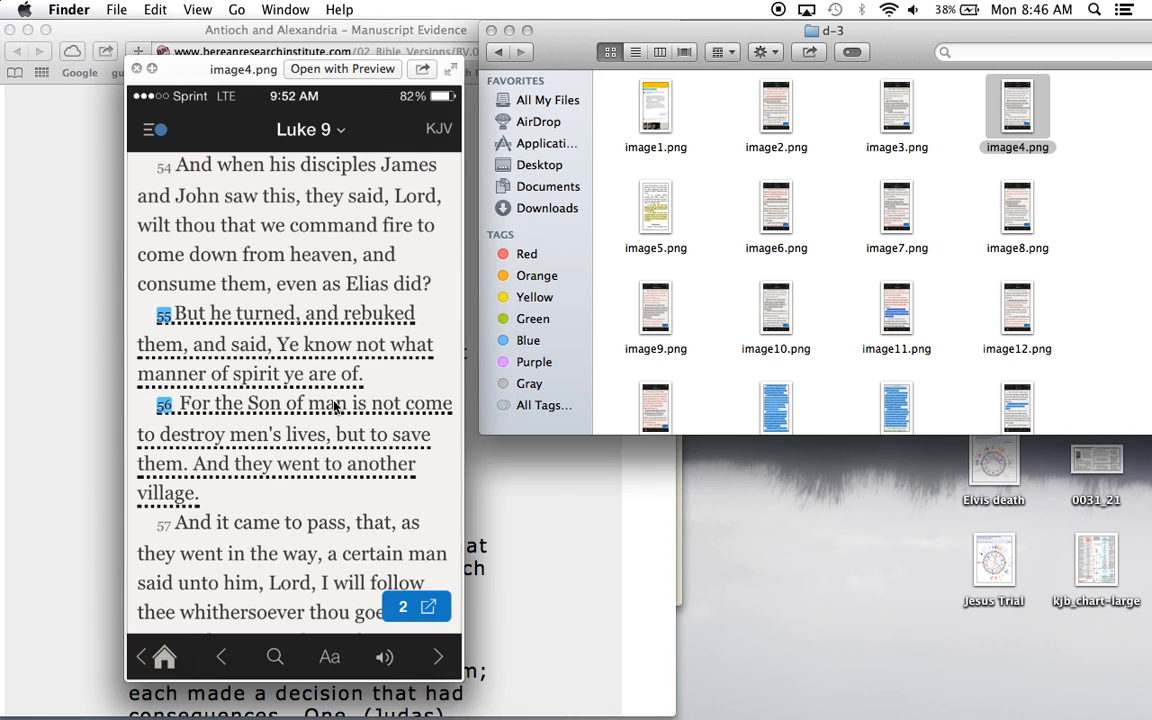
{"action": "mouse_move", "coordinate": [318, 428]}
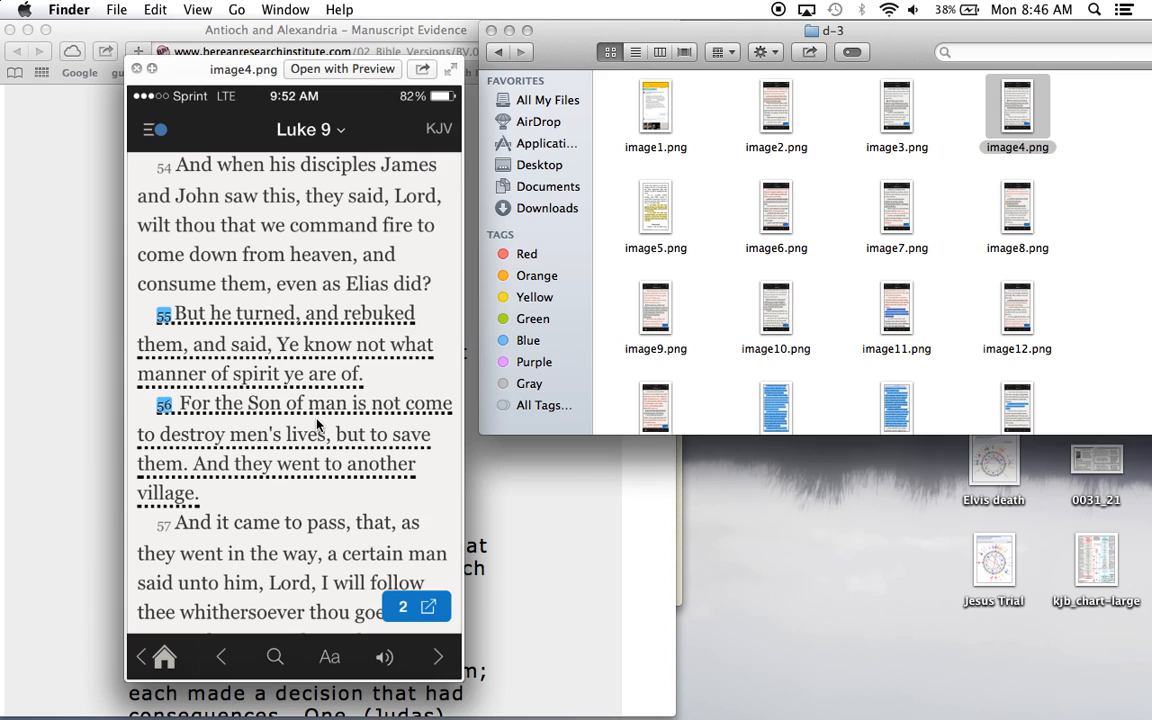
{"action": "mouse_move", "coordinate": [316, 458]}
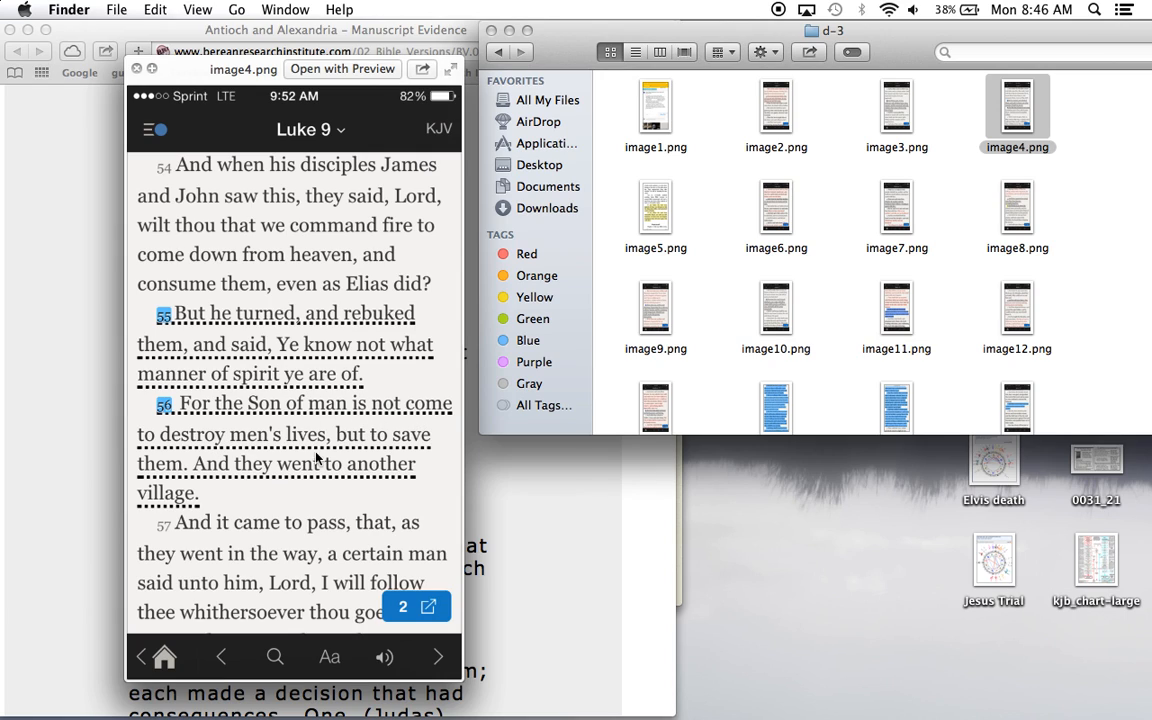
{"action": "mouse_move", "coordinate": [258, 488]}
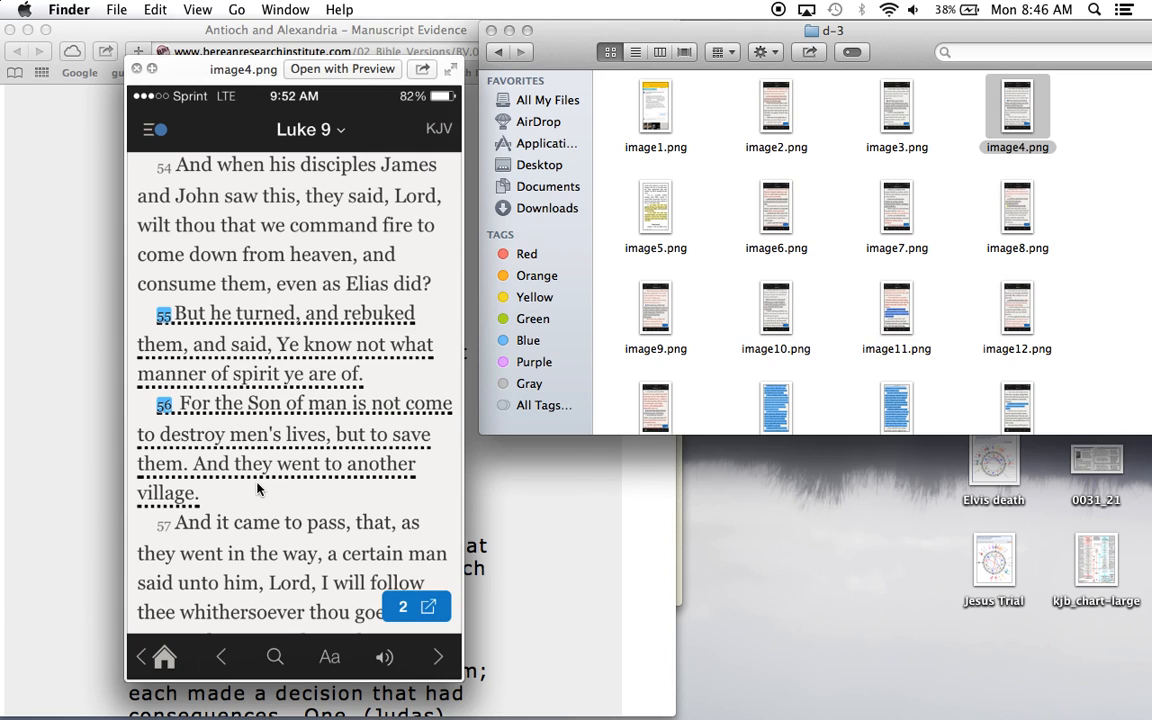
{"action": "mouse_move", "coordinate": [290, 330]}
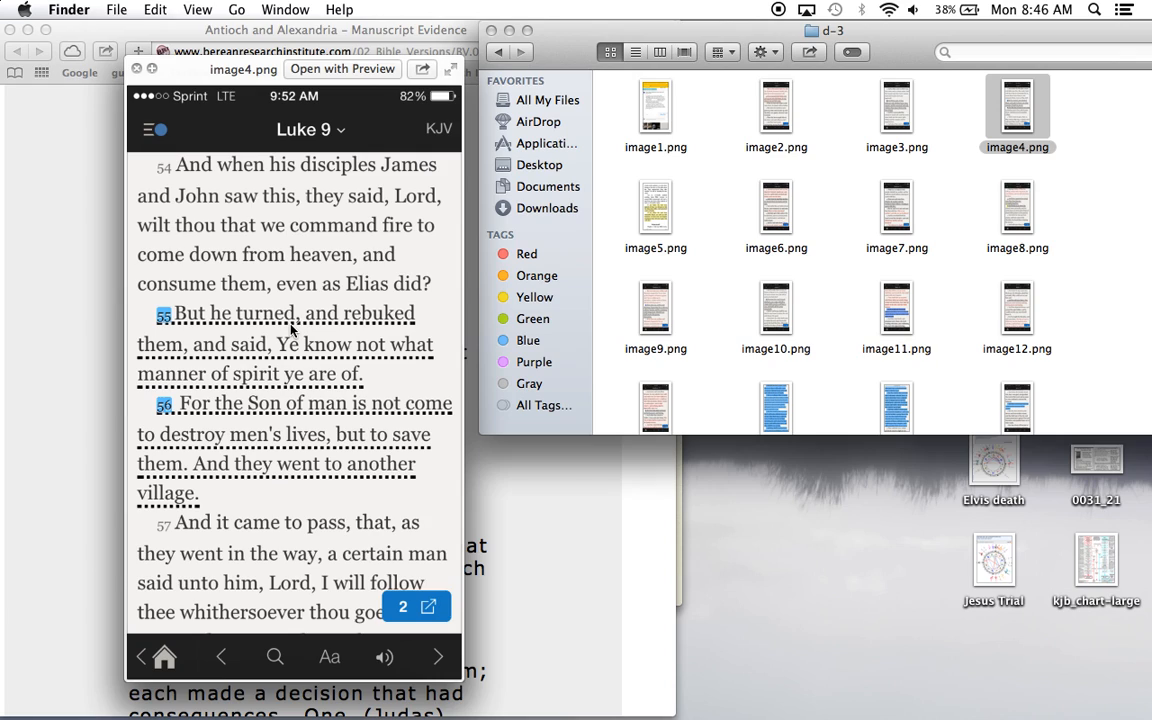
{"action": "mouse_move", "coordinate": [336, 204]}
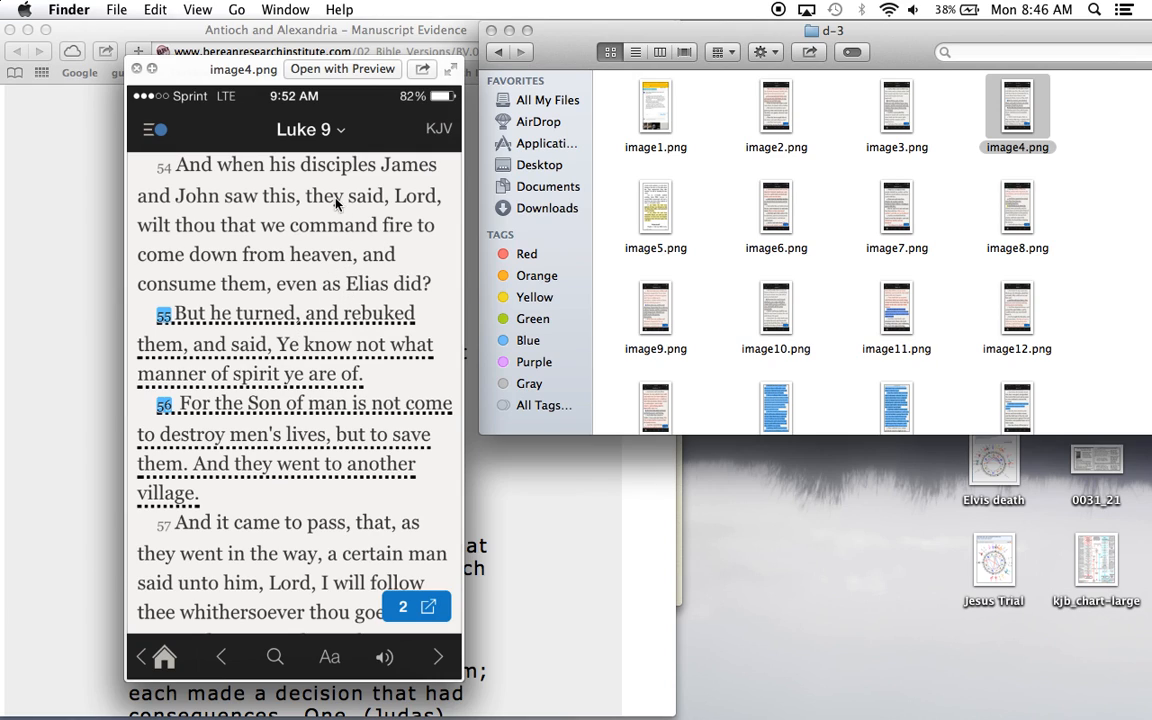
{"action": "mouse_move", "coordinate": [296, 264]}
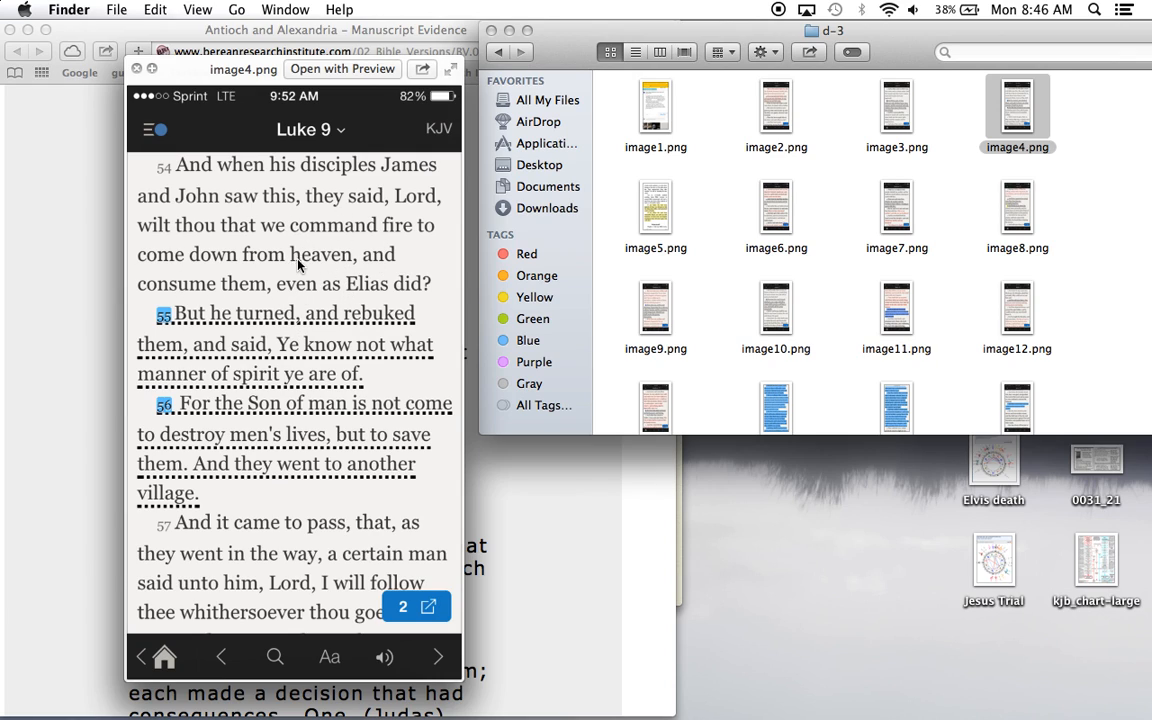
{"action": "mouse_move", "coordinate": [428, 298]}
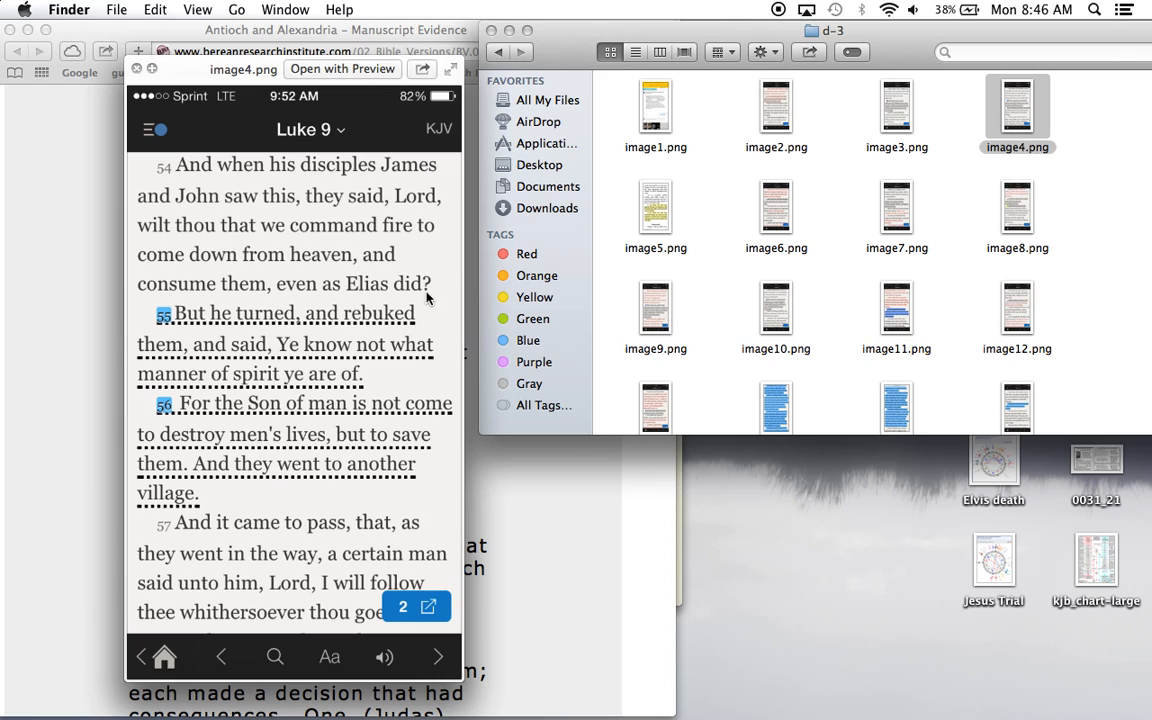
{"action": "mouse_move", "coordinate": [344, 320]}
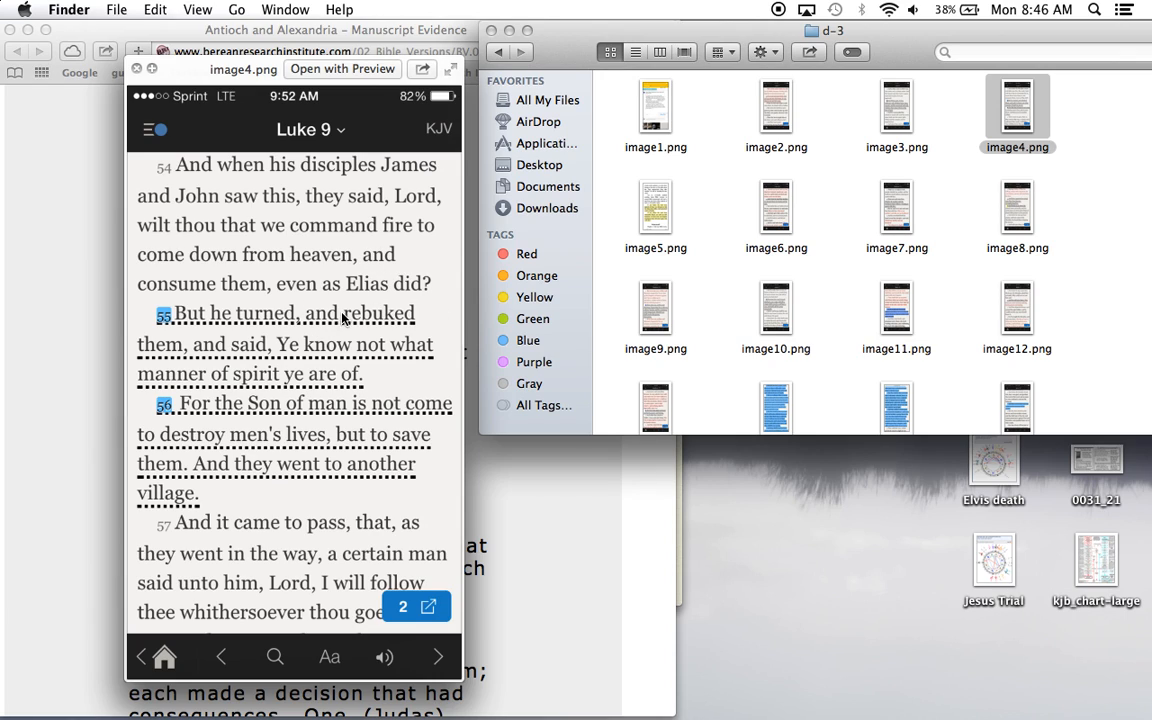
{"action": "mouse_move", "coordinate": [376, 528]}
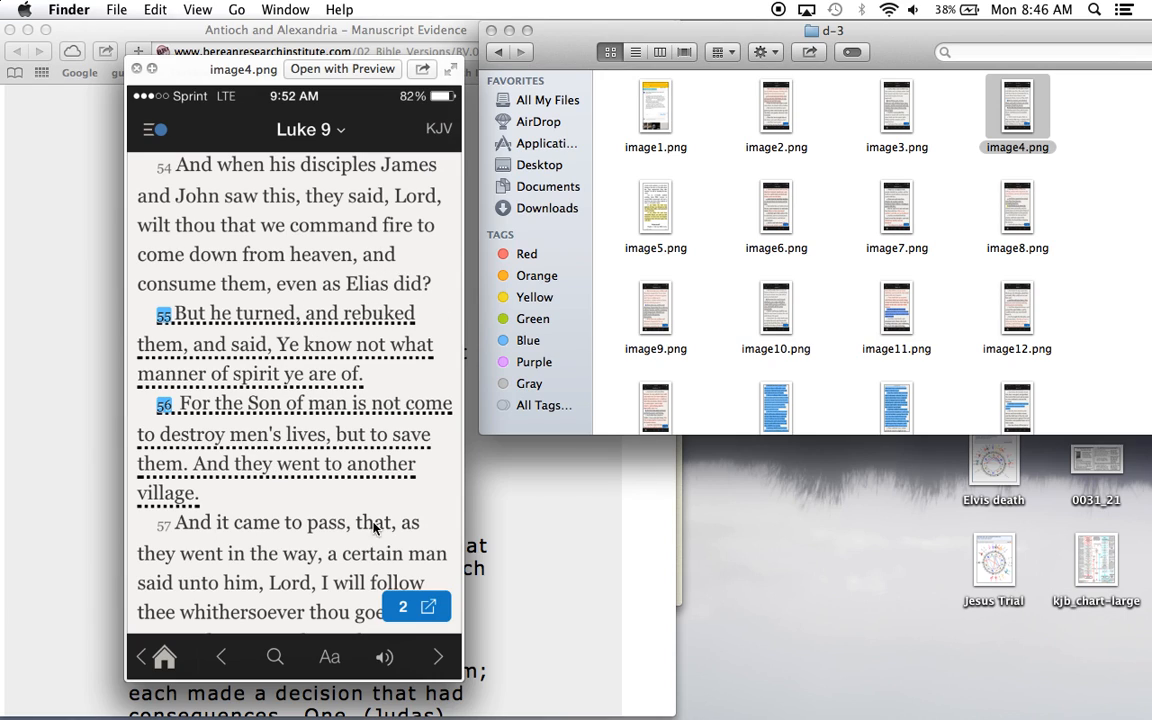
{"action": "mouse_move", "coordinate": [320, 488]}
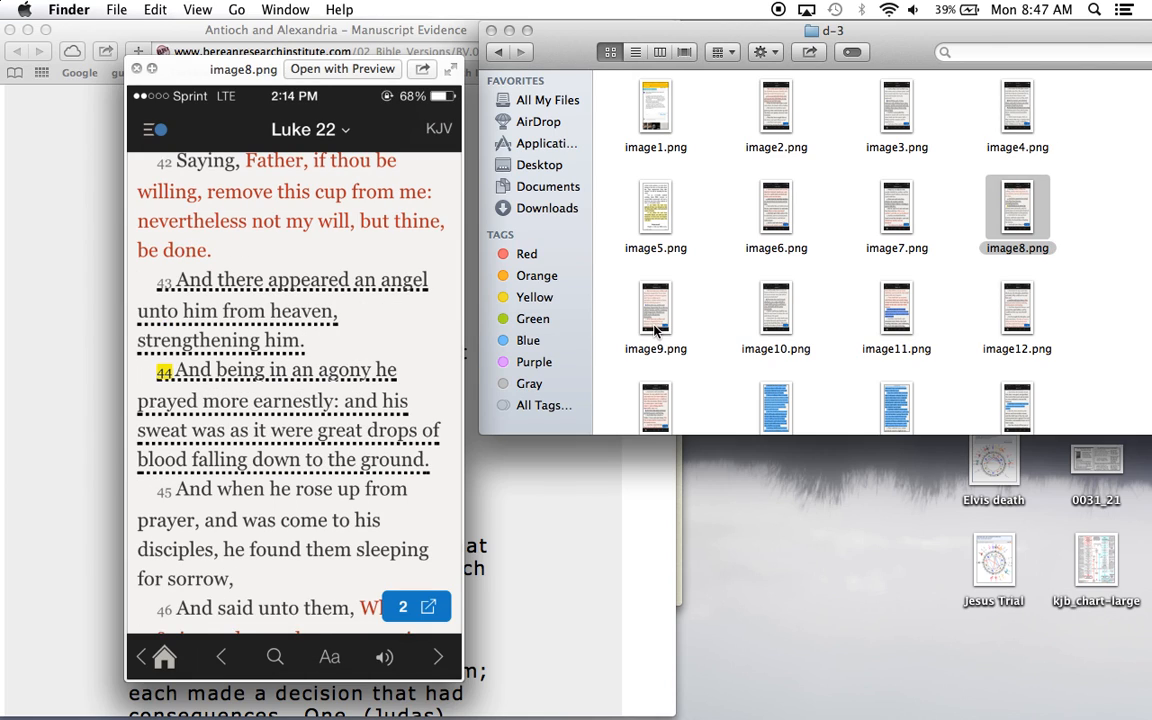
{"action": "mouse_move", "coordinate": [294, 432]}
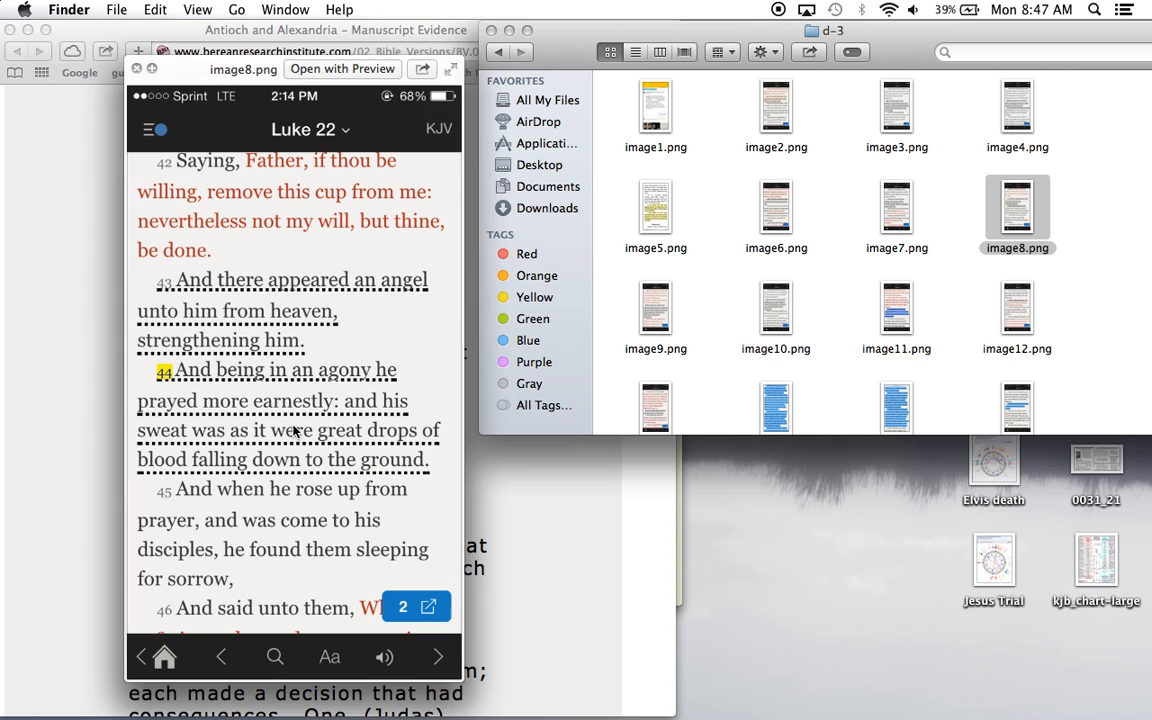
{"action": "mouse_move", "coordinate": [348, 456]}
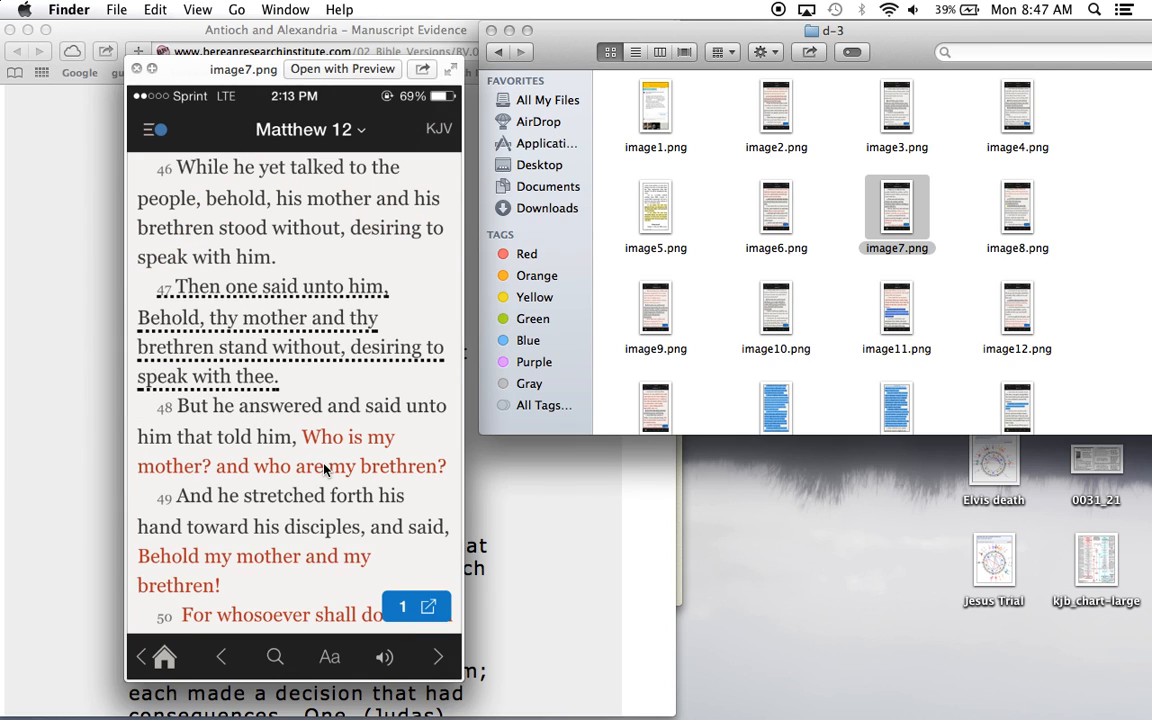
{"action": "mouse_move", "coordinate": [204, 338]}
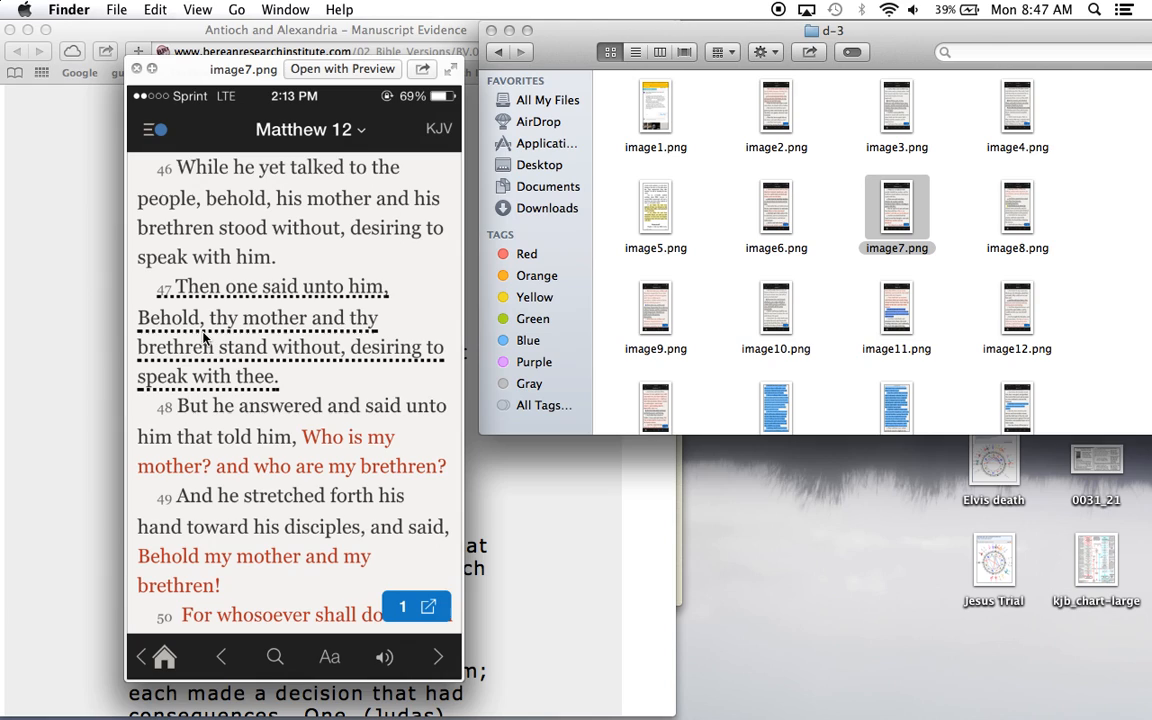
{"action": "mouse_move", "coordinate": [310, 364]}
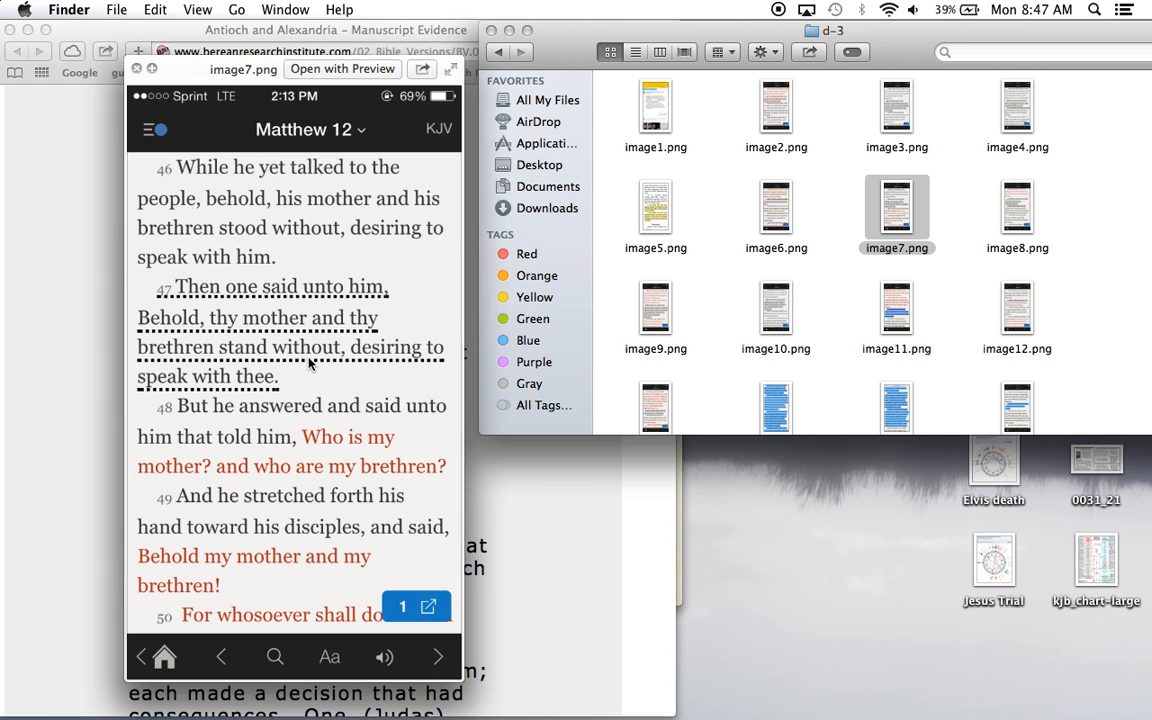
{"action": "mouse_move", "coordinate": [268, 336]}
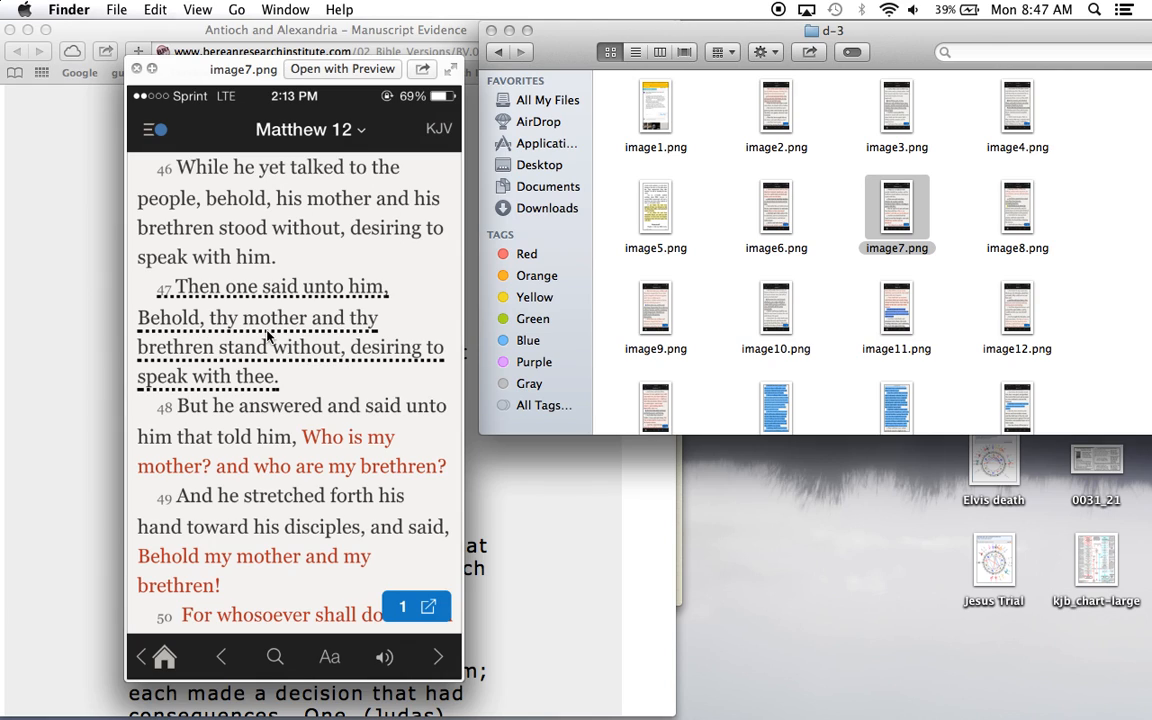
{"action": "mouse_move", "coordinate": [300, 336]}
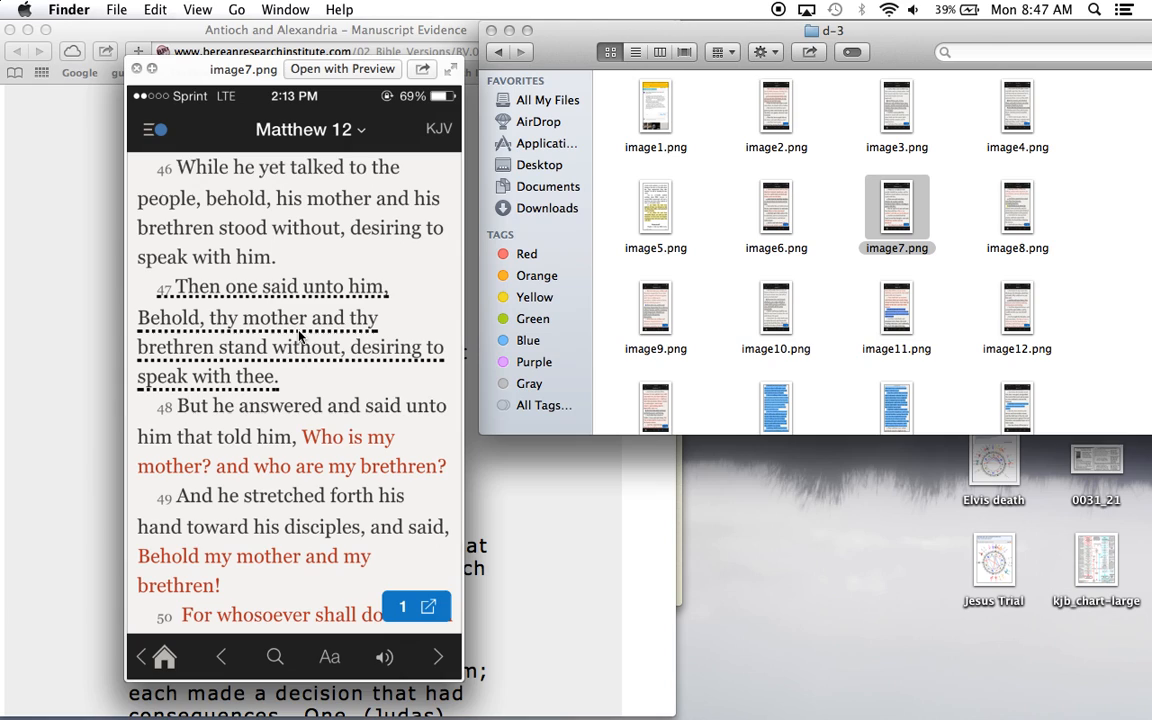
{"action": "mouse_move", "coordinate": [284, 336]}
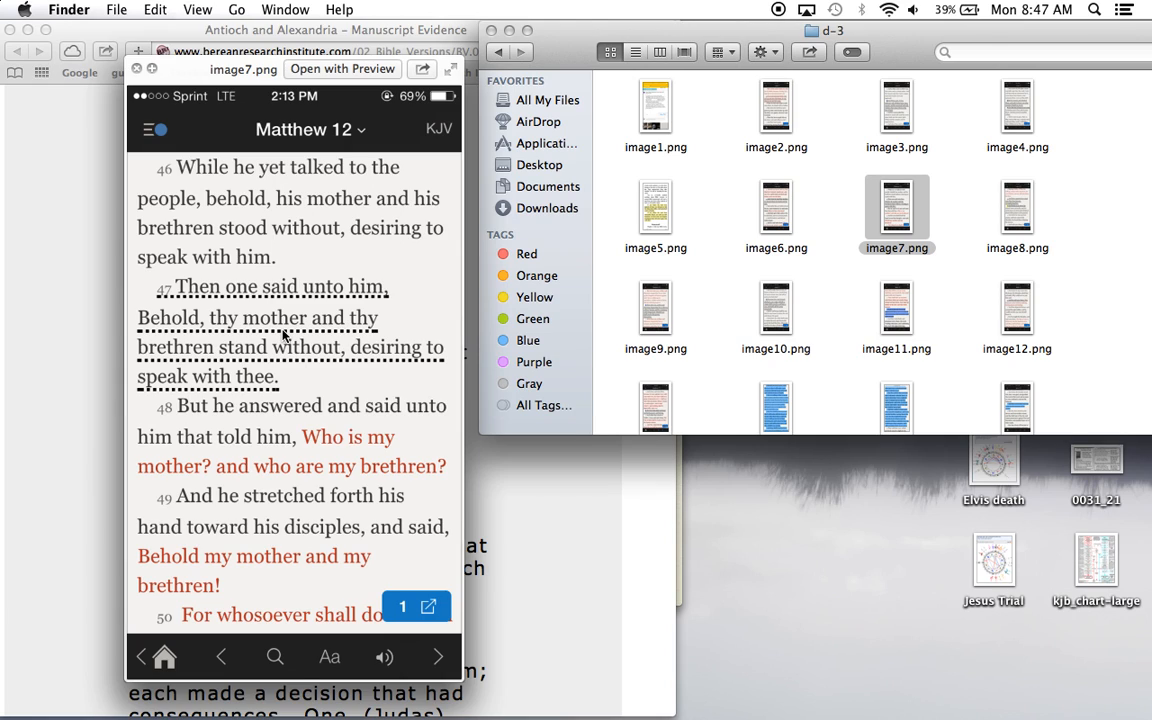
{"action": "mouse_move", "coordinate": [390, 344]}
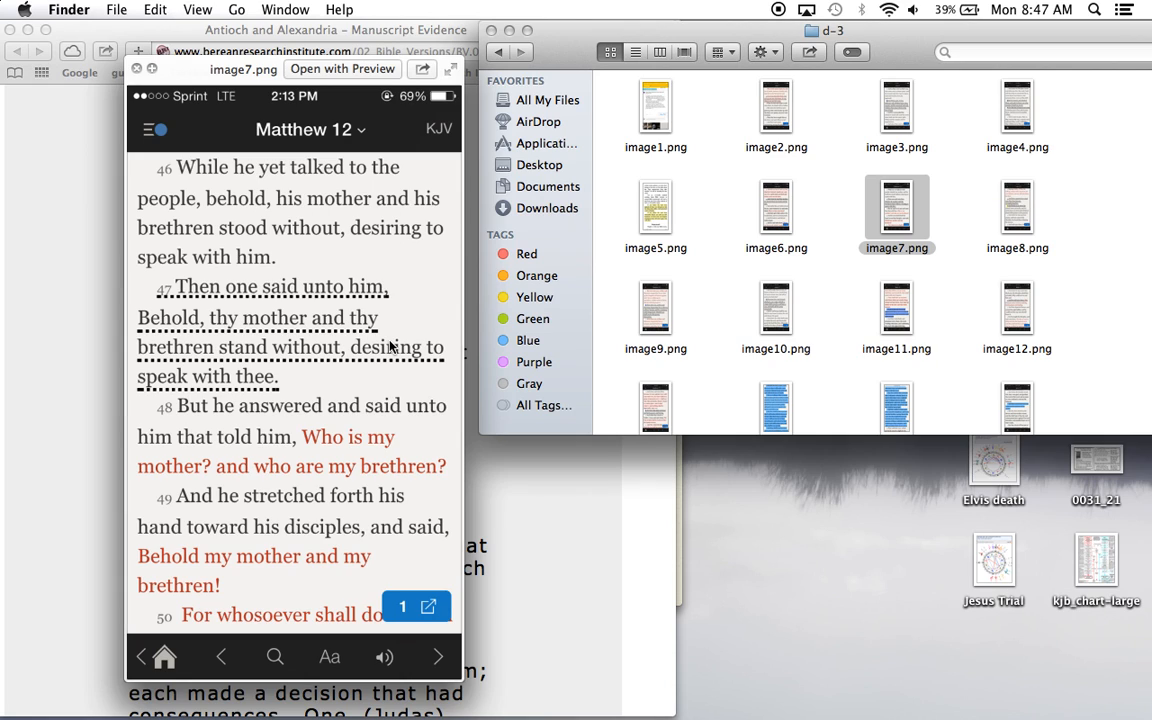
Step the Quick Look preview back to image6.png (Luke 24) and then image5.png, the book page
{"action": "left_click", "coordinate": [776, 210]}
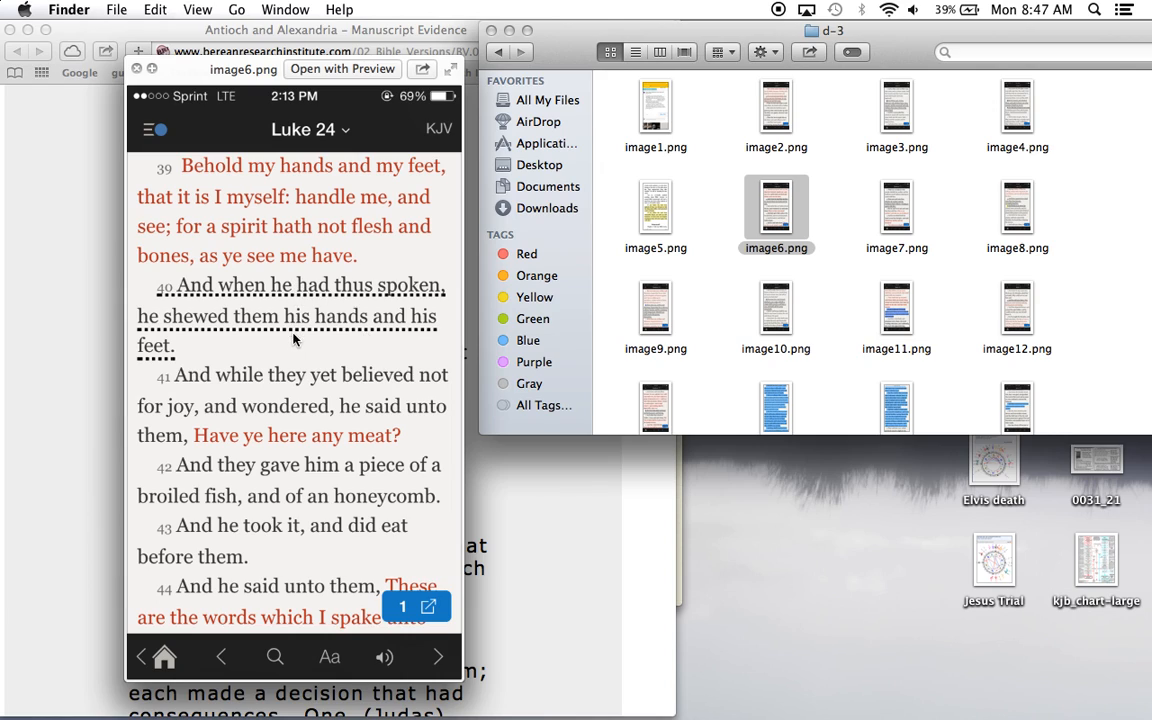
{"action": "mouse_move", "coordinate": [400, 332]}
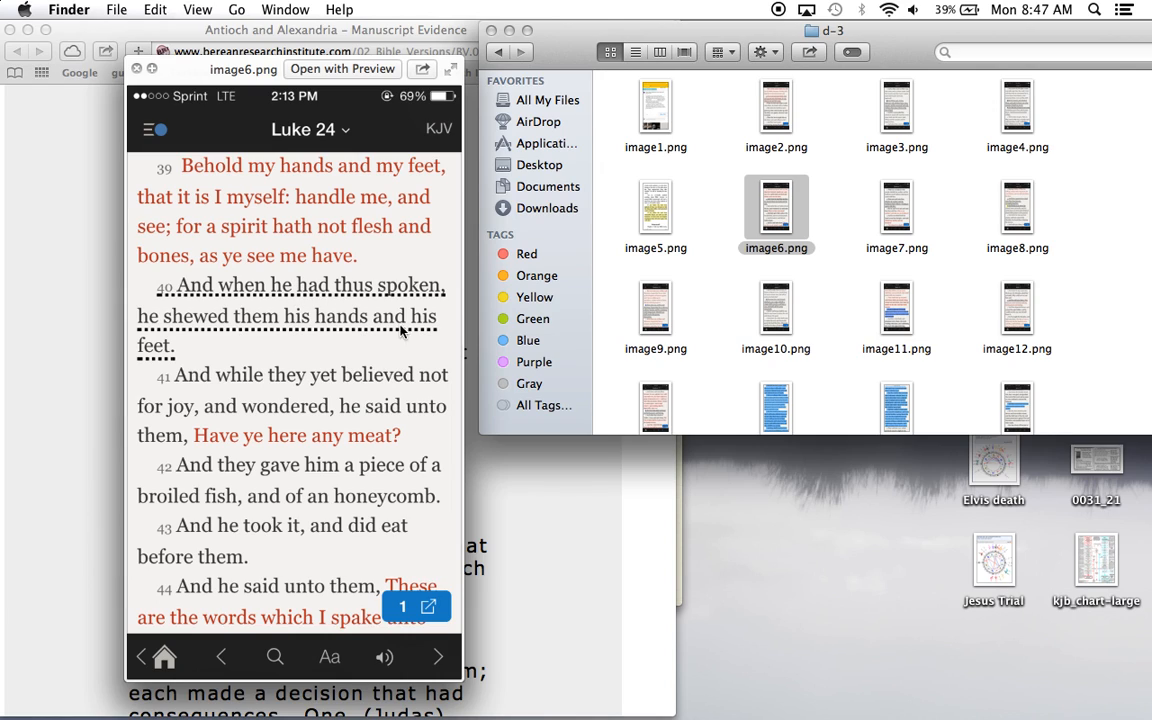
{"action": "mouse_move", "coordinate": [398, 330]}
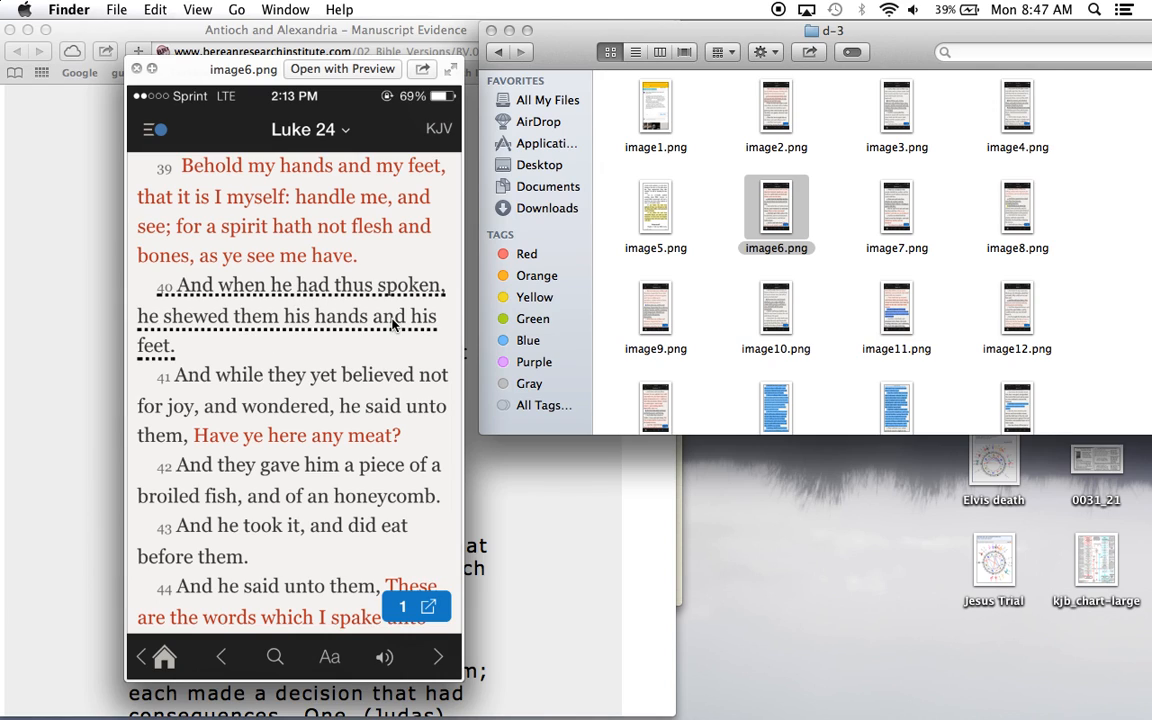
{"action": "left_click", "coordinate": [656, 216]}
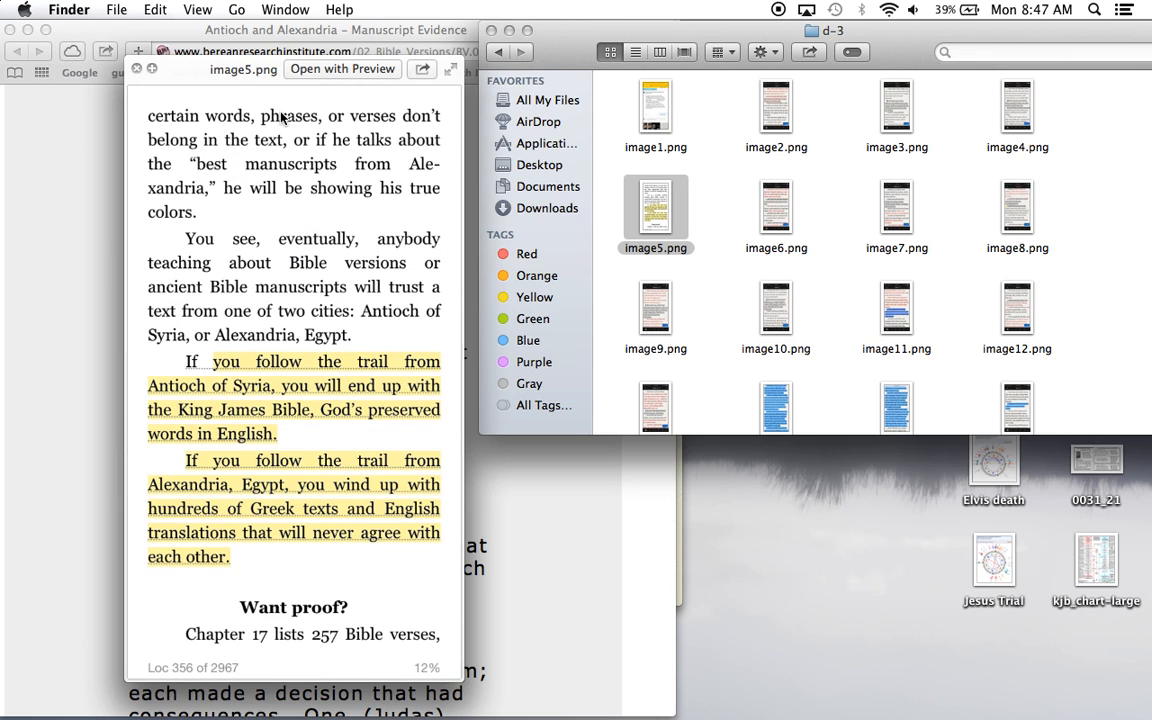
{"action": "left_click", "coordinate": [656, 310]}
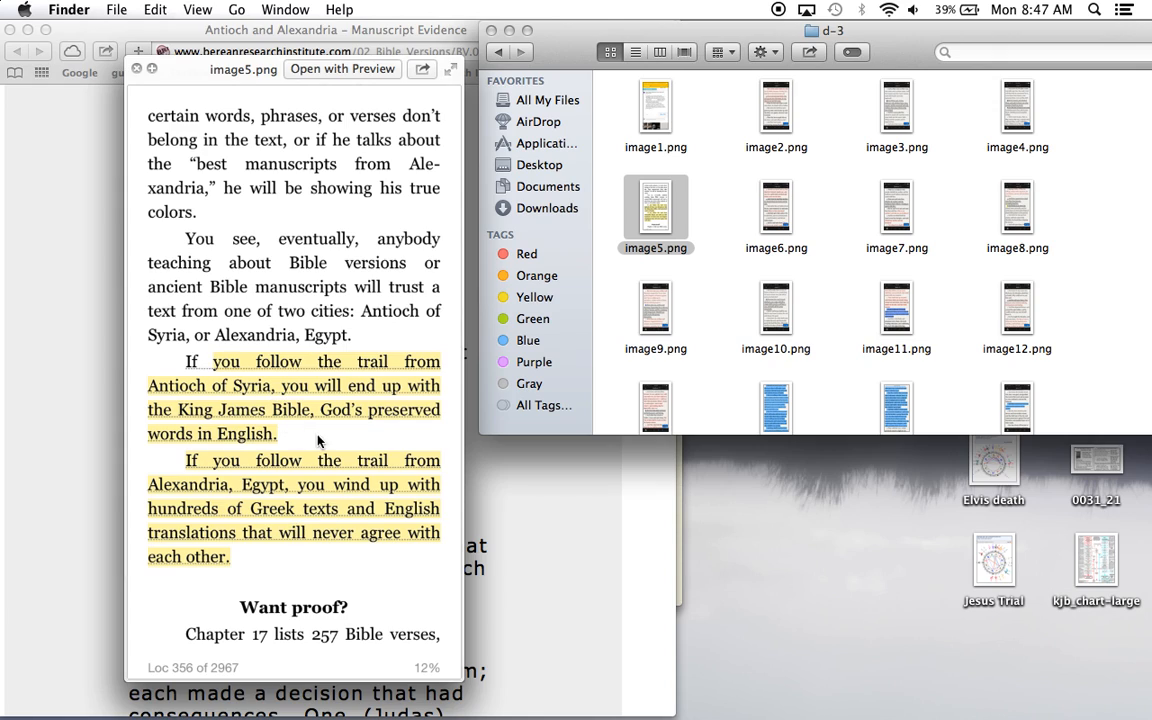
{"action": "mouse_move", "coordinate": [284, 410]}
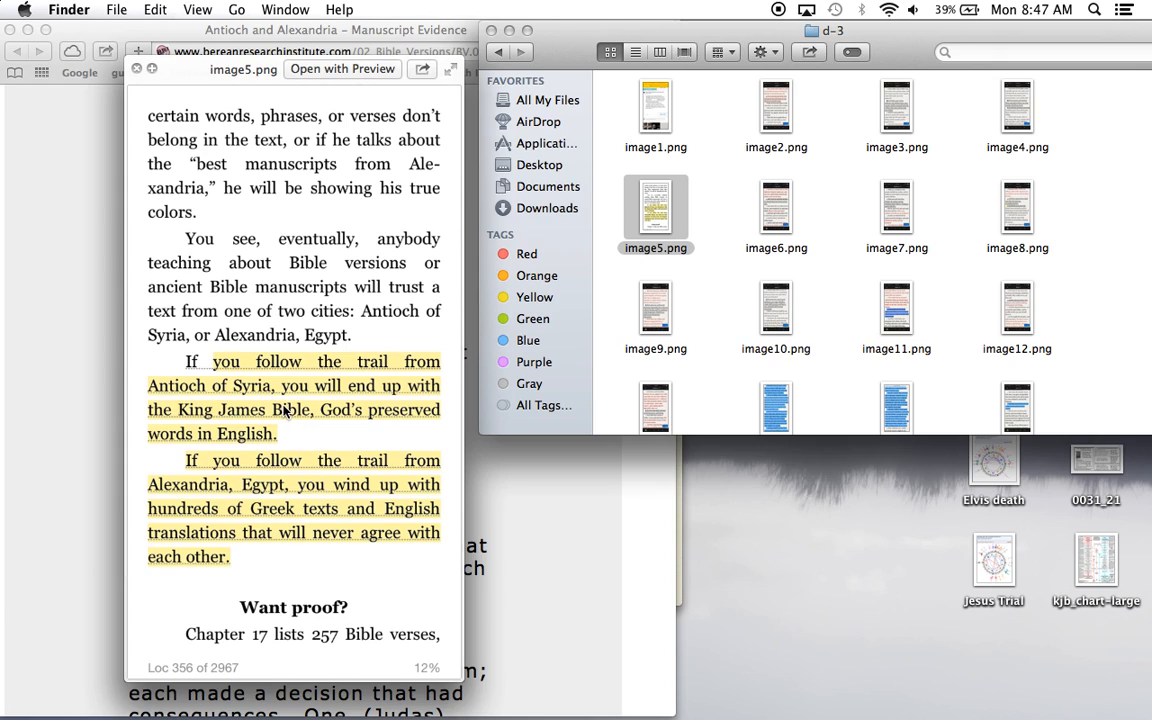
{"action": "mouse_move", "coordinate": [236, 390]}
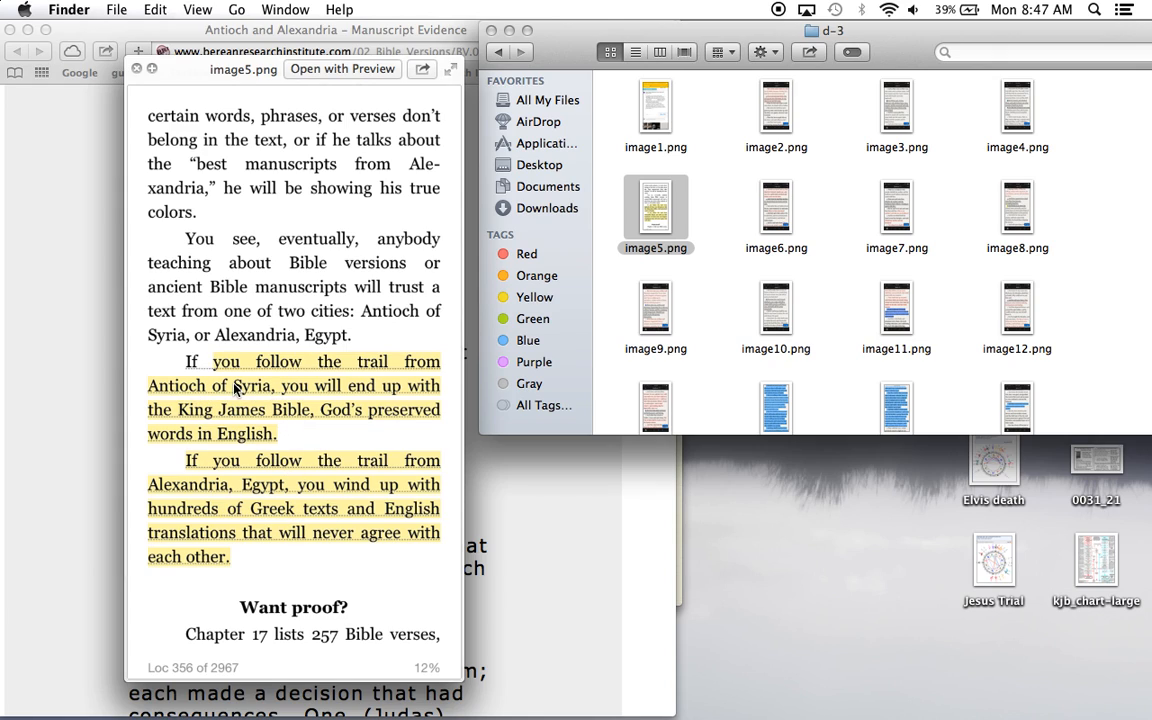
{"action": "mouse_move", "coordinate": [276, 344]}
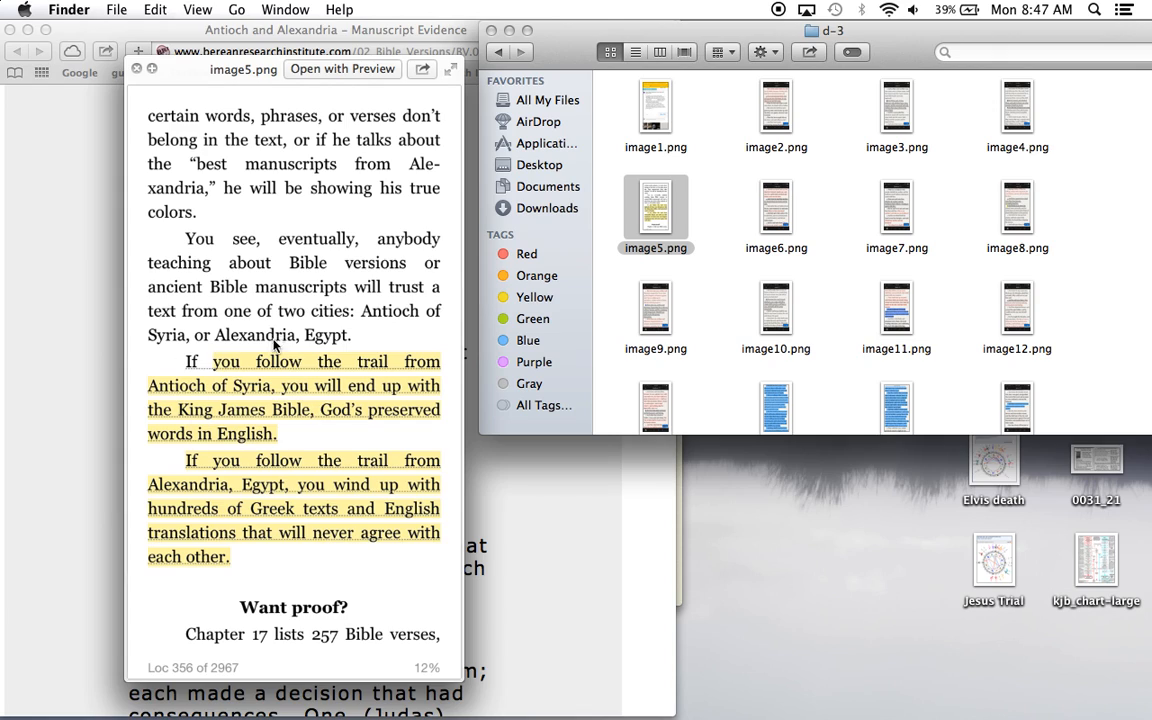
{"action": "mouse_move", "coordinate": [318, 494]}
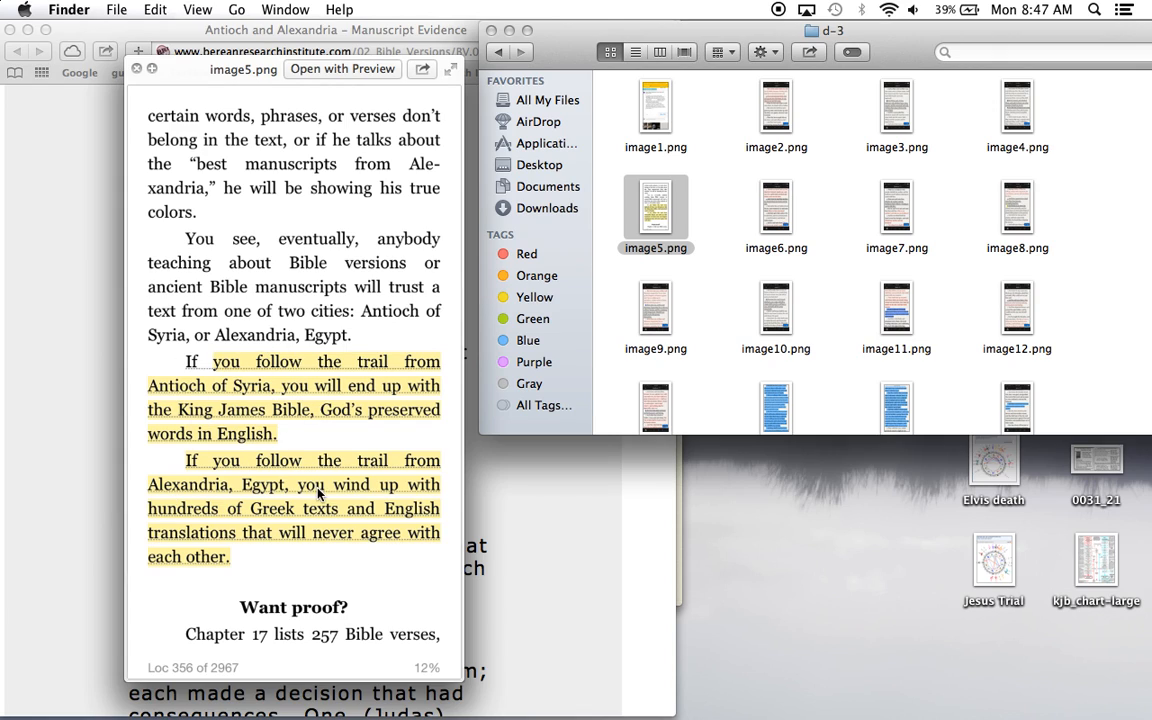
{"action": "mouse_move", "coordinate": [644, 418]}
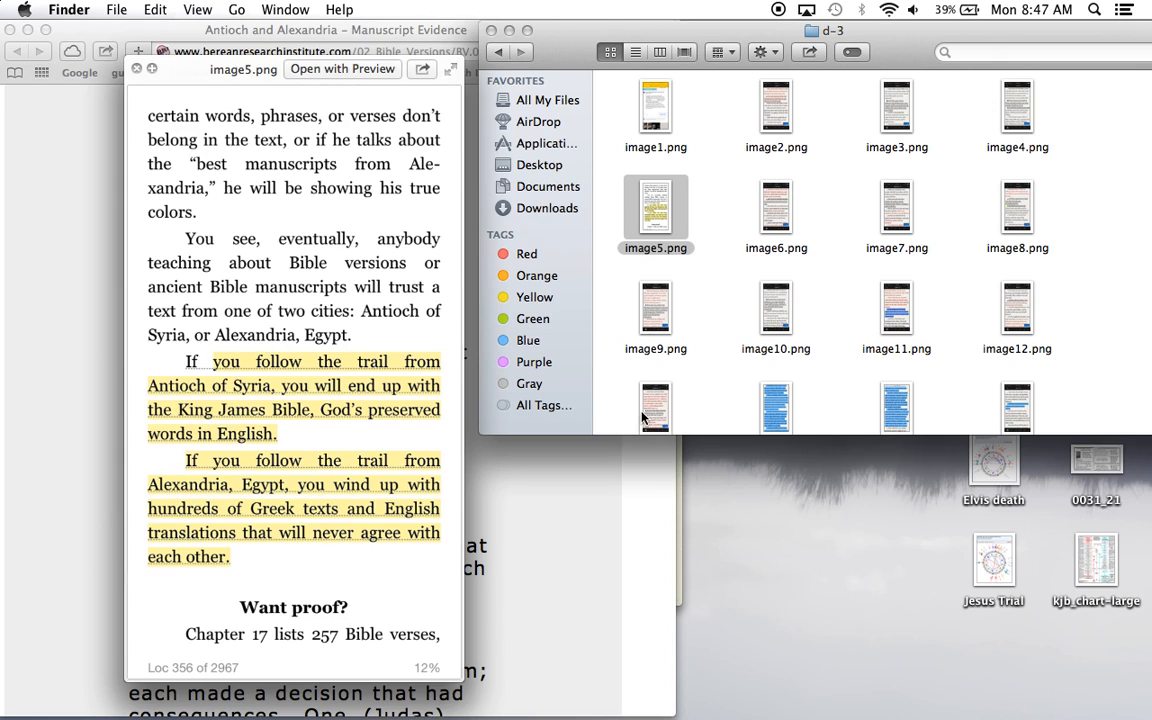
{"action": "mouse_move", "coordinate": [696, 344]}
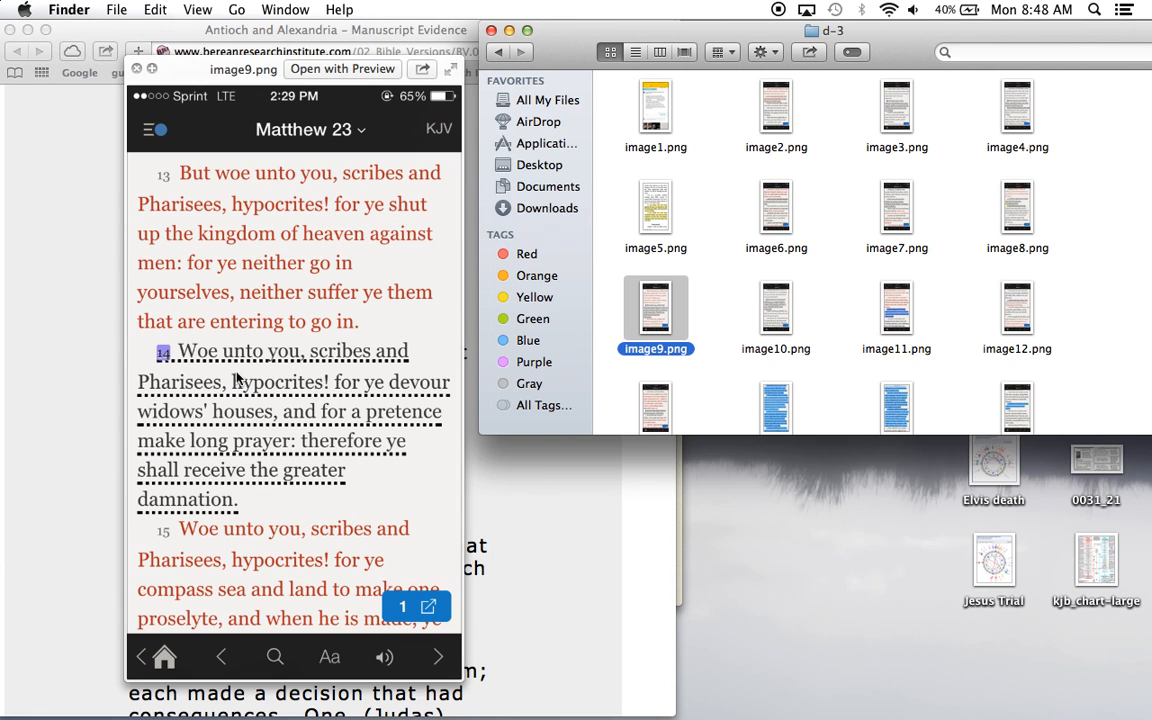
{"action": "mouse_move", "coordinate": [212, 400]}
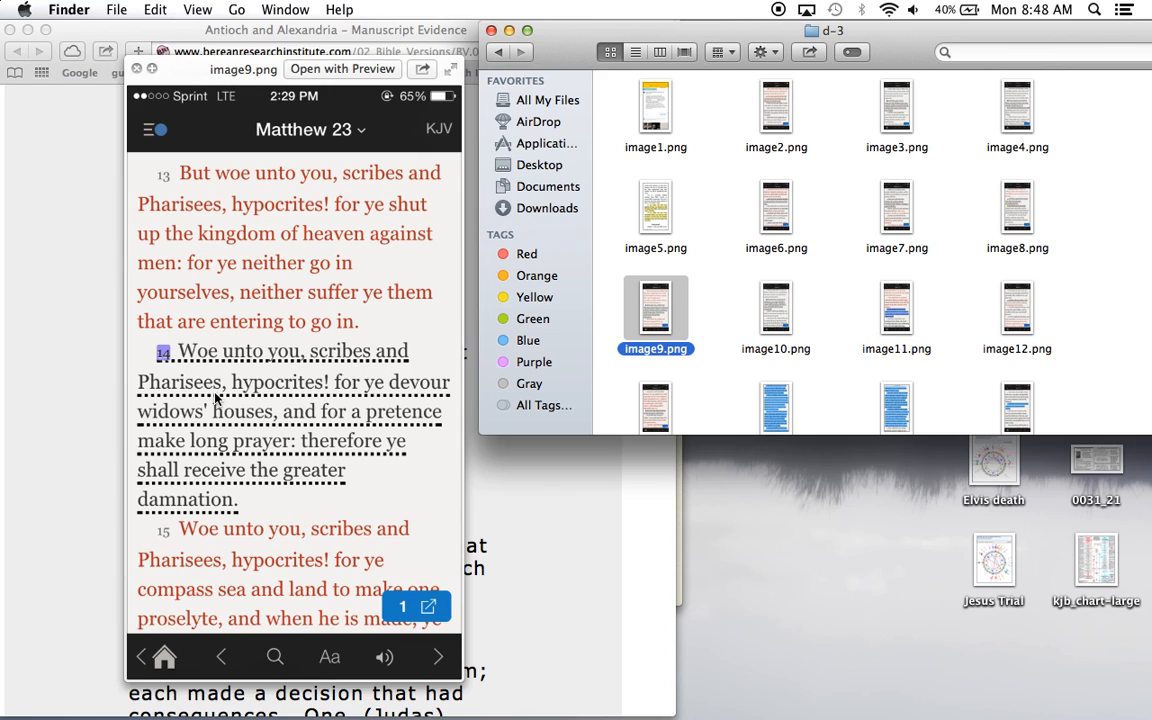
{"action": "mouse_move", "coordinate": [324, 378]}
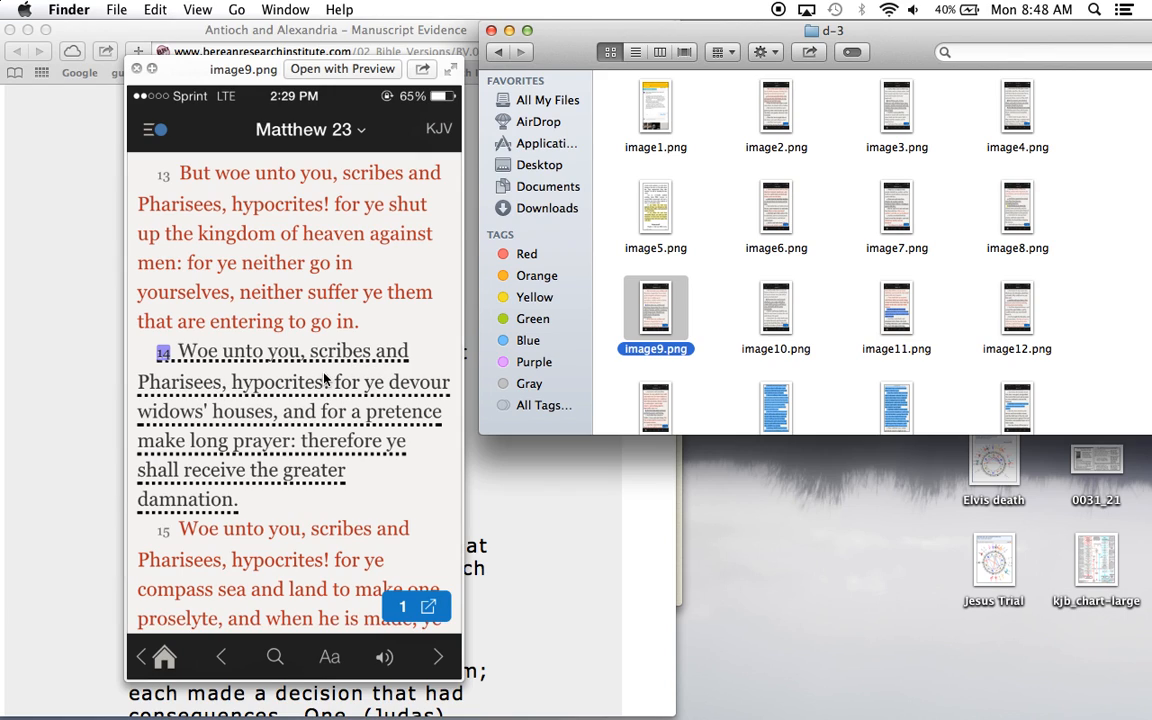
{"action": "mouse_move", "coordinate": [260, 444]}
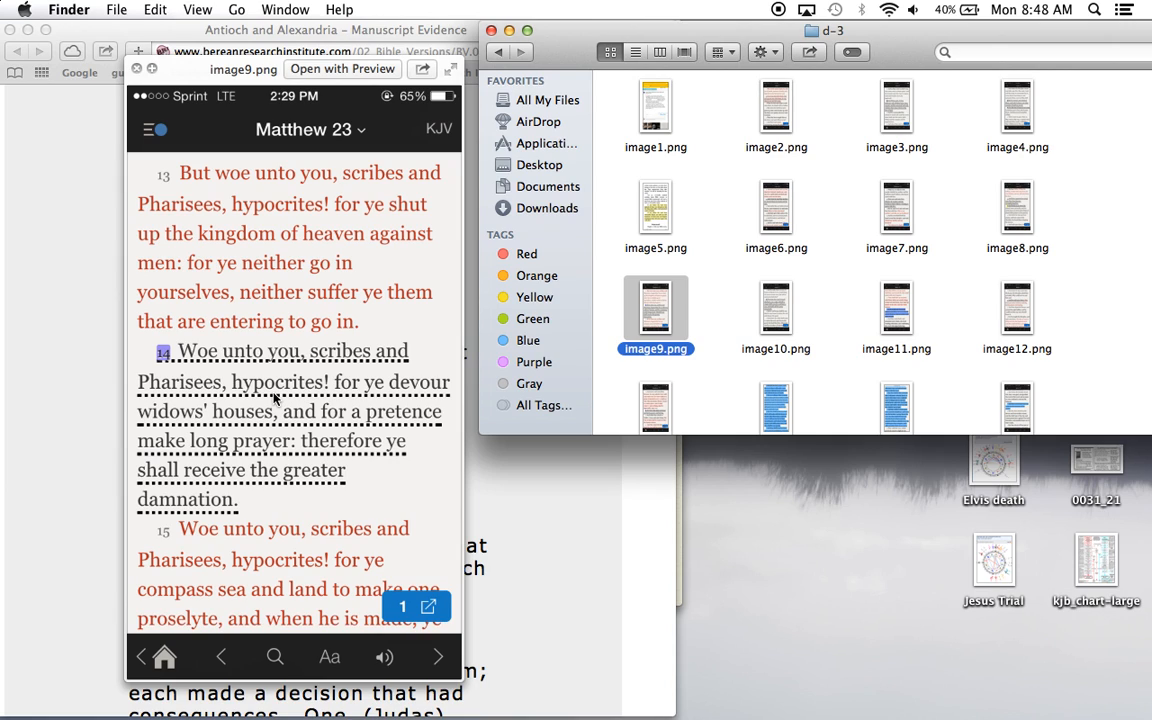
Jump the Quick Look preview to image9.png, the Matthew 23 woes screenshot
{"action": "left_click", "coordinate": [776, 310]}
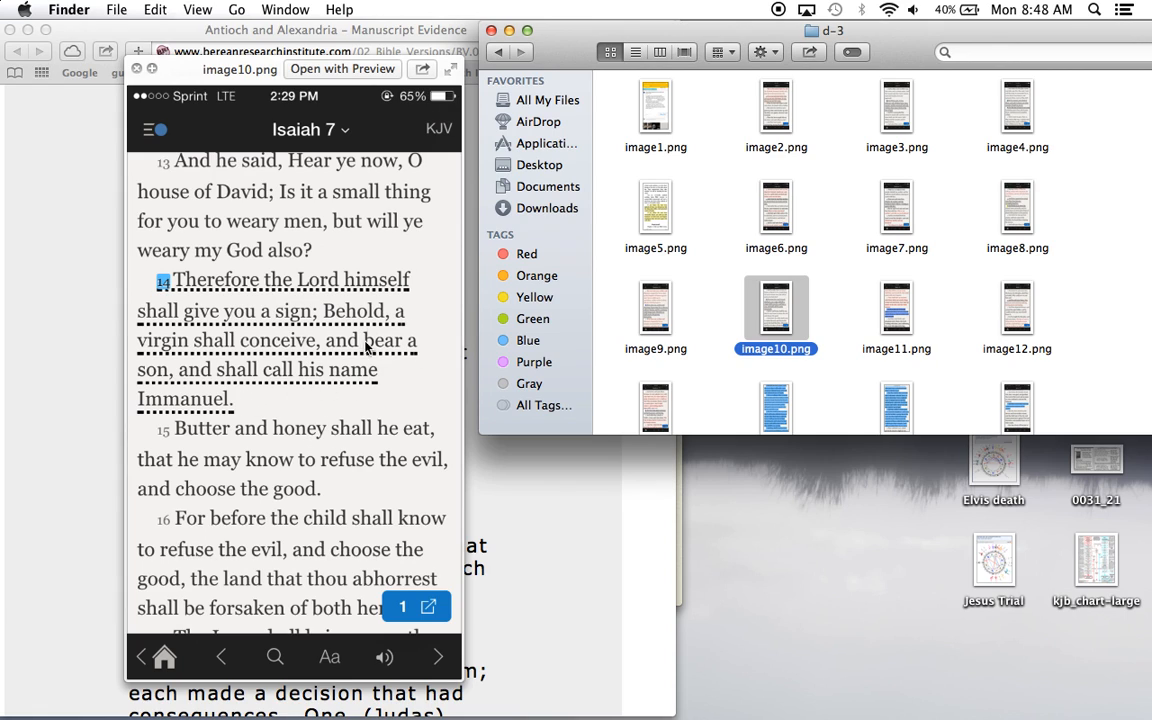
{"action": "mouse_move", "coordinate": [192, 288]}
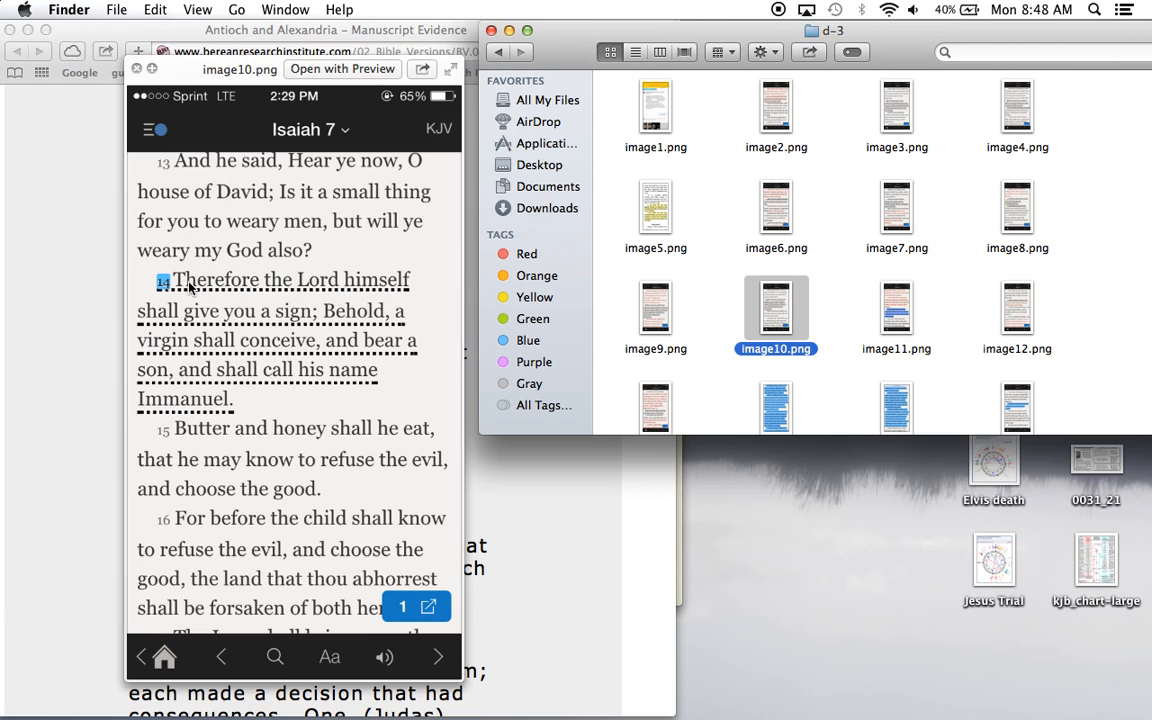
{"action": "mouse_move", "coordinate": [358, 336]}
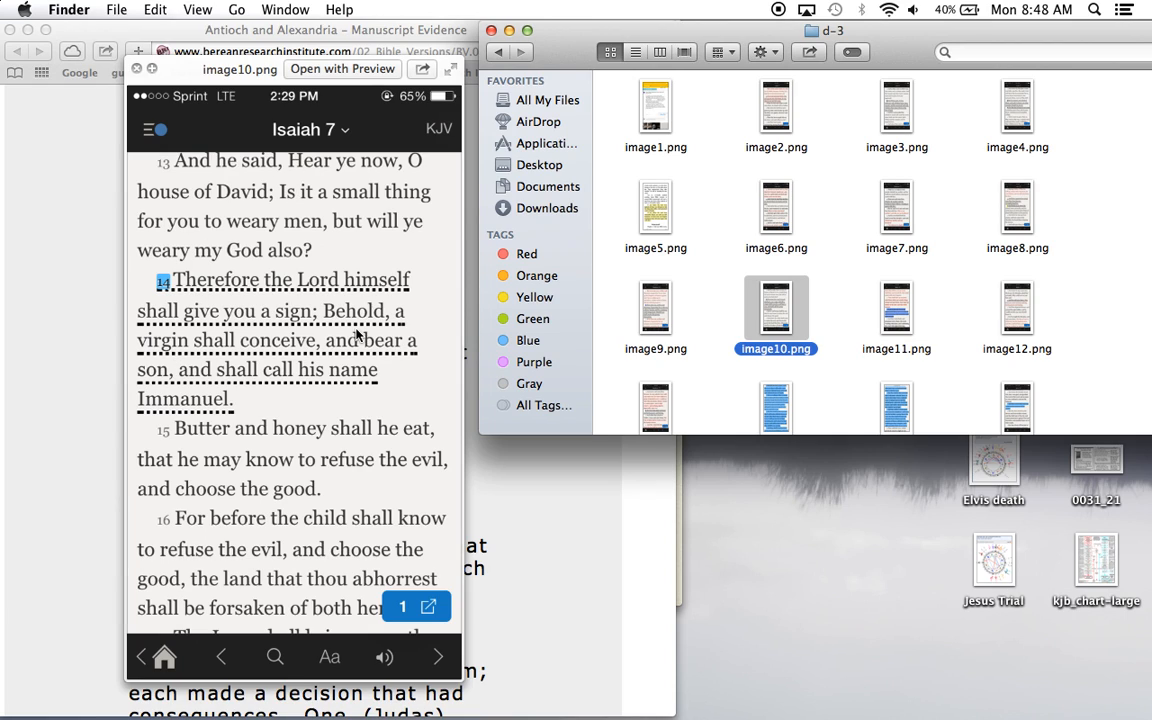
{"action": "mouse_move", "coordinate": [418, 364]}
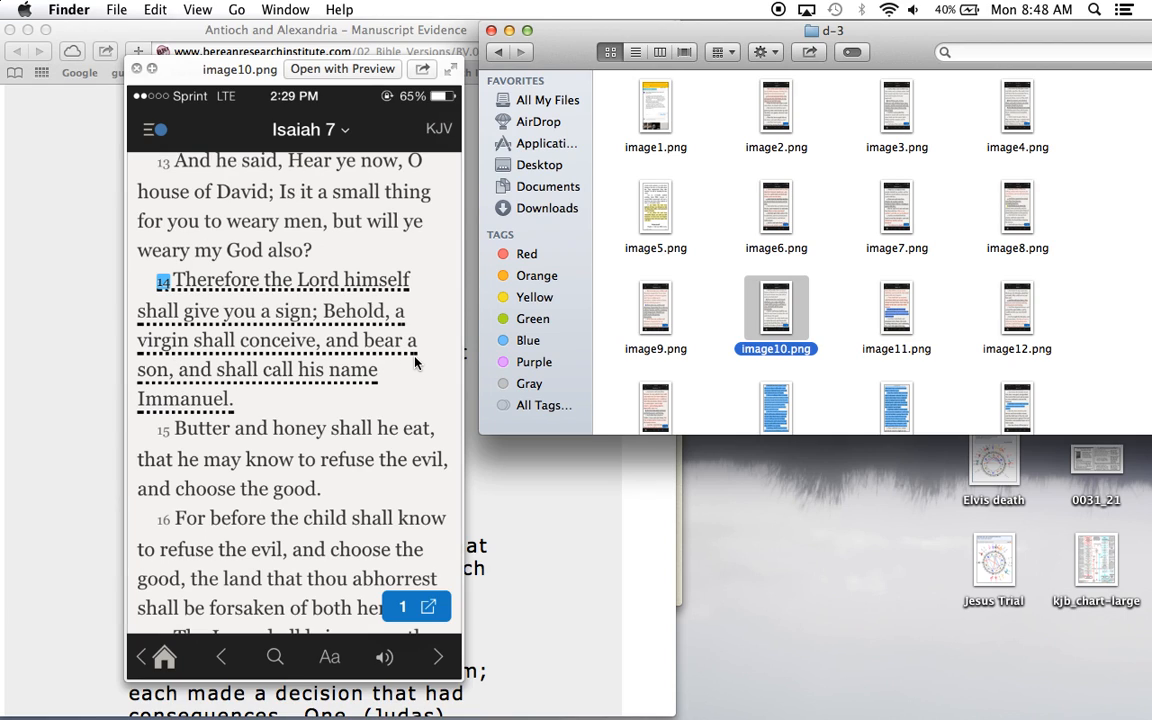
{"action": "mouse_move", "coordinate": [240, 414]}
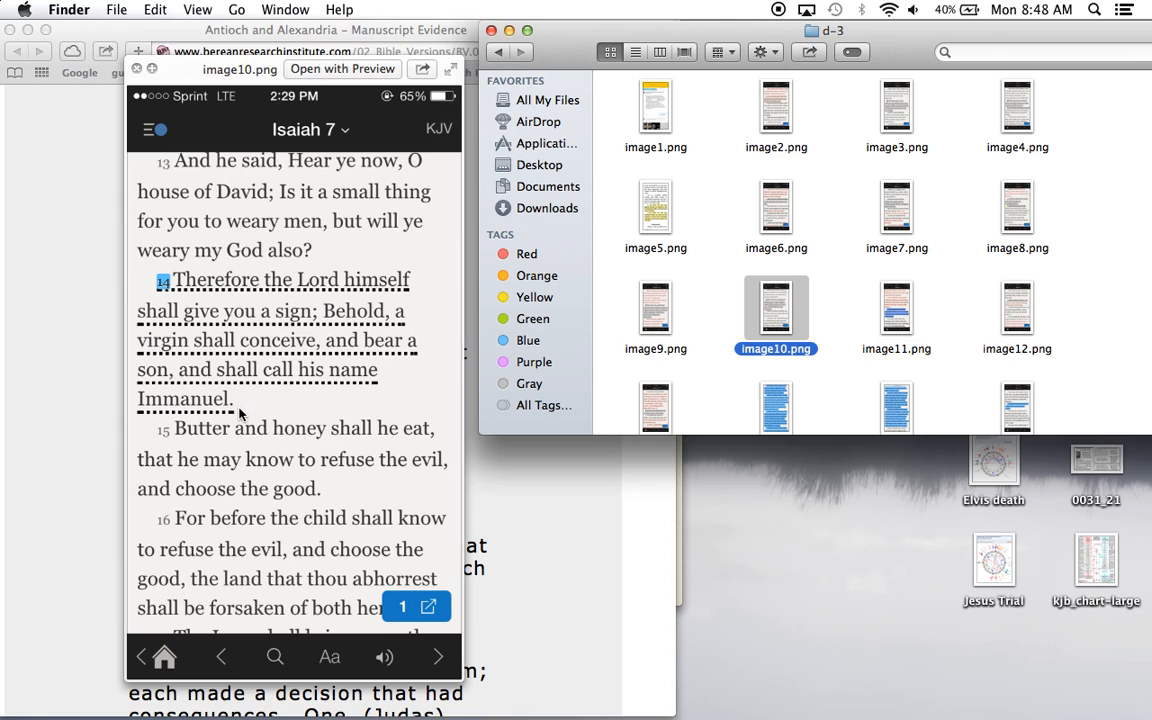
{"action": "mouse_move", "coordinate": [164, 282]}
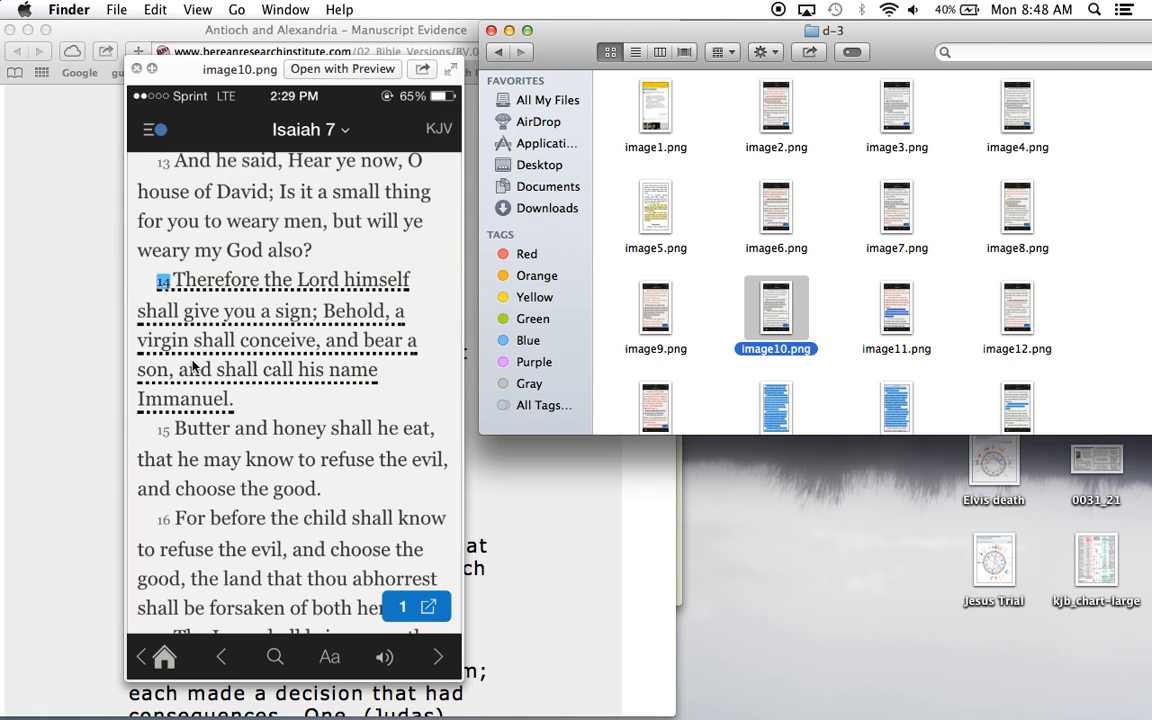
{"action": "mouse_move", "coordinate": [144, 358]}
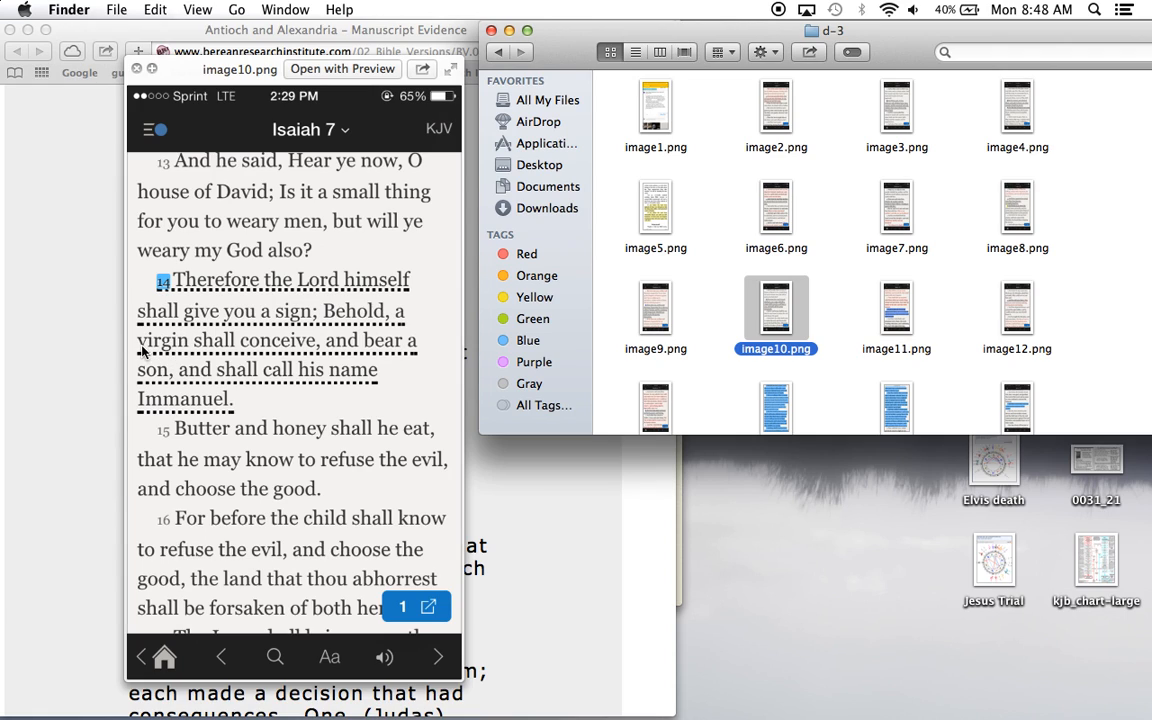
{"action": "mouse_move", "coordinate": [278, 348]}
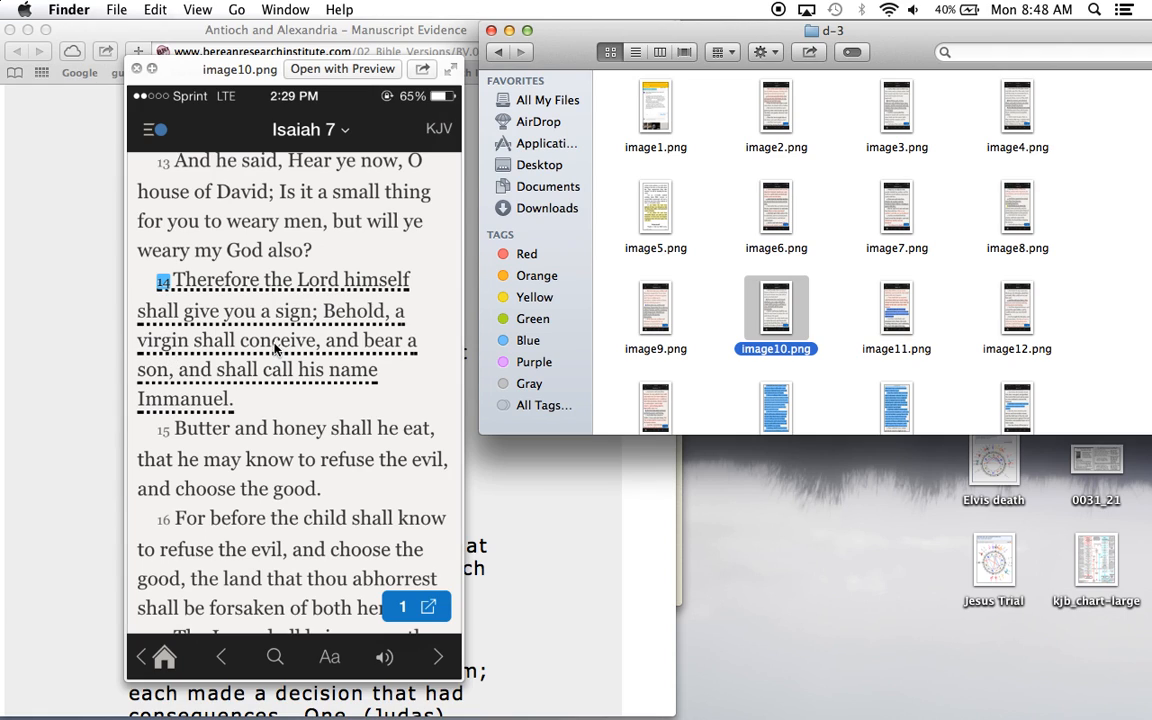
{"action": "mouse_move", "coordinate": [284, 396]}
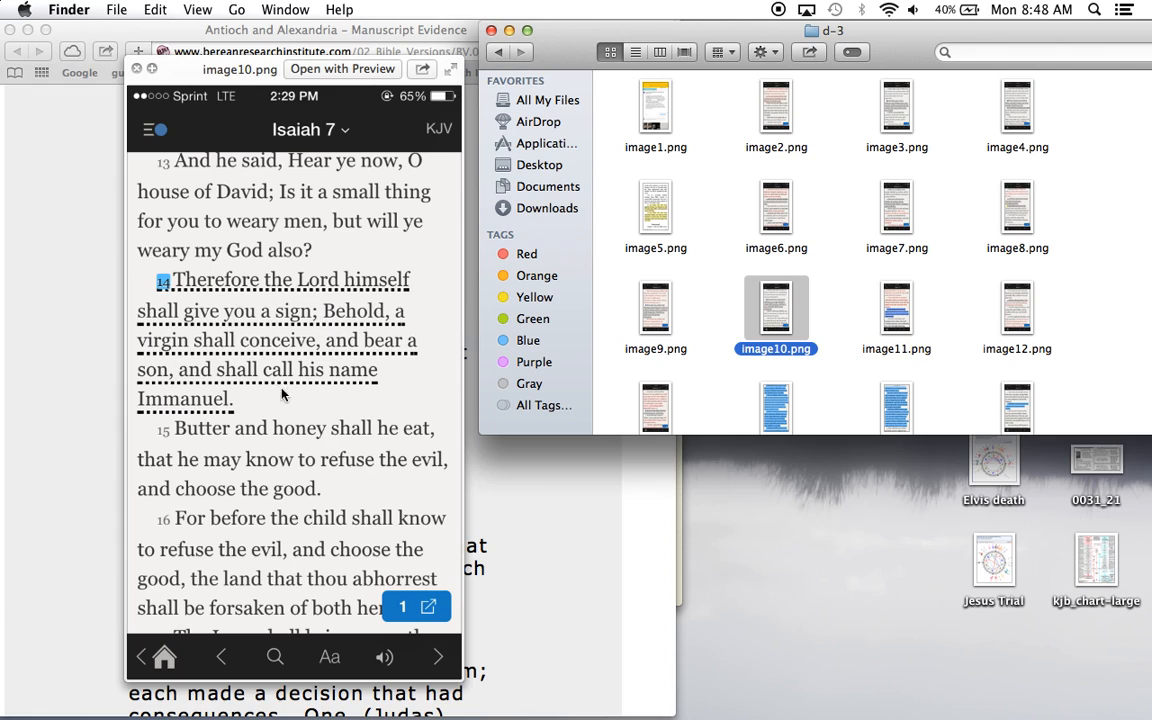
{"action": "mouse_move", "coordinate": [156, 364]}
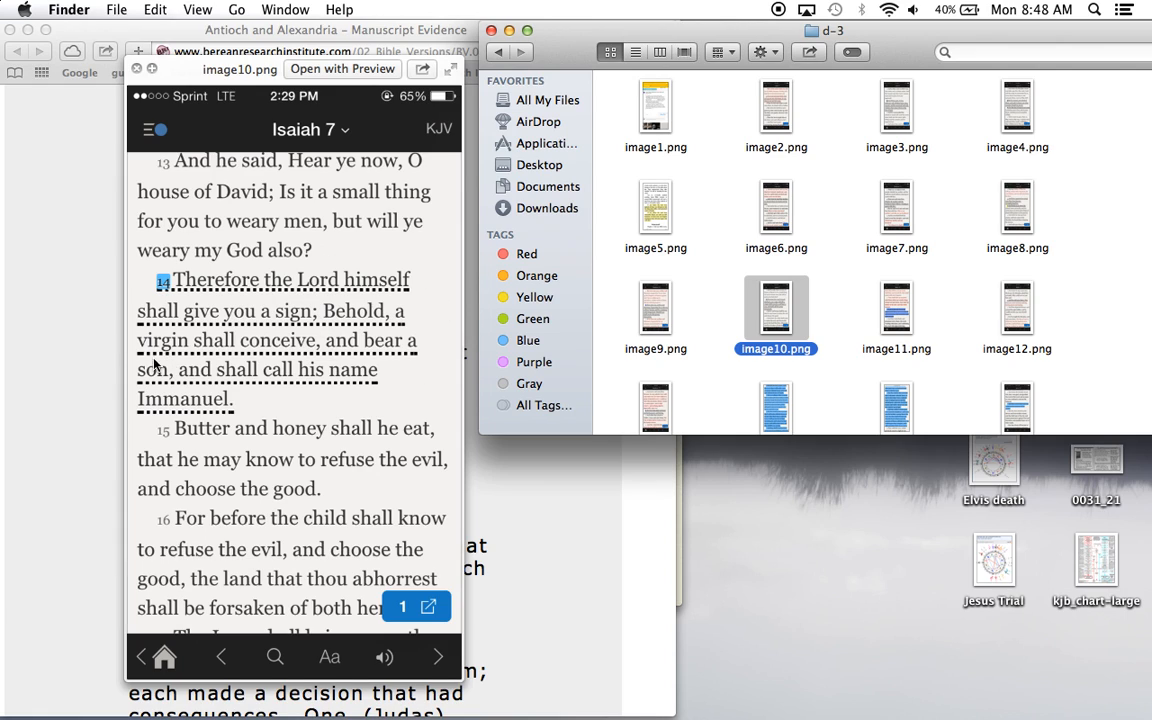
{"action": "mouse_move", "coordinate": [170, 388]}
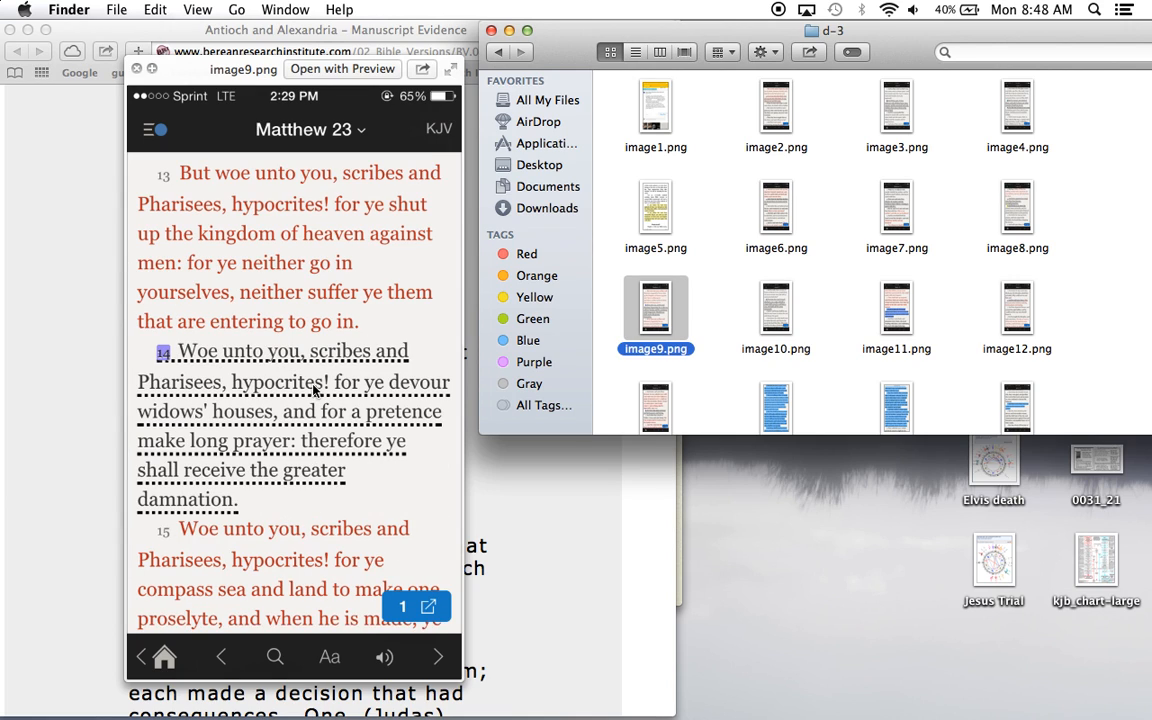
Preview image11.png (Mark 16) and then image12.png (Mark 9 on prayer and fasting)
{"action": "left_click", "coordinate": [896, 310]}
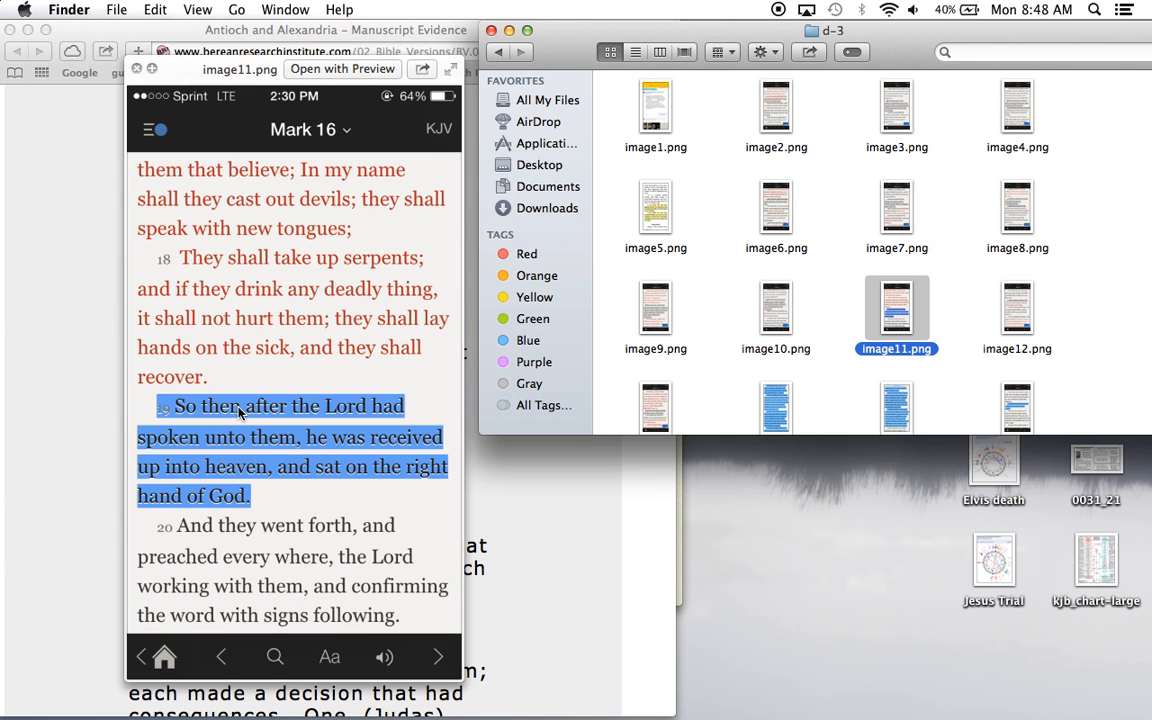
{"action": "mouse_move", "coordinate": [740, 356]}
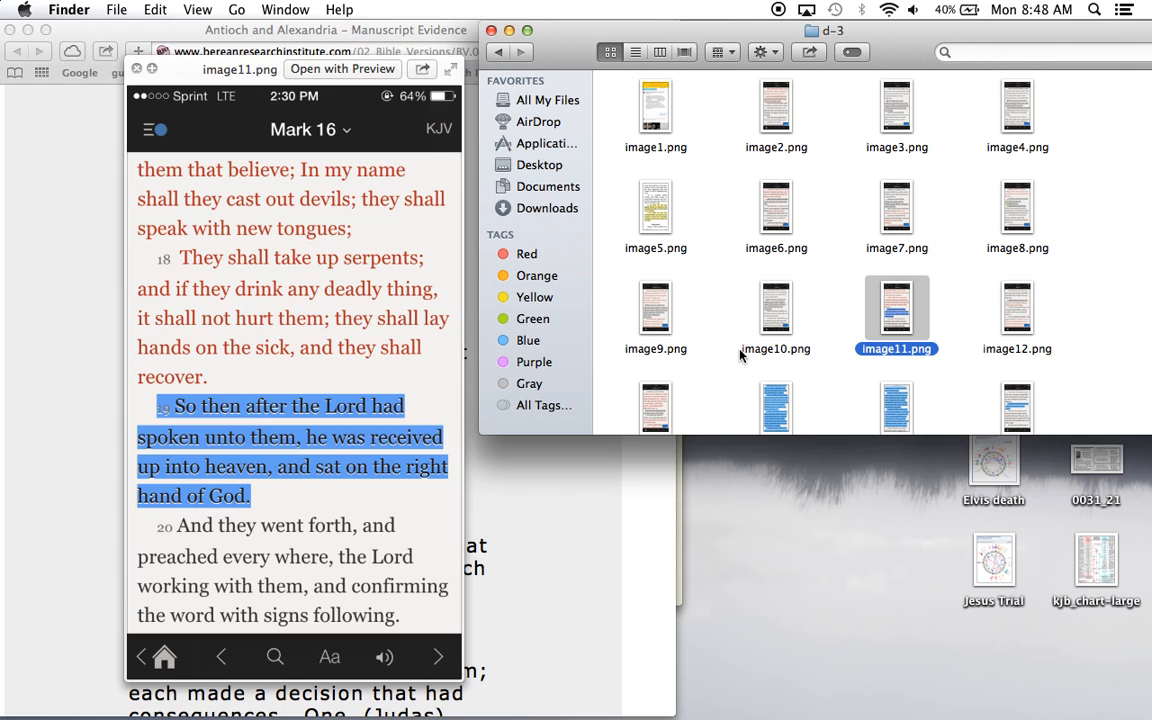
{"action": "mouse_move", "coordinate": [236, 468]}
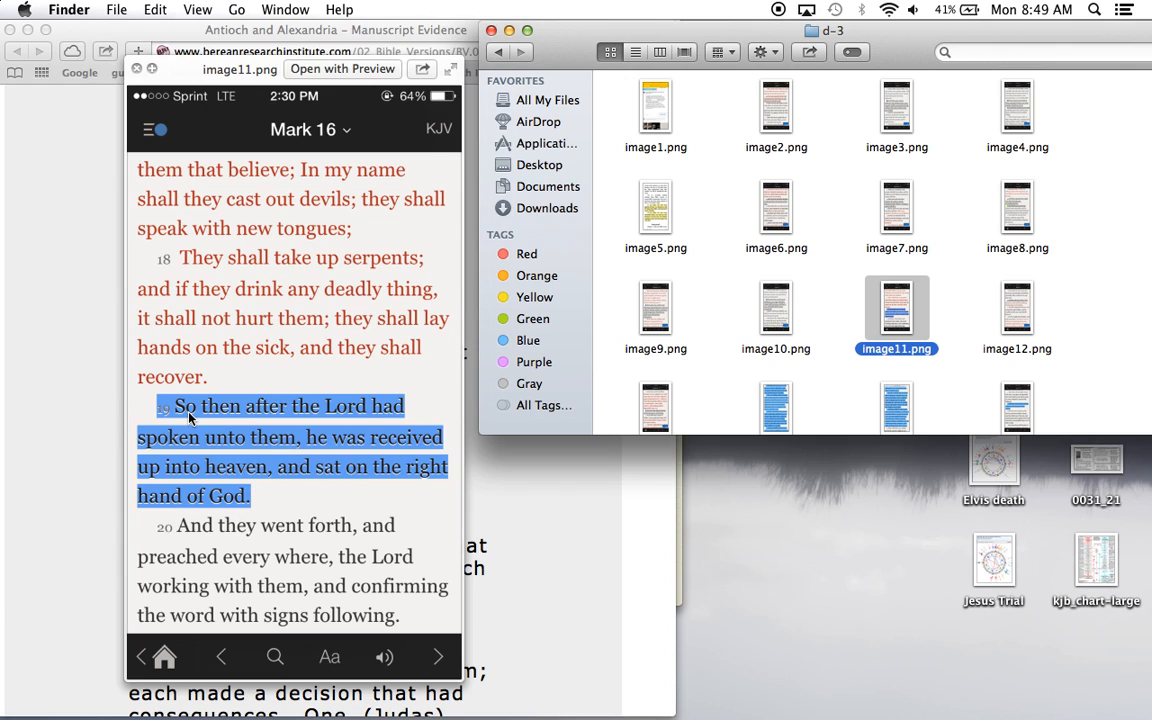
{"action": "left_click", "coordinate": [1016, 312]}
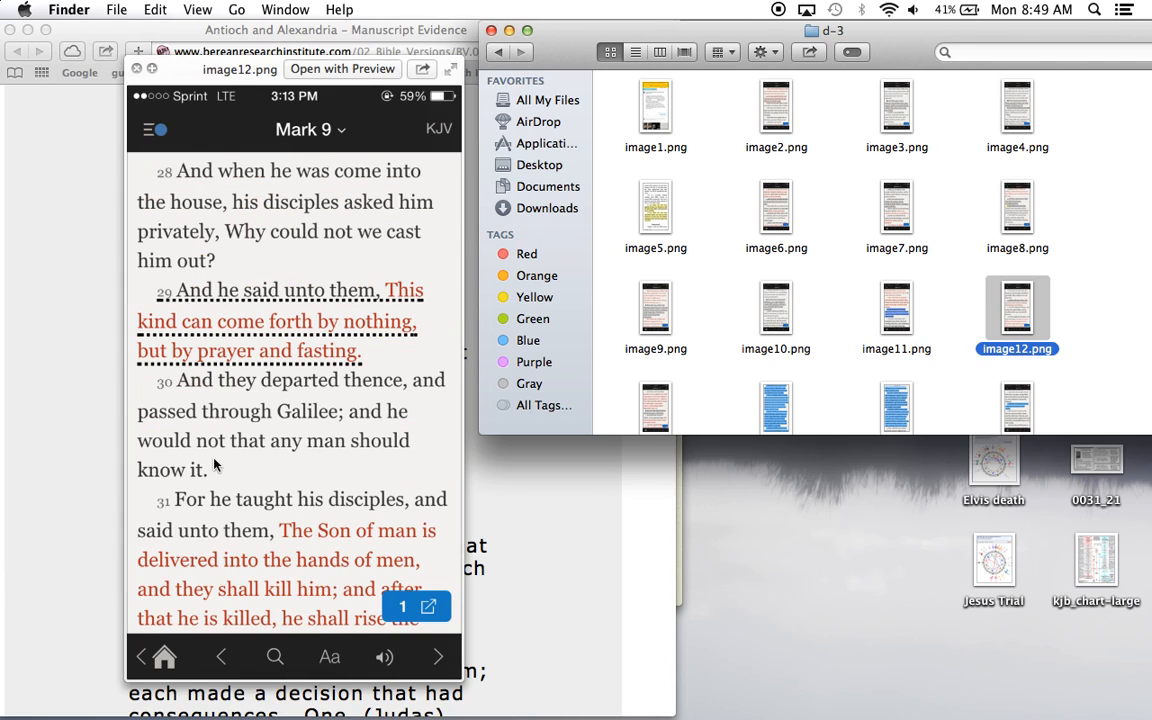
{"action": "mouse_move", "coordinate": [316, 324]}
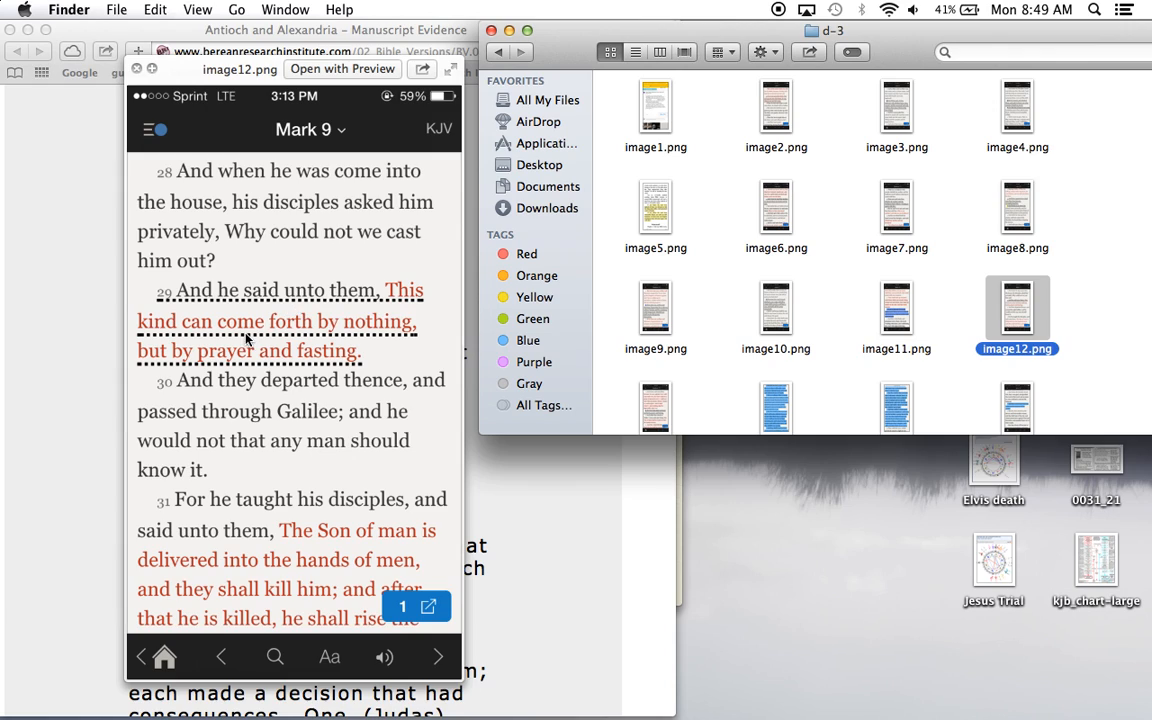
{"action": "mouse_move", "coordinate": [348, 364]}
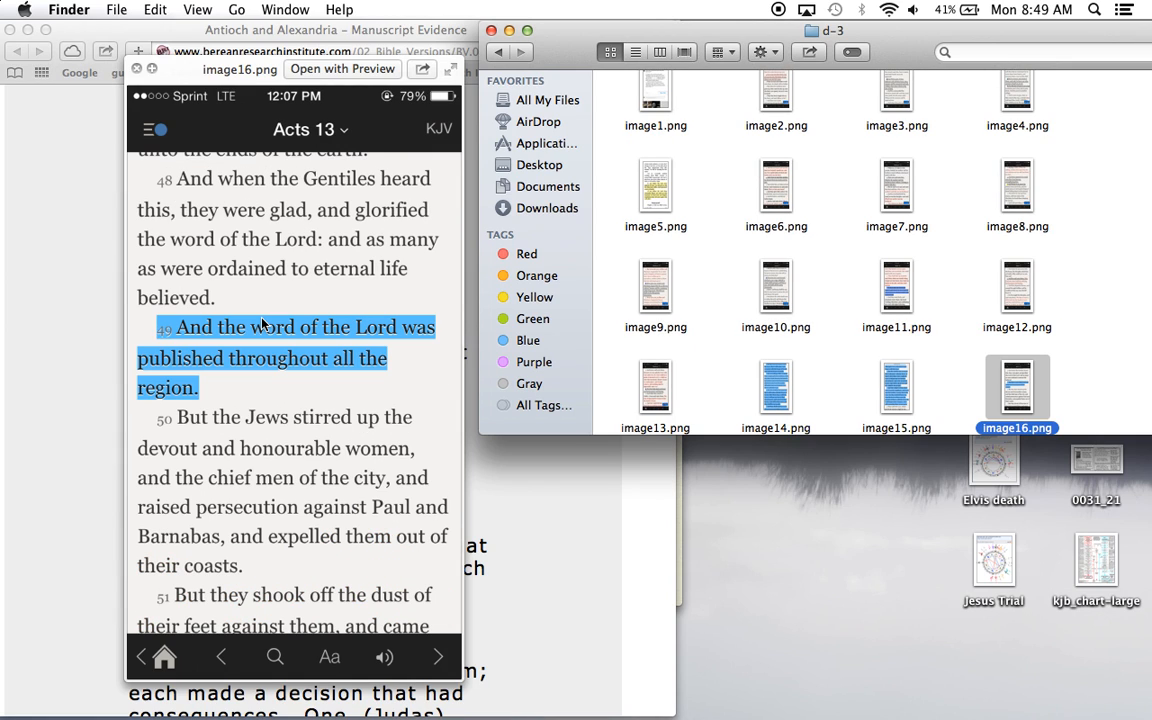
{"action": "mouse_move", "coordinate": [370, 384]}
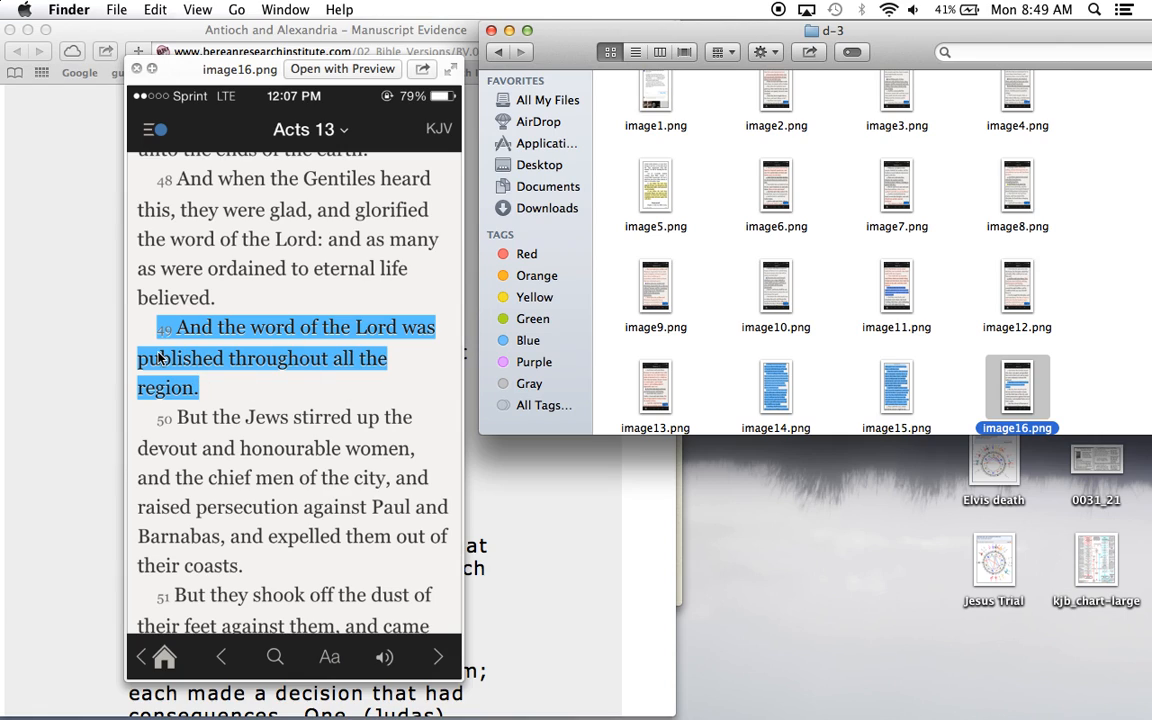
{"action": "mouse_move", "coordinate": [172, 348]}
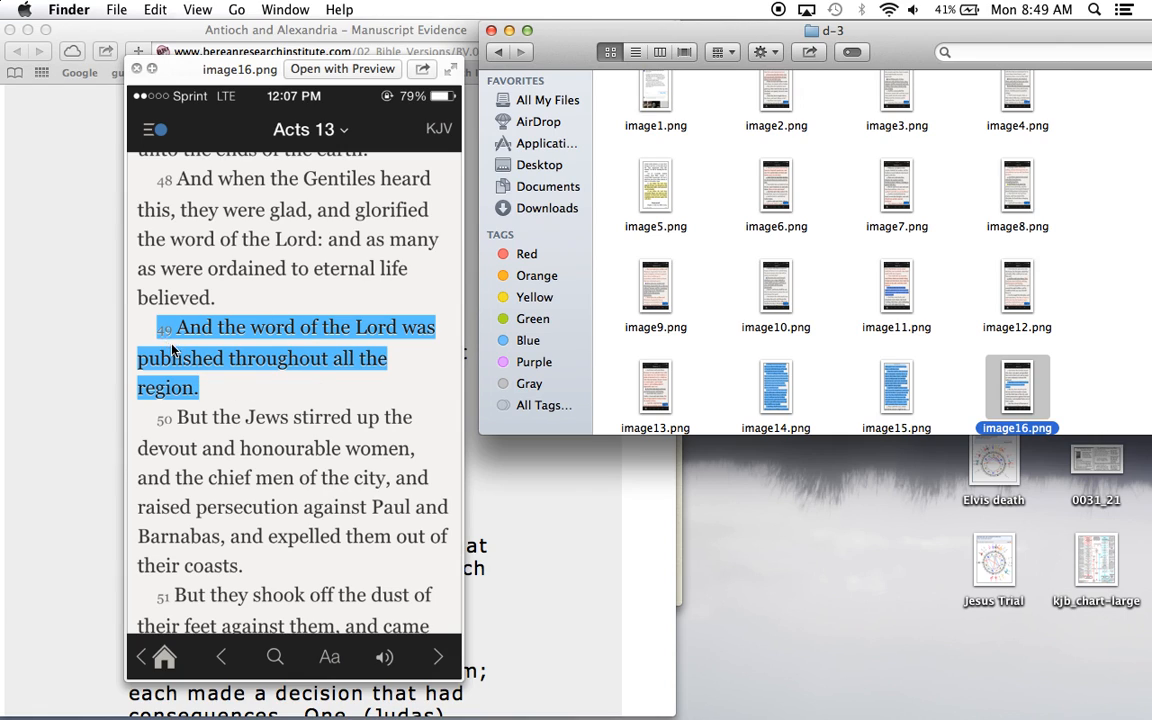
{"action": "mouse_move", "coordinate": [174, 352]}
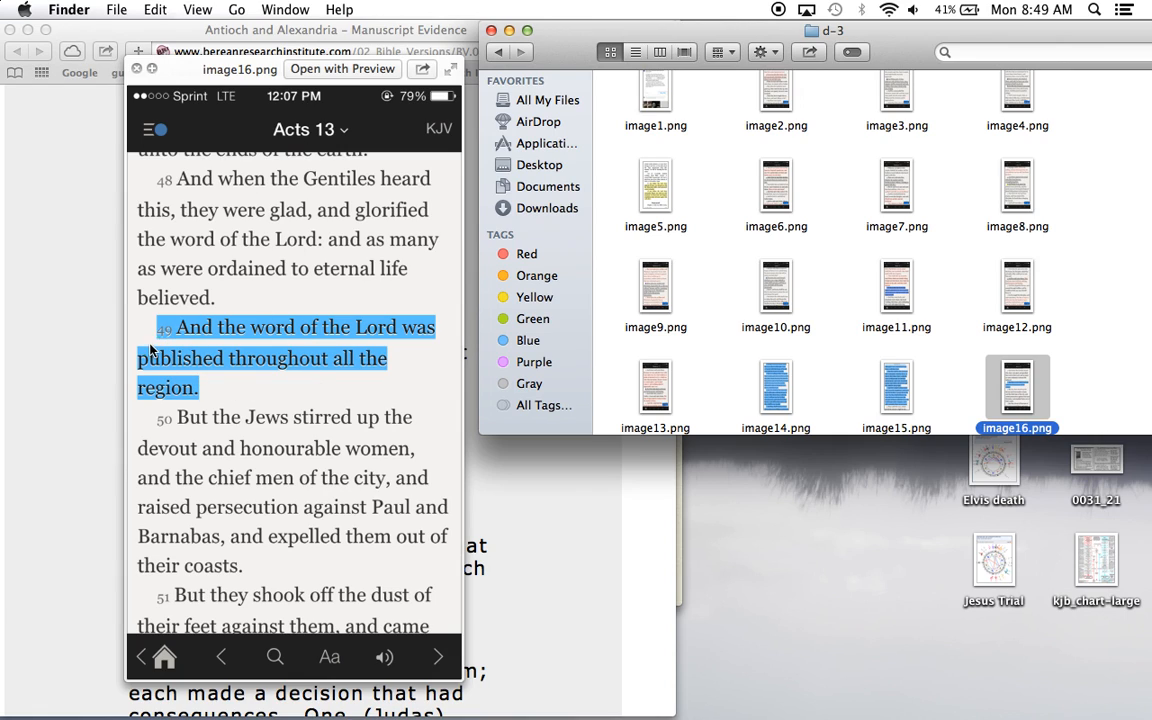
{"action": "mouse_move", "coordinate": [404, 332]}
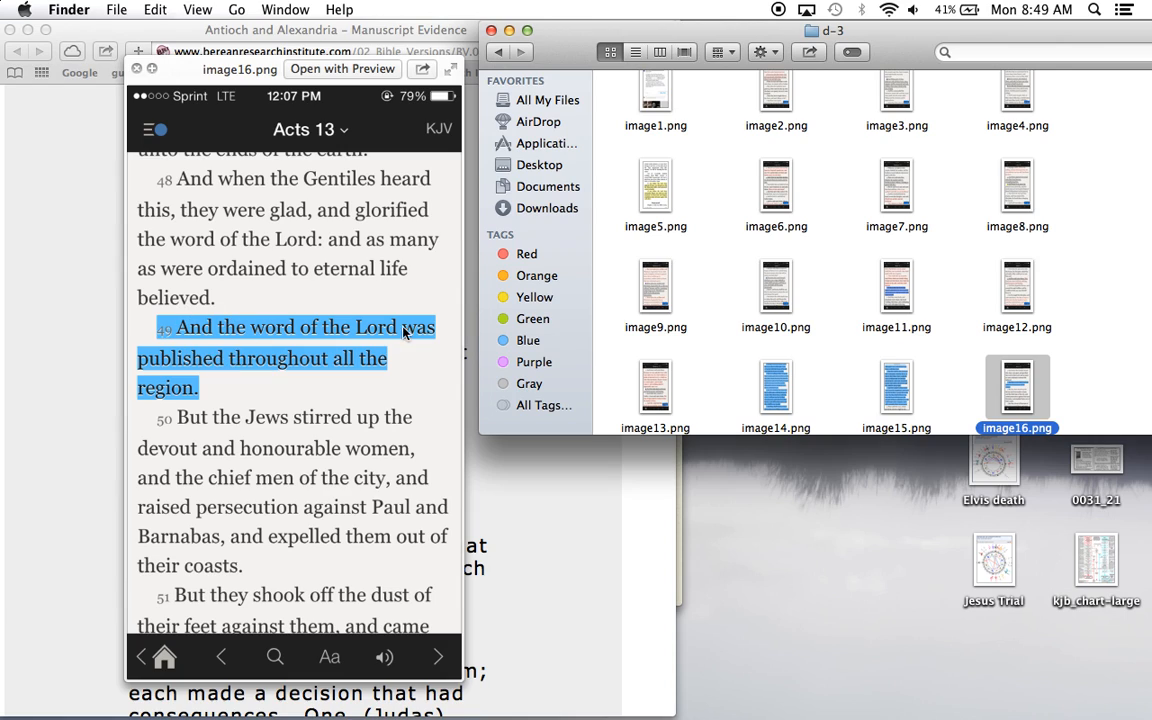
{"action": "mouse_move", "coordinate": [144, 384]}
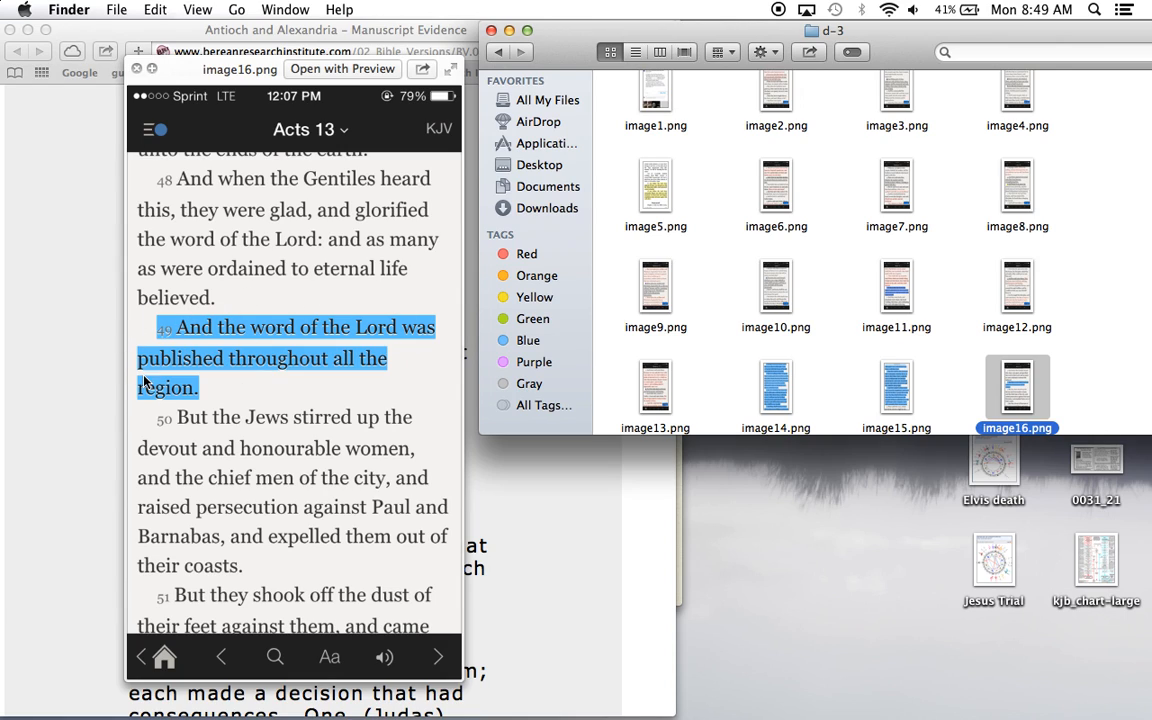
{"action": "mouse_move", "coordinate": [208, 332]}
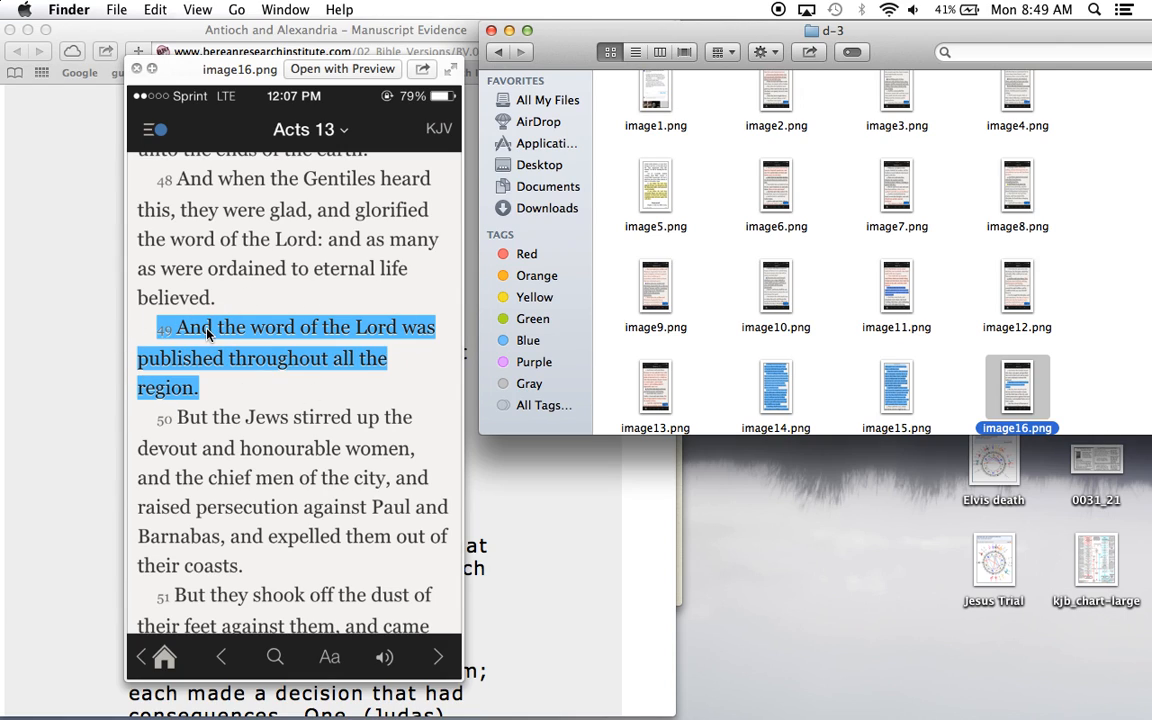
{"action": "mouse_move", "coordinate": [212, 390]}
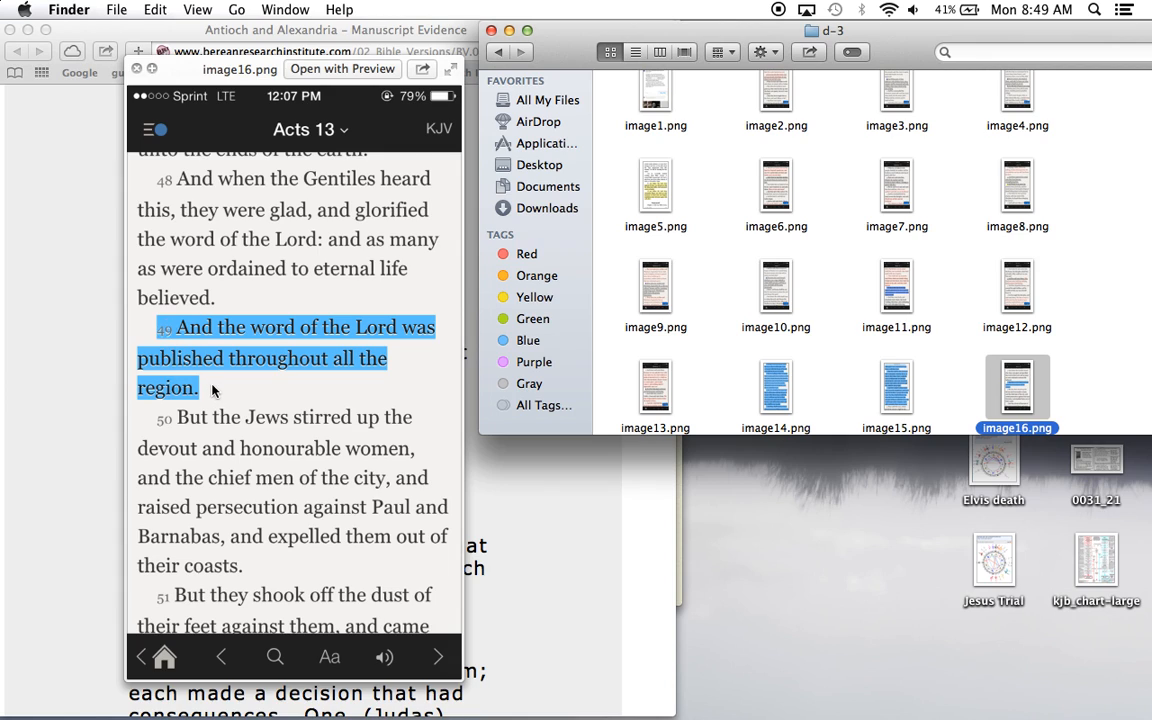
{"action": "mouse_move", "coordinate": [208, 384]}
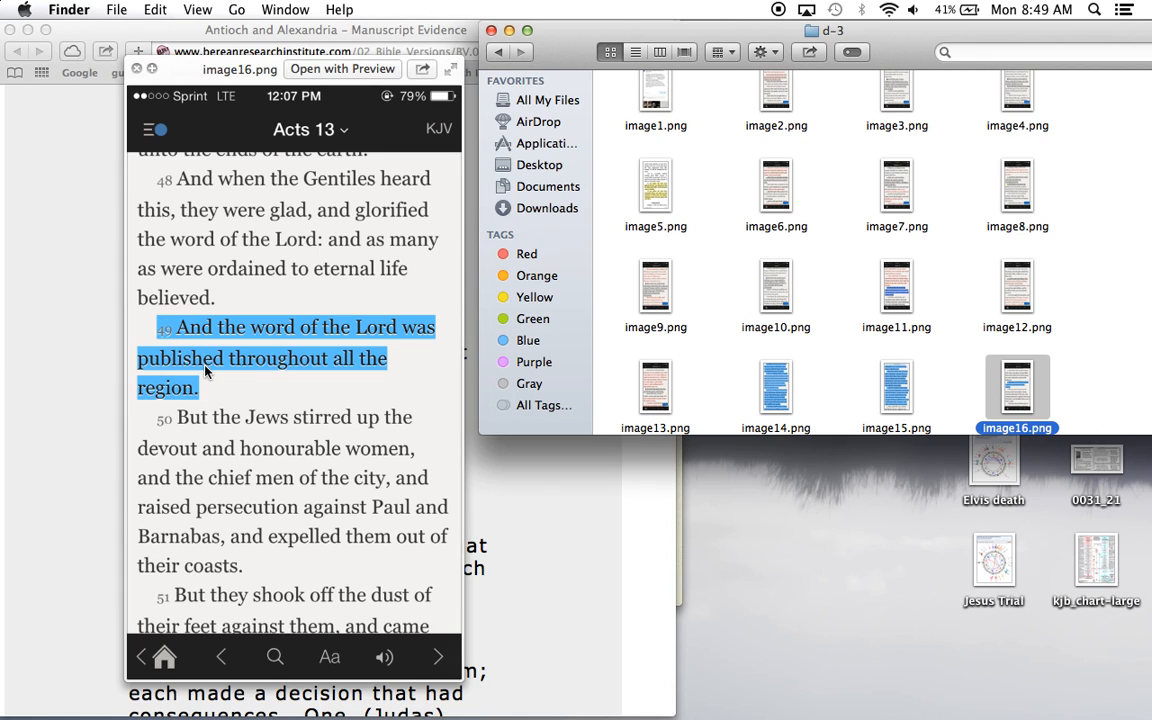
{"action": "mouse_move", "coordinate": [276, 364]}
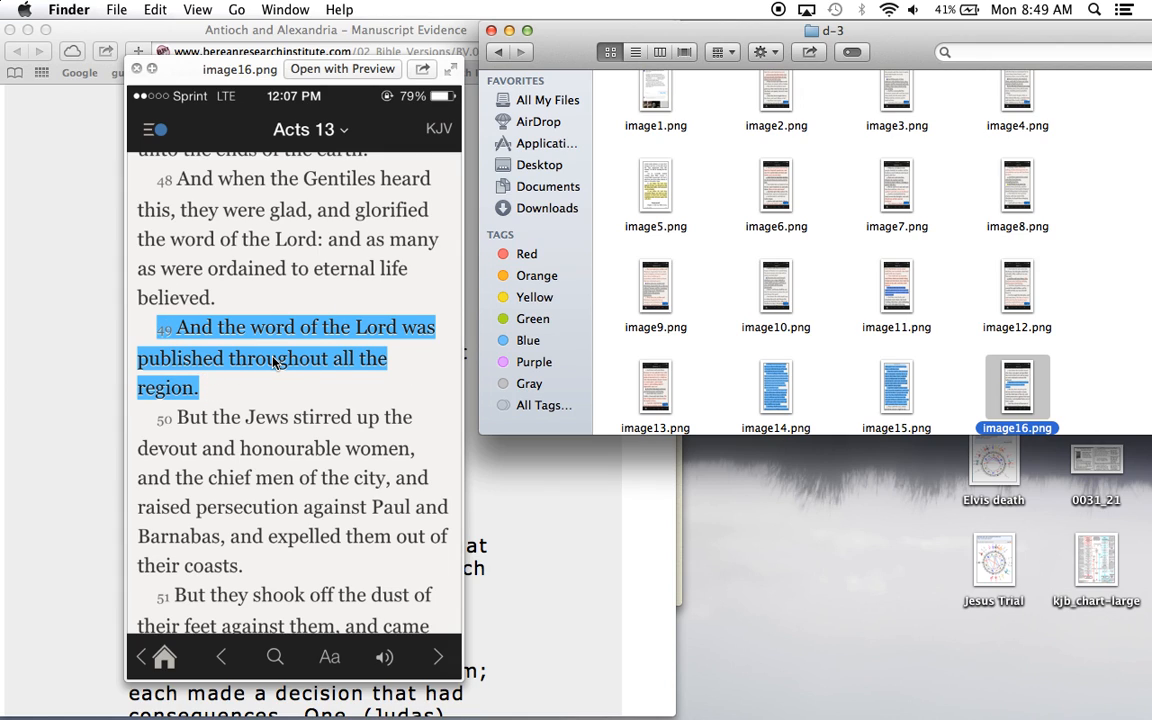
Preview image14.png, glance at image13.png (Matthew 17), then return to image14.png's new covenant verses
{"action": "left_click", "coordinate": [776, 390]}
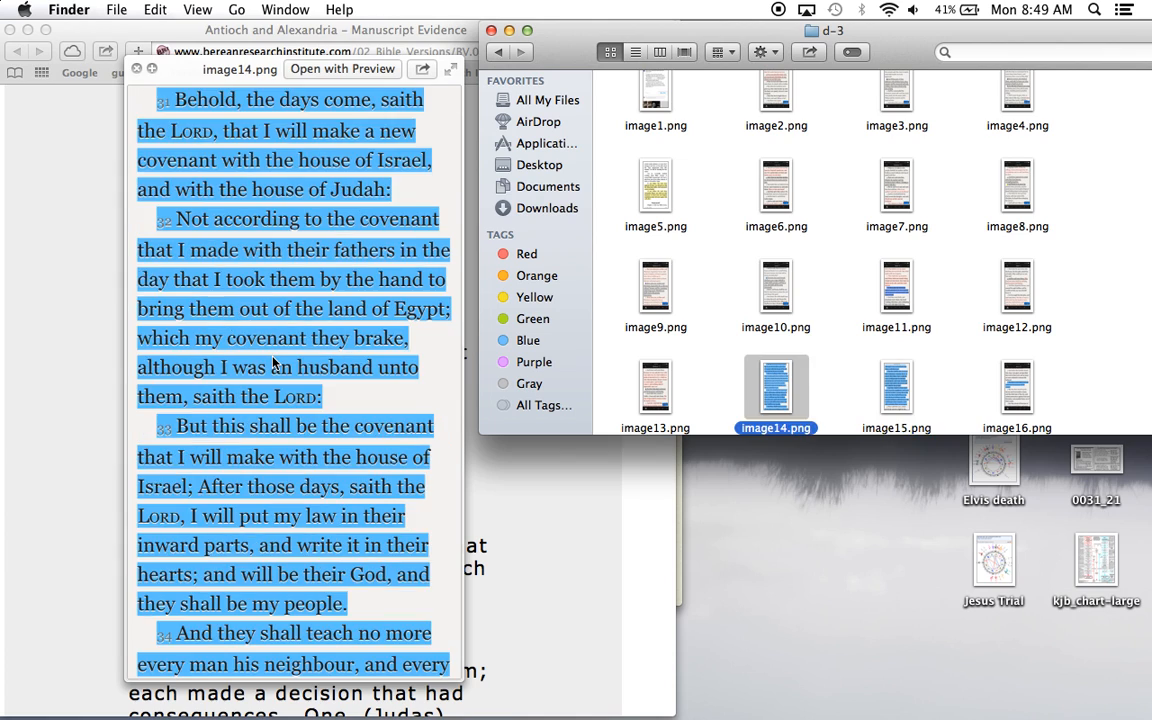
{"action": "left_click", "coordinate": [656, 388]}
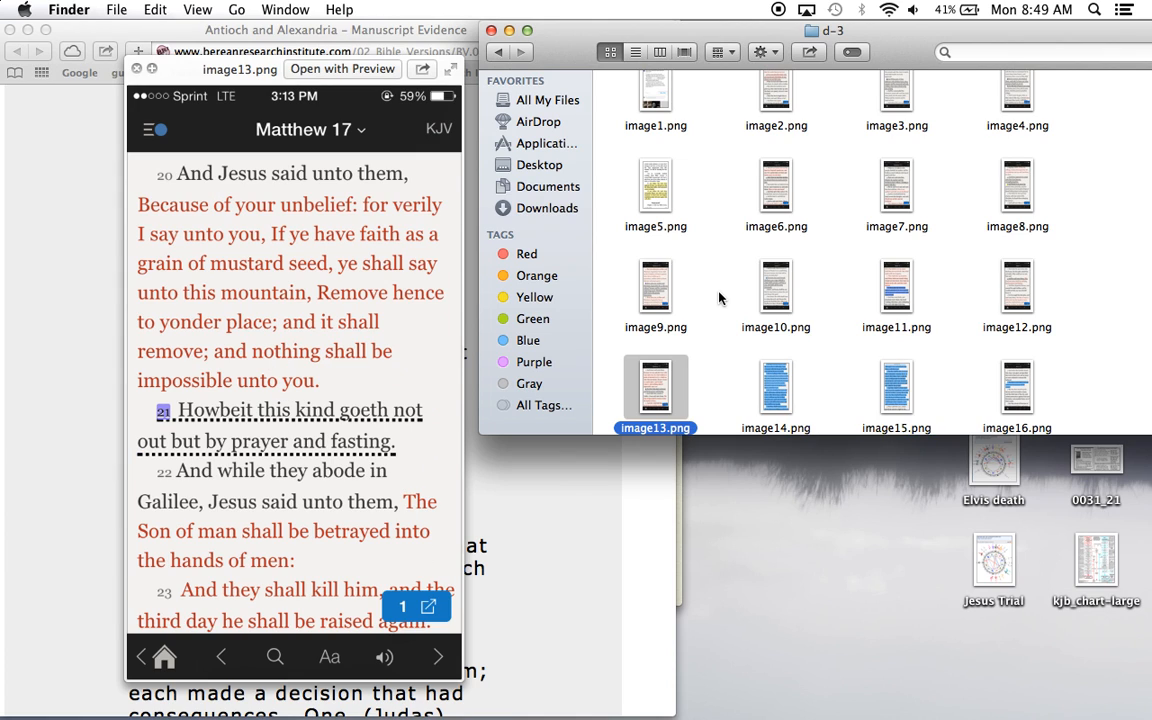
{"action": "mouse_move", "coordinate": [600, 336]}
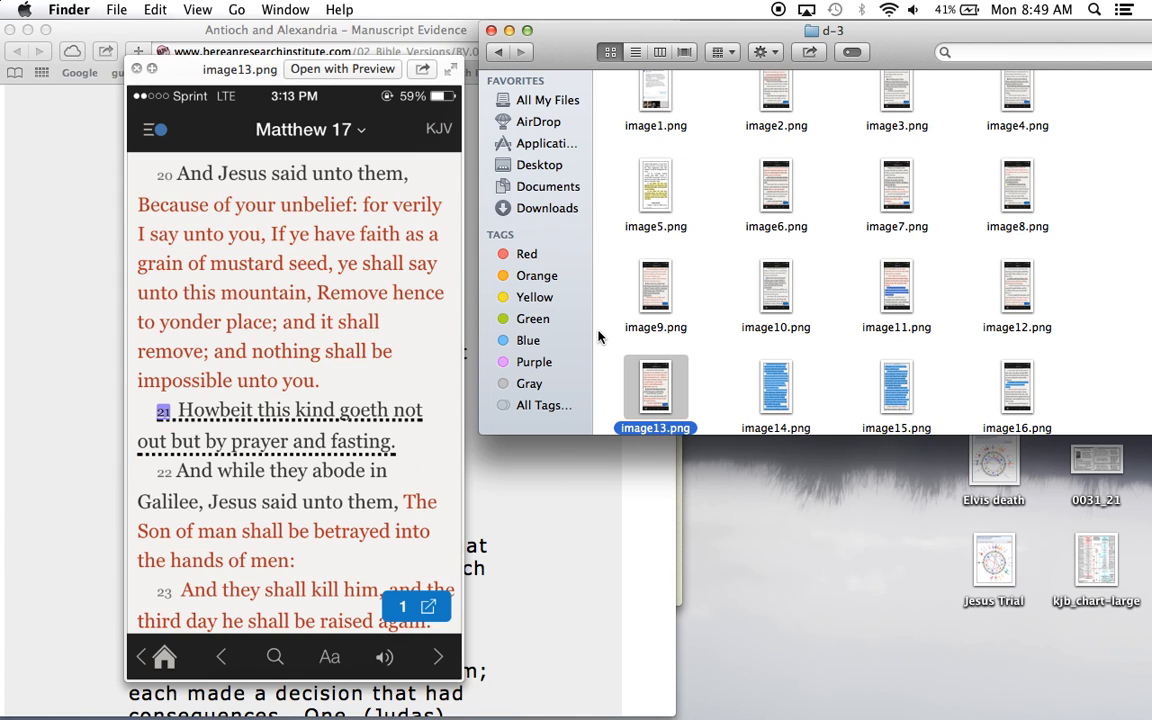
{"action": "left_click", "coordinate": [776, 388]}
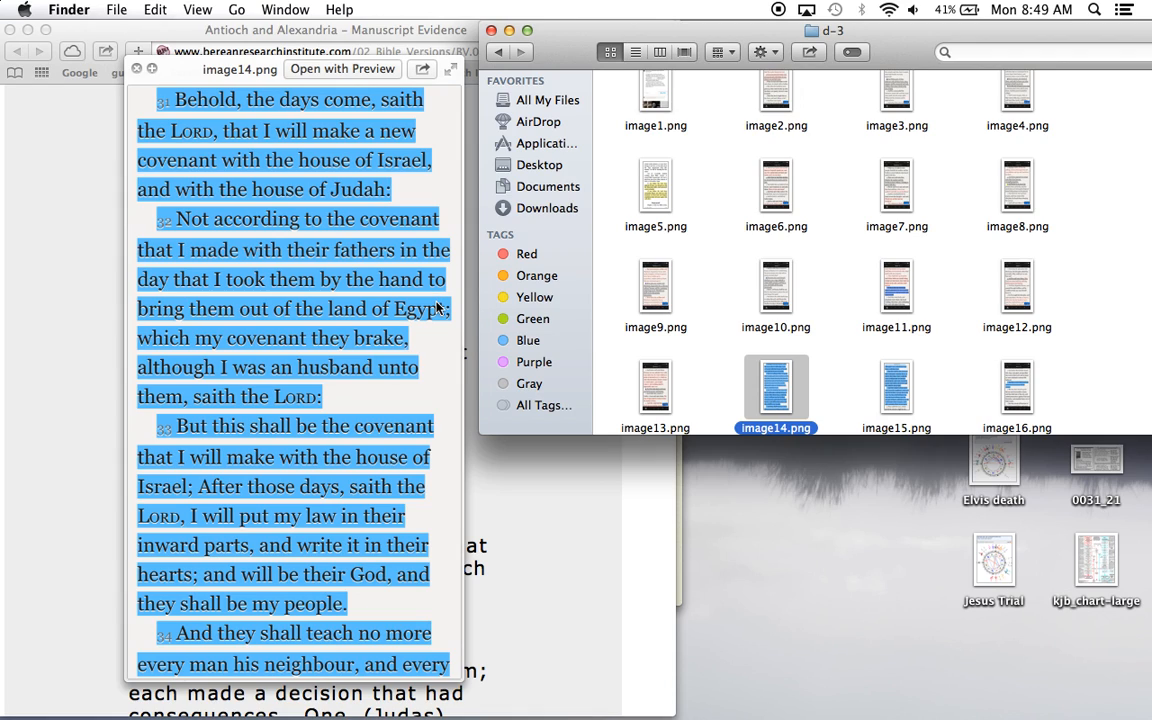
{"action": "mouse_move", "coordinate": [624, 140]}
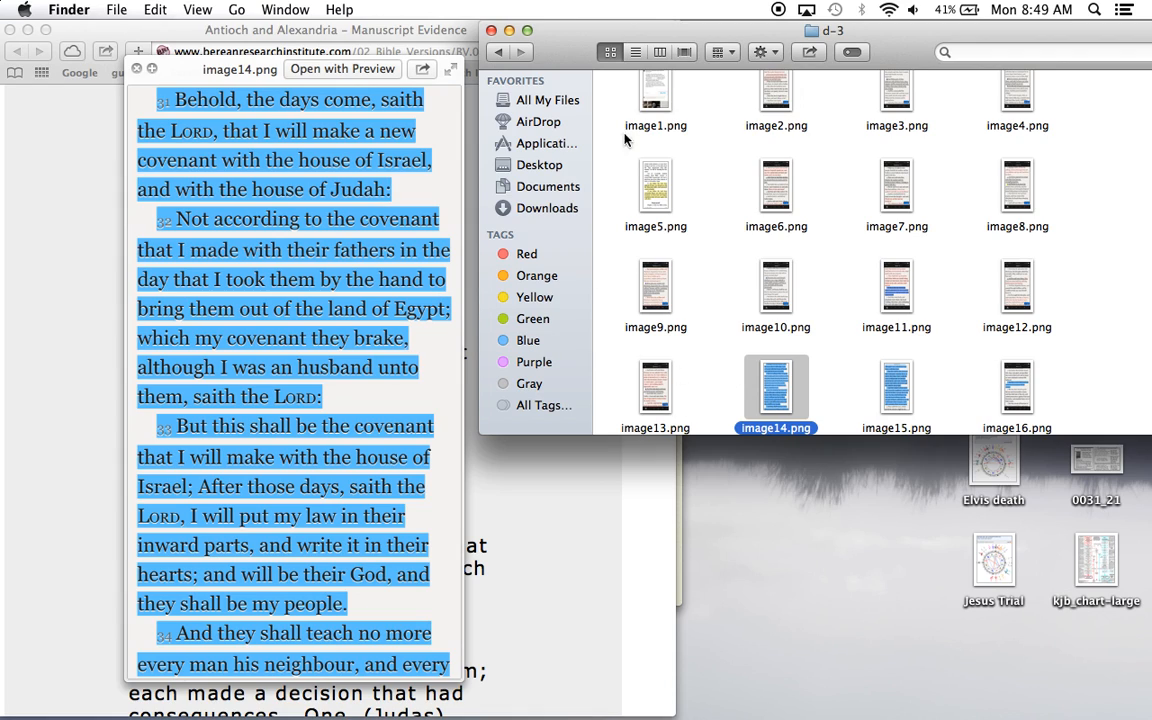
{"action": "mouse_move", "coordinate": [500, 310]}
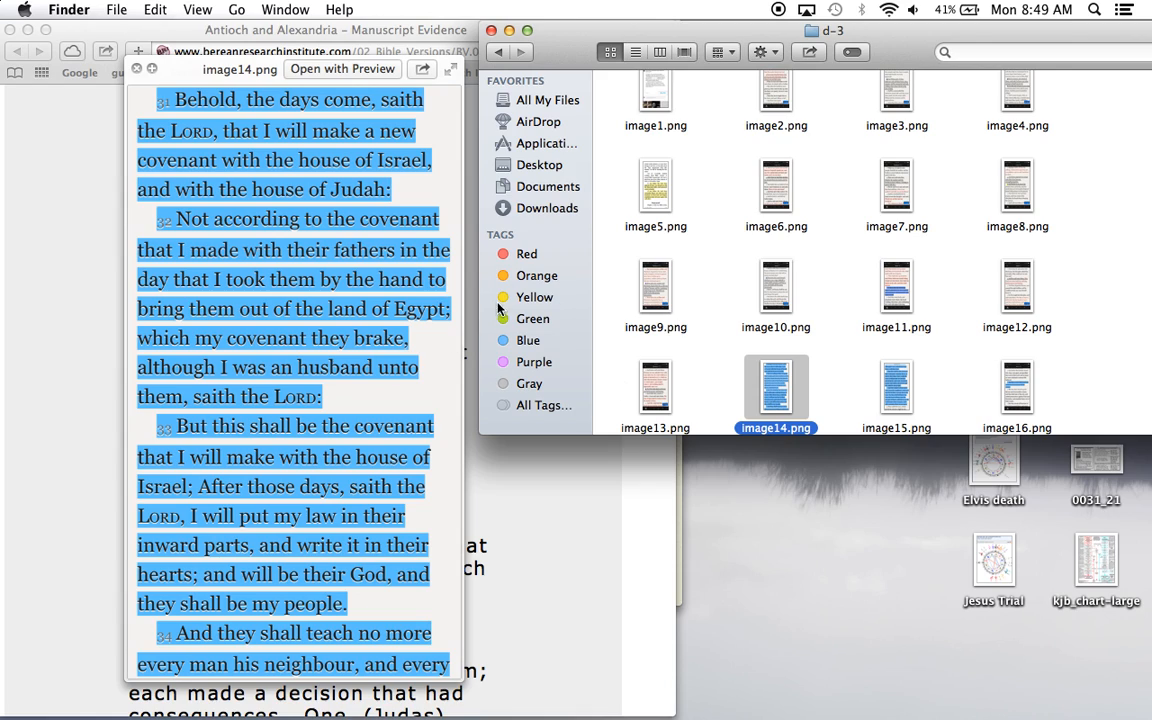
{"action": "mouse_move", "coordinate": [428, 264]}
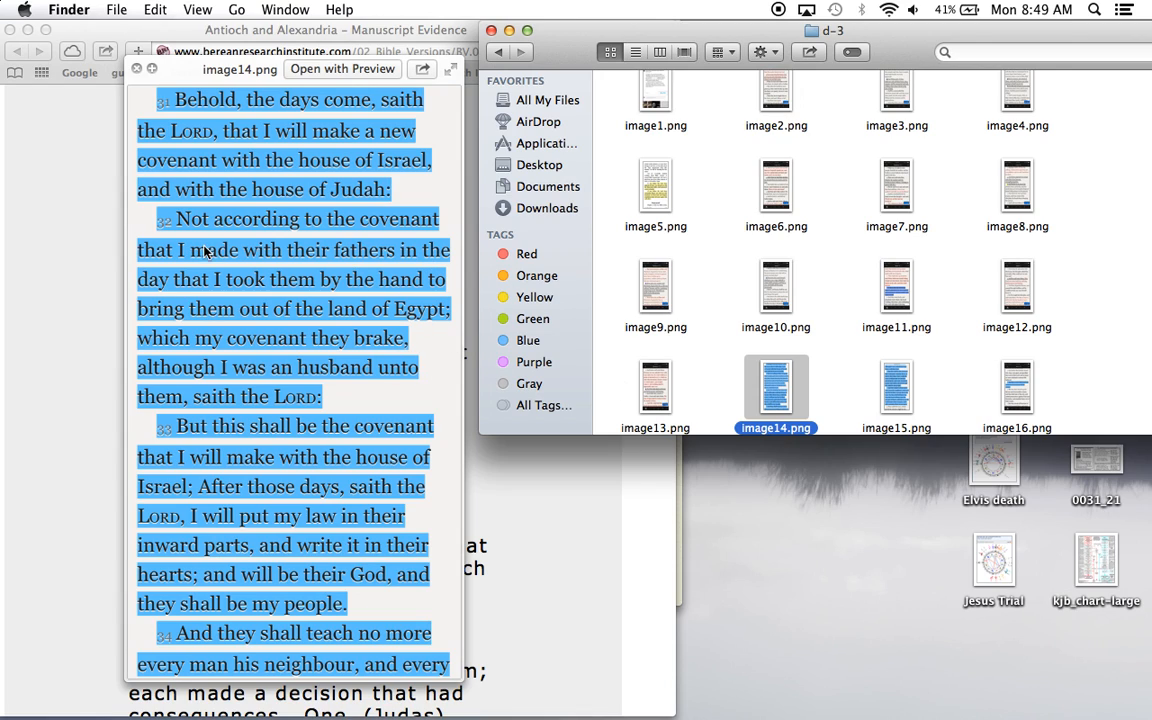
{"action": "mouse_move", "coordinate": [278, 96]}
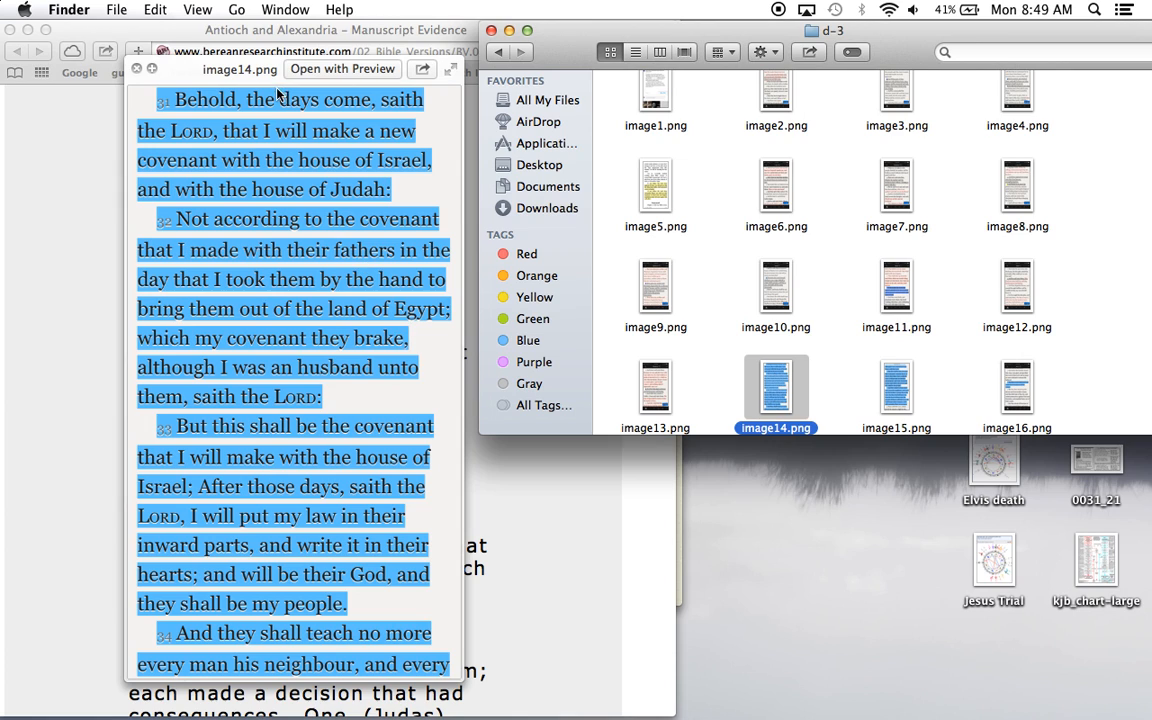
Keep the Quick Look preview on the new-covenant passage about the house of Israel and Judah
{"action": "left_click", "coordinate": [896, 388]}
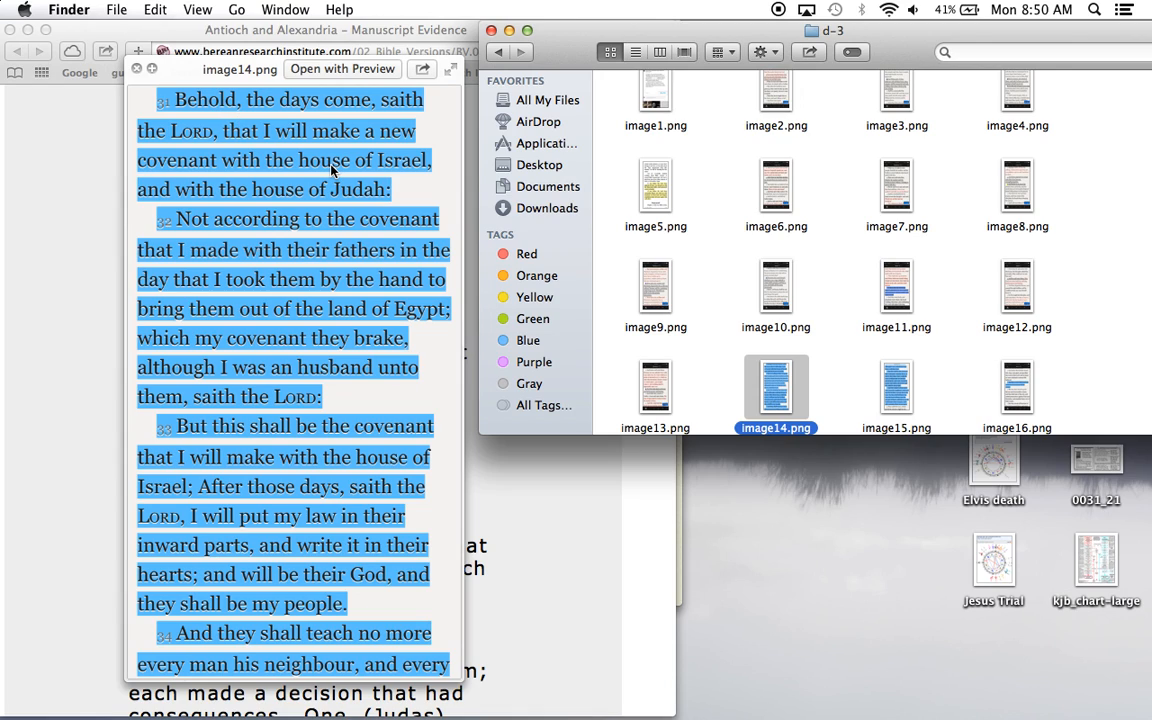
{"action": "mouse_move", "coordinate": [256, 130]}
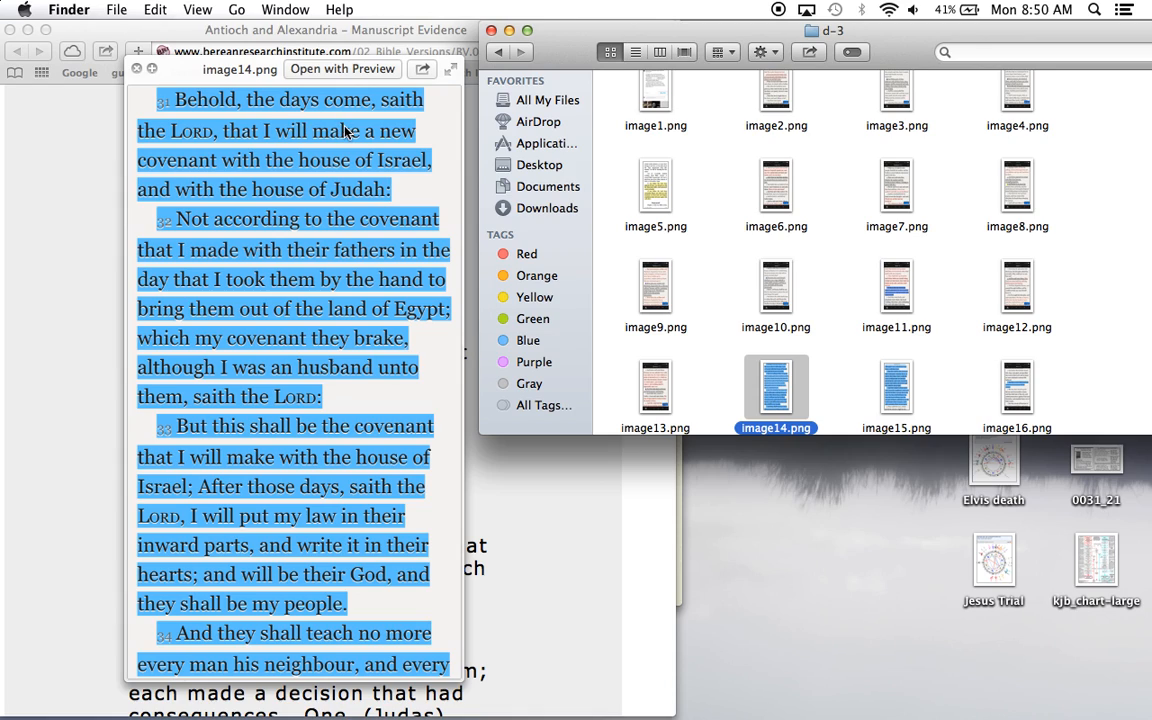
{"action": "mouse_move", "coordinate": [378, 194]}
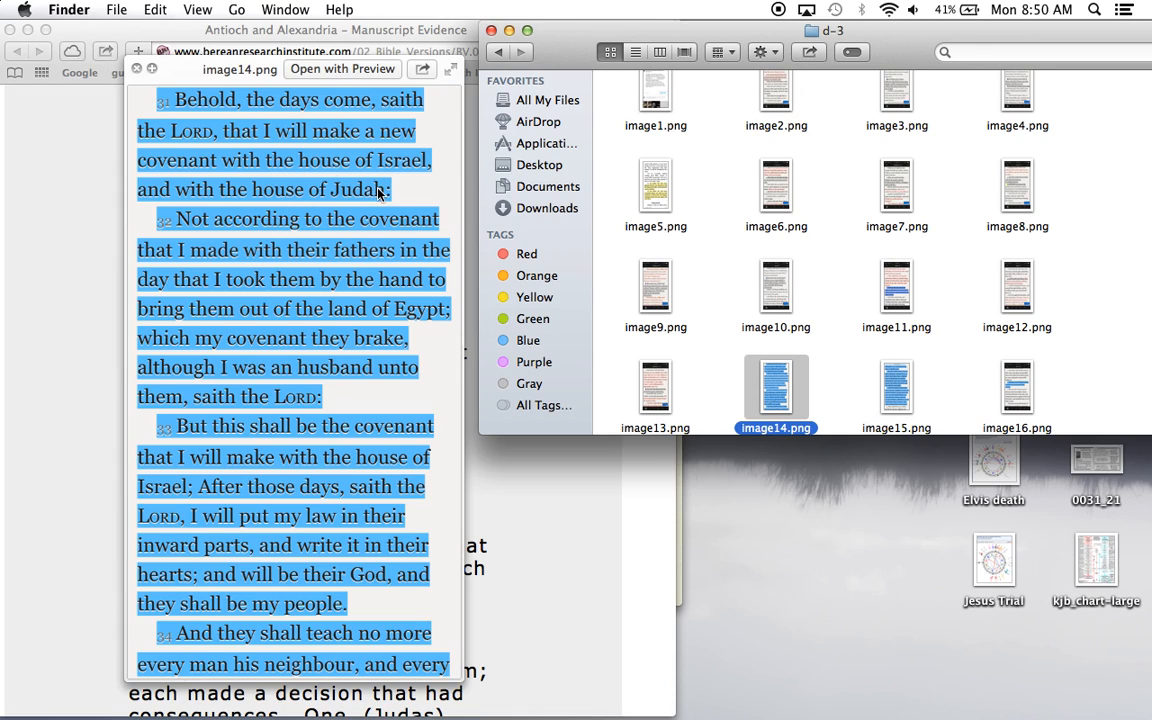
{"action": "mouse_move", "coordinate": [432, 198]}
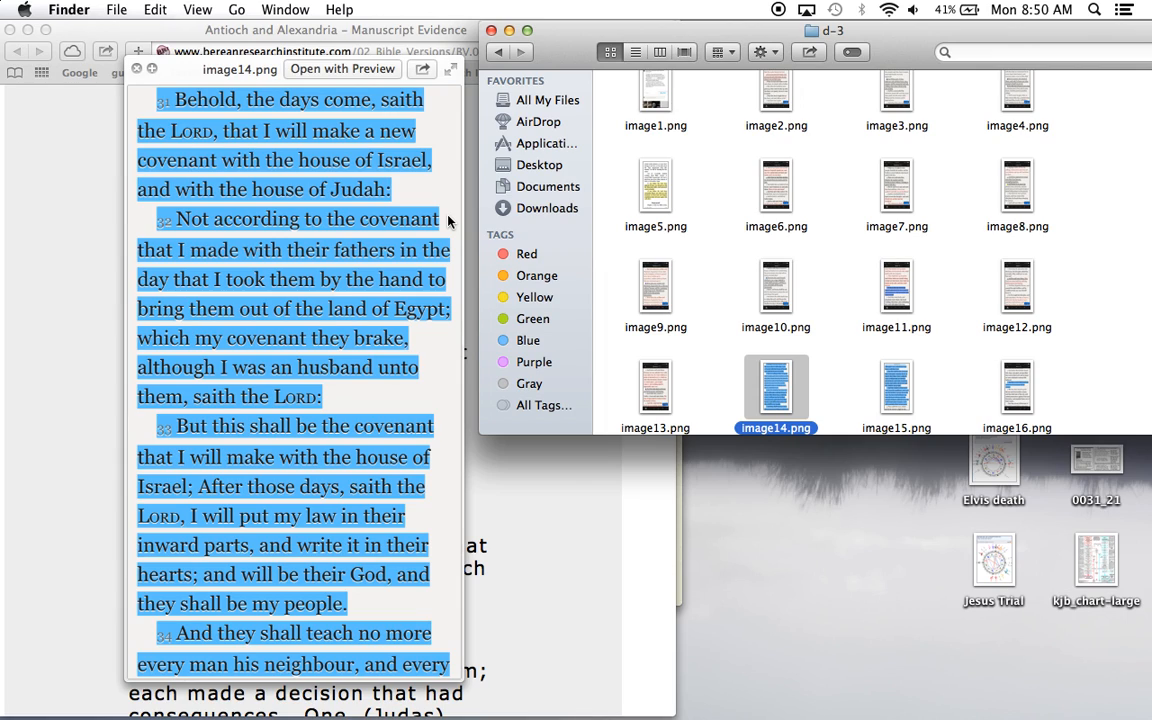
{"action": "mouse_move", "coordinate": [452, 480]}
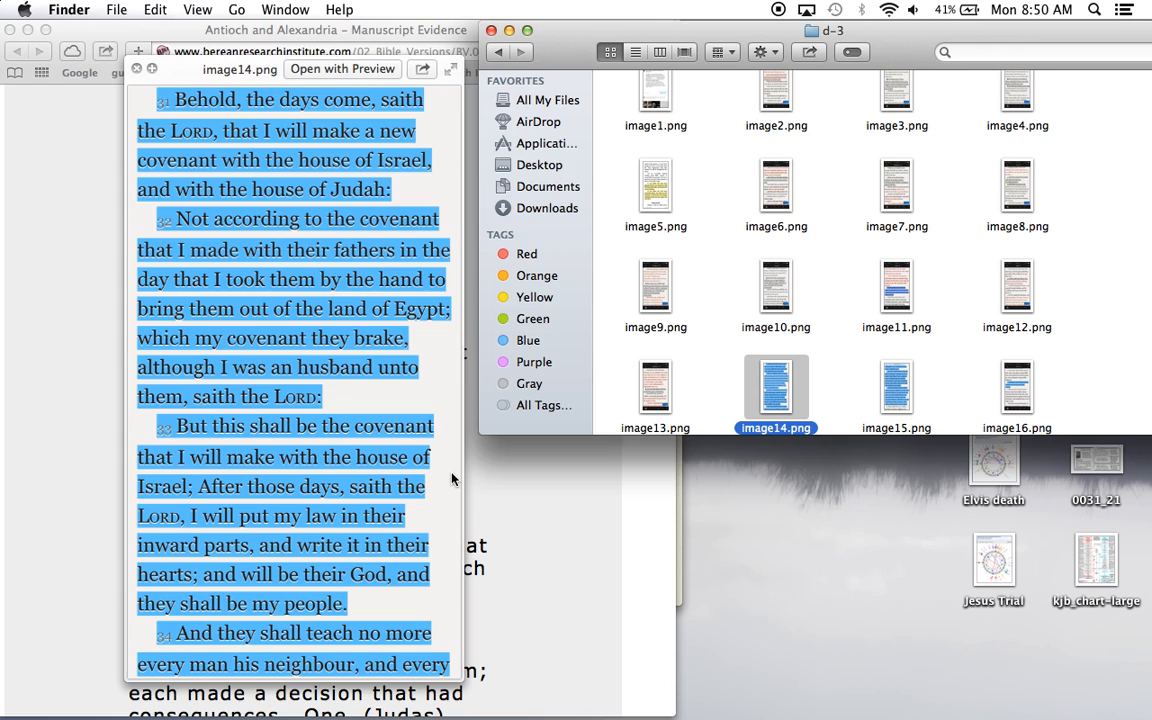
{"action": "mouse_move", "coordinate": [410, 540]}
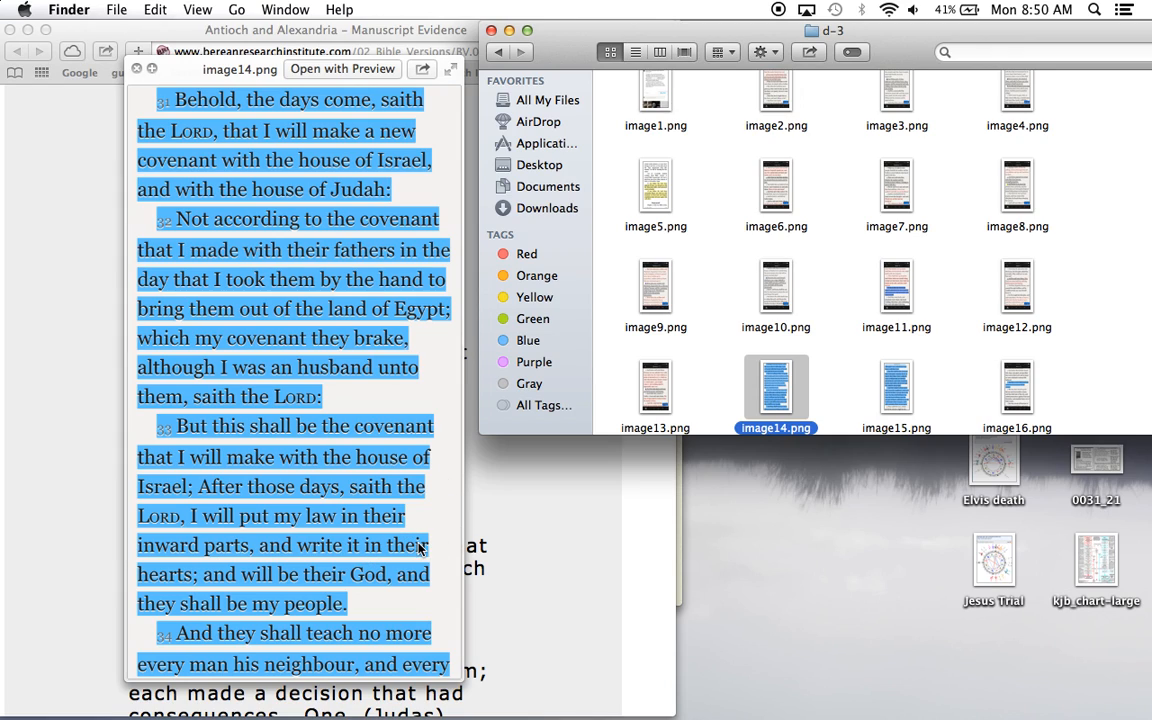
{"action": "mouse_move", "coordinate": [282, 558]}
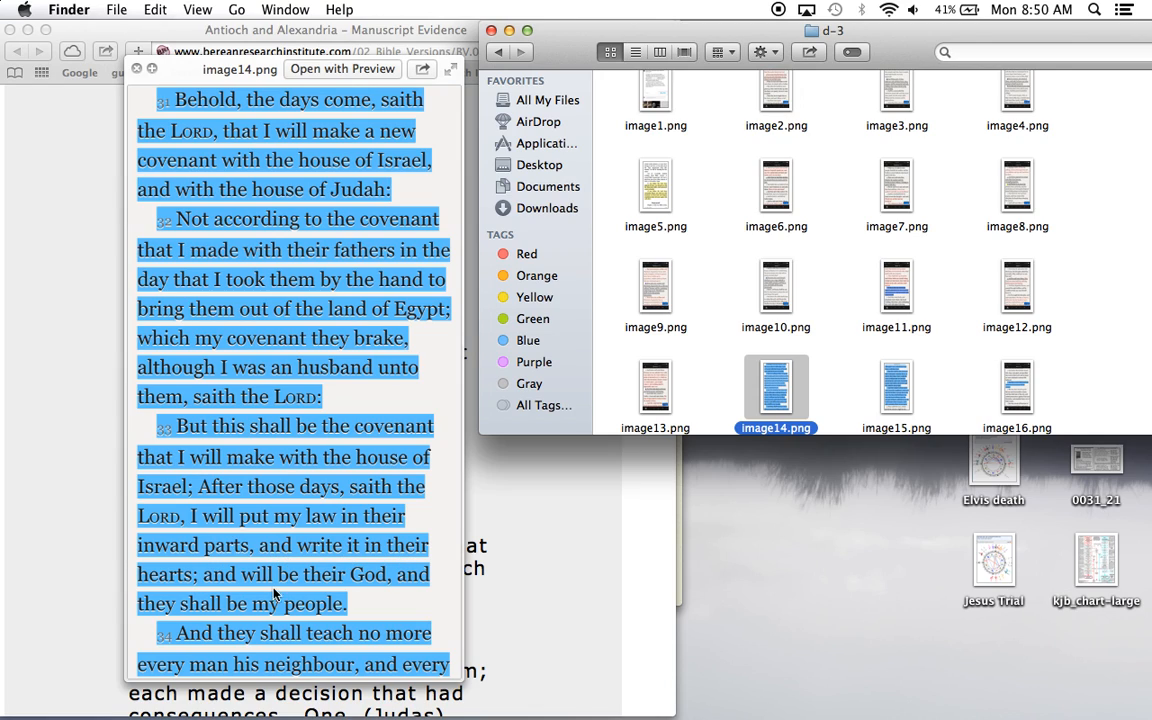
{"action": "mouse_move", "coordinate": [552, 516]}
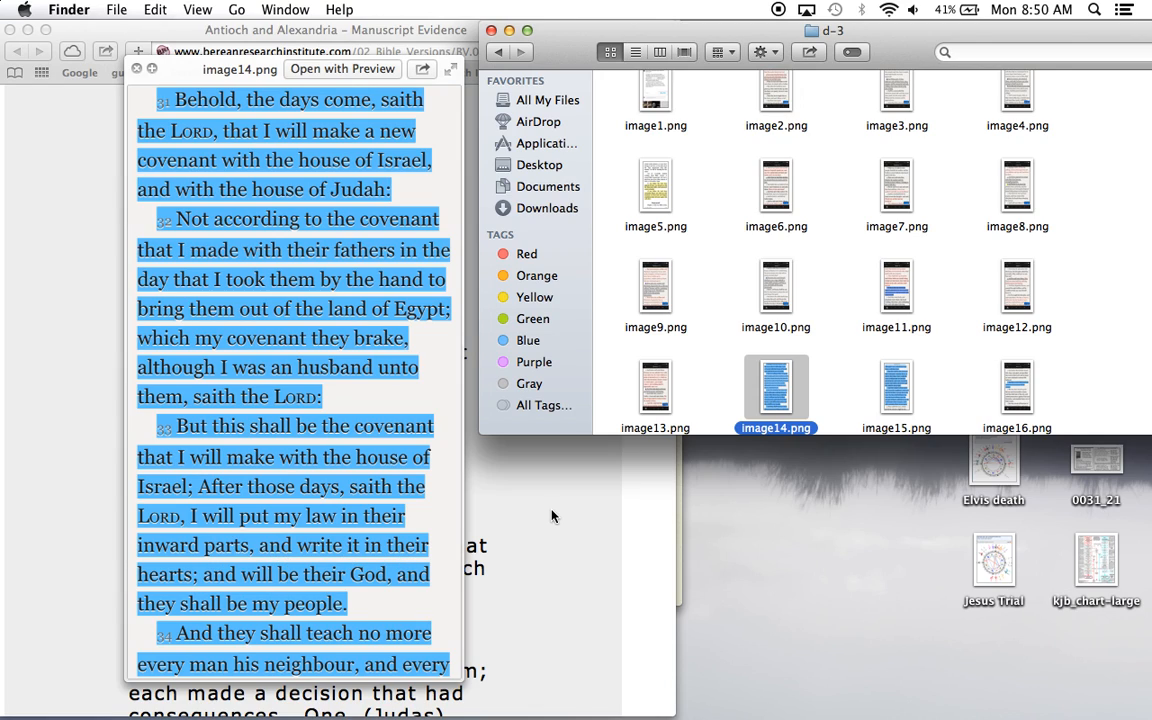
{"action": "mouse_move", "coordinate": [744, 496]}
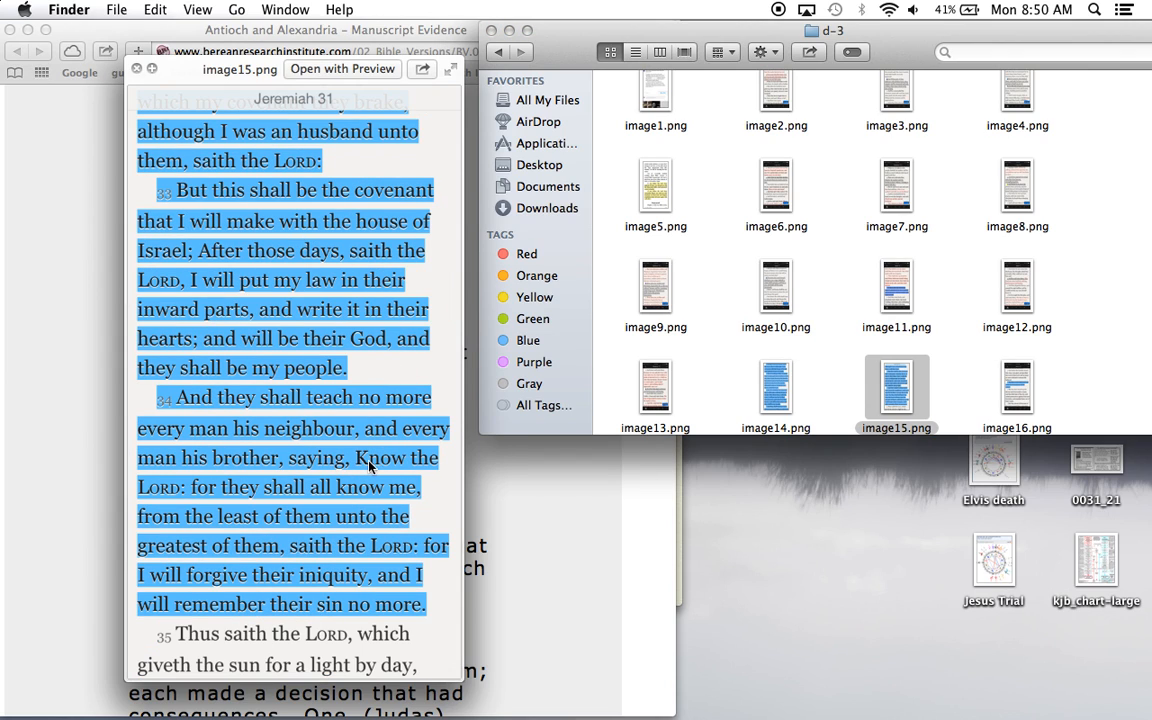
{"action": "mouse_move", "coordinate": [344, 470]}
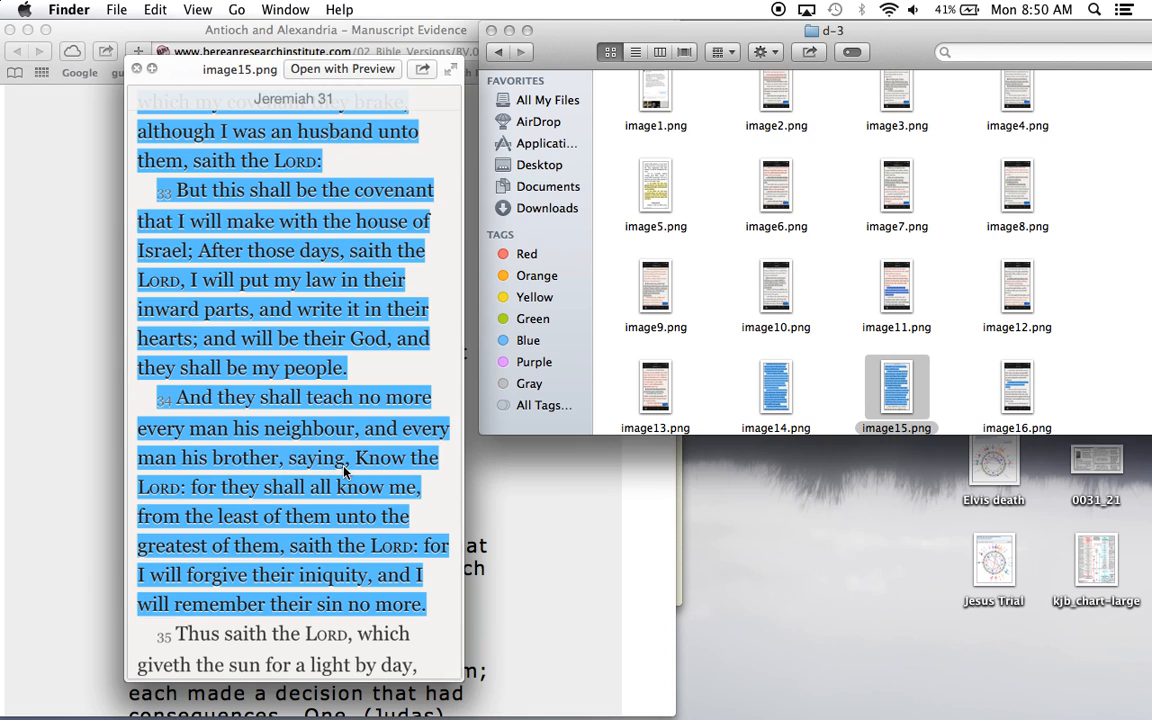
{"action": "mouse_move", "coordinate": [268, 496]}
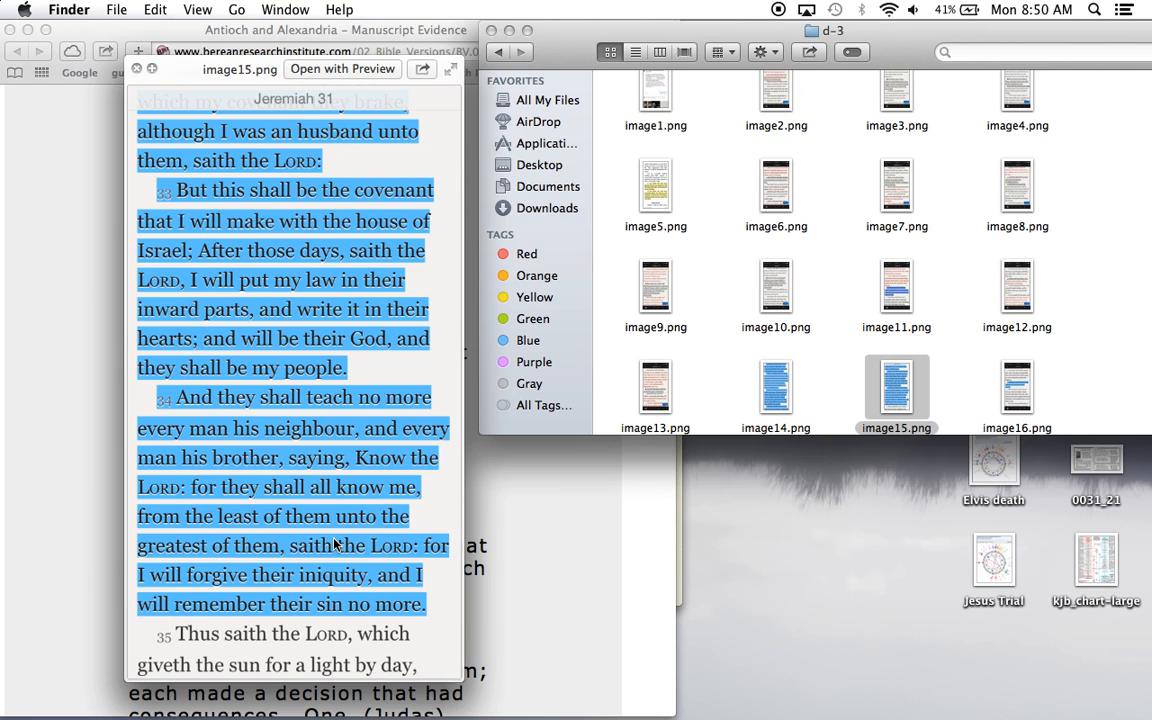
{"action": "mouse_move", "coordinate": [388, 568]}
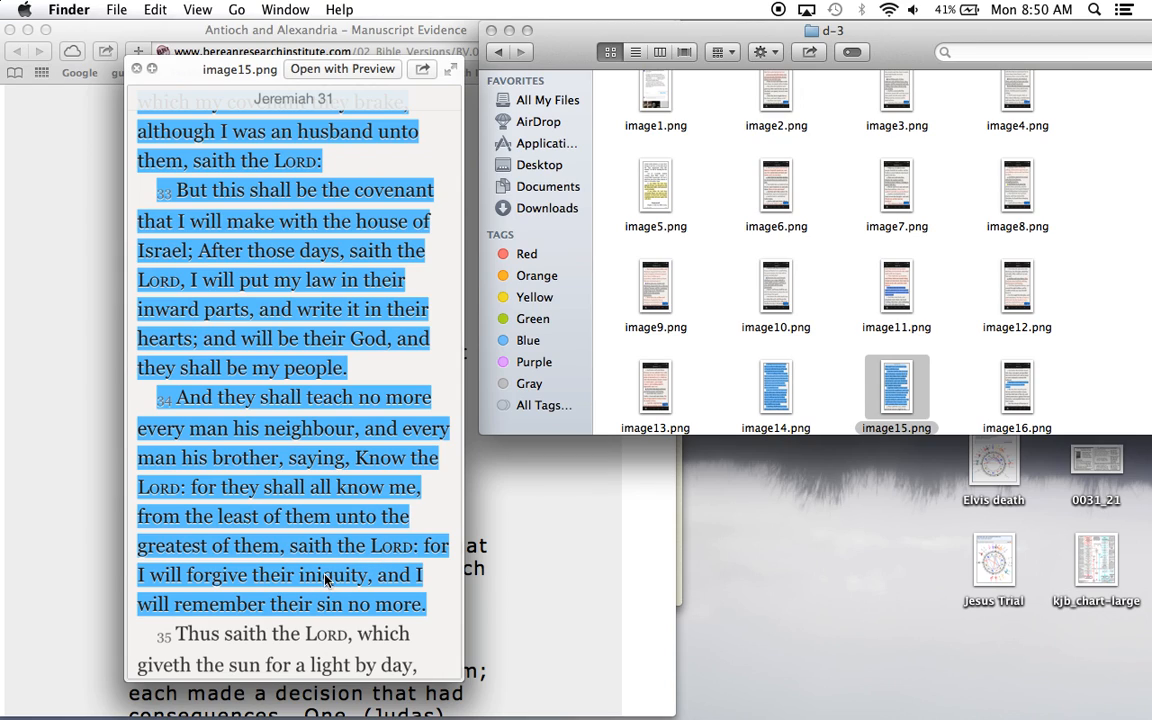
{"action": "mouse_move", "coordinate": [312, 628]}
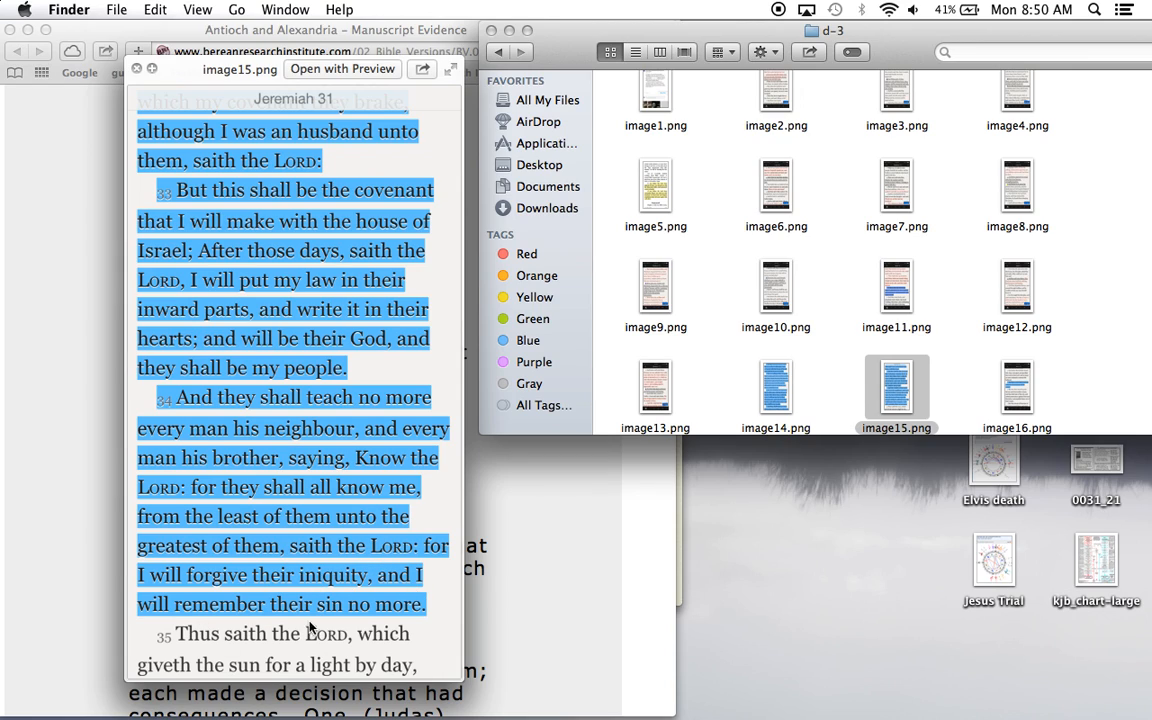
{"action": "mouse_move", "coordinate": [420, 618]}
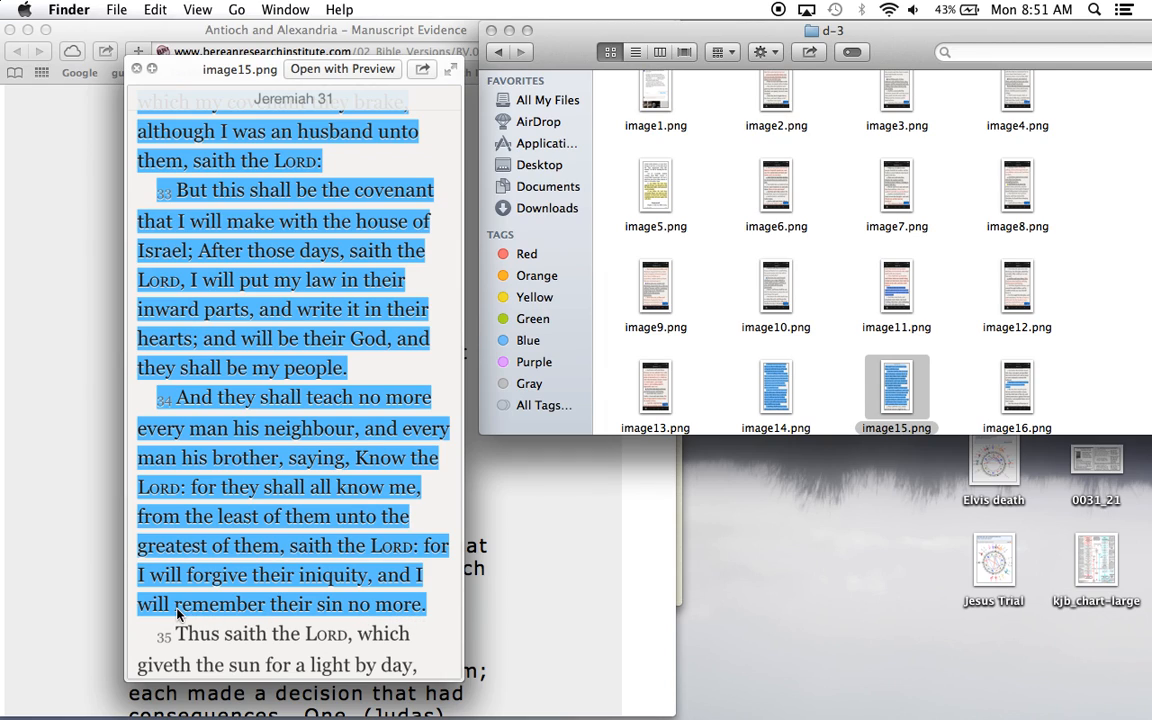
{"action": "mouse_move", "coordinate": [364, 524]}
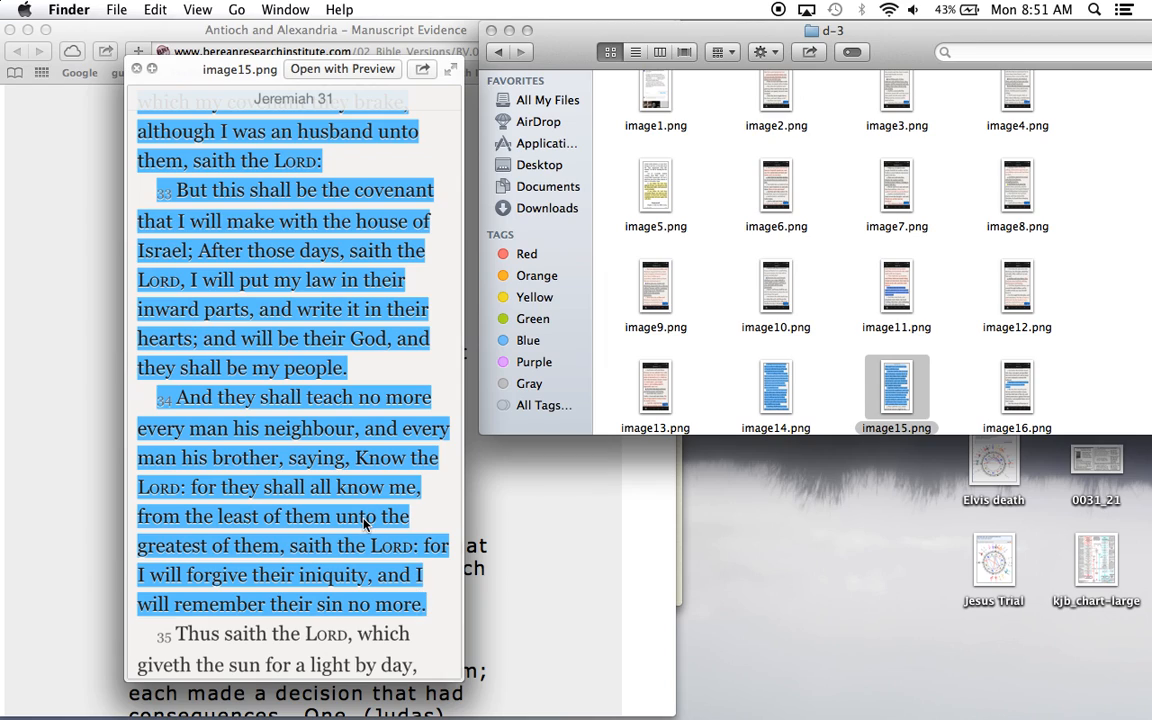
{"action": "mouse_move", "coordinate": [302, 528]}
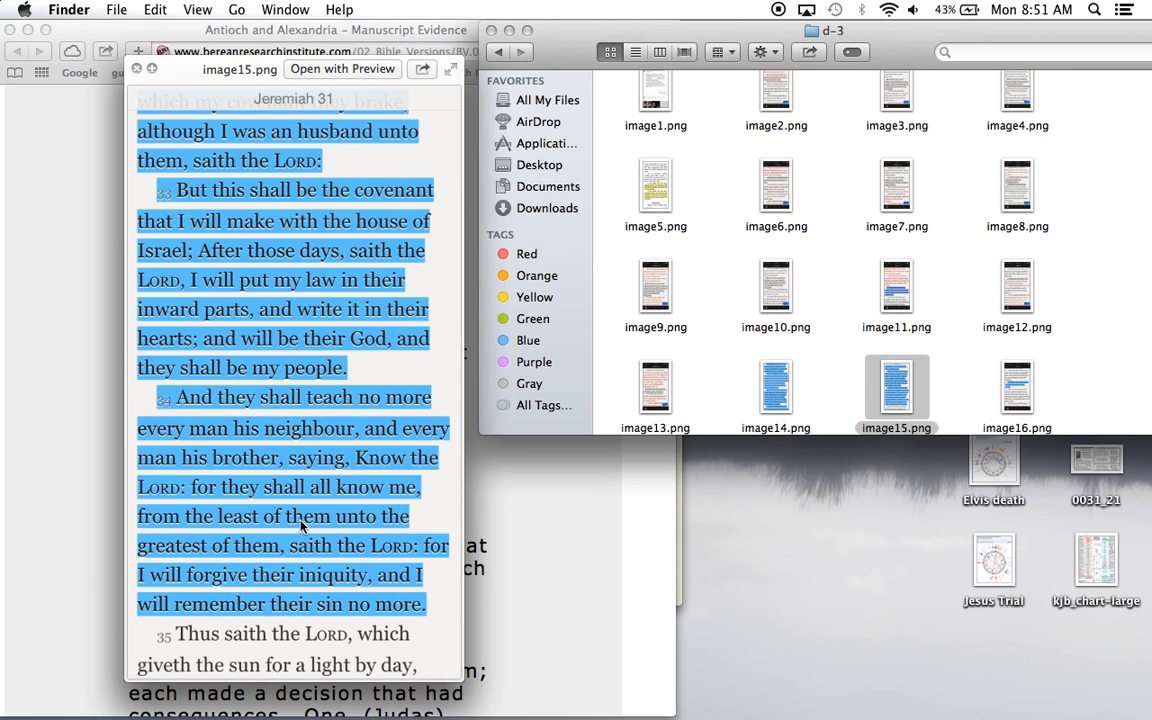
{"action": "mouse_move", "coordinate": [212, 276]}
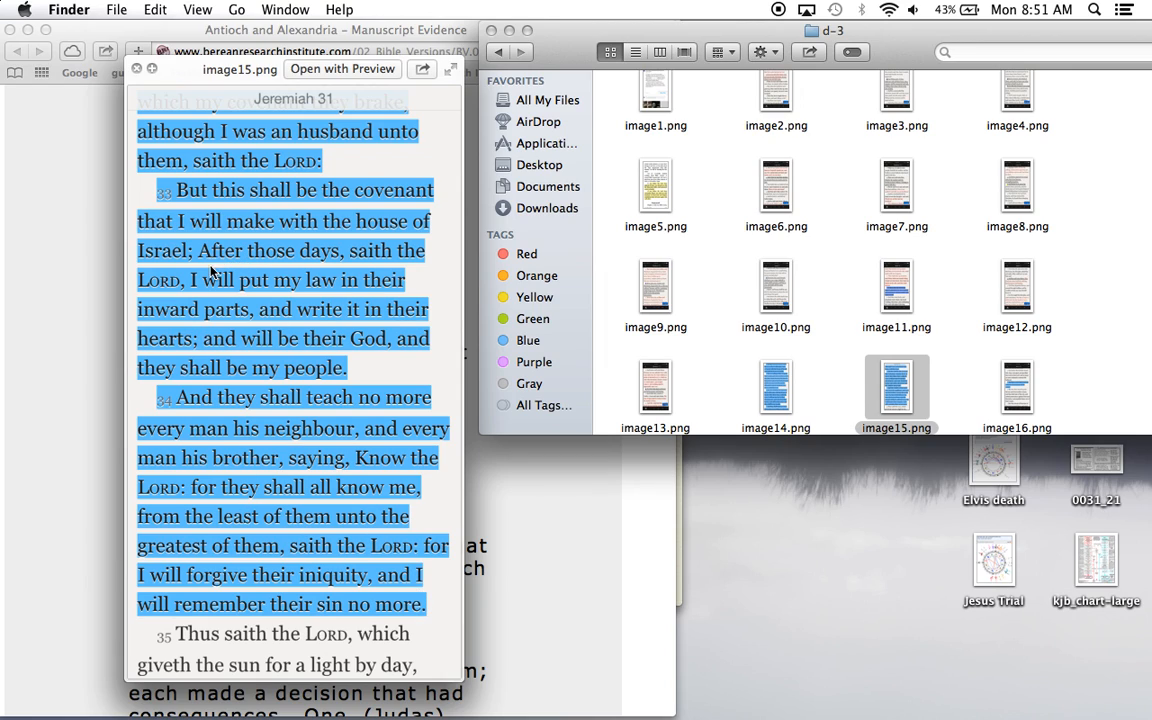
{"action": "mouse_move", "coordinate": [216, 298]}
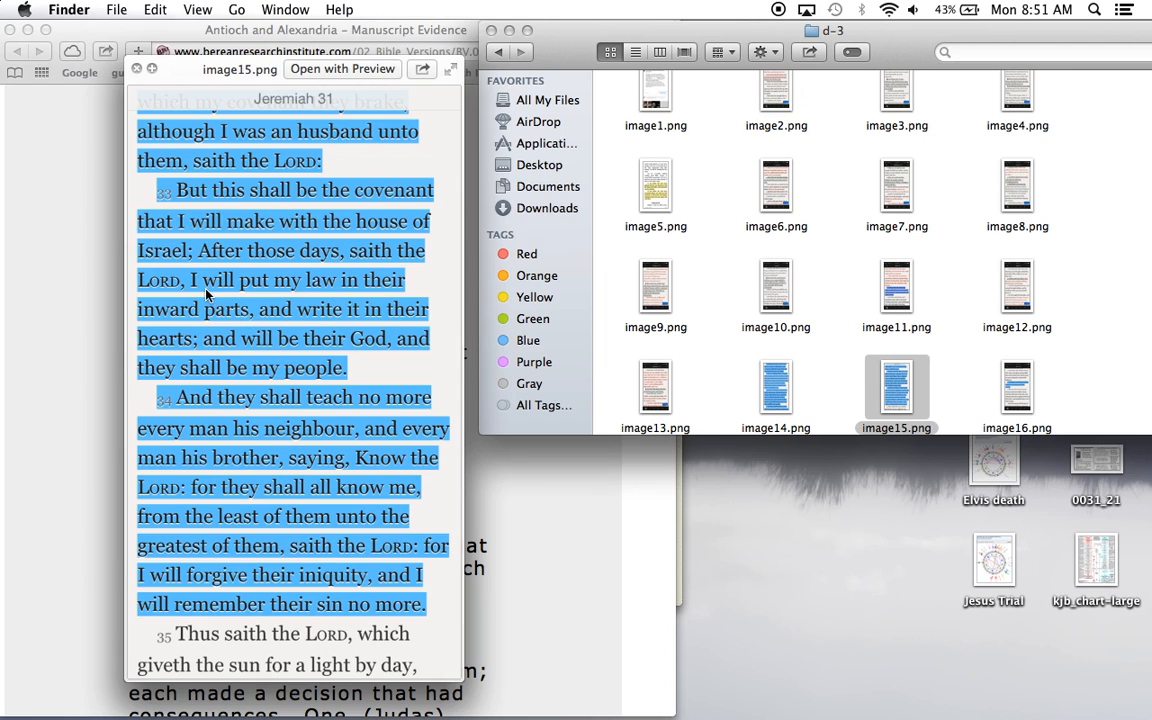
{"action": "mouse_move", "coordinate": [250, 320]}
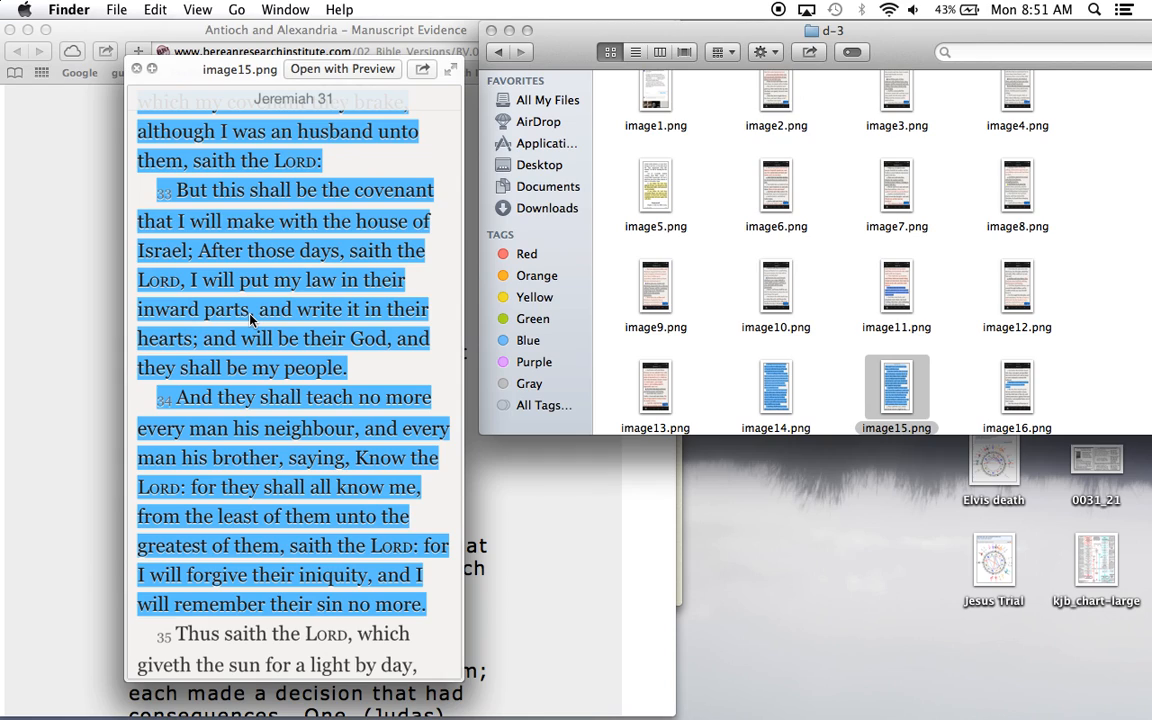
{"action": "mouse_move", "coordinate": [368, 316]}
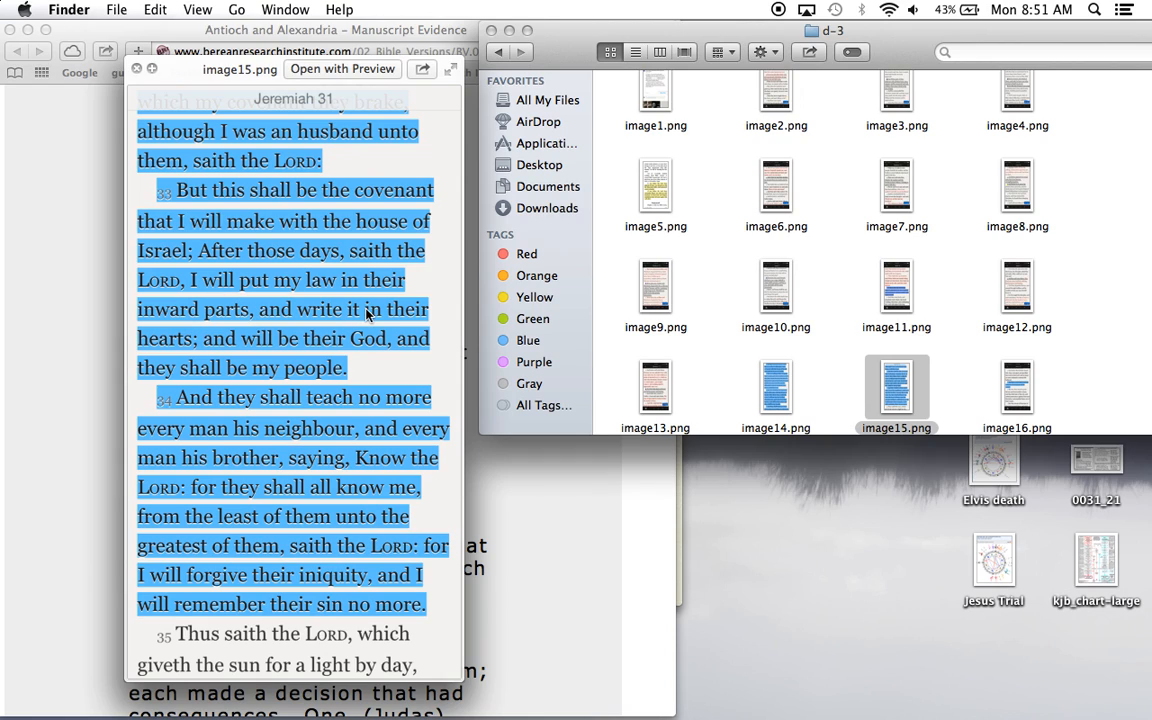
{"action": "mouse_move", "coordinate": [196, 356]}
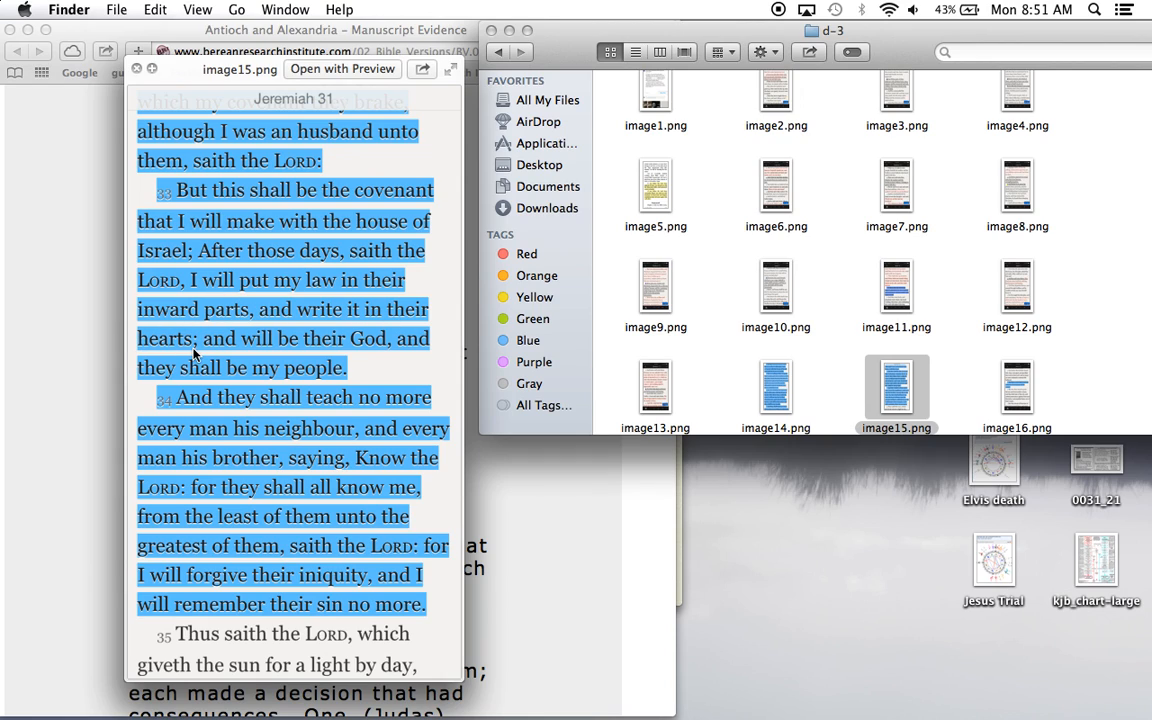
{"action": "mouse_move", "coordinate": [232, 578]}
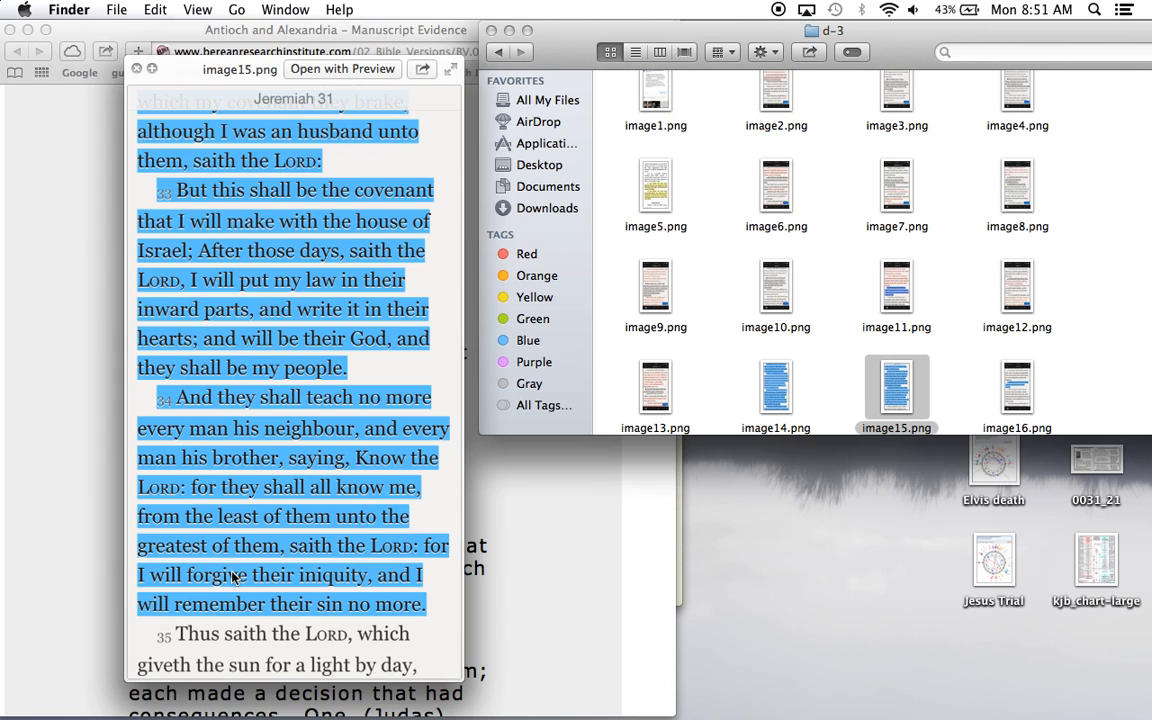
{"action": "mouse_move", "coordinate": [344, 410]}
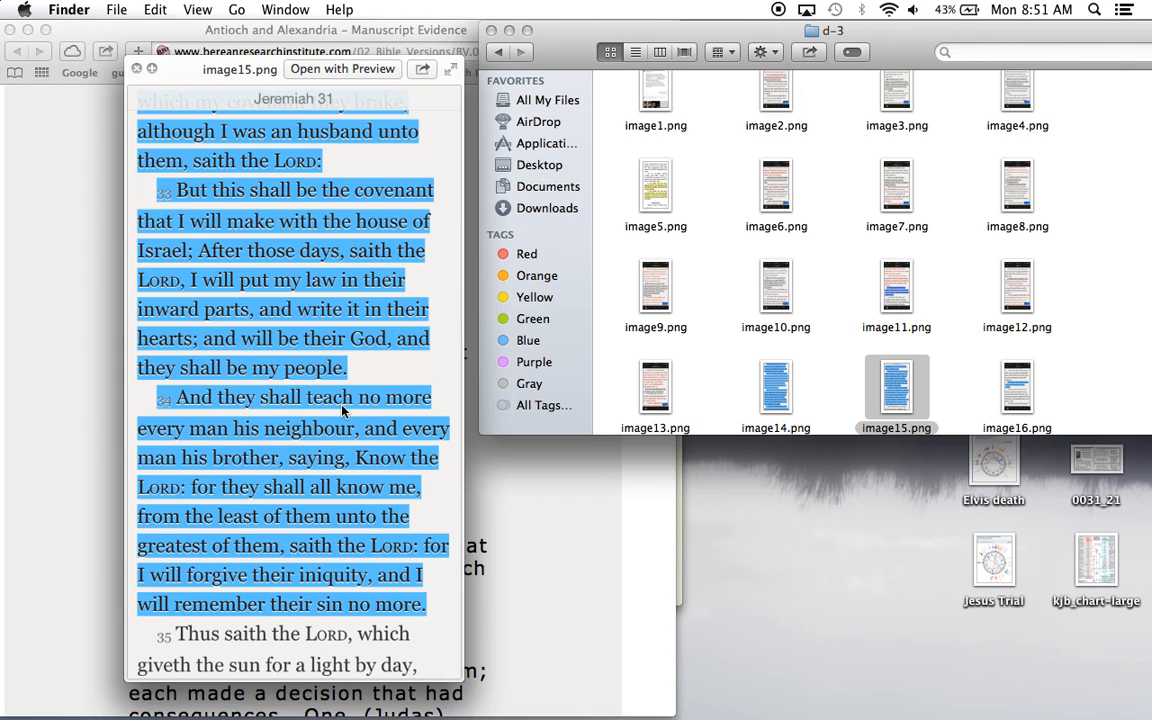
{"action": "mouse_move", "coordinate": [896, 408]}
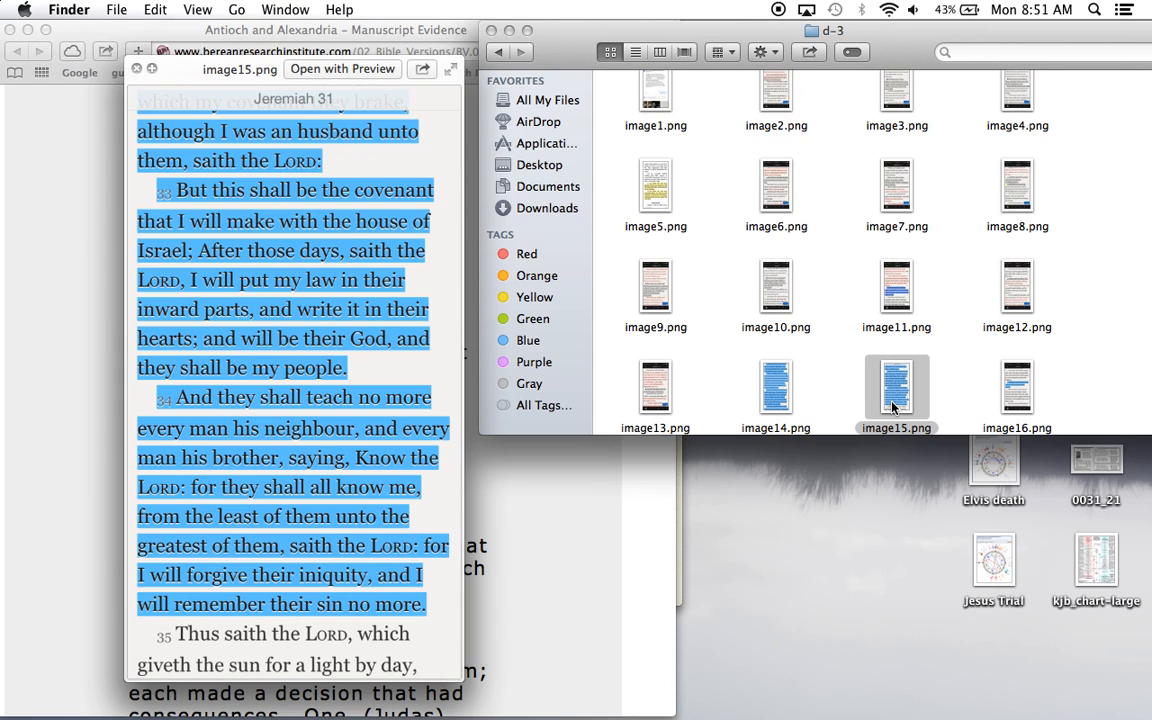
{"action": "mouse_move", "coordinate": [400, 536]}
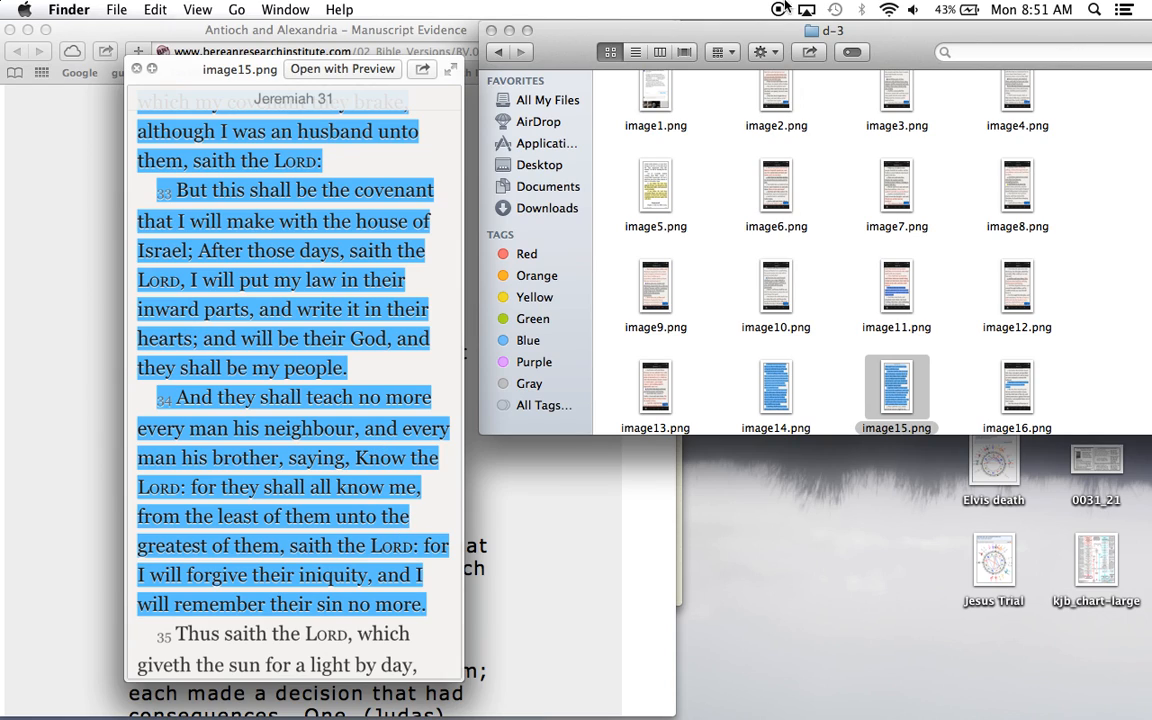
{"action": "left_click", "coordinate": [1016, 388]}
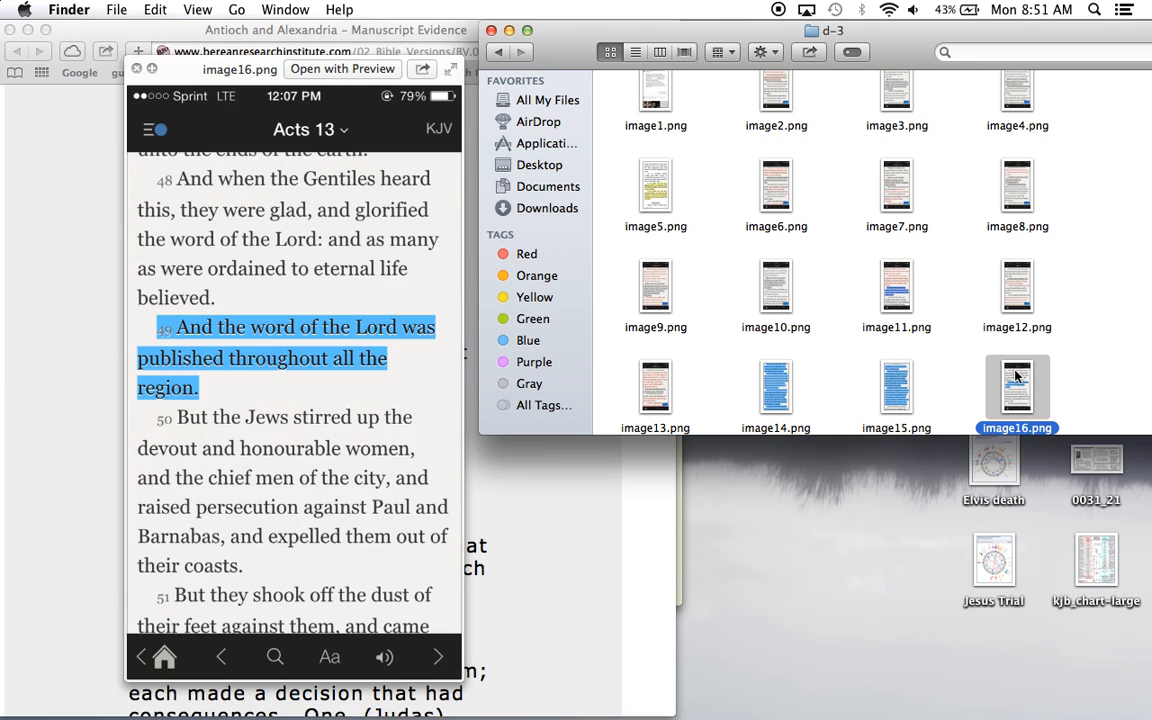
{"action": "left_click", "coordinate": [896, 388]}
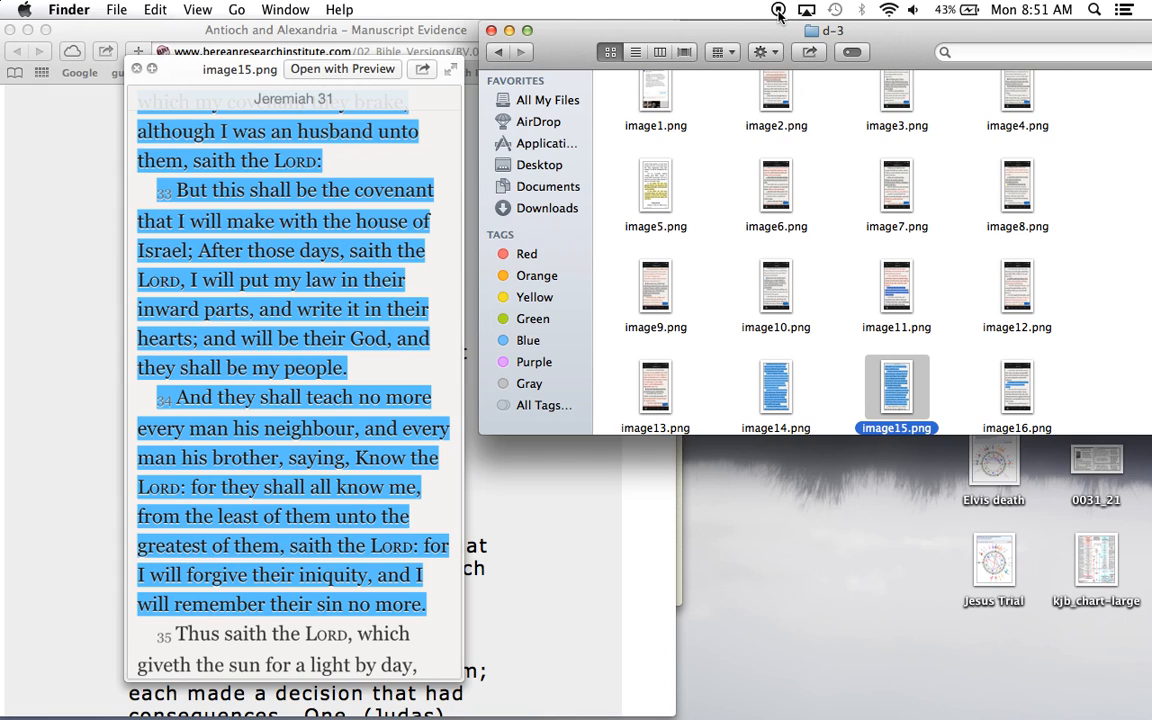
{"action": "mouse_move", "coordinate": [780, 16]}
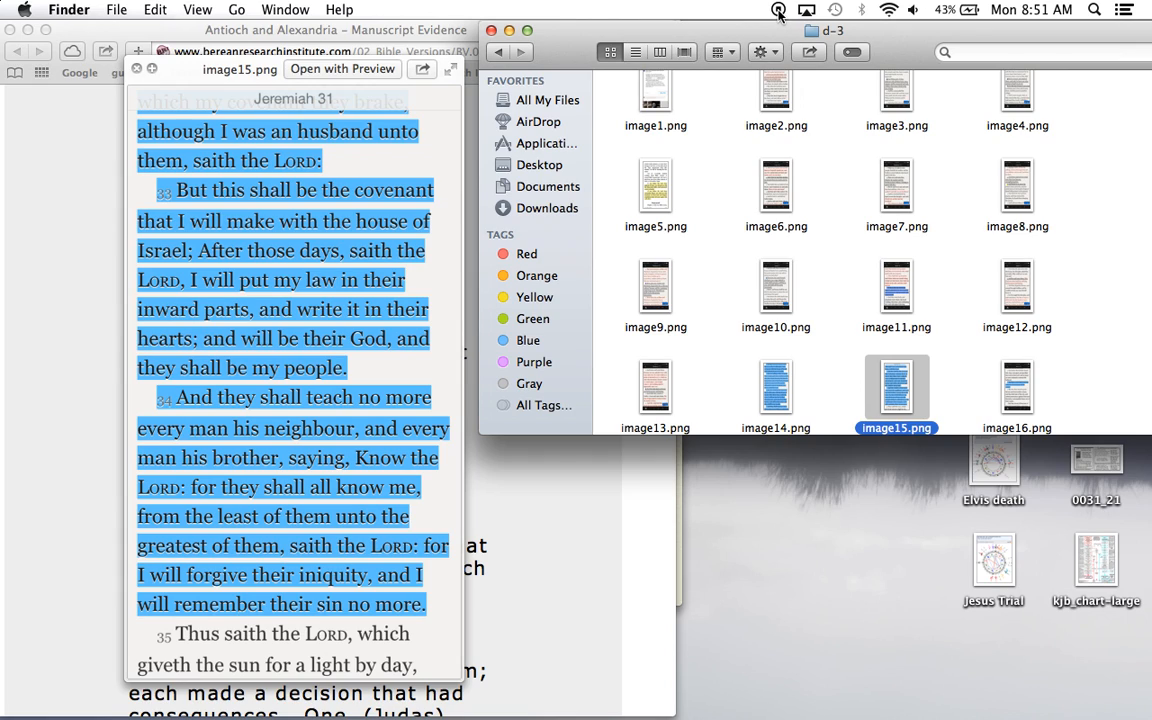